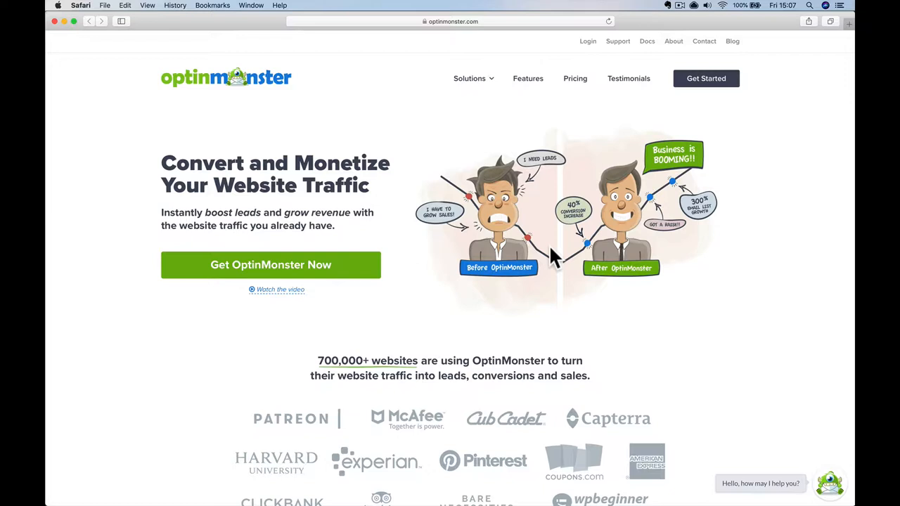
mouse_move(549, 274)
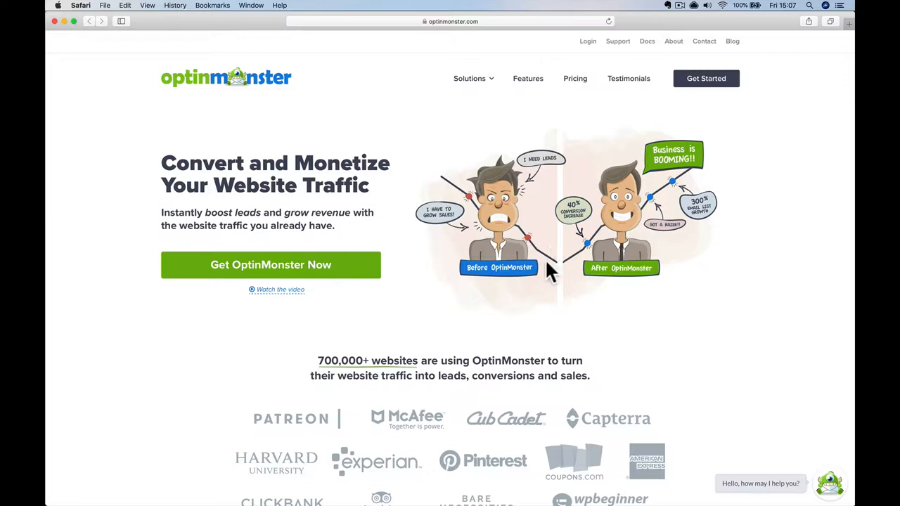
mouse_move(593, 352)
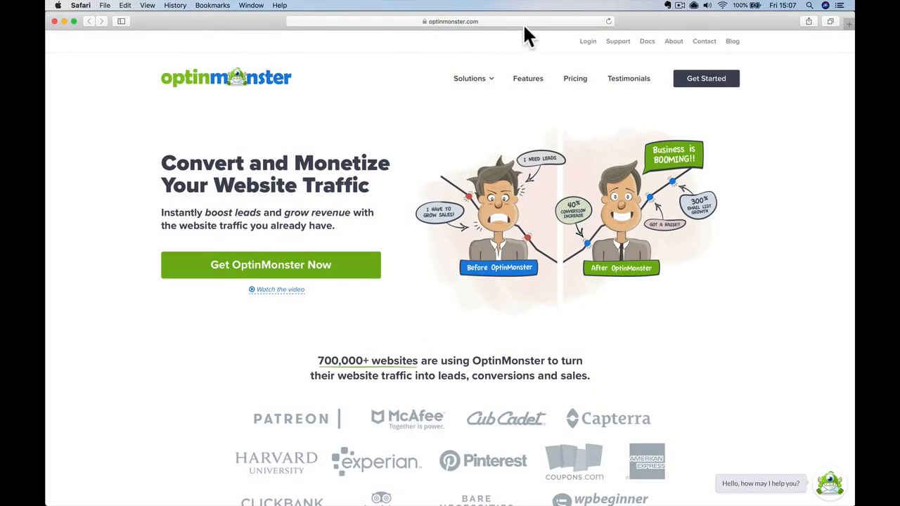
mouse_move(628, 362)
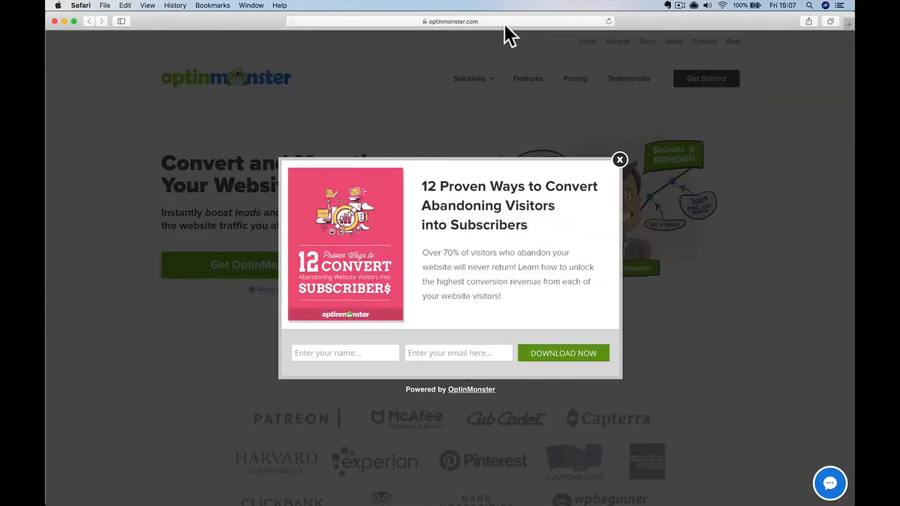
mouse_move(515, 42)
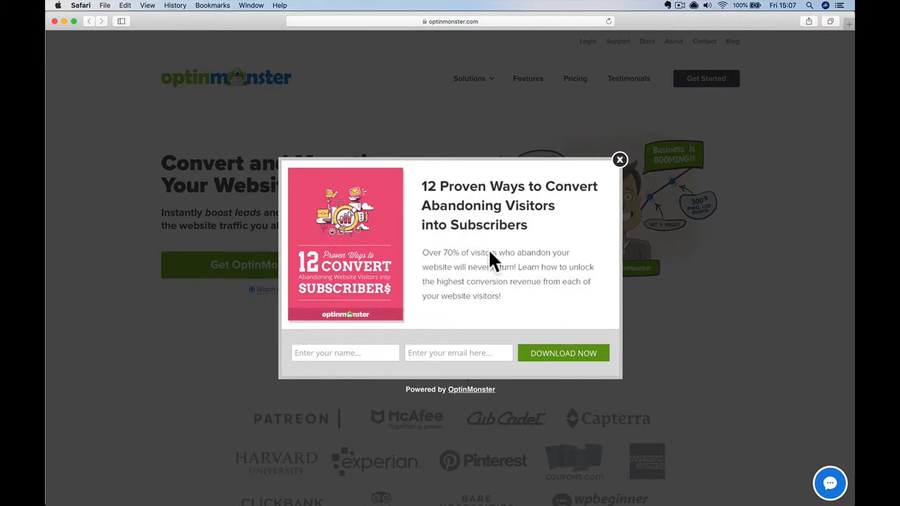
mouse_move(495, 242)
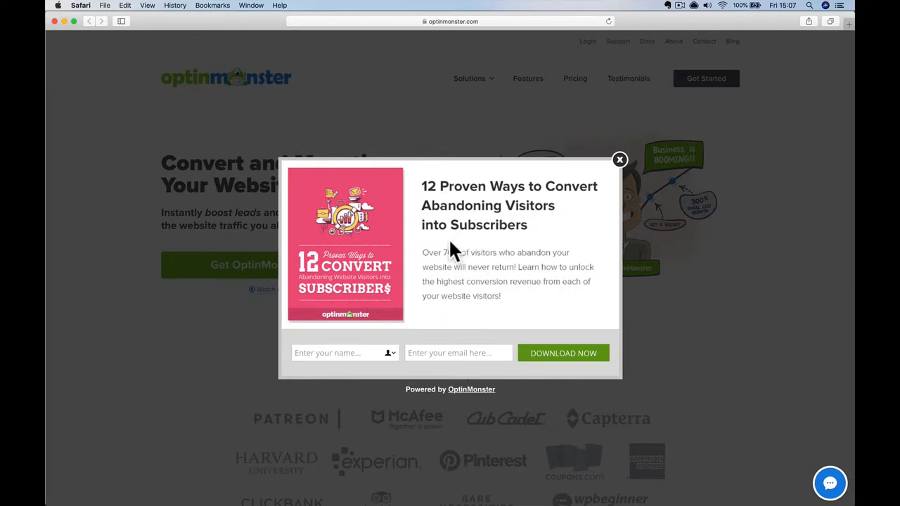
mouse_move(485, 242)
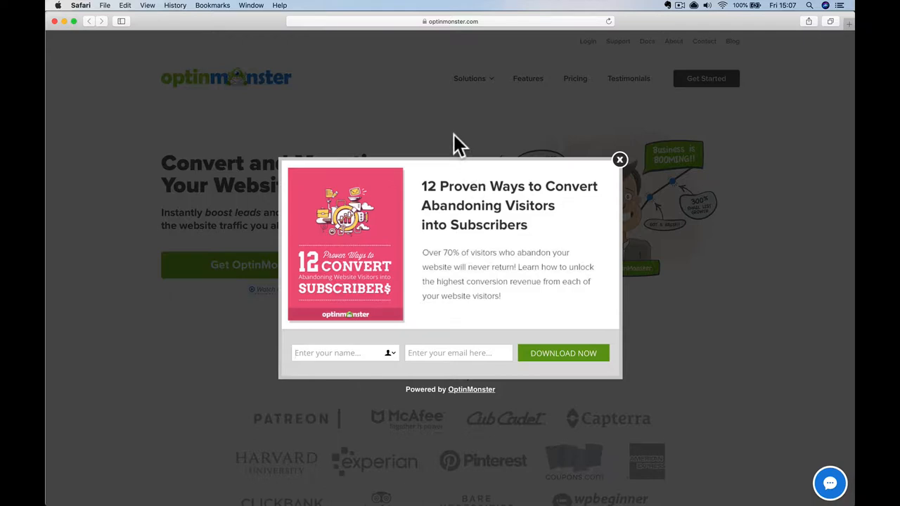
mouse_move(526, 275)
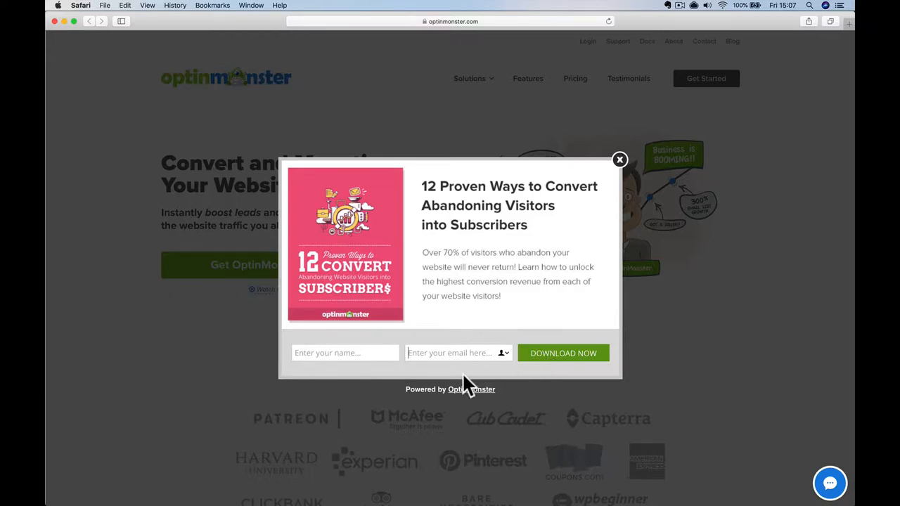
Dismiss the abandoning-visitors popup and go to the Features page with its 30-minute demo banner
left_click(619, 160)
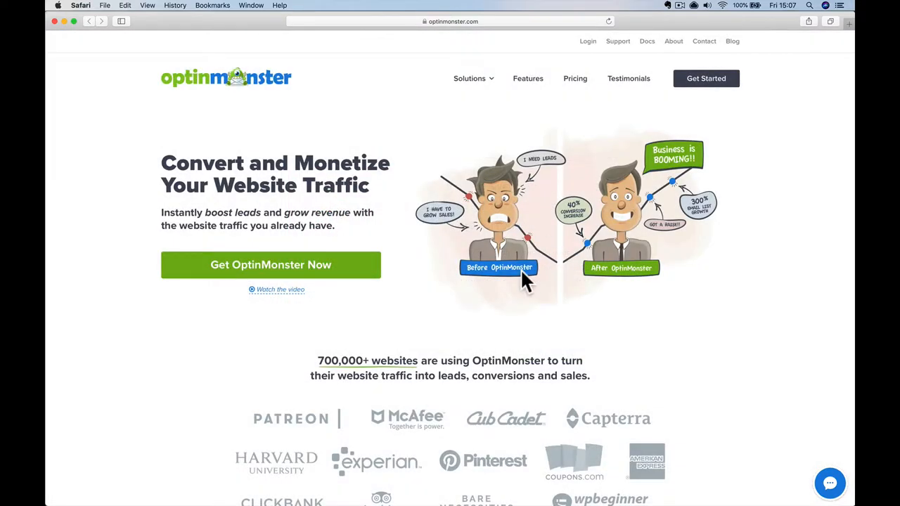
mouse_move(505, 163)
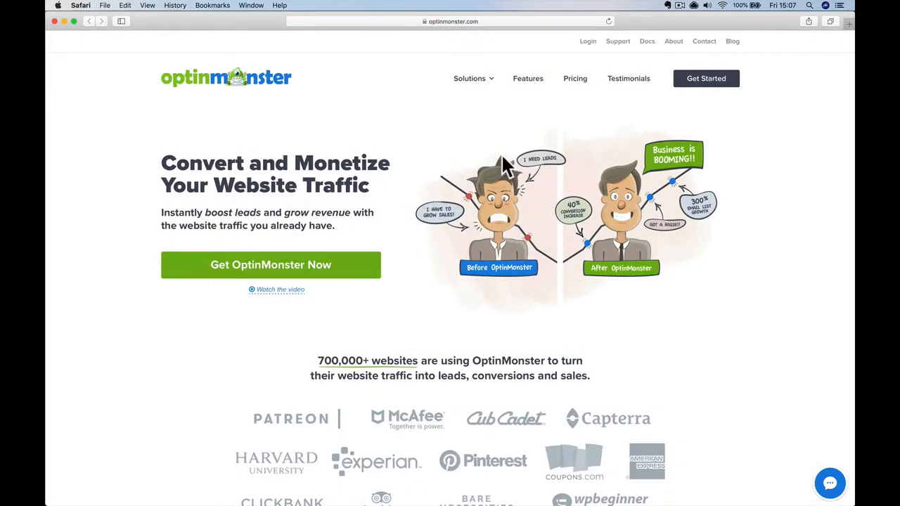
left_click(528, 79)
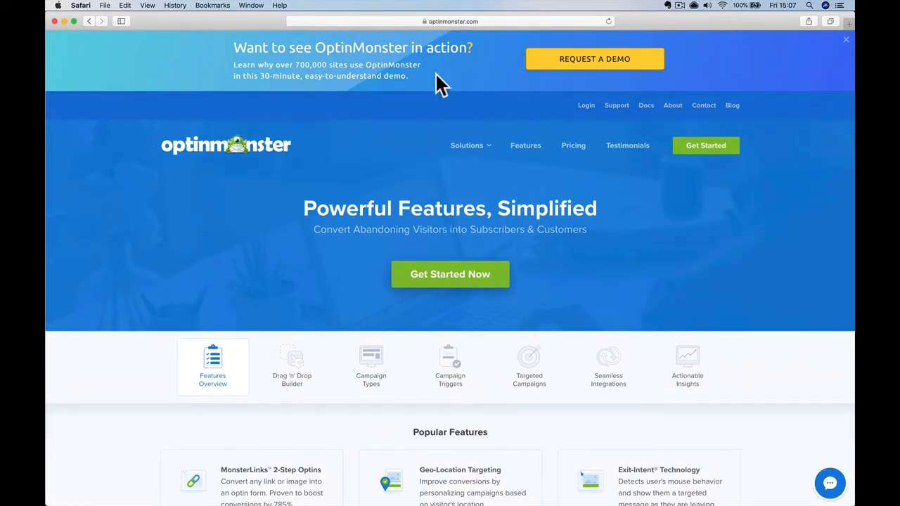
mouse_move(270, 79)
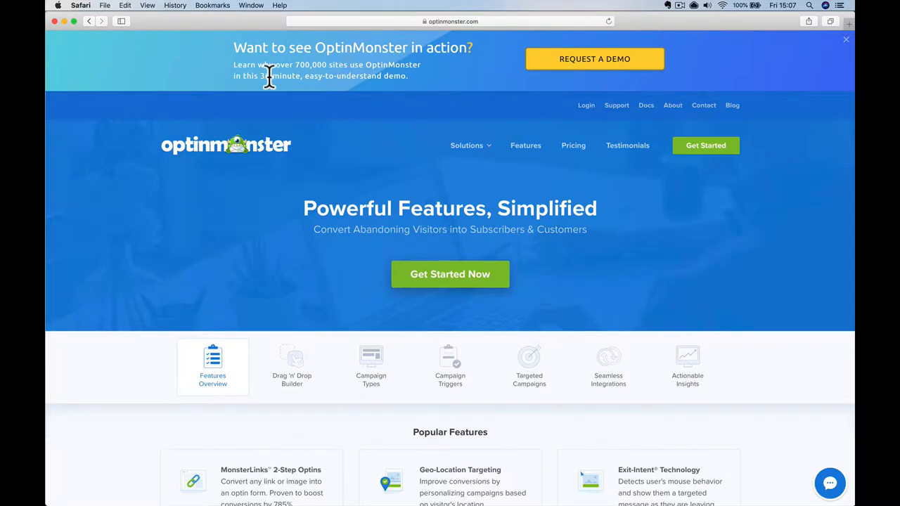
mouse_move(438, 77)
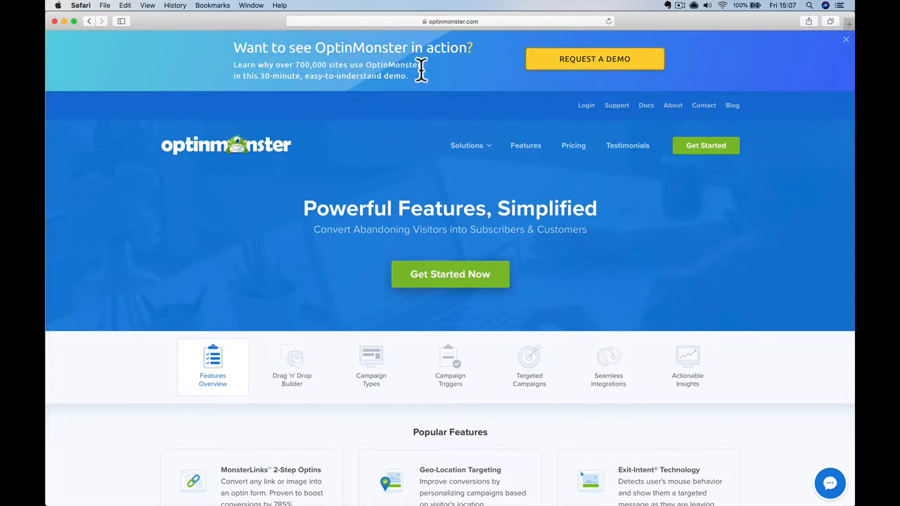
mouse_move(448, 67)
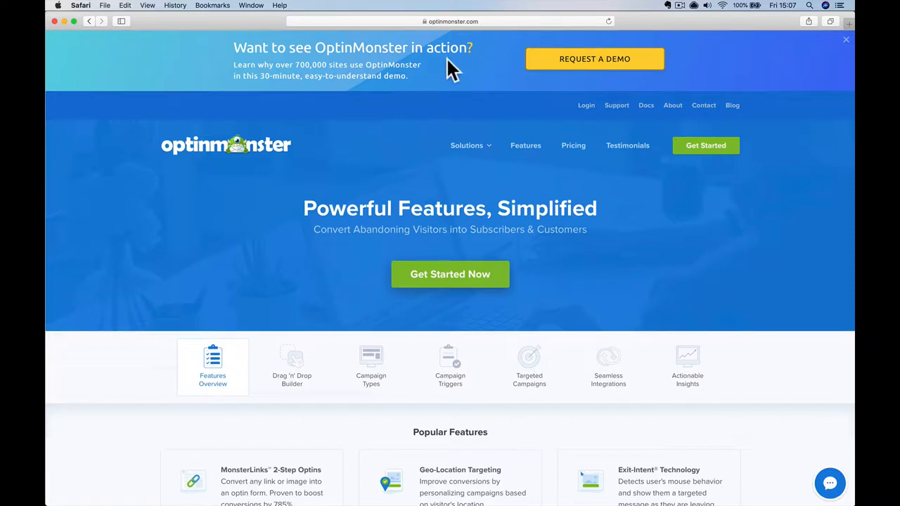
mouse_move(457, 80)
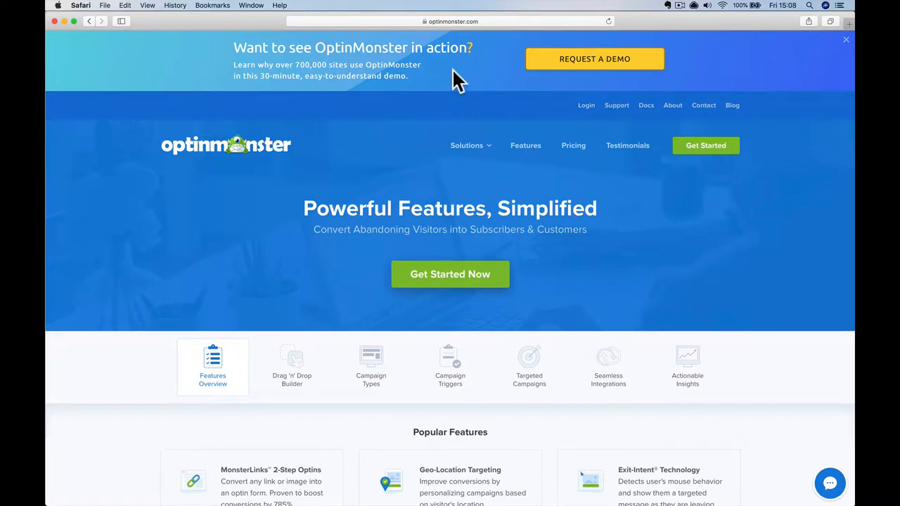
left_click(467, 145)
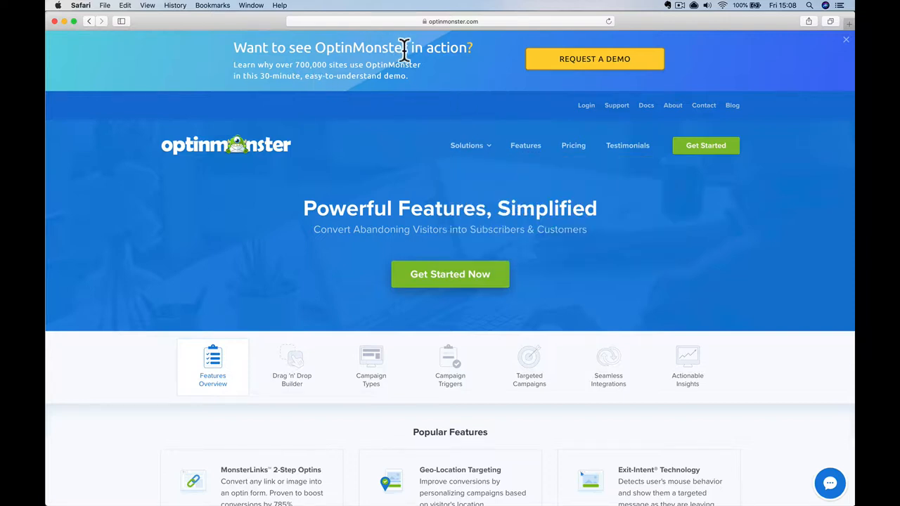
mouse_move(377, 84)
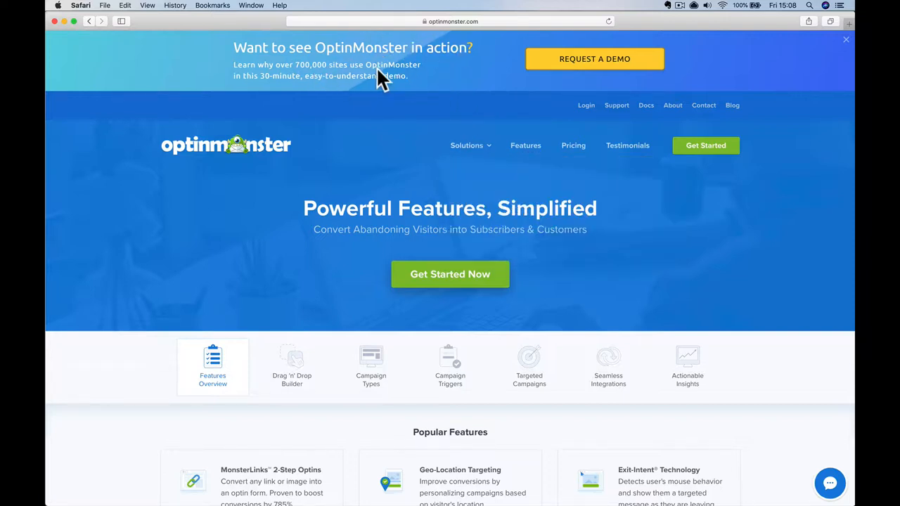
mouse_move(371, 65)
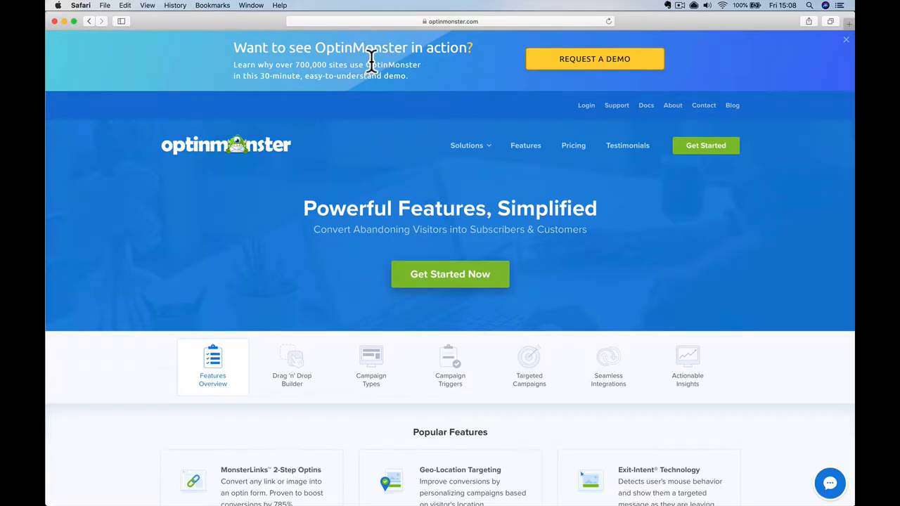
mouse_move(548, 64)
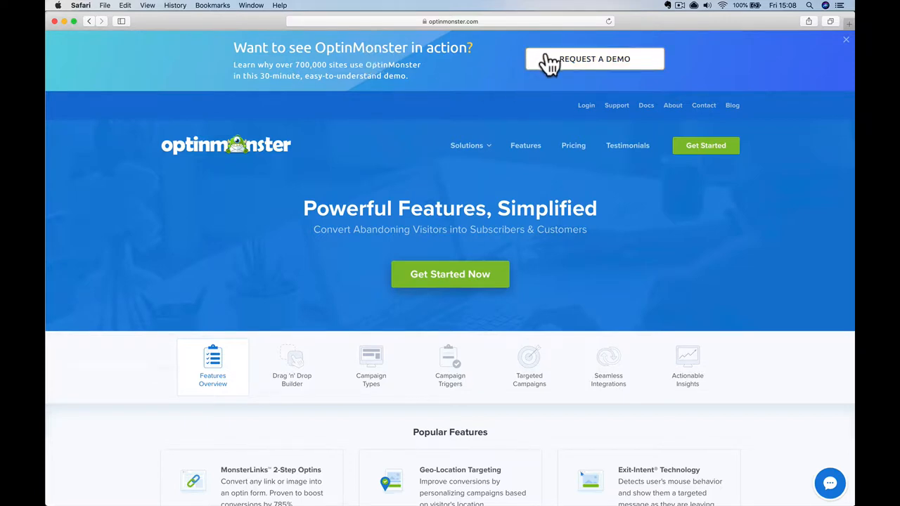
mouse_move(389, 77)
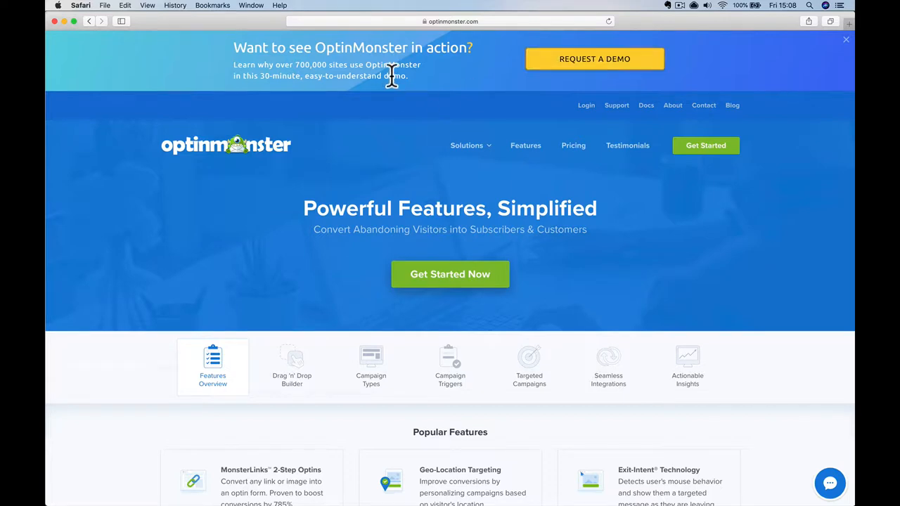
mouse_move(401, 64)
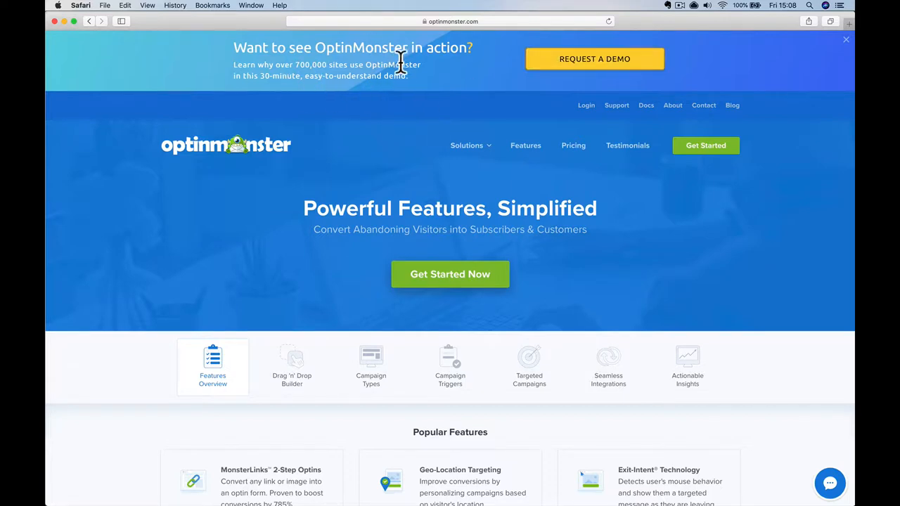
Go to the Pricing page and look down the plans until the exit-intent popup appears
left_click(574, 145)
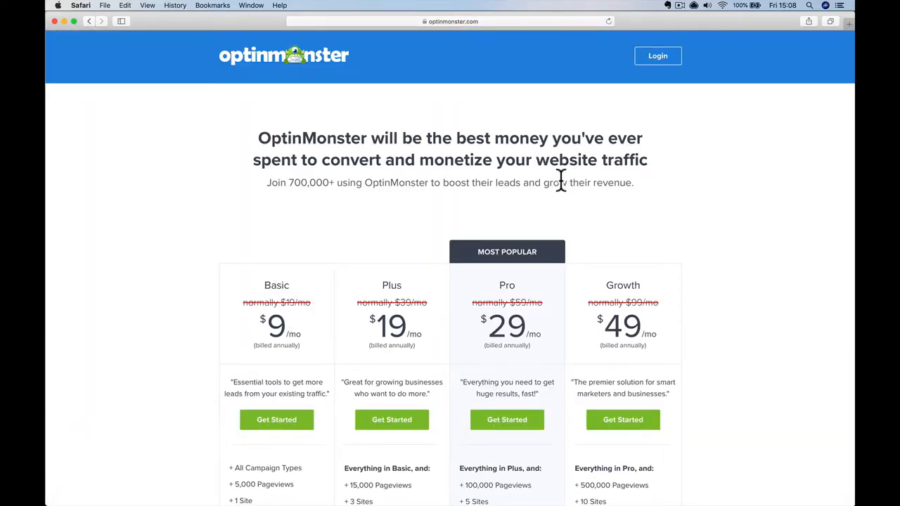
scroll("down", 3)
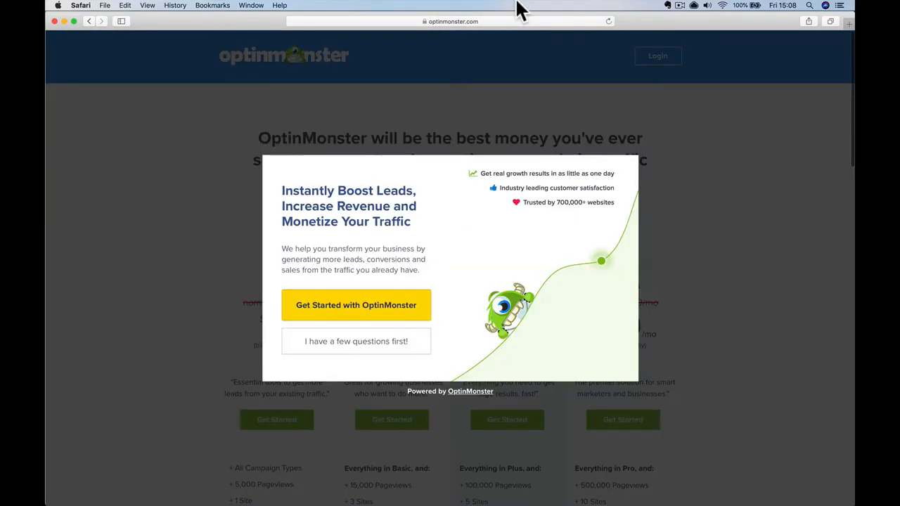
mouse_move(445, 234)
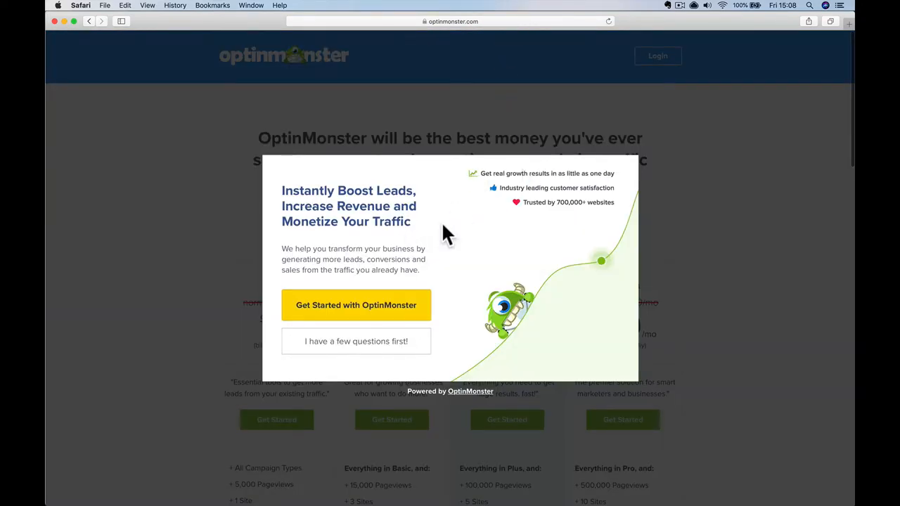
mouse_move(532, 242)
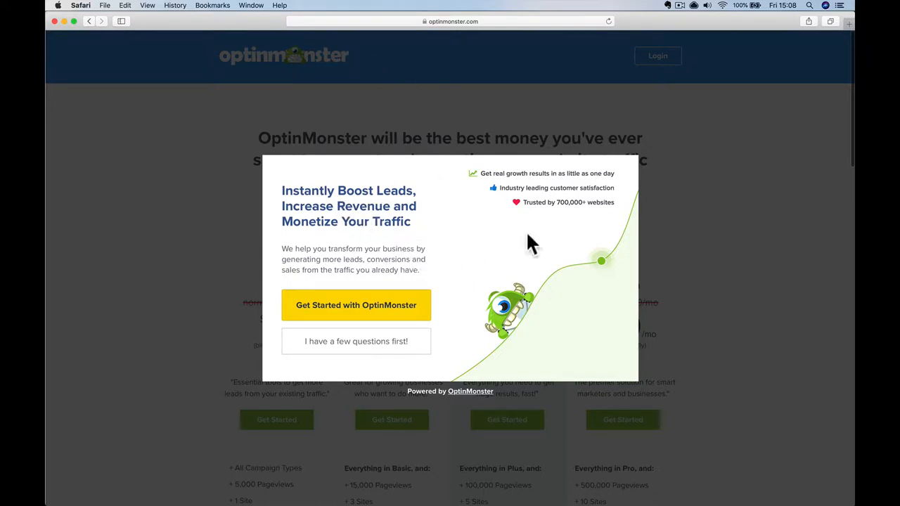
mouse_move(567, 214)
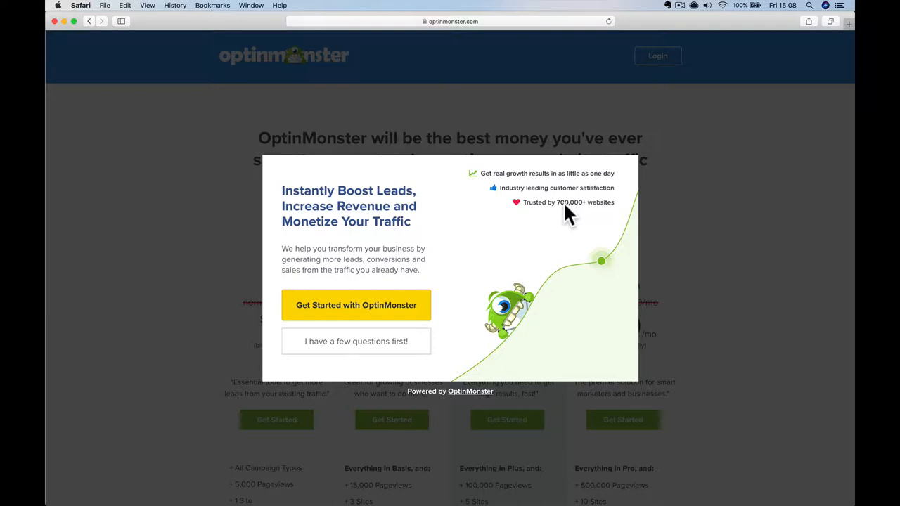
mouse_move(658, 222)
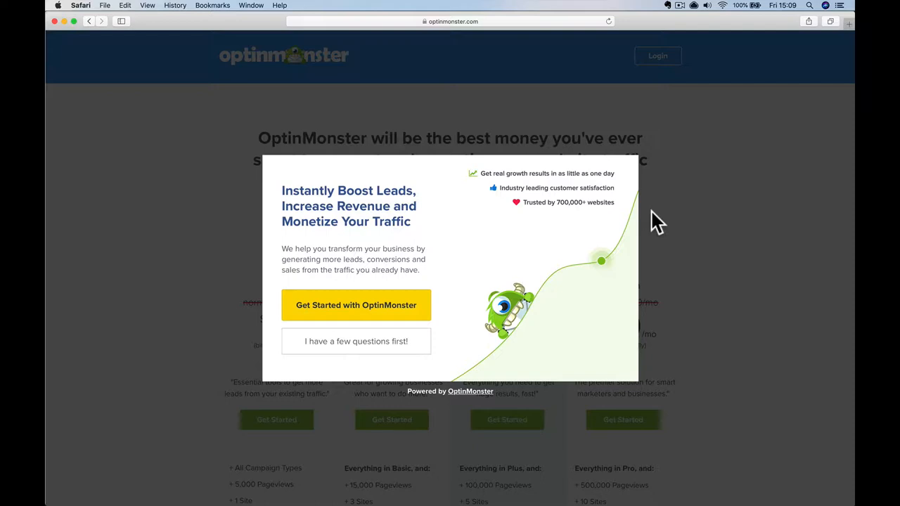
mouse_move(664, 217)
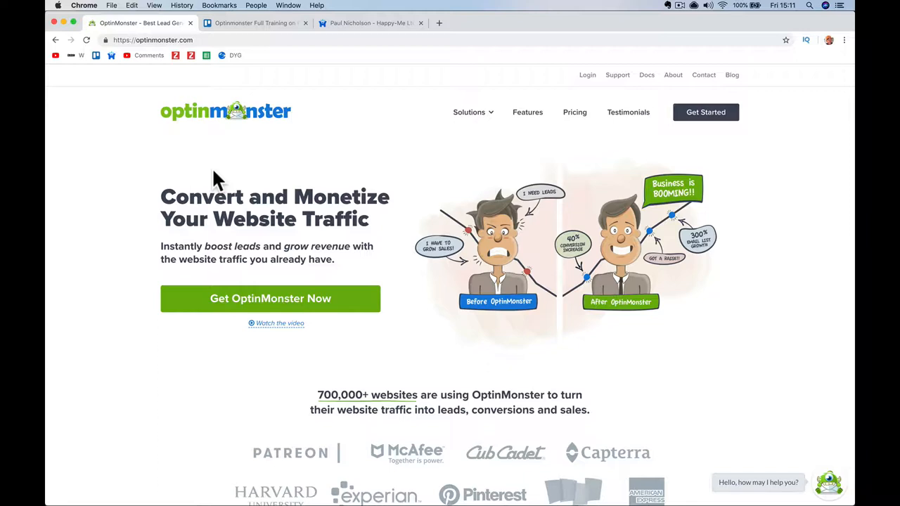
left_click(528, 112)
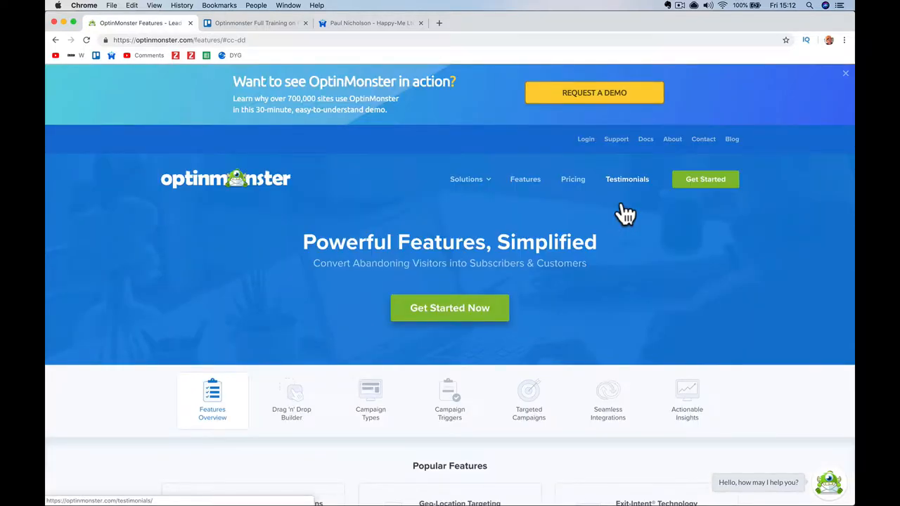
scroll("down", 3)
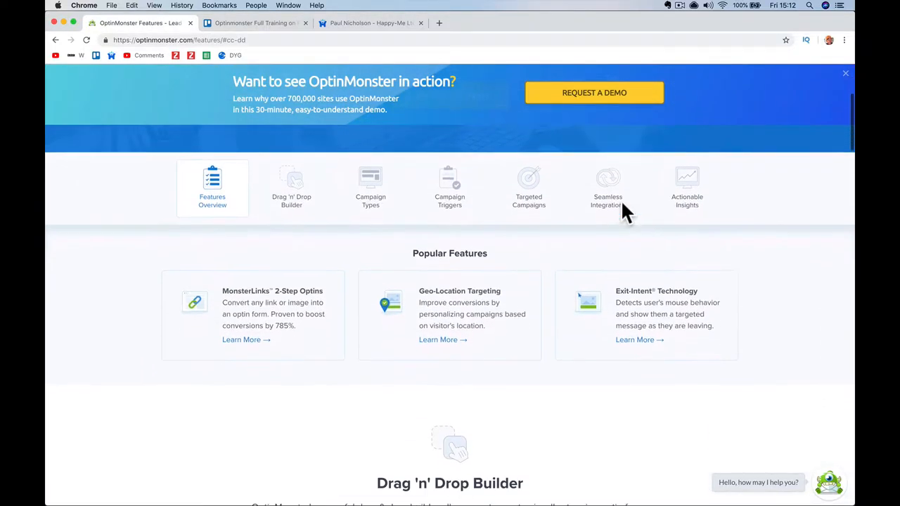
scroll("down", 3)
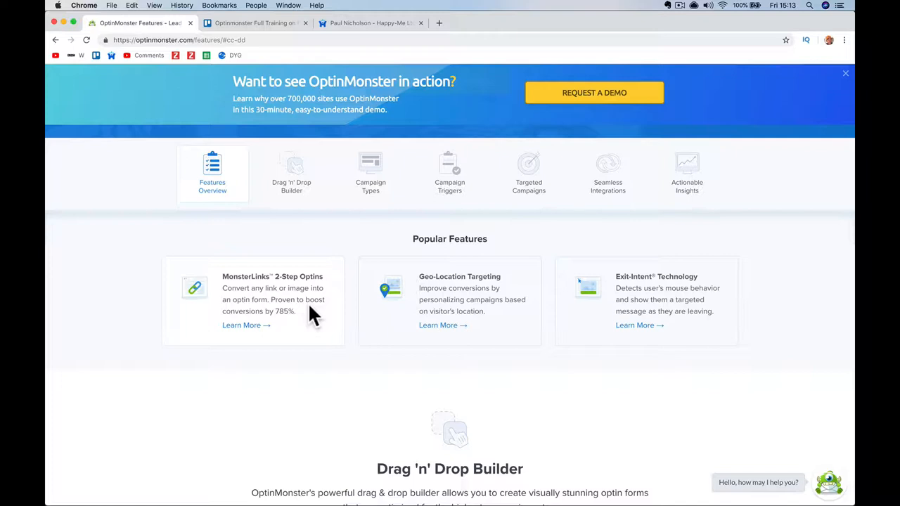
mouse_move(301, 294)
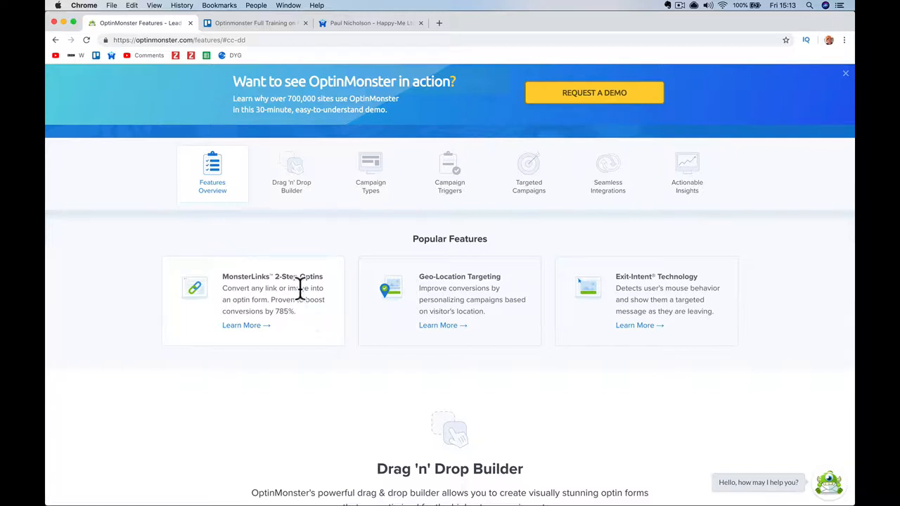
mouse_move(365, 321)
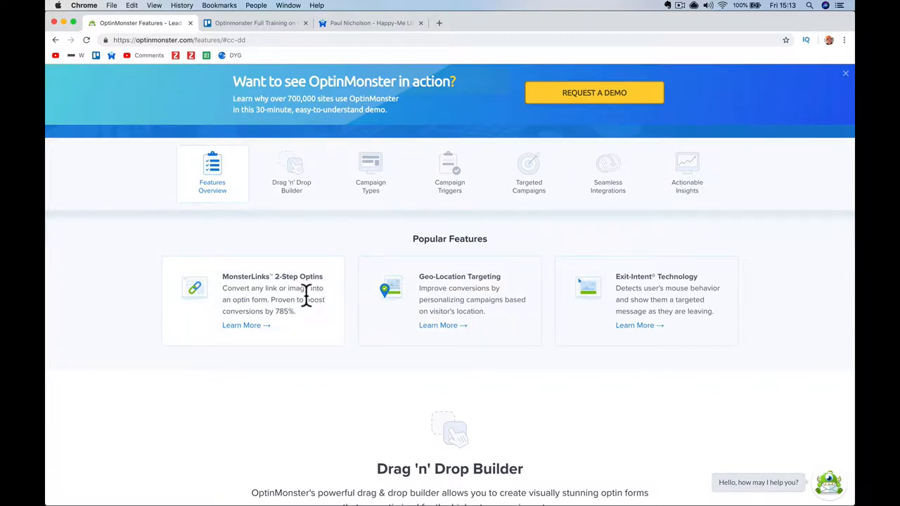
mouse_move(486, 307)
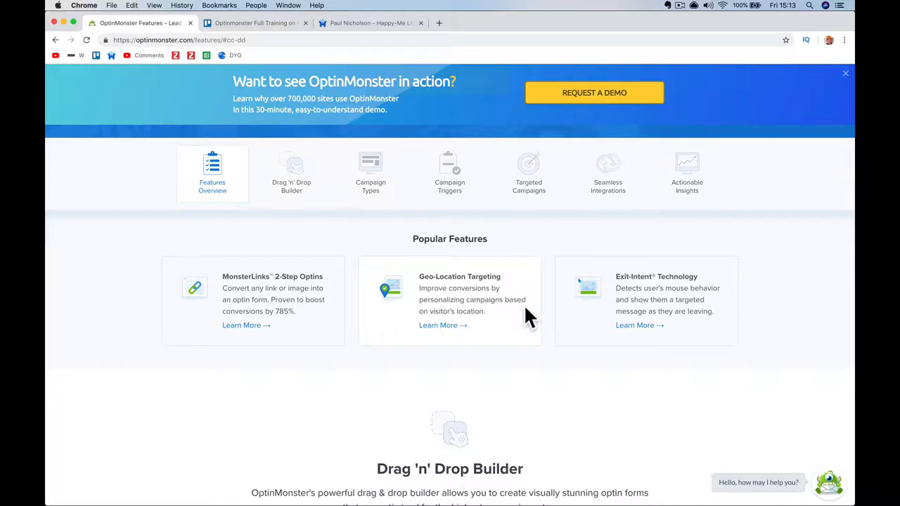
mouse_move(664, 276)
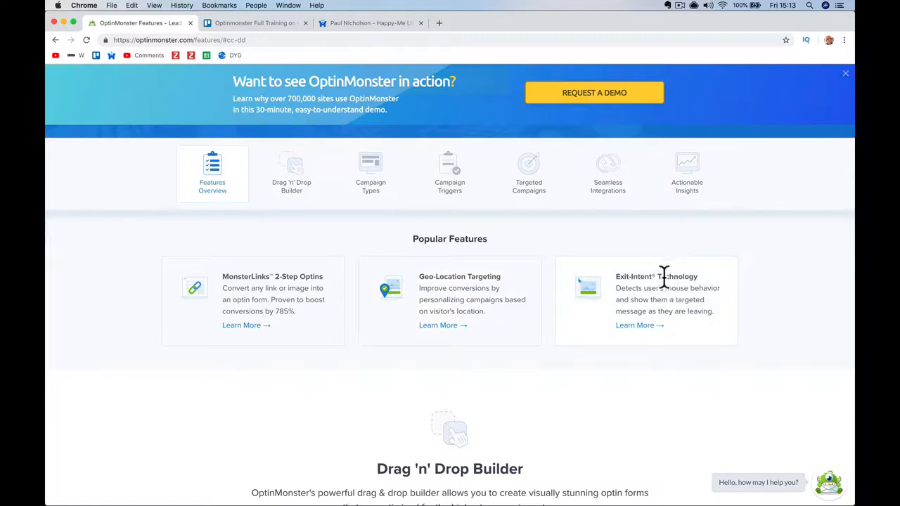
mouse_move(526, 39)
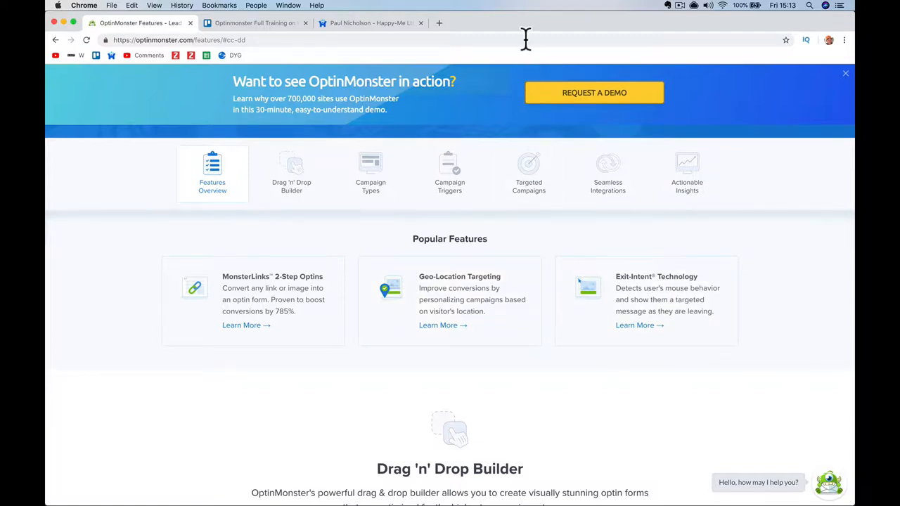
mouse_move(586, 287)
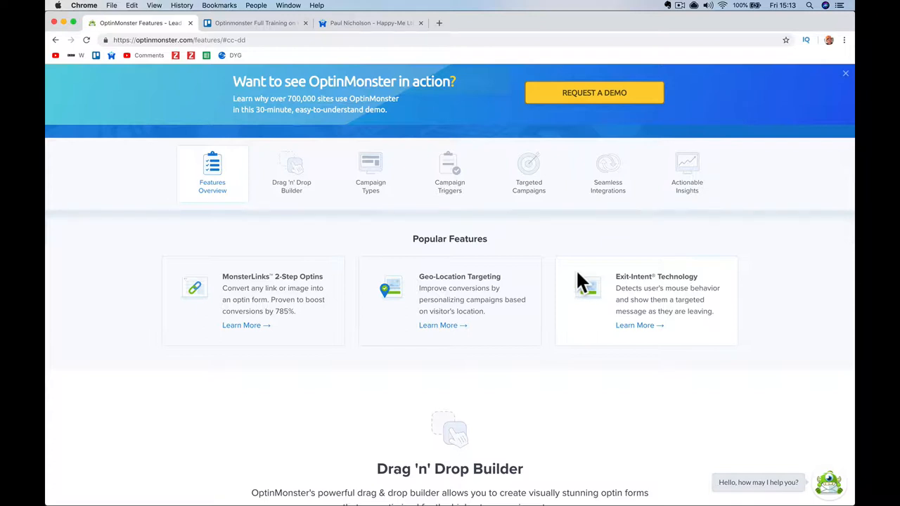
Scroll down the Features page through the Drag 'n' Drop Builder section to the Campaign Types overview
scroll("down", 3)
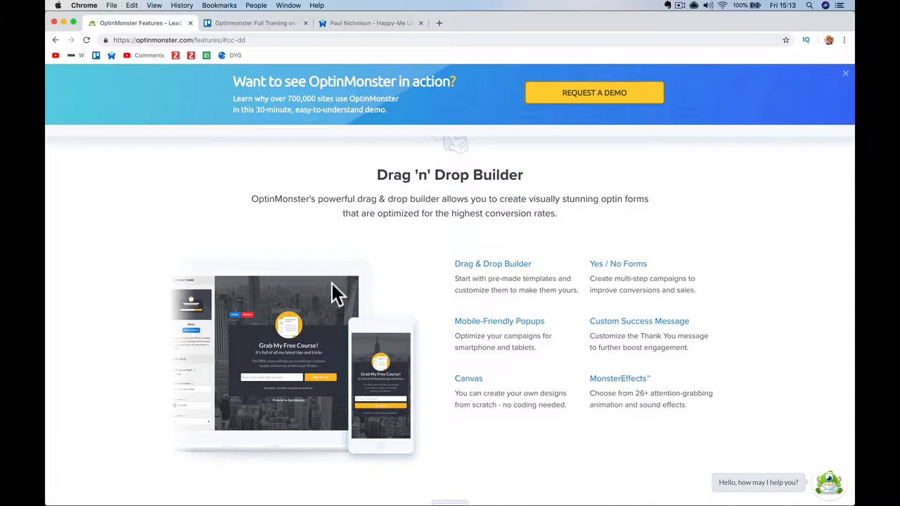
mouse_move(424, 281)
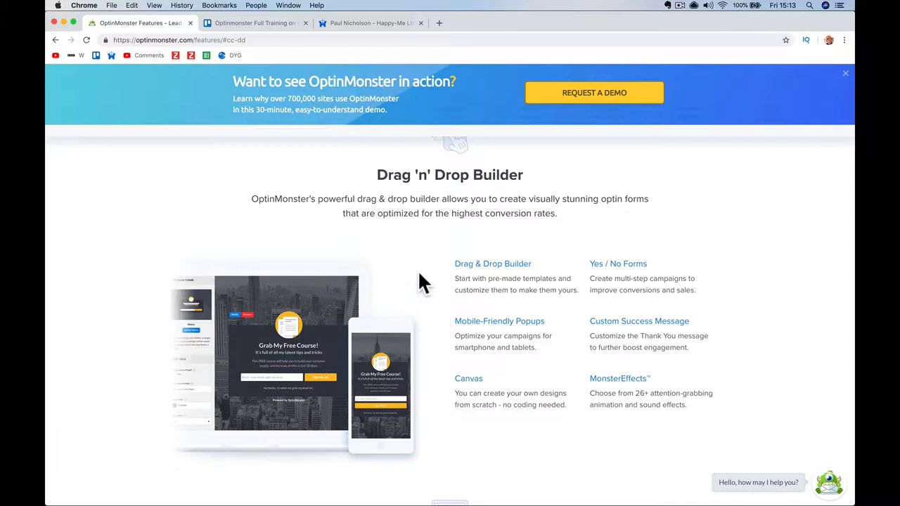
mouse_move(524, 278)
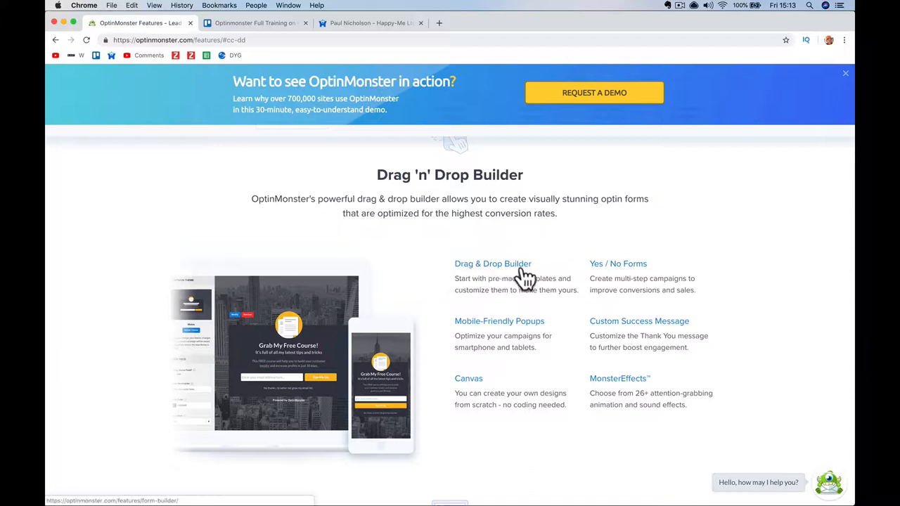
mouse_move(628, 309)
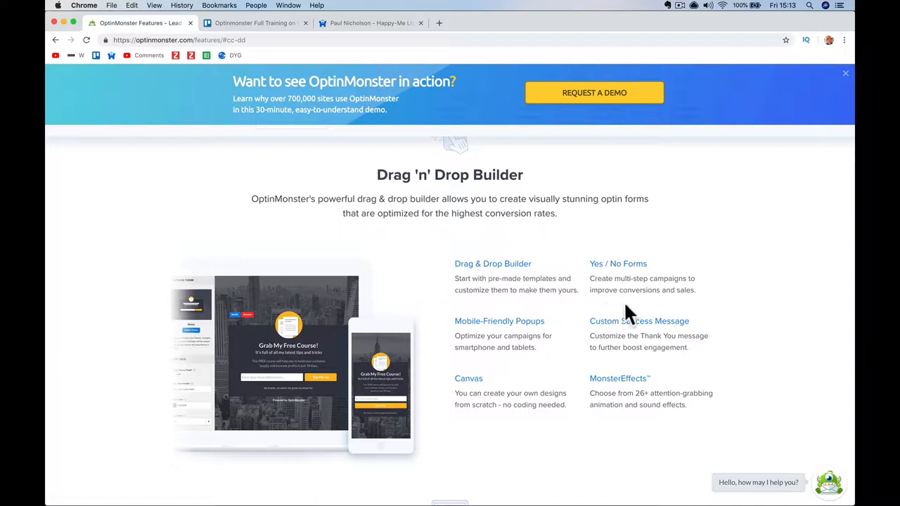
mouse_move(330, 386)
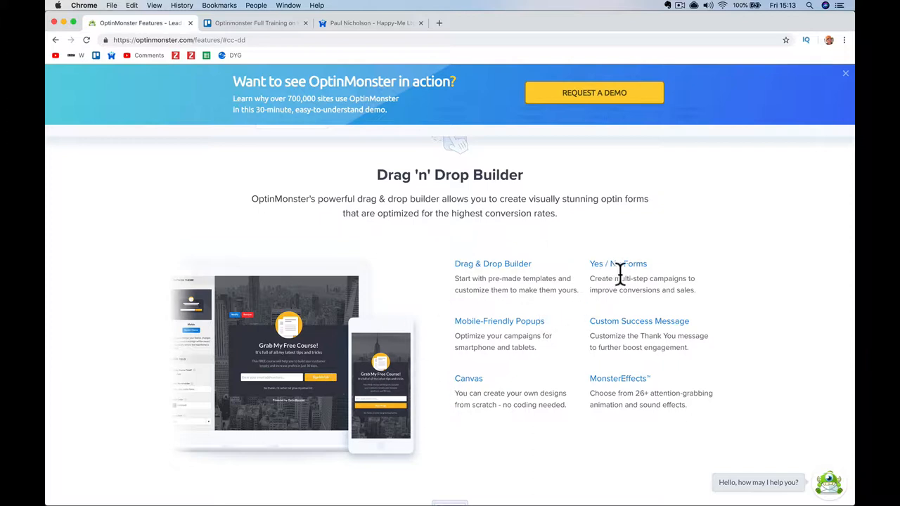
mouse_move(626, 291)
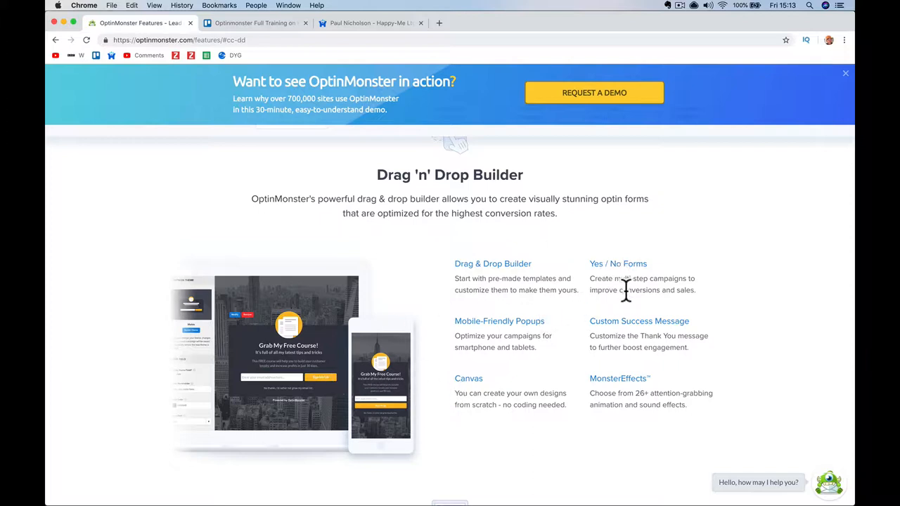
mouse_move(568, 339)
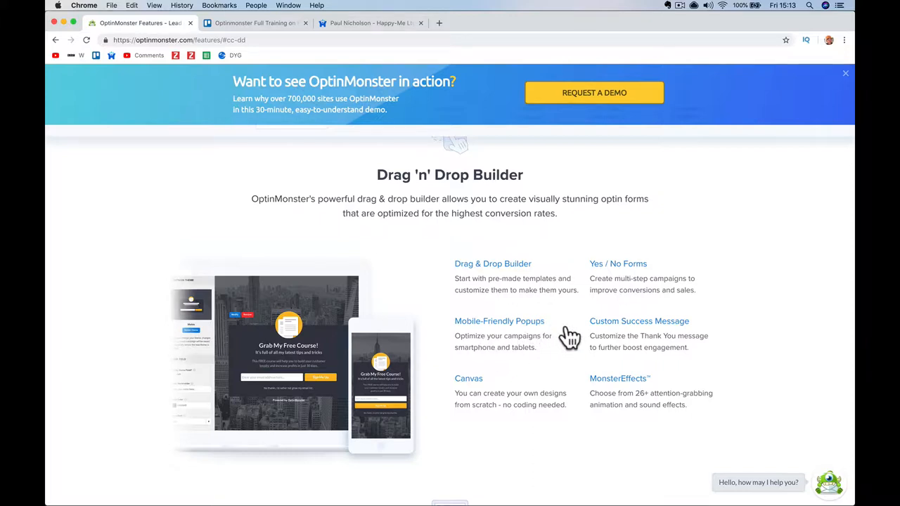
scroll("down", 3)
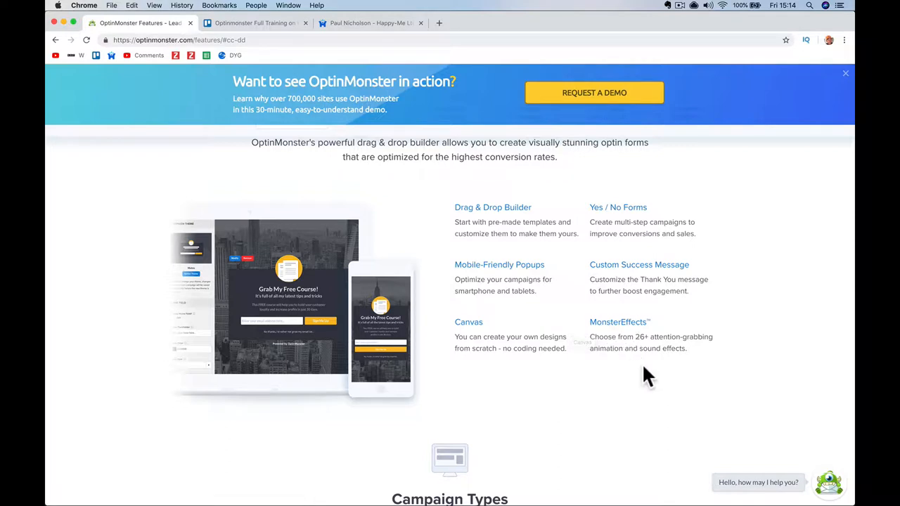
scroll("down", 3)
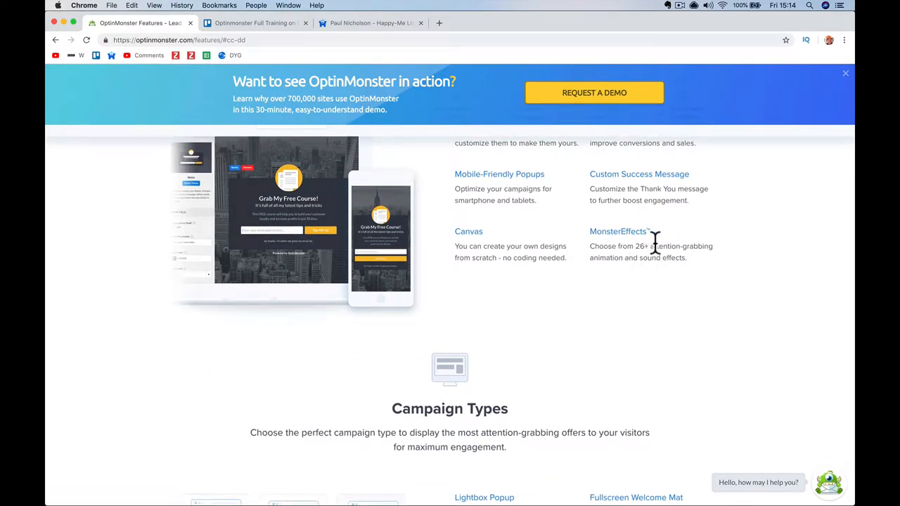
mouse_move(599, 304)
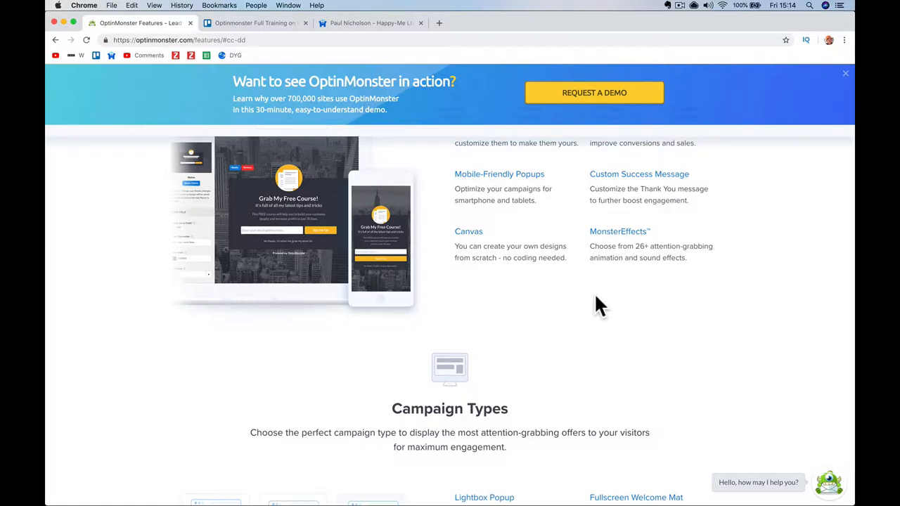
scroll("down", 3)
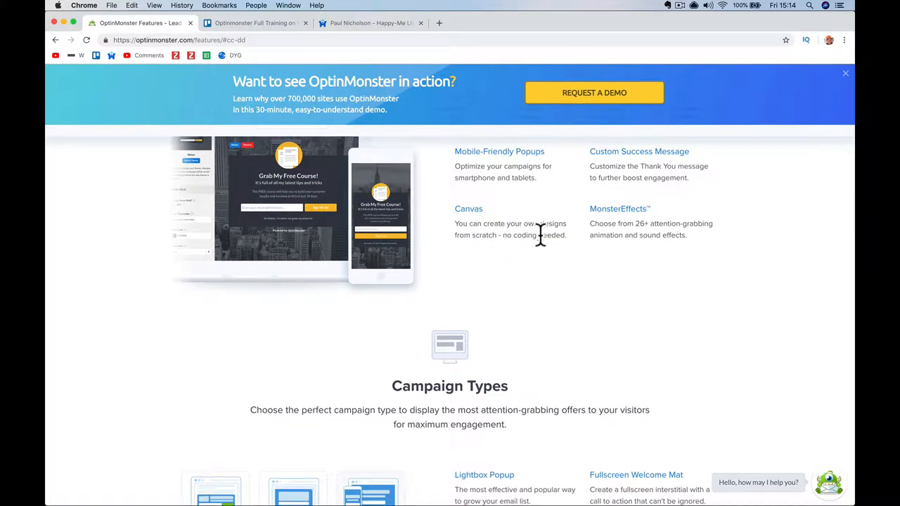
scroll("down", 3)
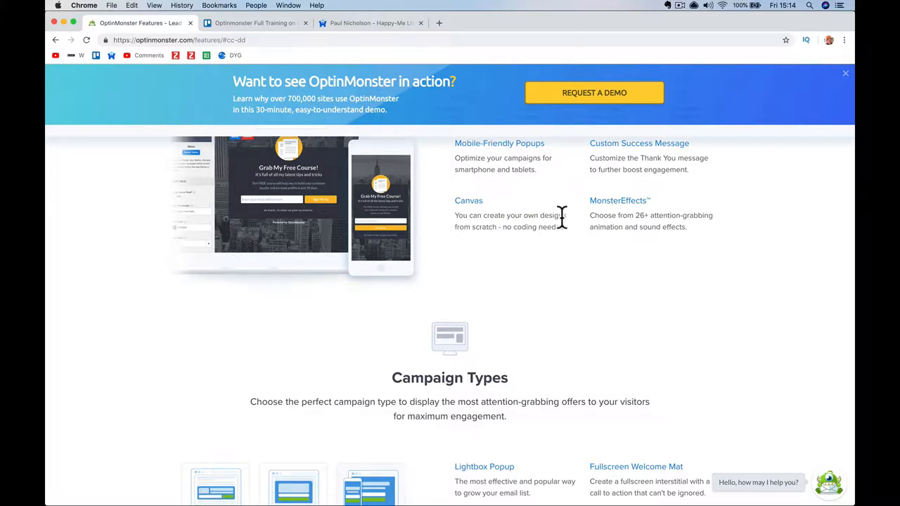
scroll("down", 3)
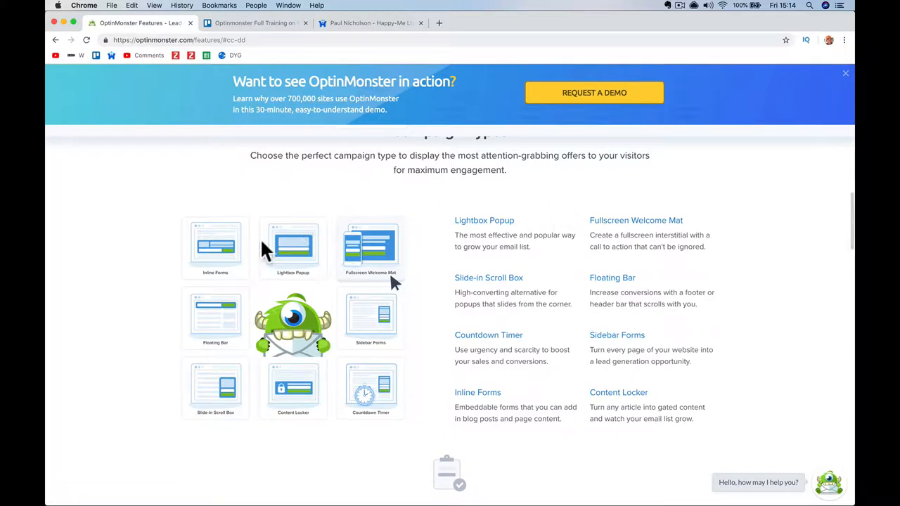
mouse_move(353, 274)
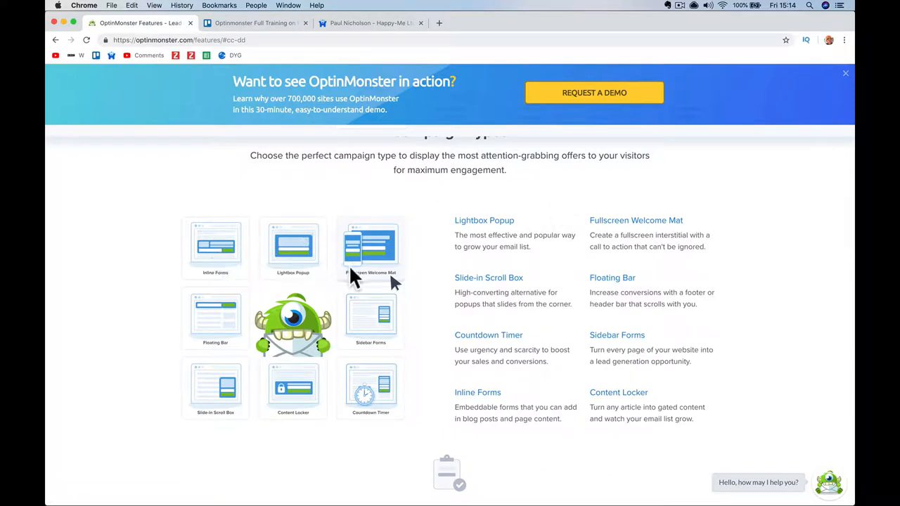
mouse_move(290, 259)
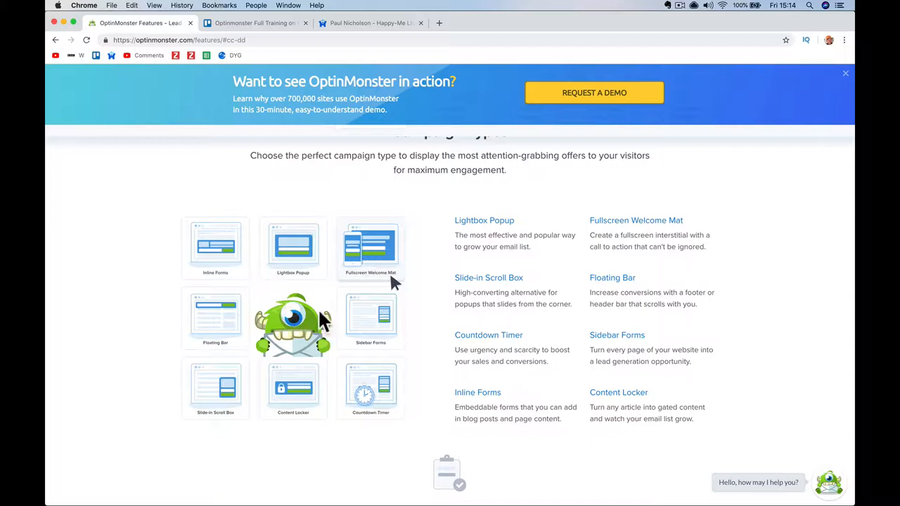
mouse_move(387, 322)
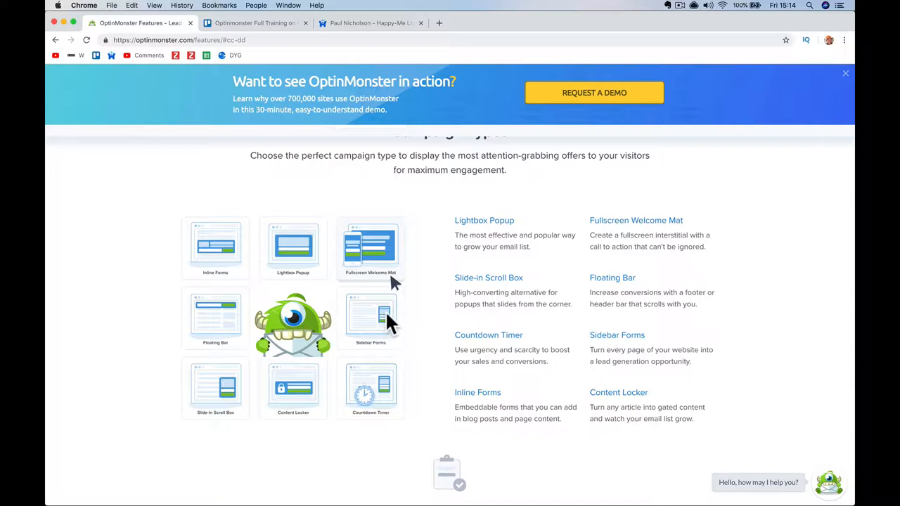
mouse_move(224, 325)
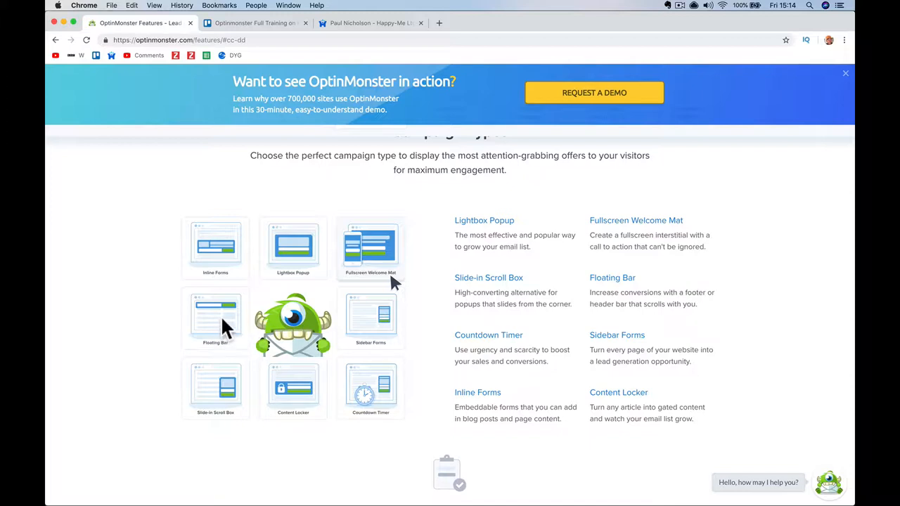
mouse_move(428, 367)
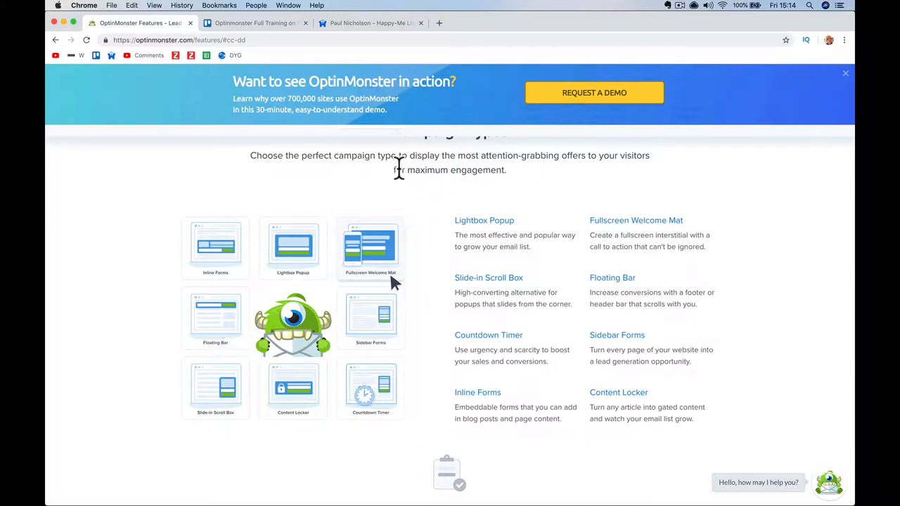
mouse_move(394, 175)
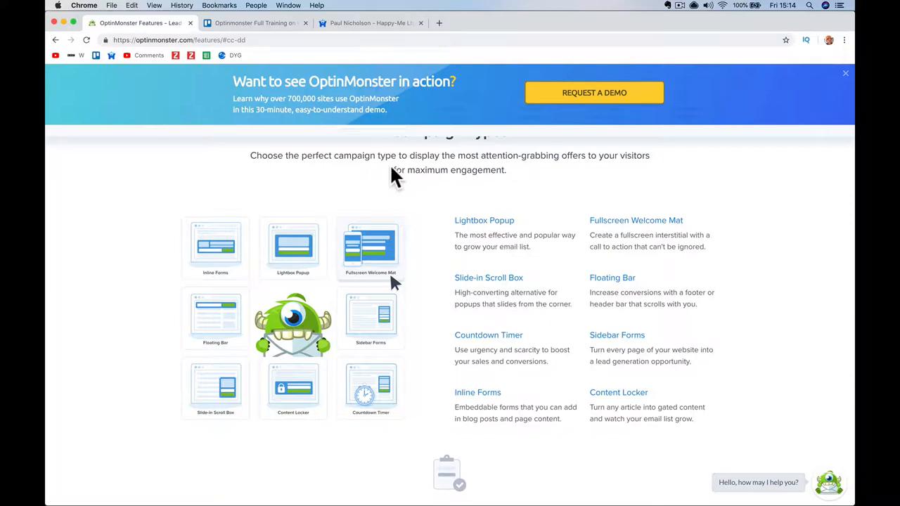
scroll("down", 3)
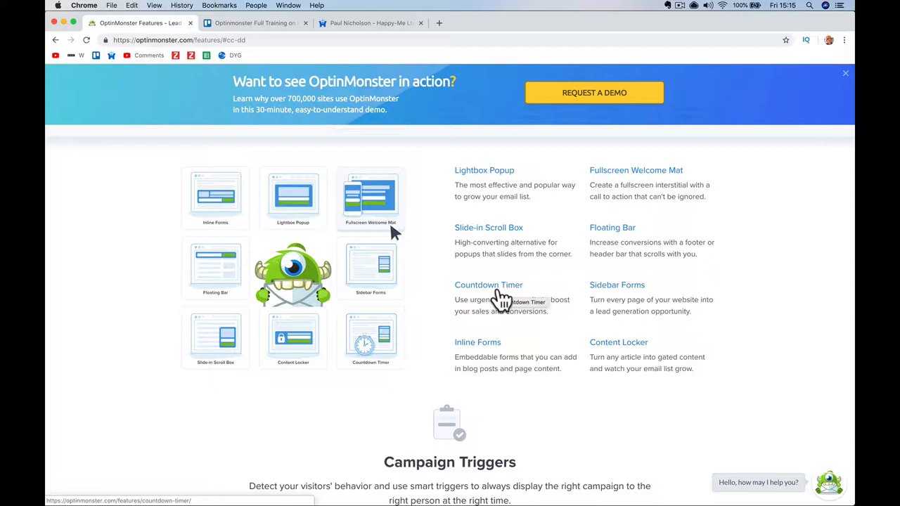
mouse_move(501, 306)
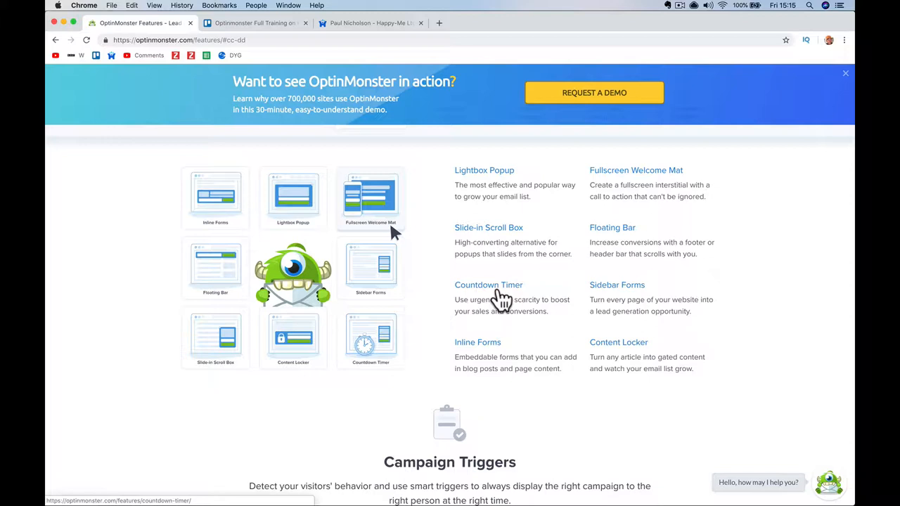
mouse_move(631, 367)
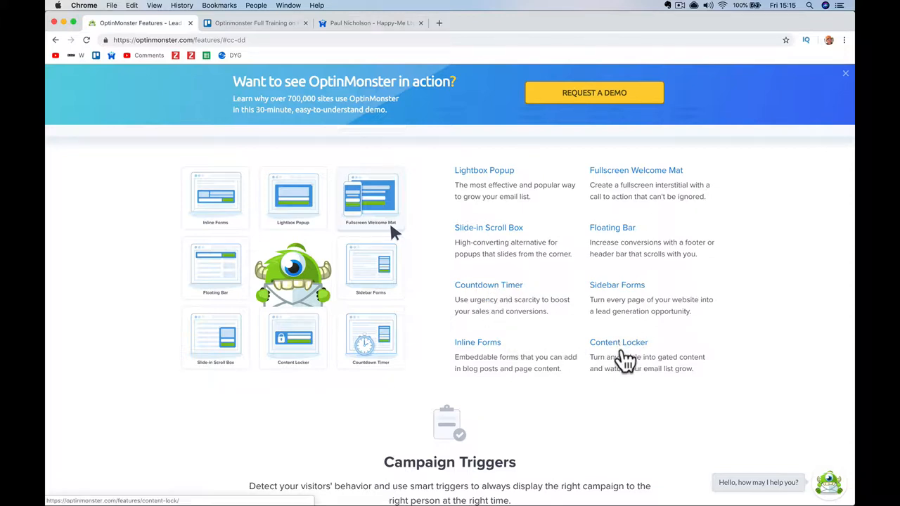
mouse_move(626, 362)
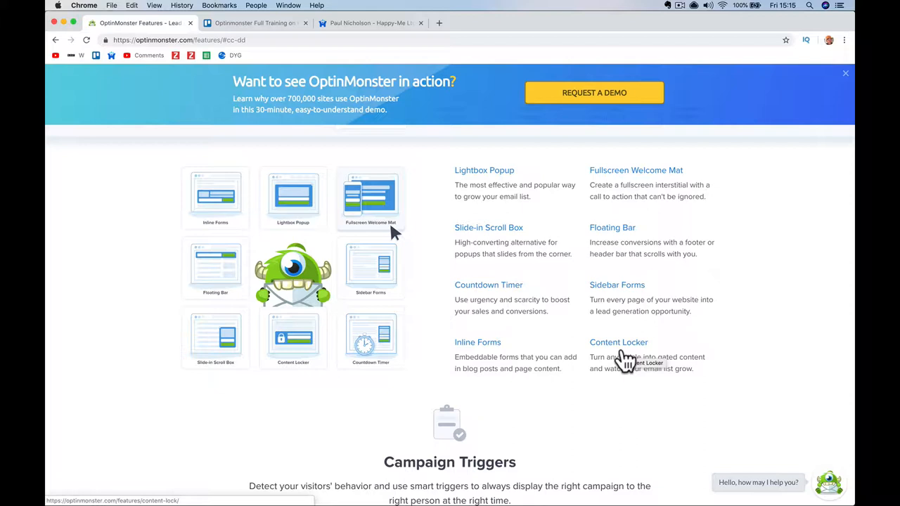
mouse_move(627, 373)
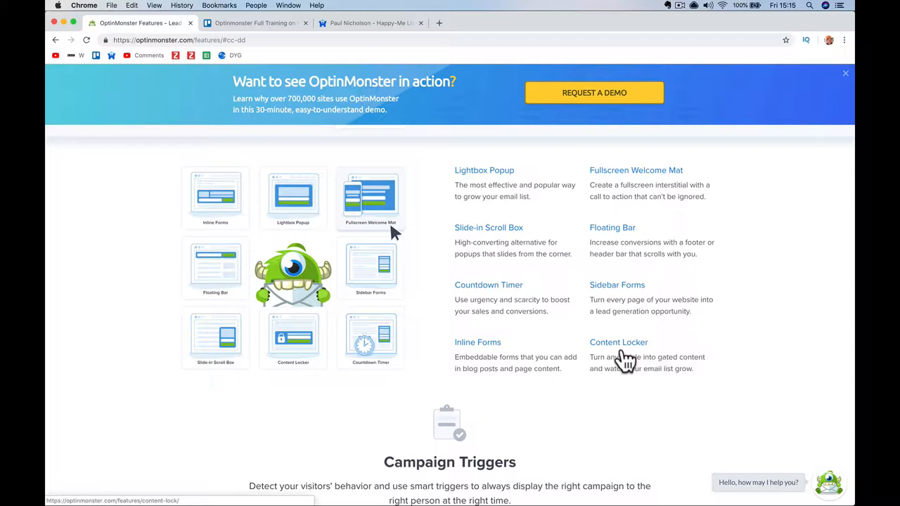
mouse_move(500, 369)
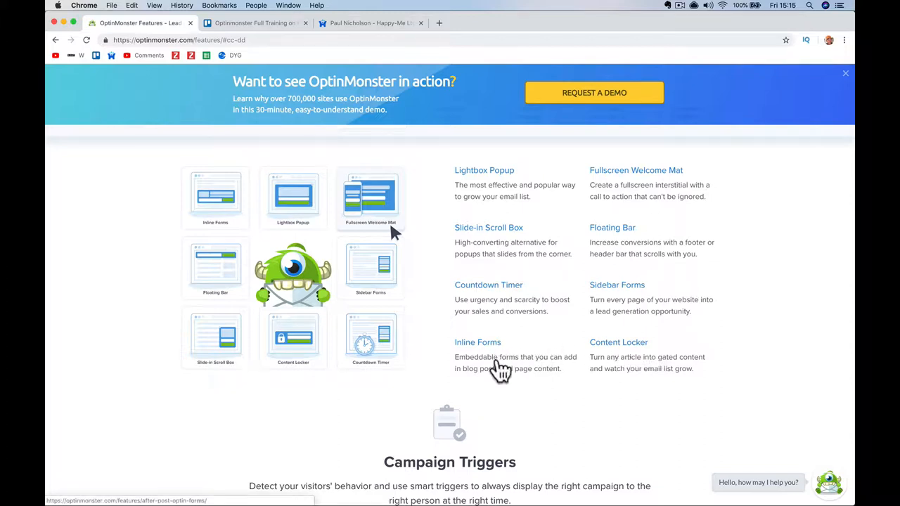
mouse_move(490, 351)
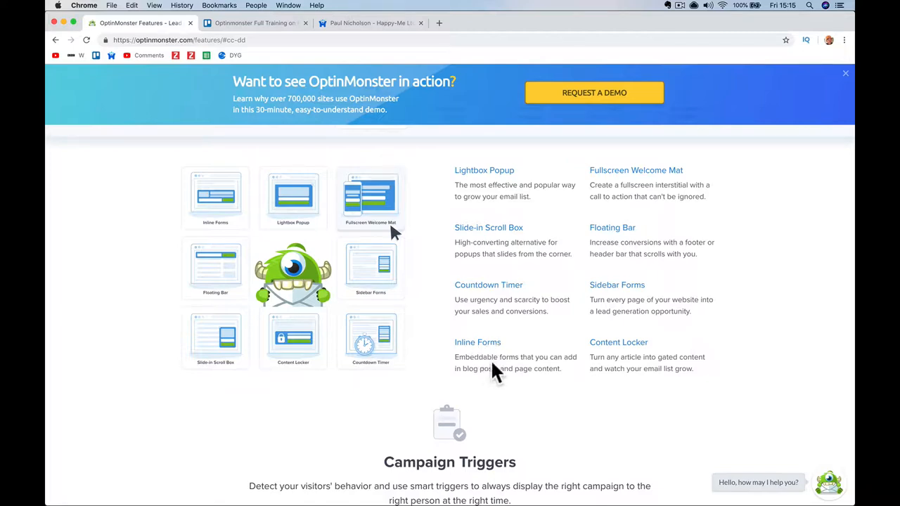
scroll("down", 3)
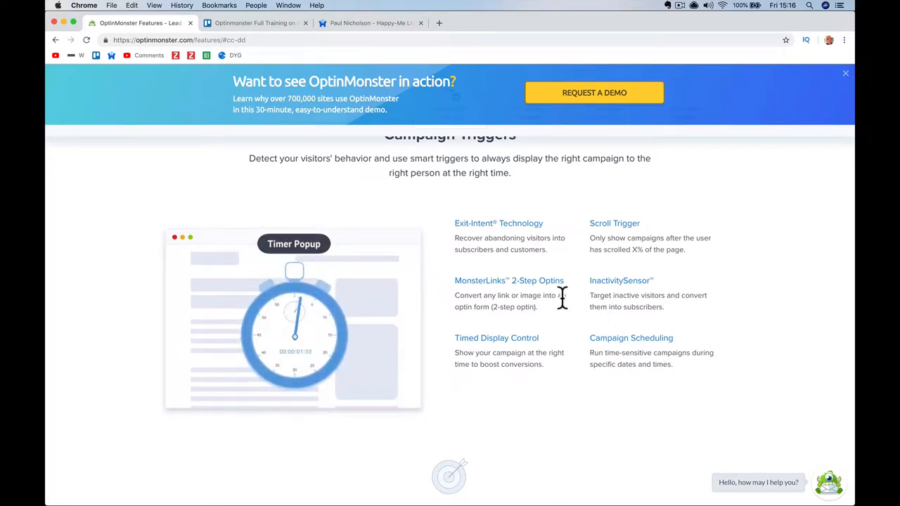
scroll("down", 3)
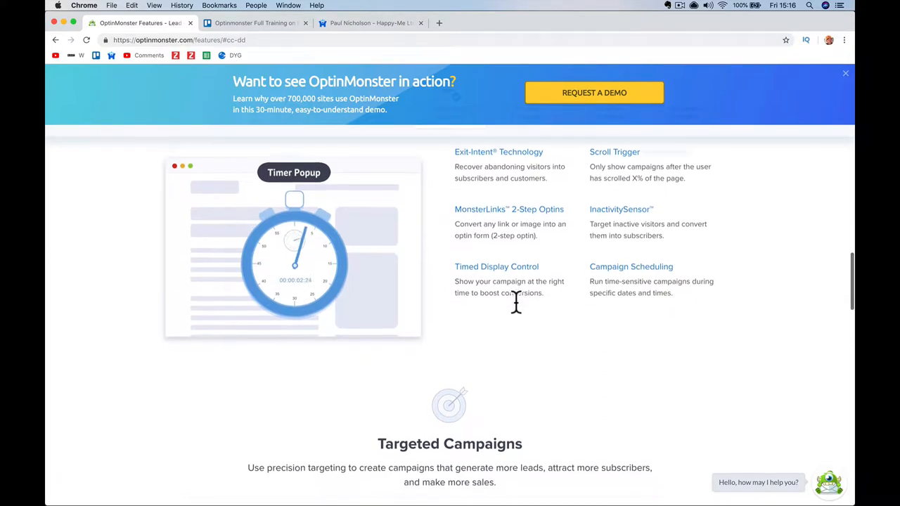
scroll("down", 3)
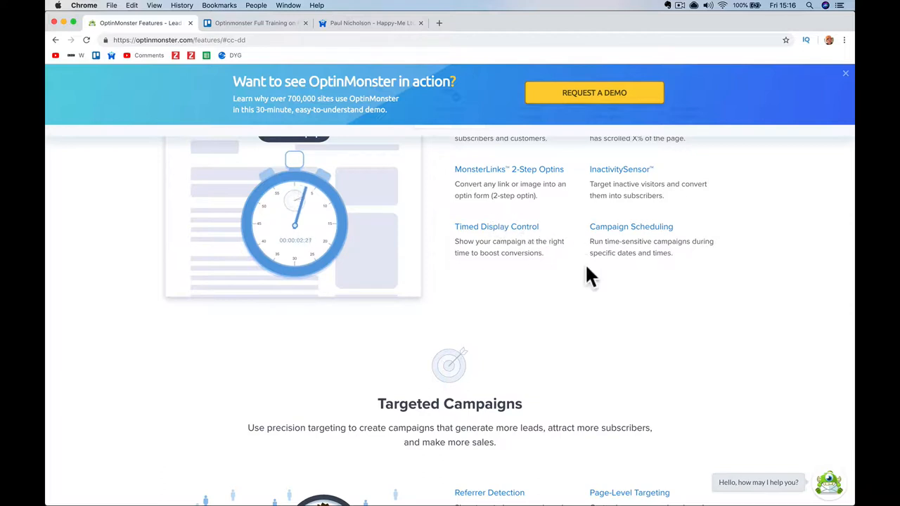
scroll("down", 3)
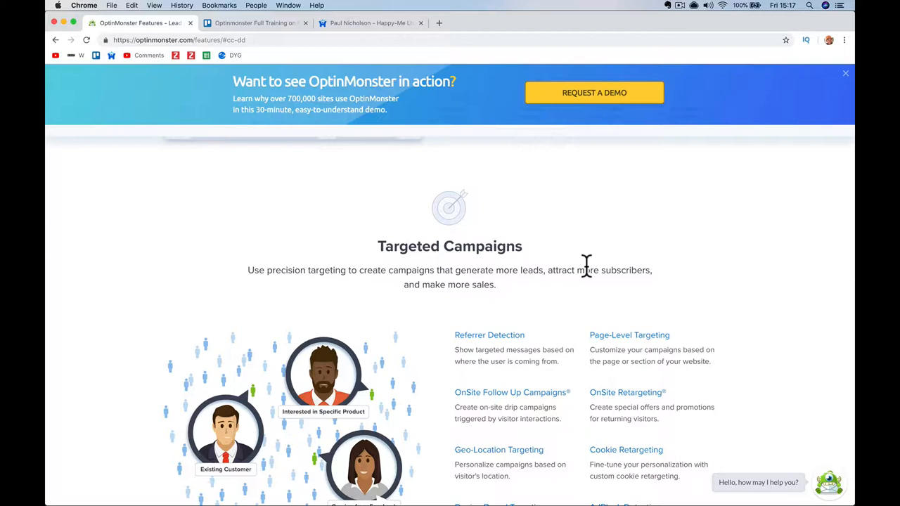
scroll("down", 3)
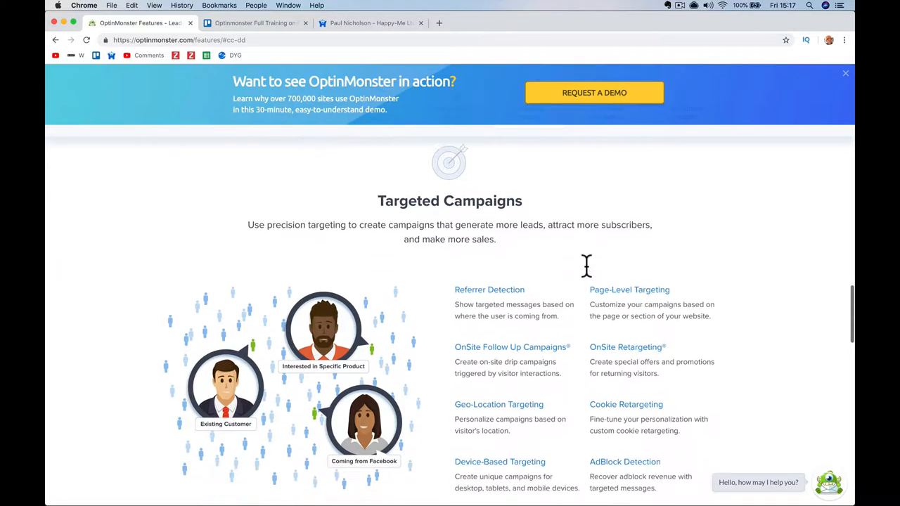
scroll("down", 3)
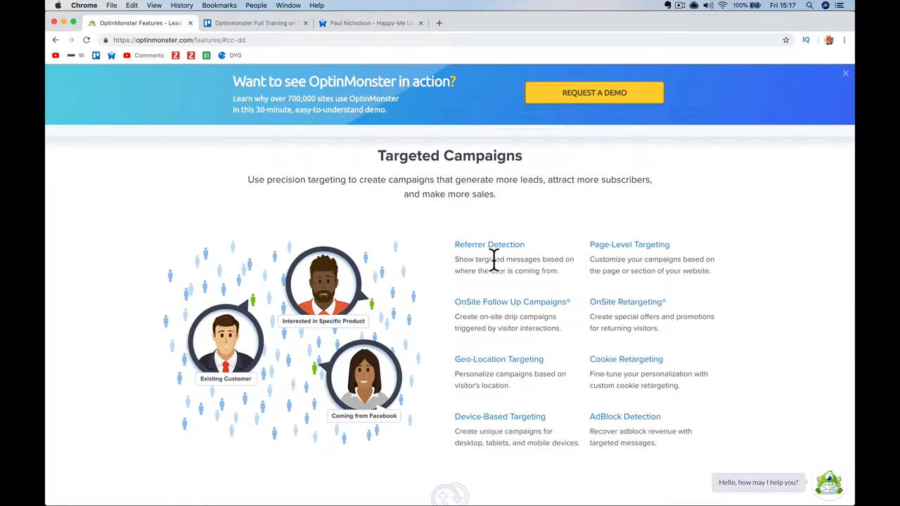
mouse_move(507, 260)
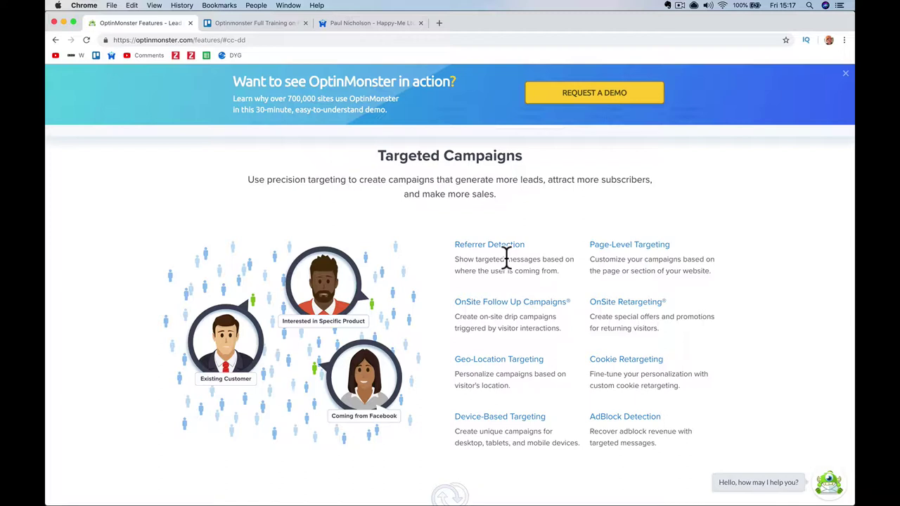
mouse_move(644, 284)
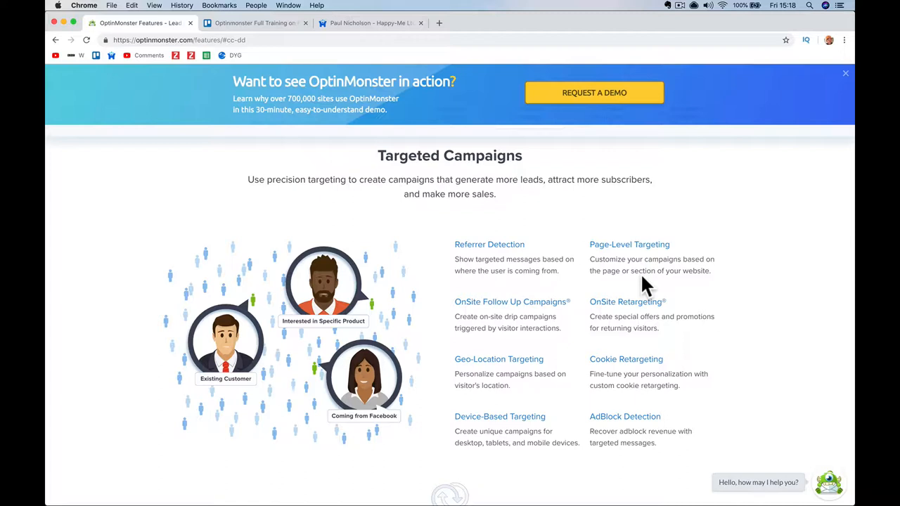
scroll("down", 3)
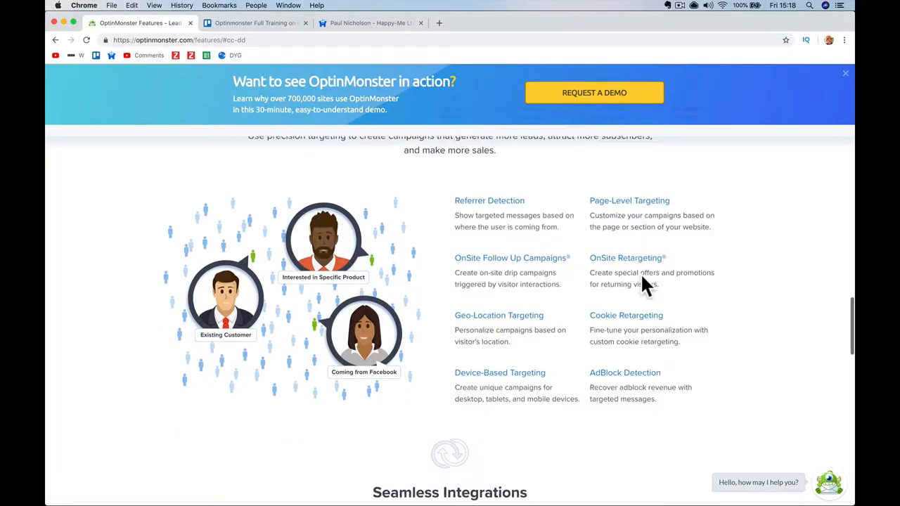
scroll("down", 3)
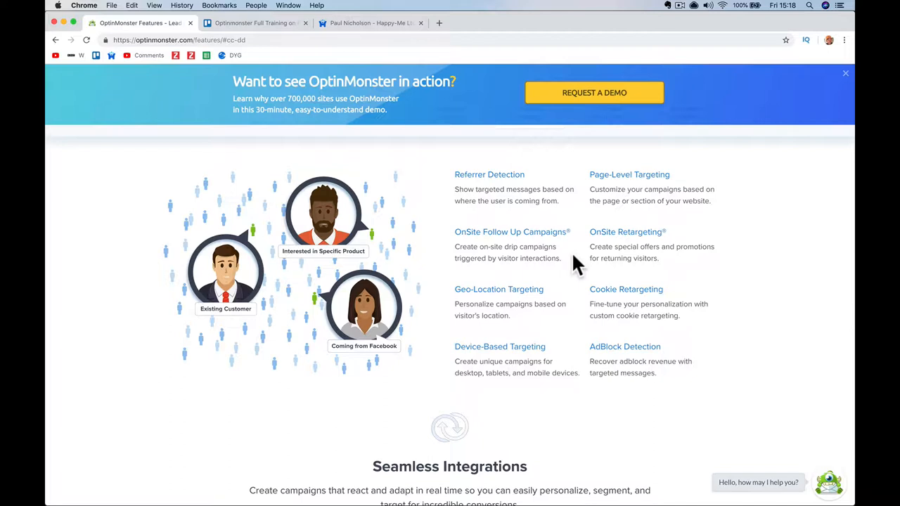
mouse_move(513, 270)
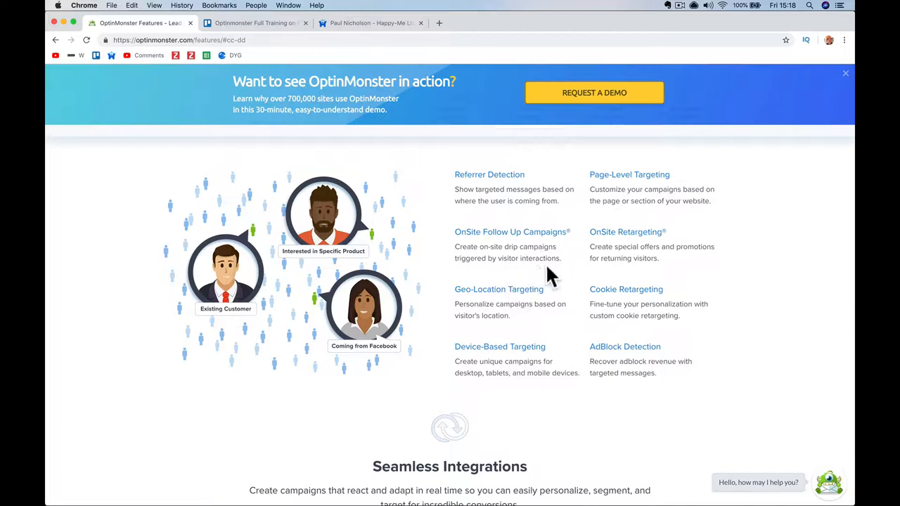
mouse_move(583, 287)
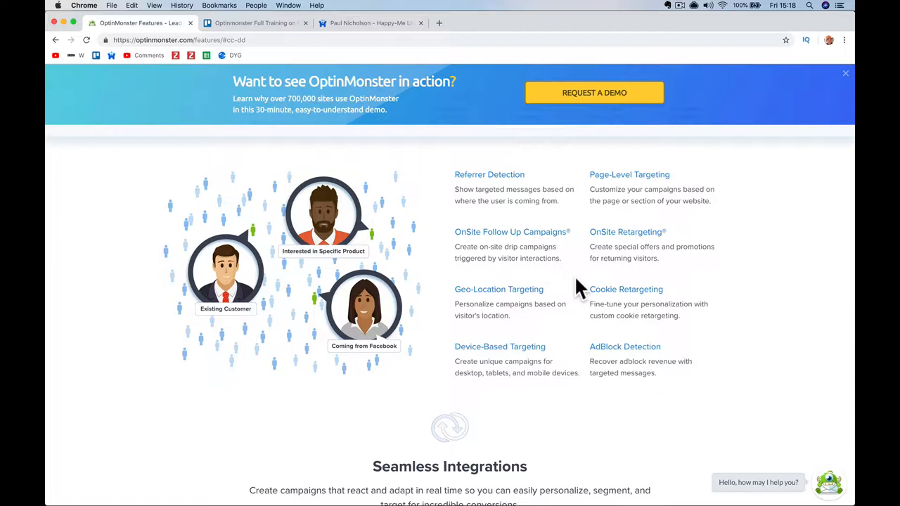
mouse_move(616, 284)
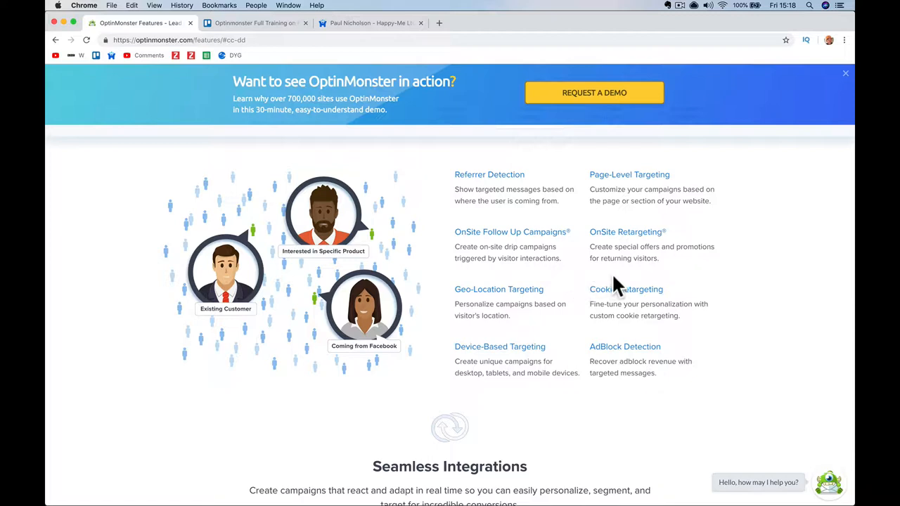
mouse_move(597, 286)
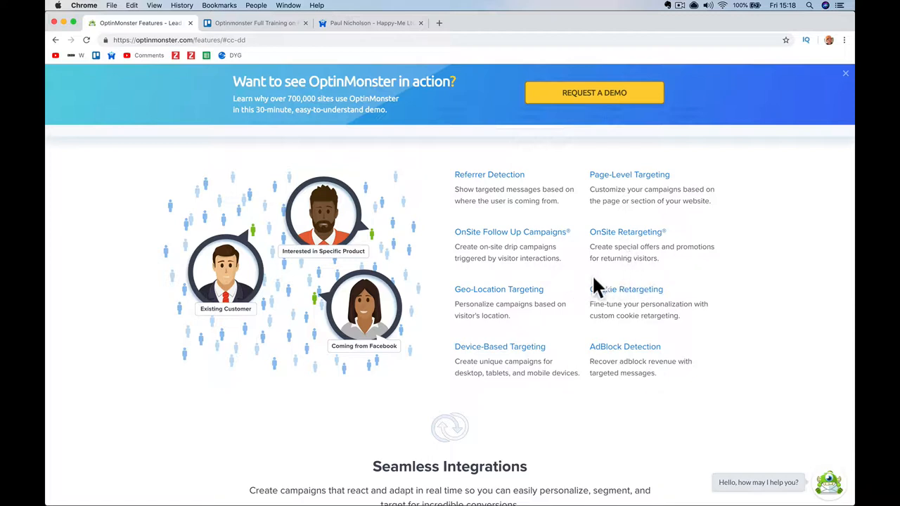
mouse_move(486, 308)
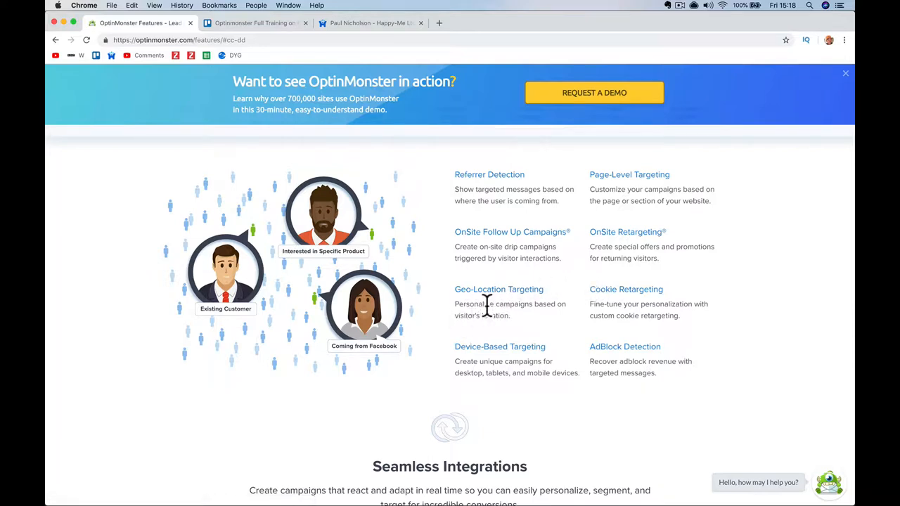
mouse_move(610, 253)
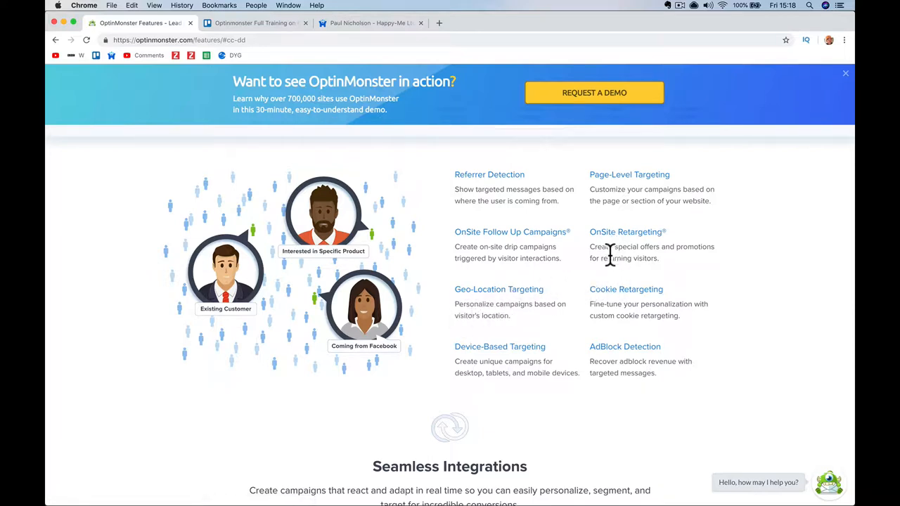
mouse_move(634, 250)
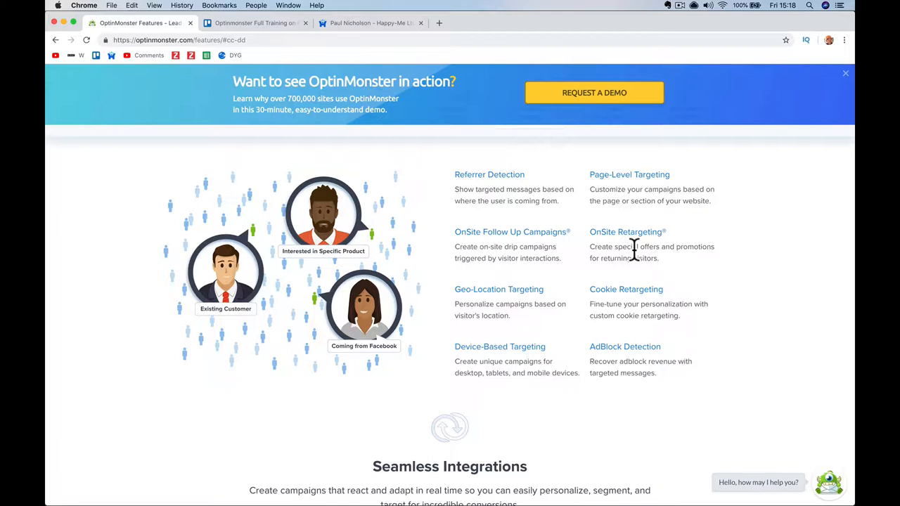
mouse_move(501, 315)
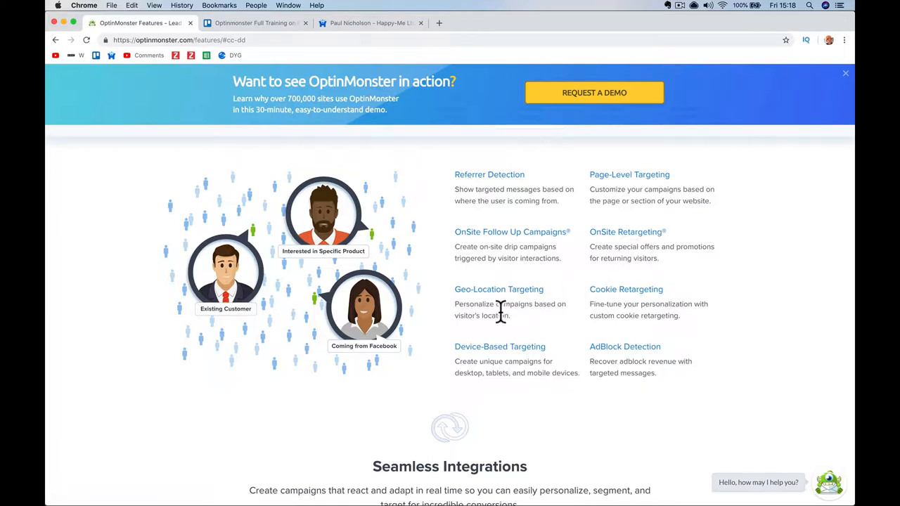
mouse_move(542, 329)
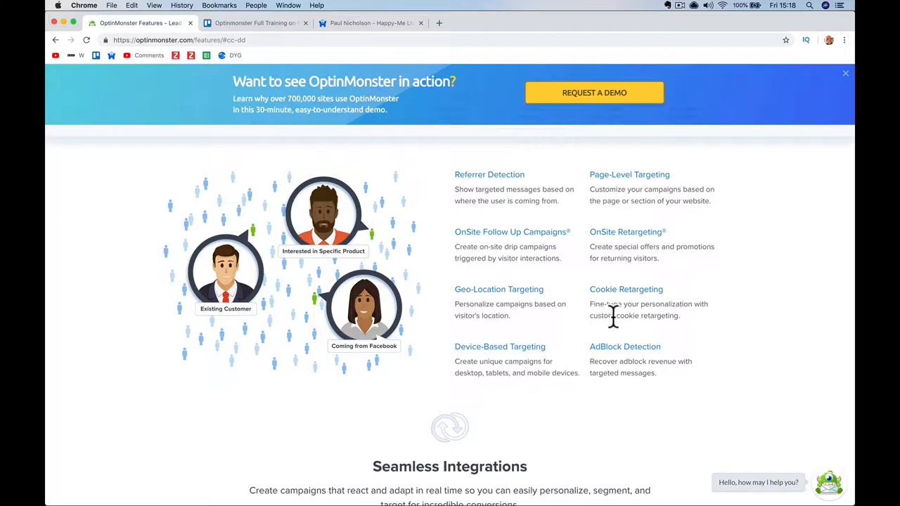
mouse_move(664, 324)
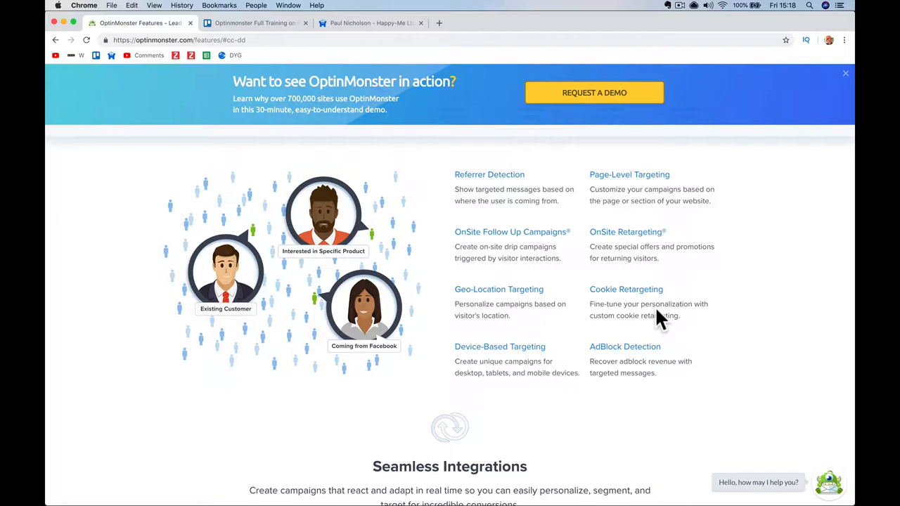
mouse_move(636, 321)
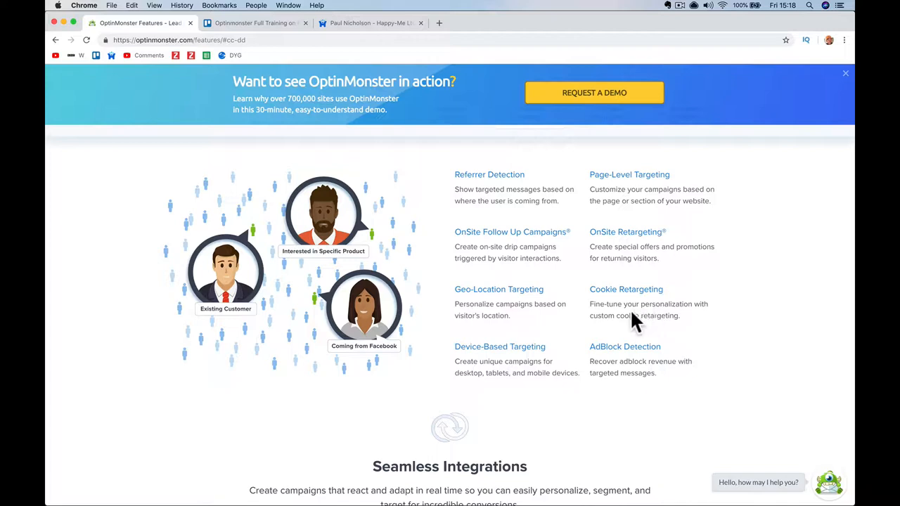
mouse_move(647, 322)
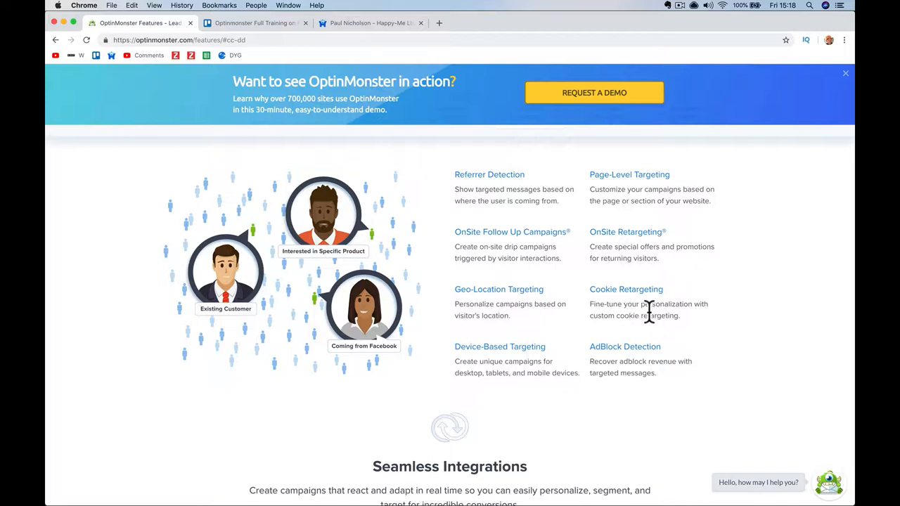
mouse_move(625, 304)
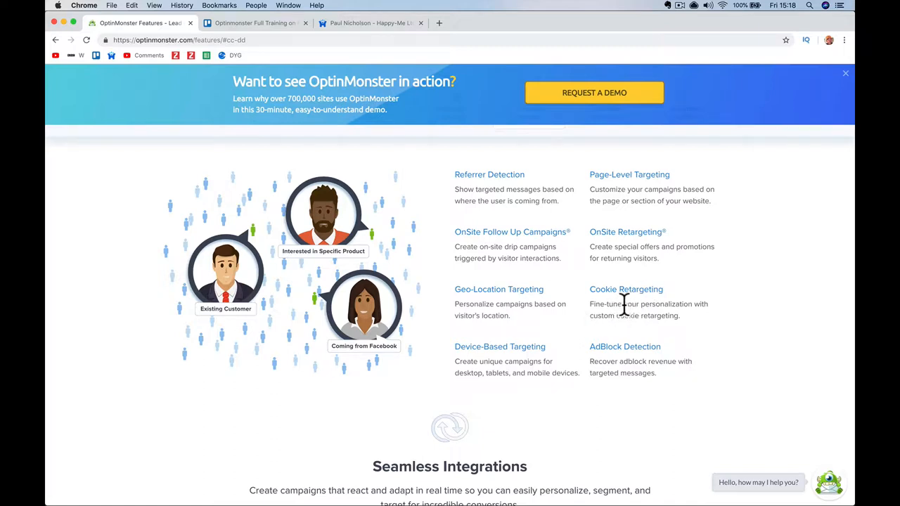
mouse_move(633, 335)
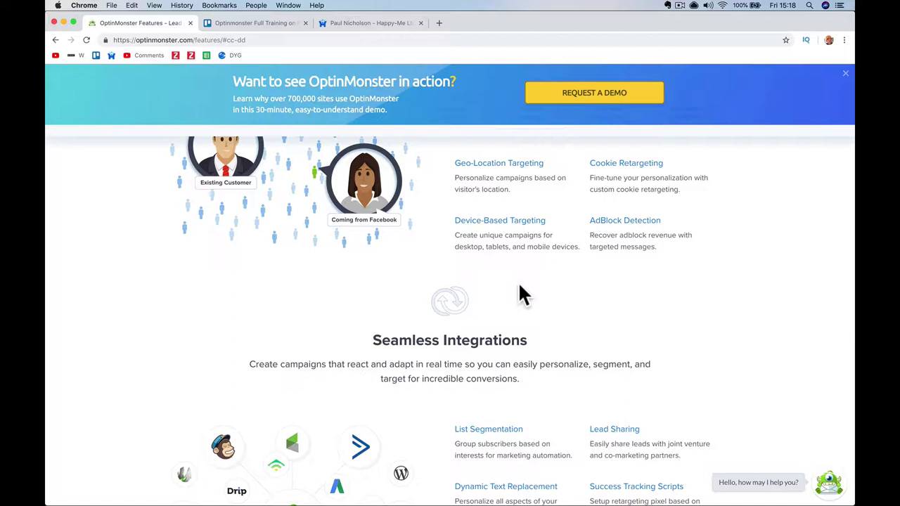
mouse_move(546, 274)
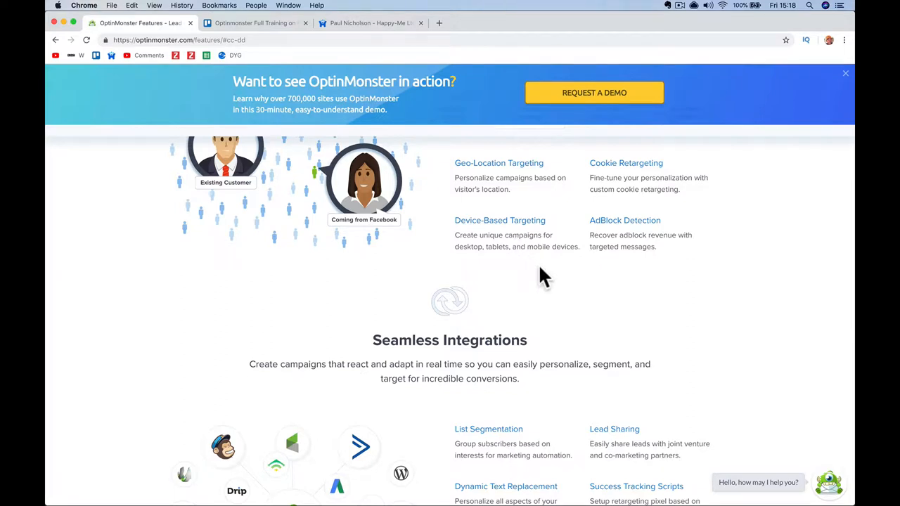
mouse_move(605, 263)
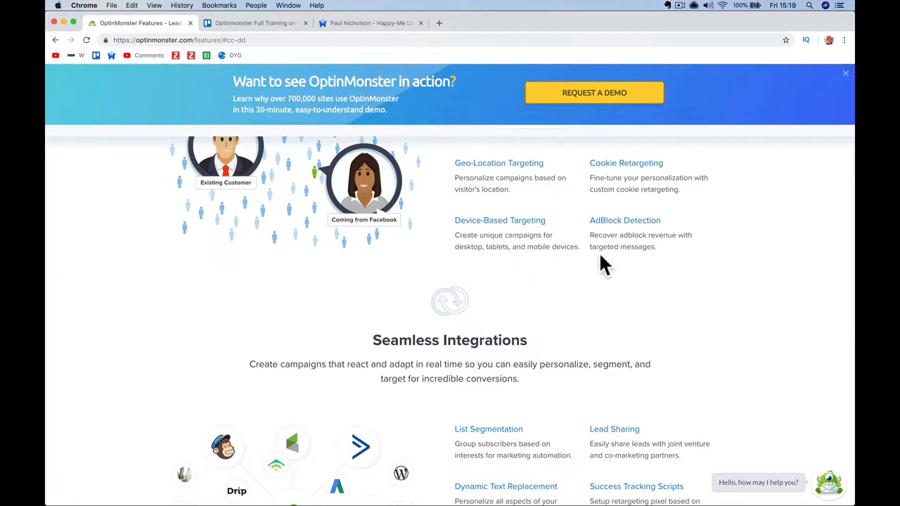
mouse_move(647, 265)
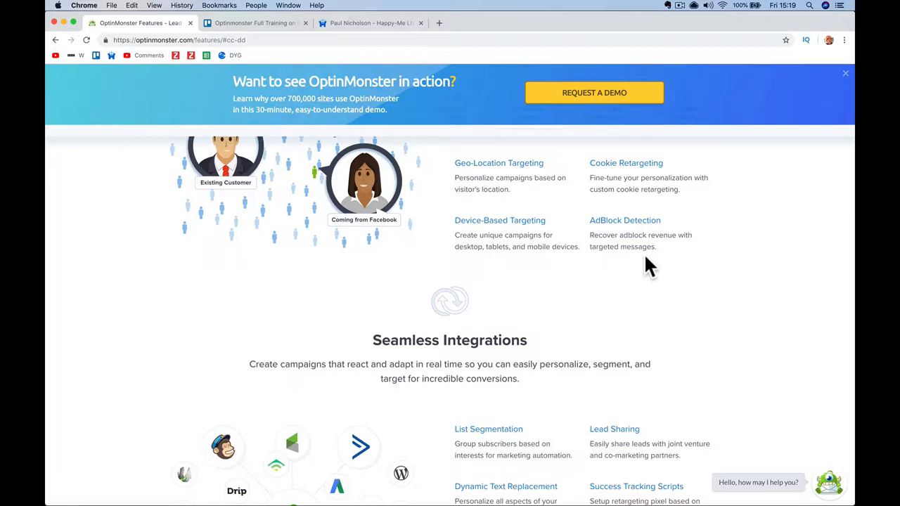
scroll("down", 3)
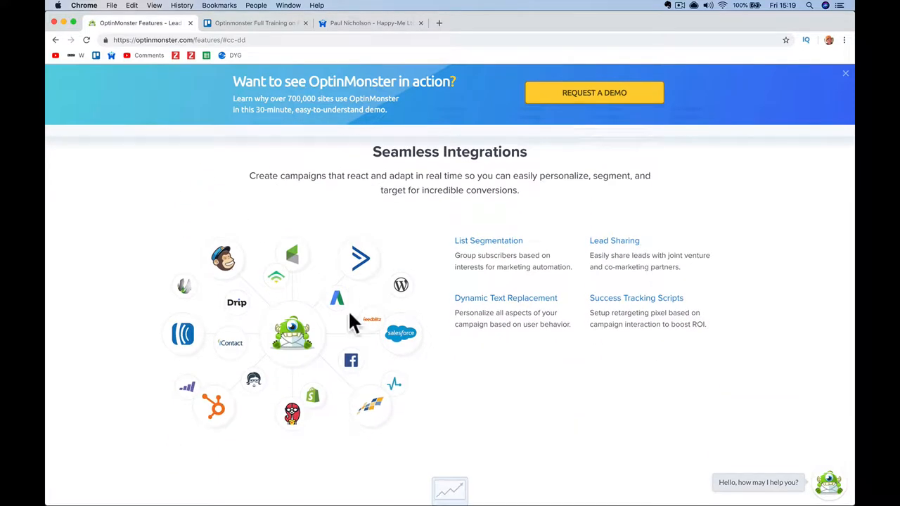
mouse_move(308, 325)
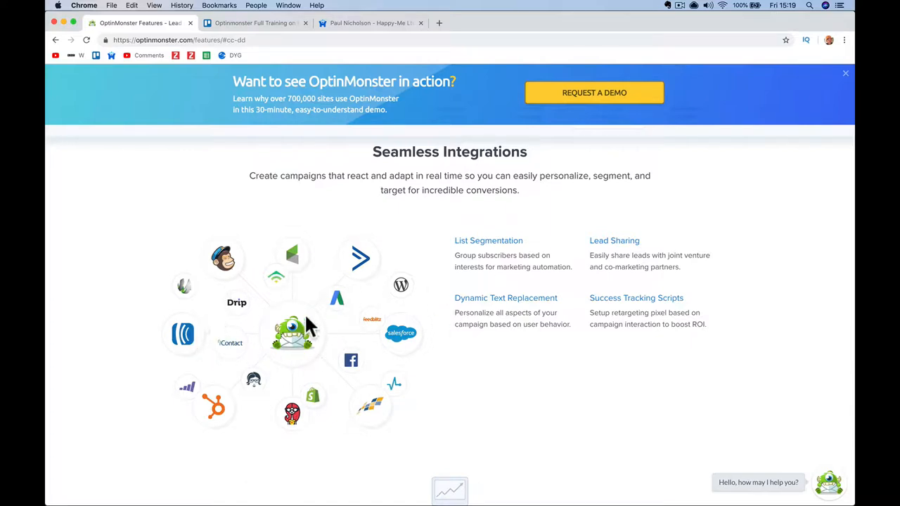
mouse_move(216, 338)
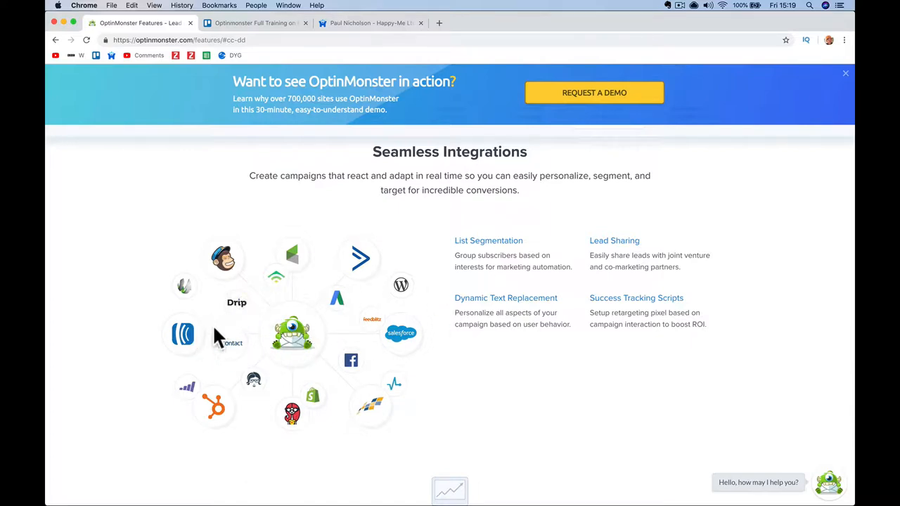
mouse_move(297, 371)
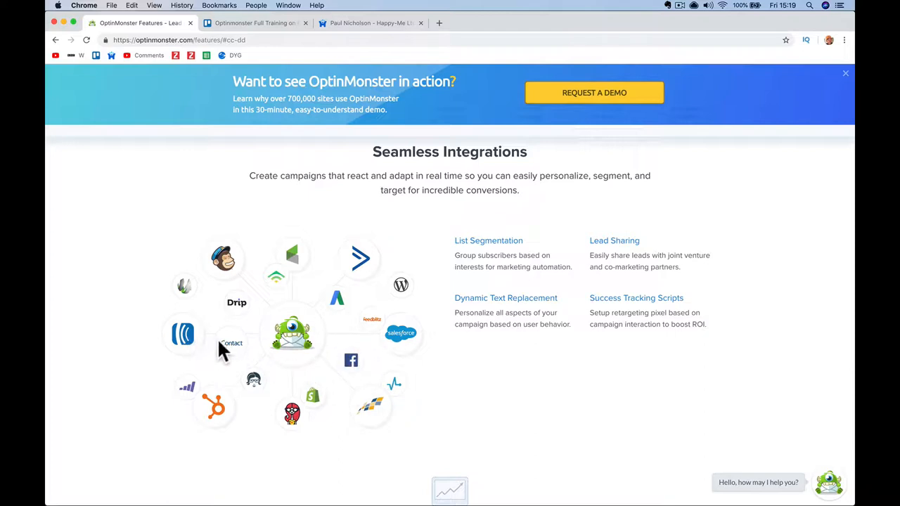
mouse_move(359, 308)
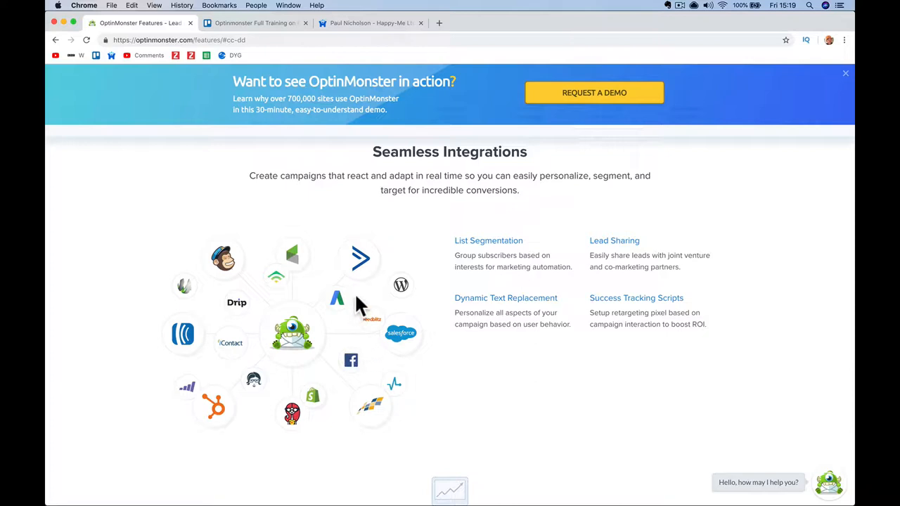
mouse_move(344, 428)
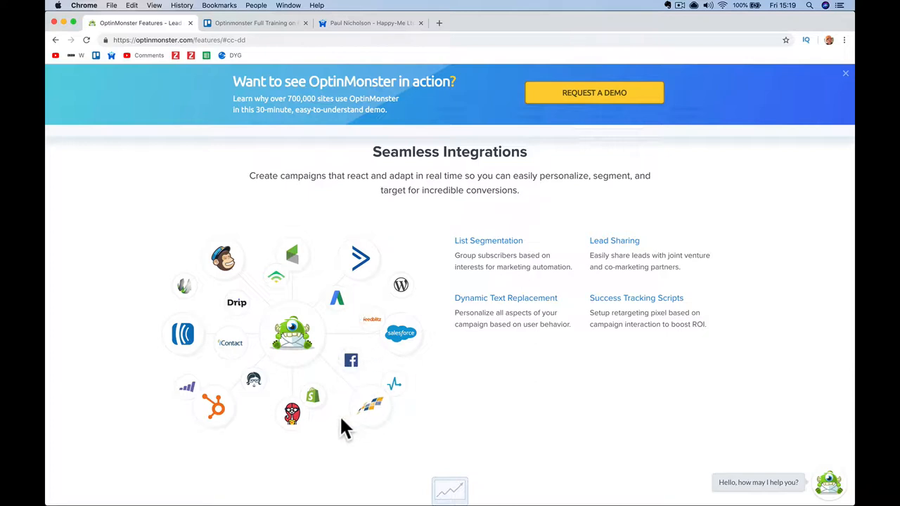
mouse_move(364, 366)
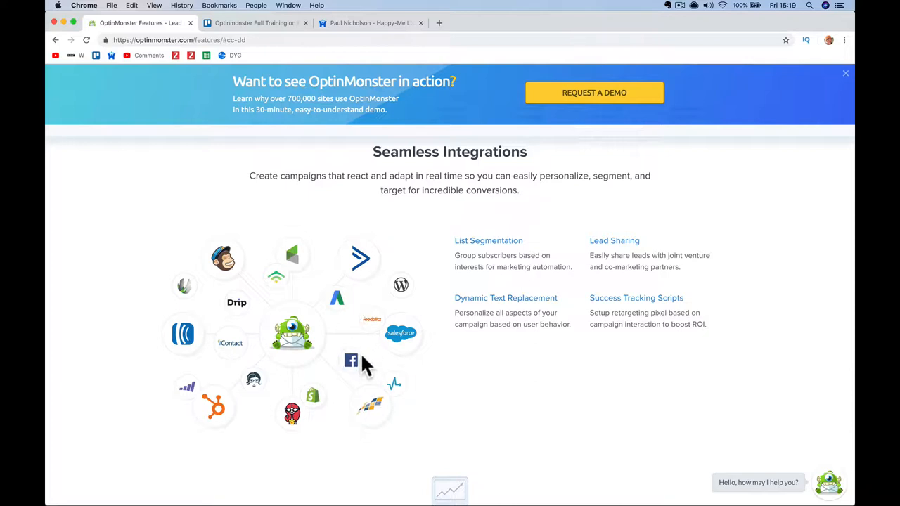
mouse_move(543, 288)
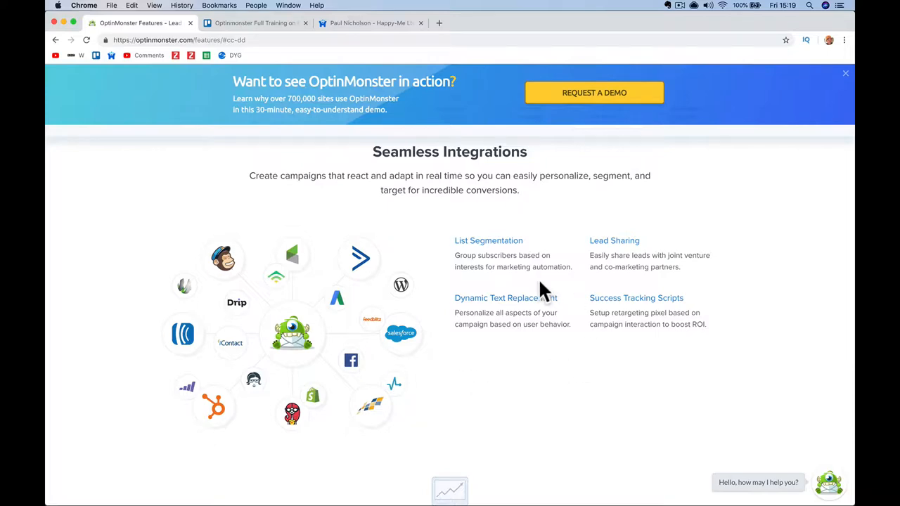
scroll("down", 3)
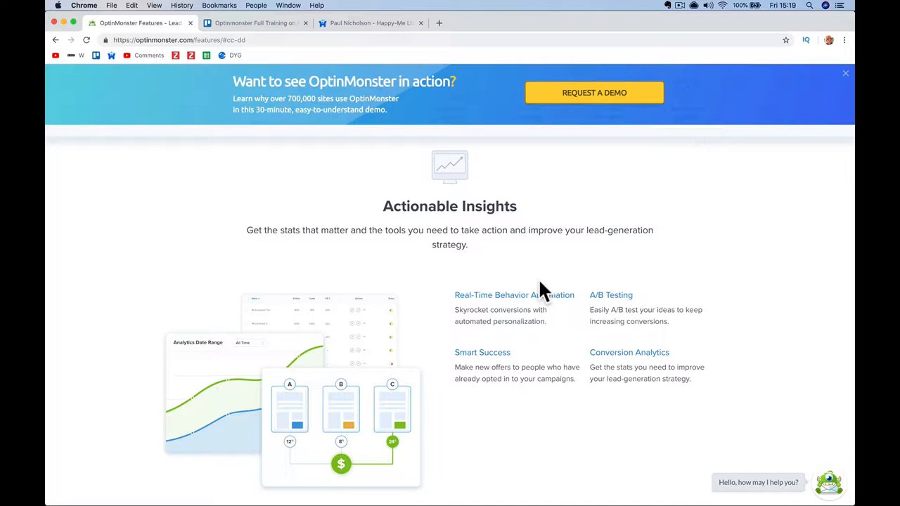
mouse_move(596, 377)
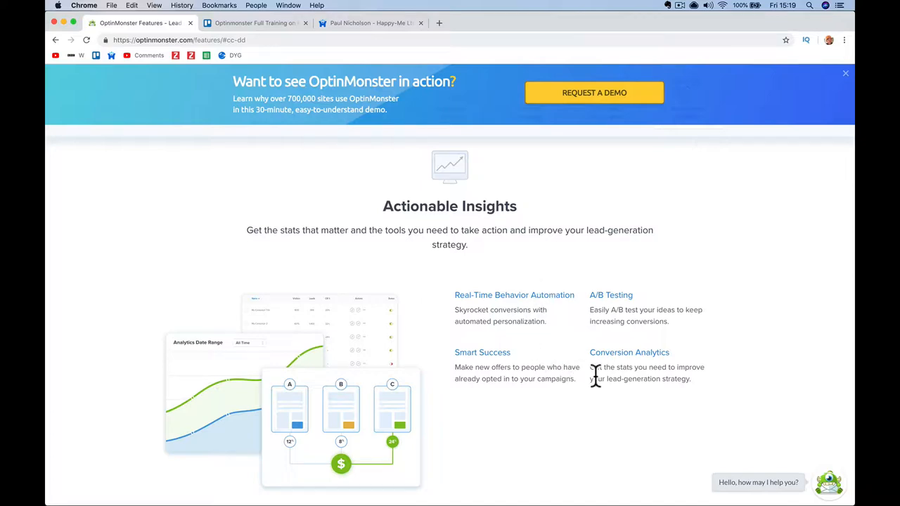
scroll("down", 3)
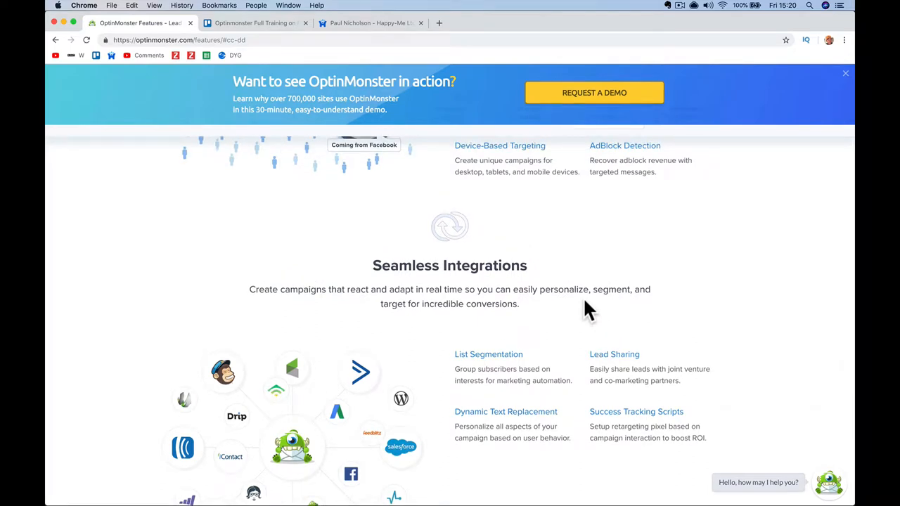
left_click(371, 23)
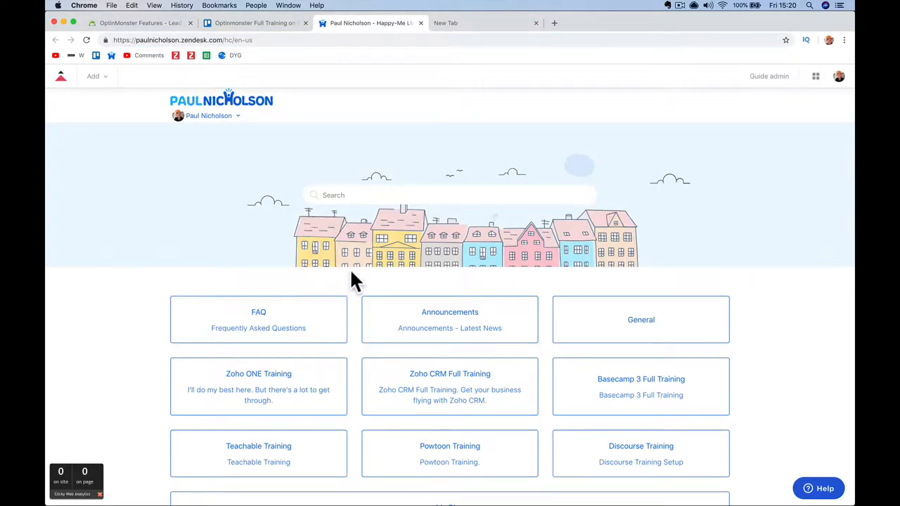
Enter the Announcements category and open the 'Zoho Full Training And Forum Launched' announcement
scroll("down", 3)
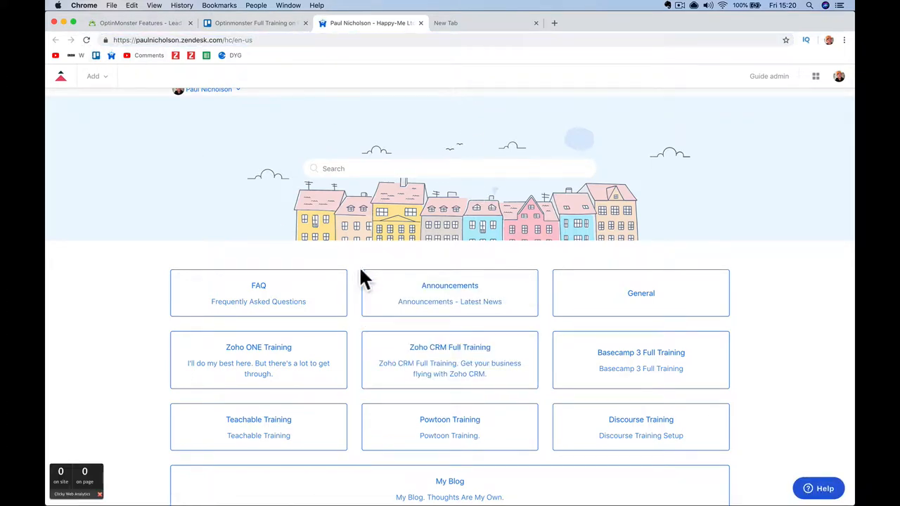
left_click(451, 294)
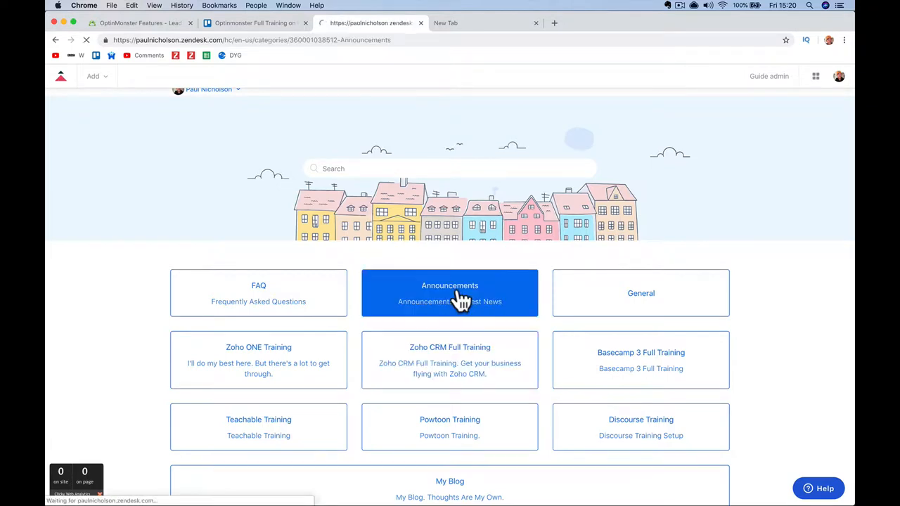
left_click(451, 294)
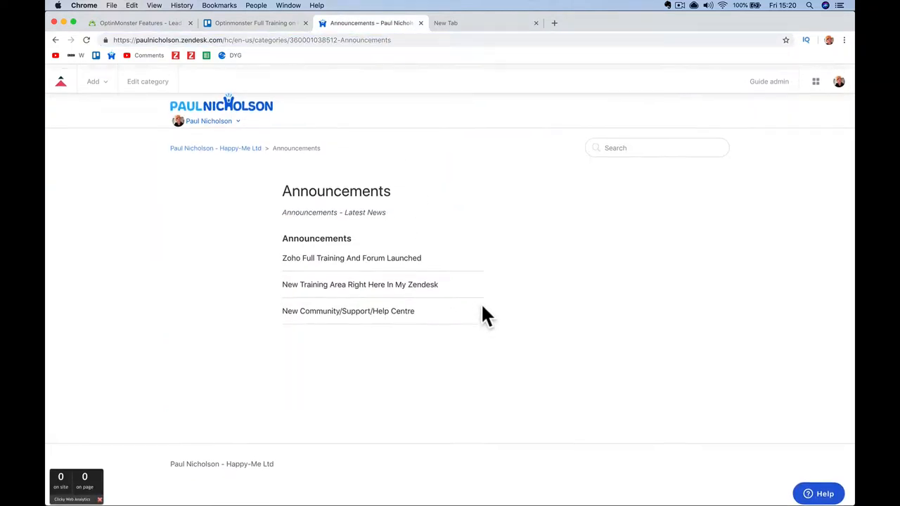
left_click(352, 259)
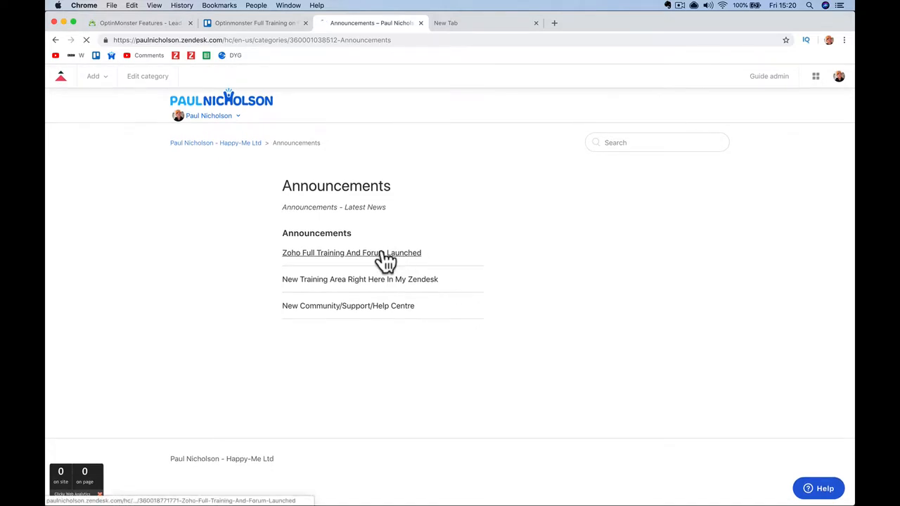
left_click(352, 253)
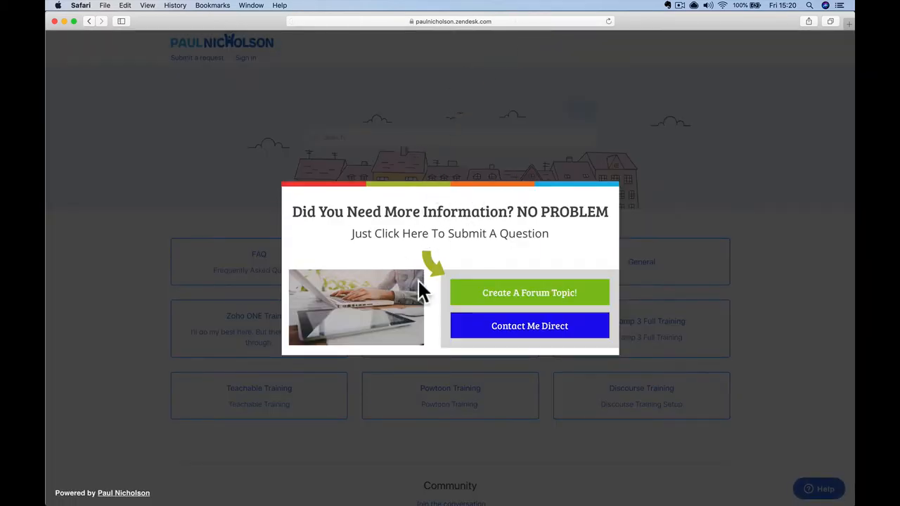
mouse_move(529, 234)
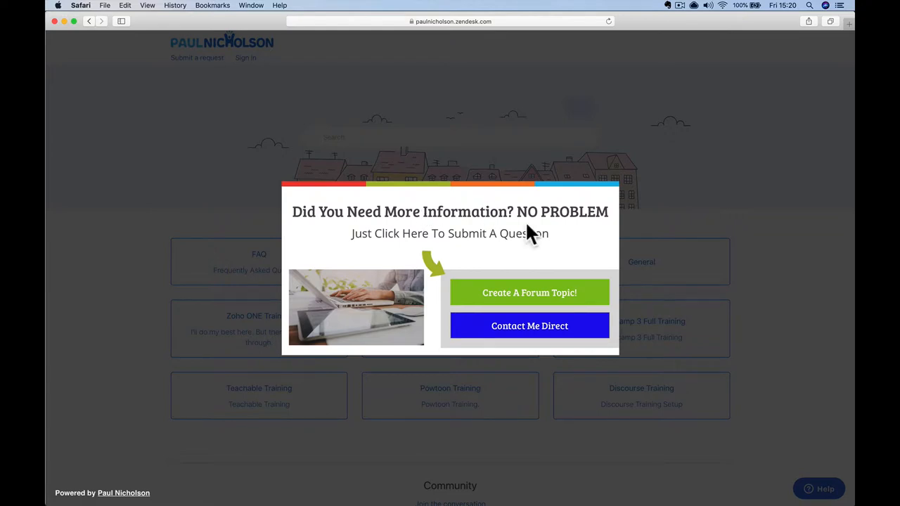
mouse_move(503, 296)
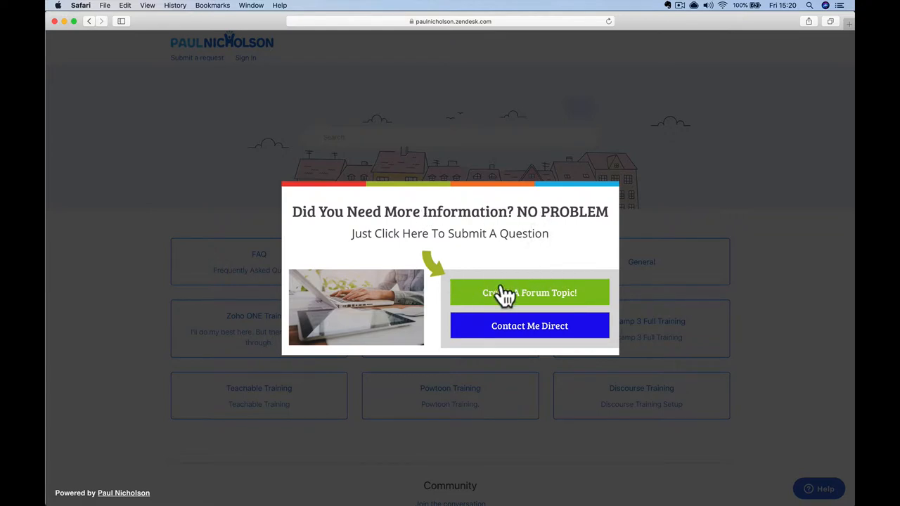
mouse_move(529, 336)
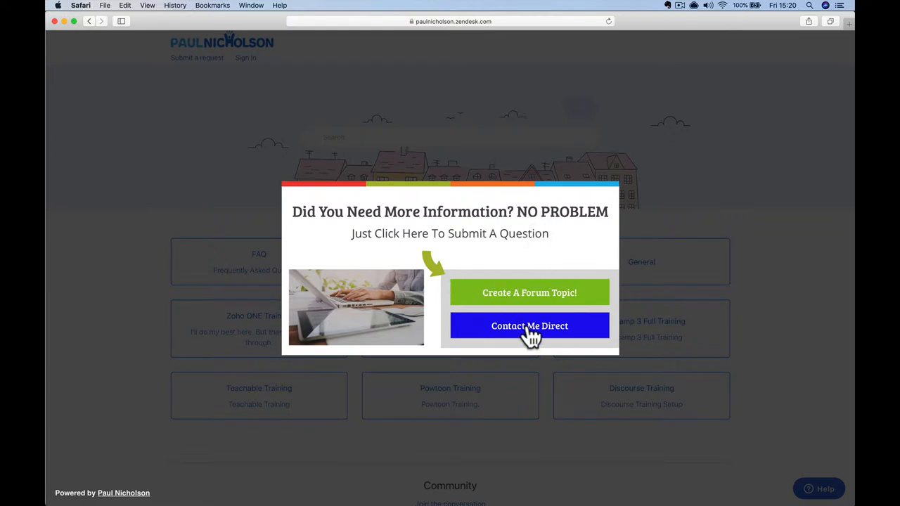
Follow the popup's Contact Me Direct link and check the Submit a request form loads
left_click(529, 326)
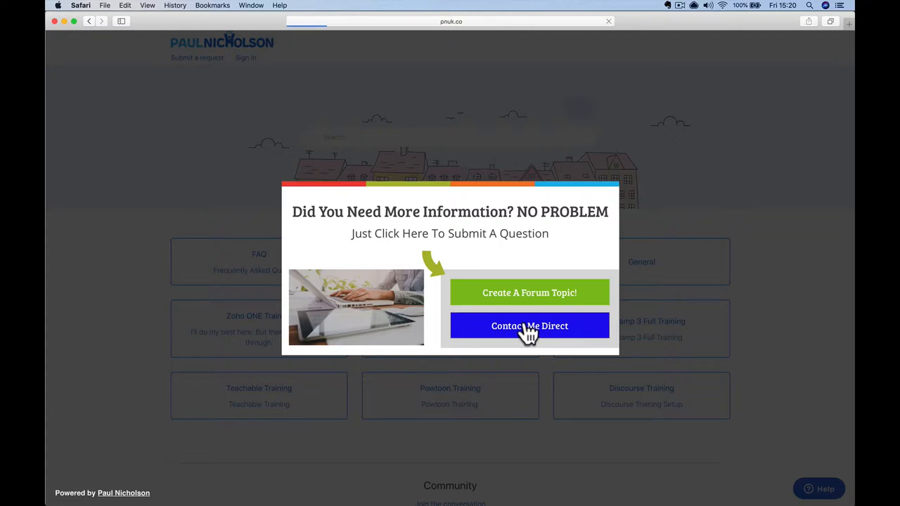
left_click(529, 326)
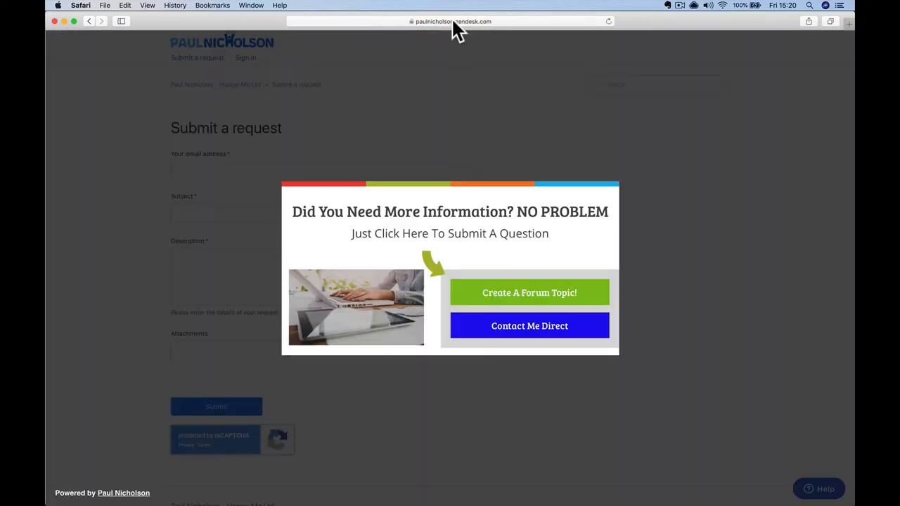
mouse_move(489, 105)
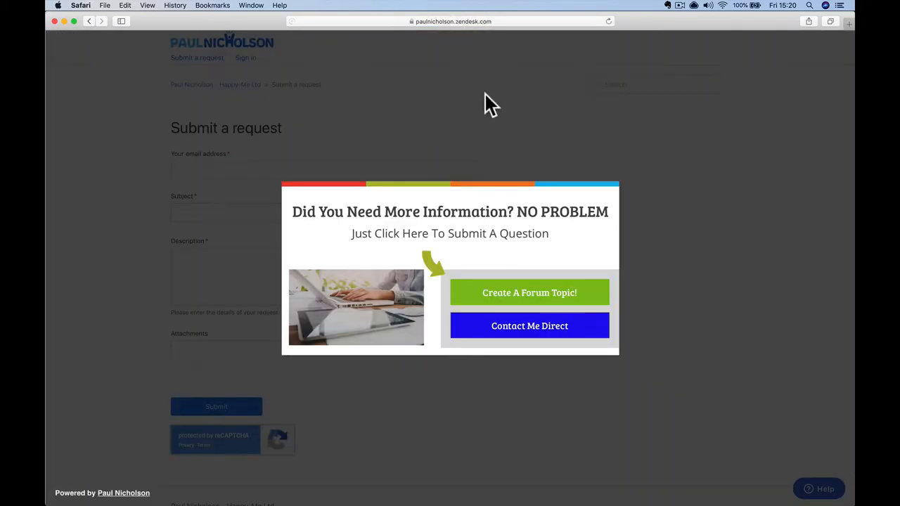
mouse_move(508, 318)
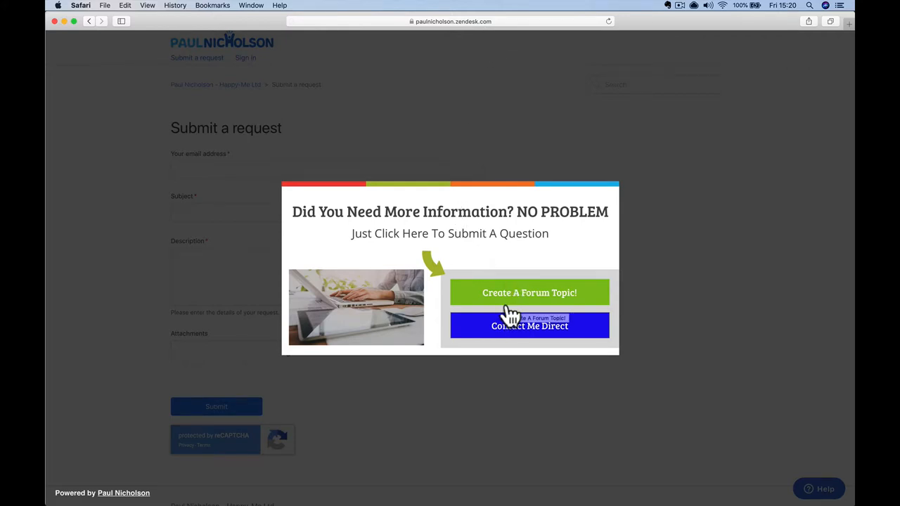
mouse_move(522, 266)
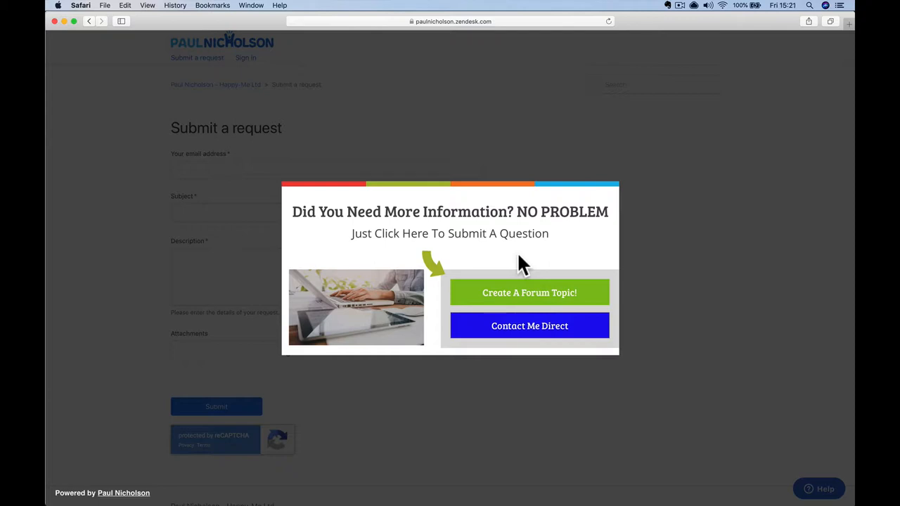
mouse_move(529, 296)
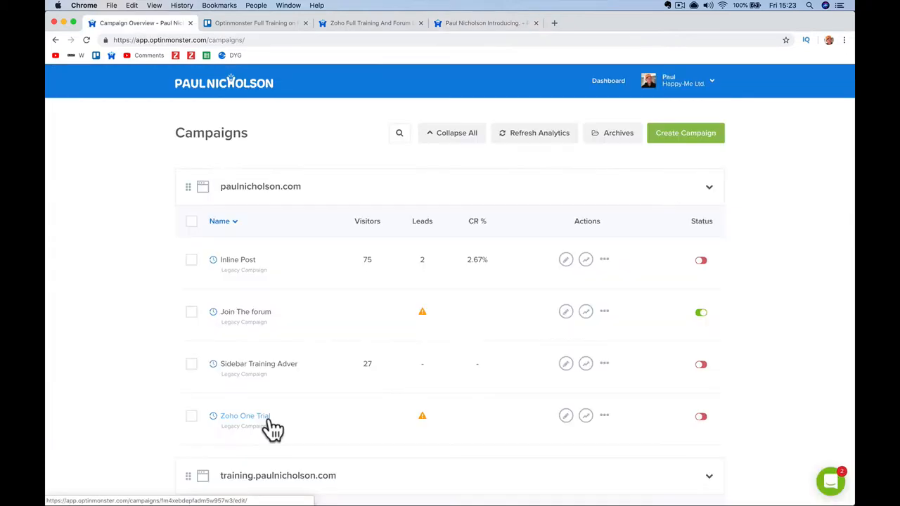
mouse_move(412, 176)
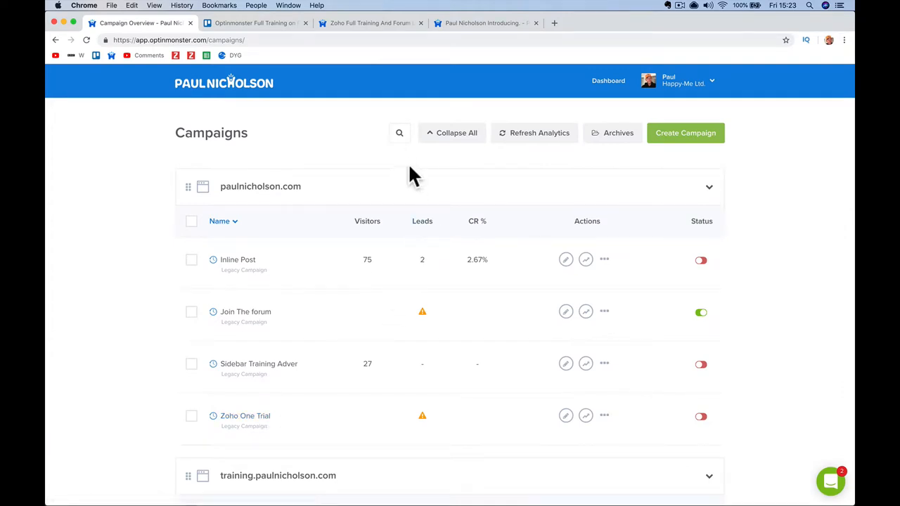
mouse_move(534, 429)
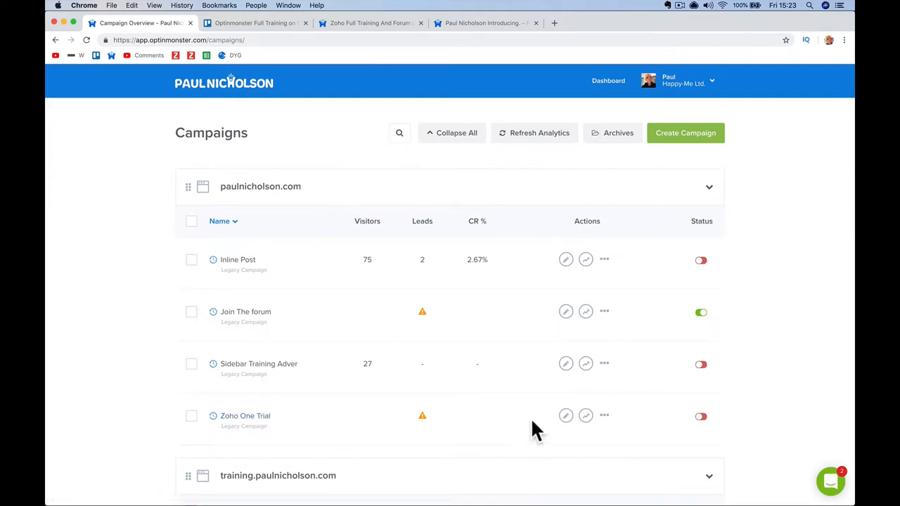
Review the paulnicholson.zendesk.com campaign list, then switch to Safari showing the live popup
scroll("down", 3)
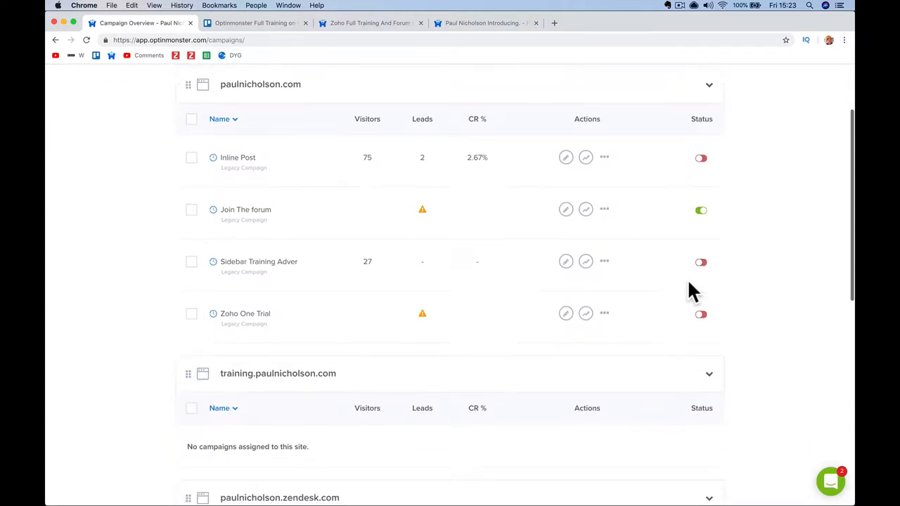
scroll("down", 3)
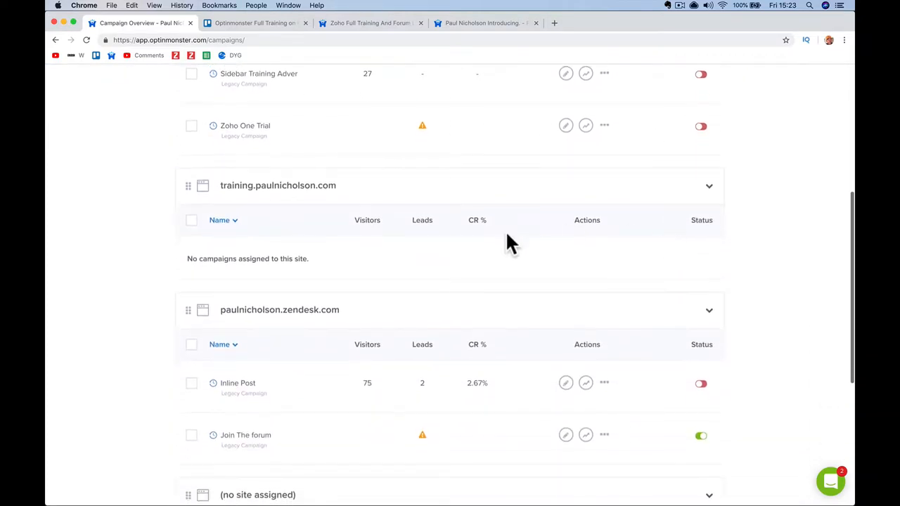
scroll("down", 3)
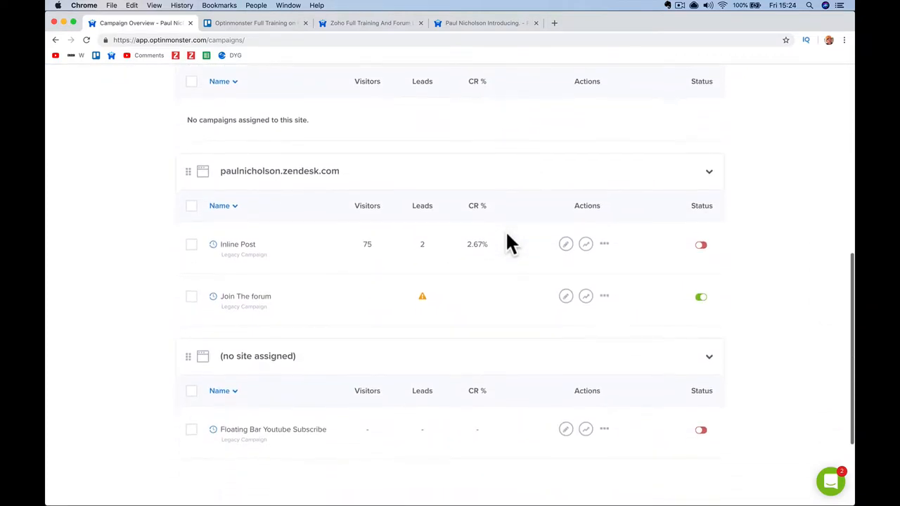
mouse_move(259, 300)
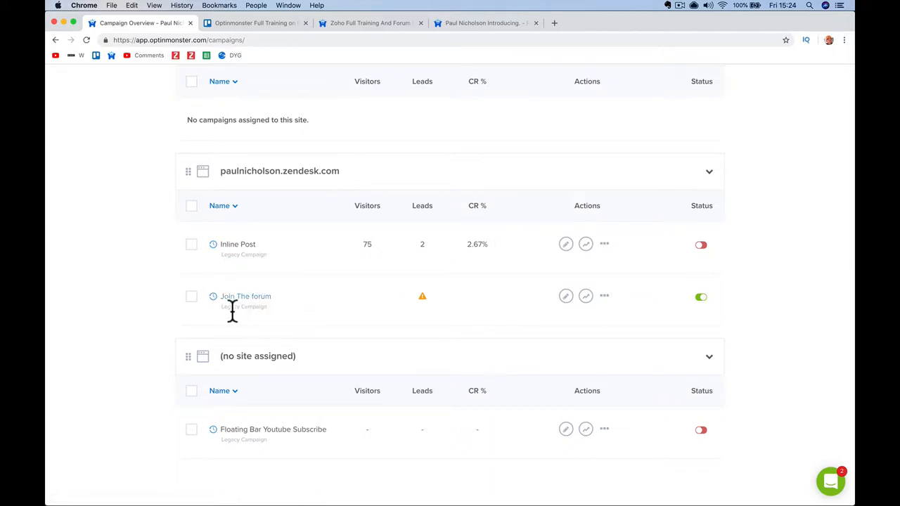
mouse_move(346, 312)
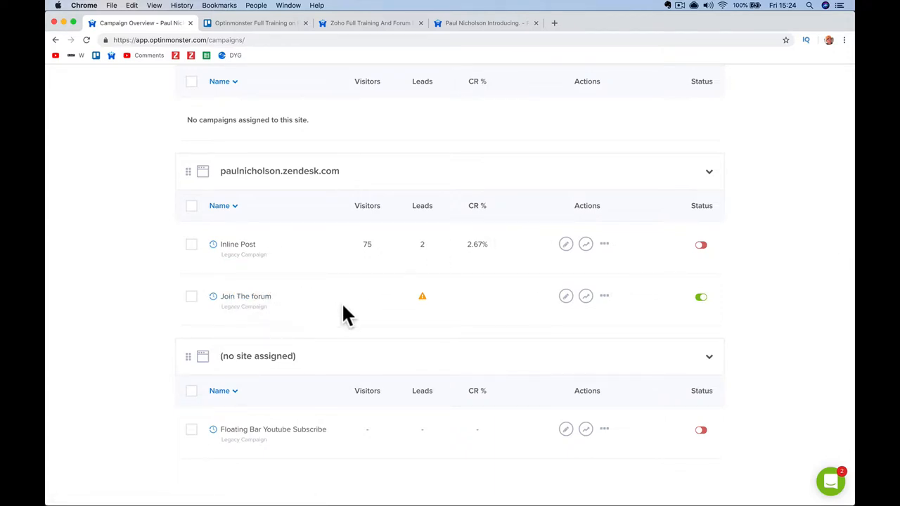
mouse_move(422, 211)
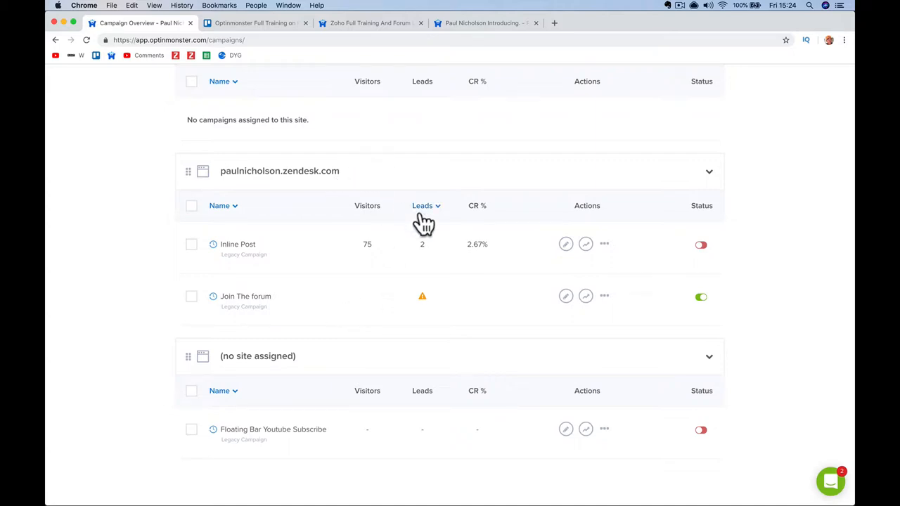
mouse_move(377, 332)
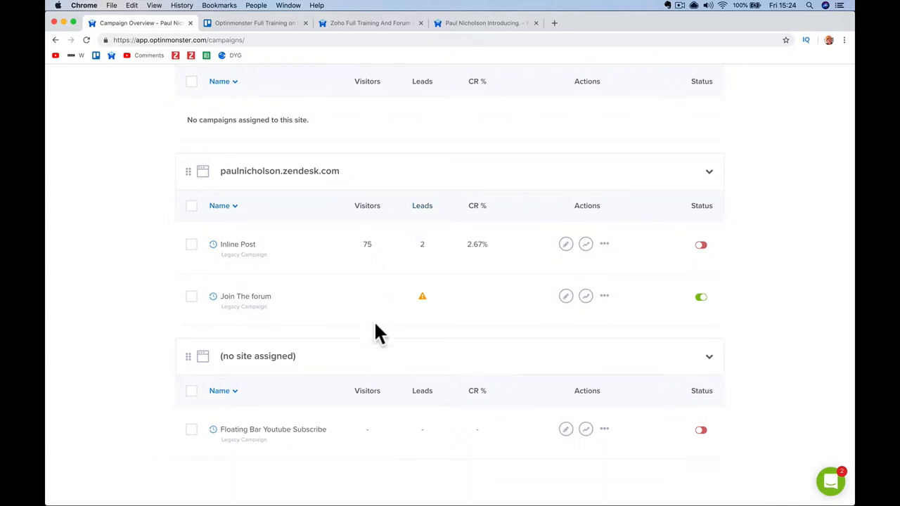
mouse_move(383, 308)
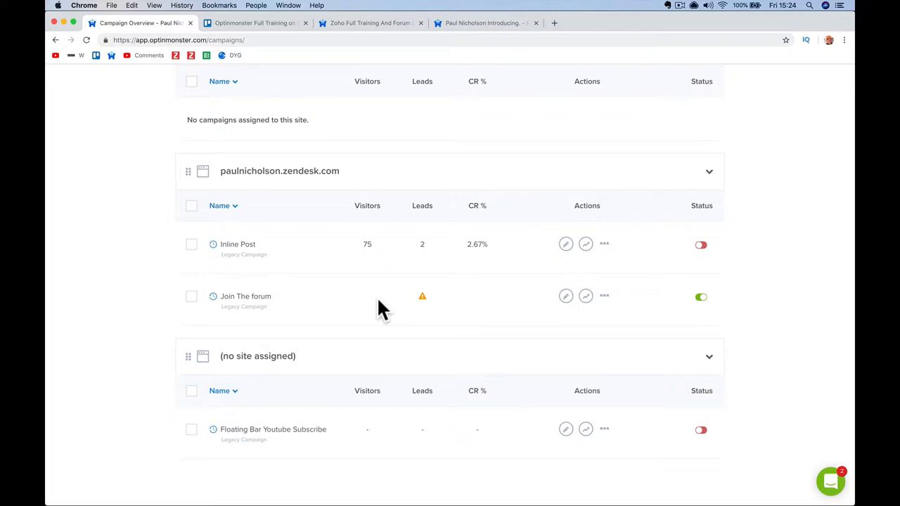
mouse_move(274, 304)
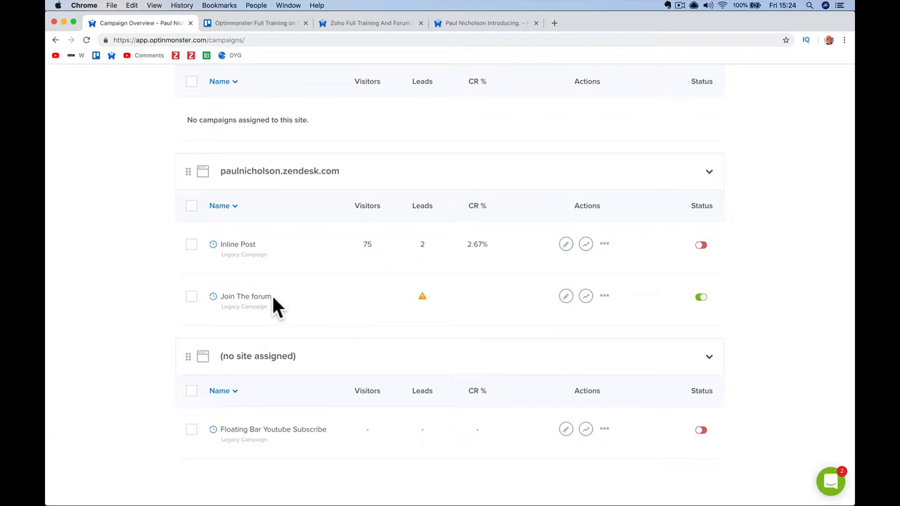
left_click(213, 486)
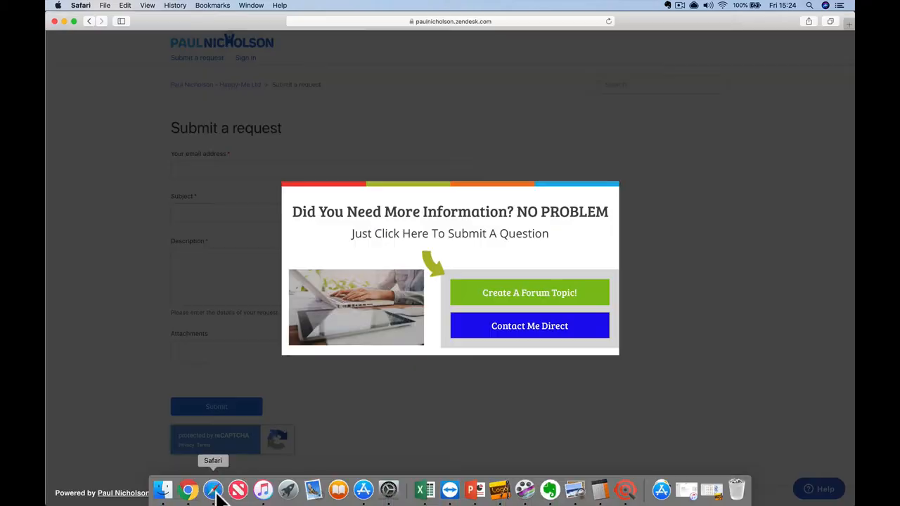
mouse_move(520, 327)
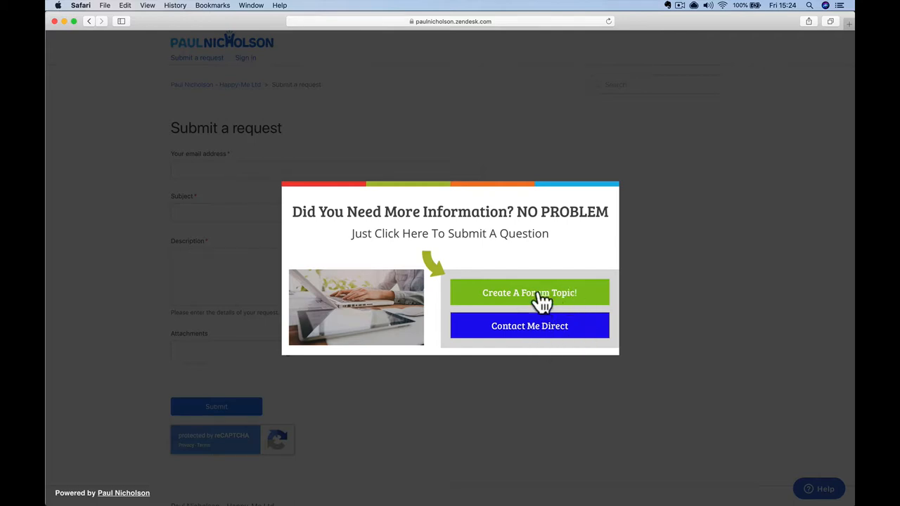
mouse_move(546, 298)
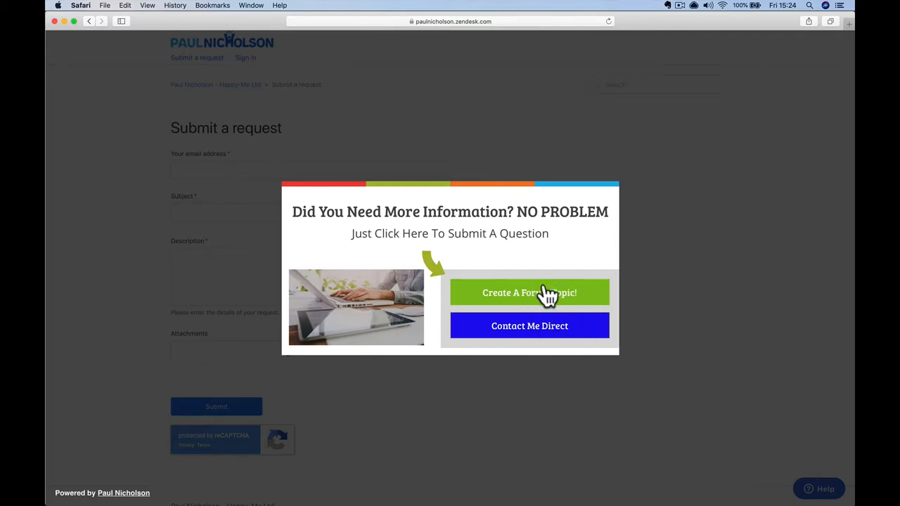
mouse_move(565, 303)
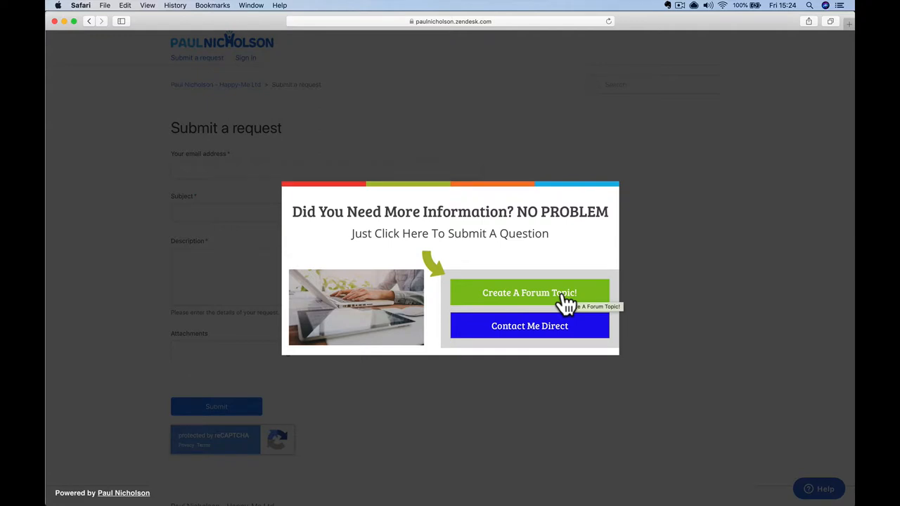
mouse_move(584, 298)
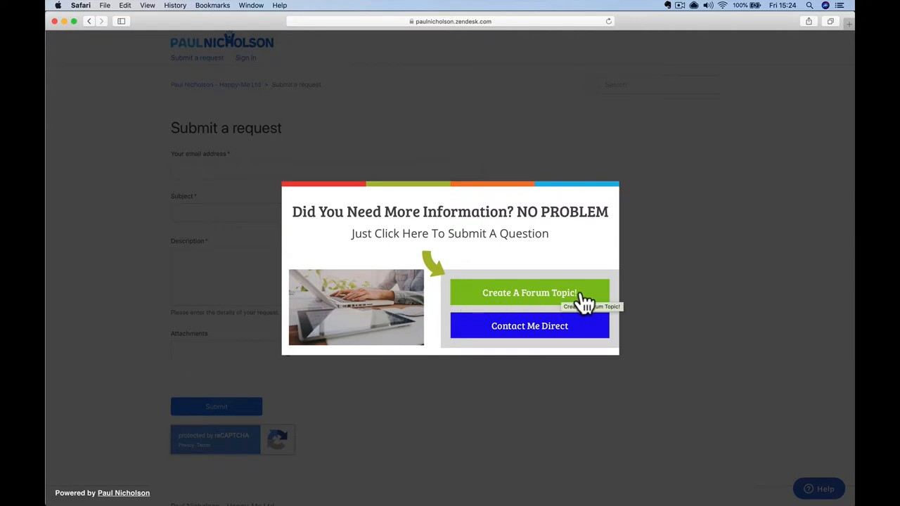
mouse_move(502, 336)
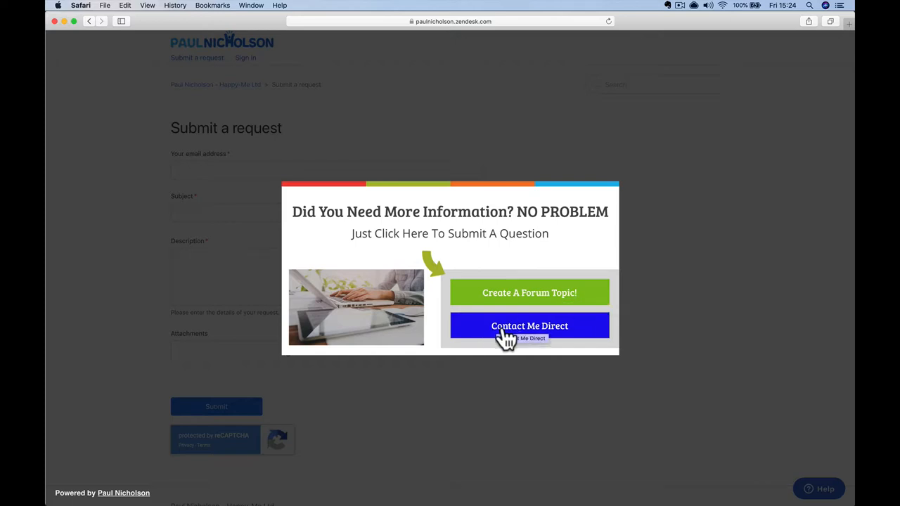
mouse_move(523, 335)
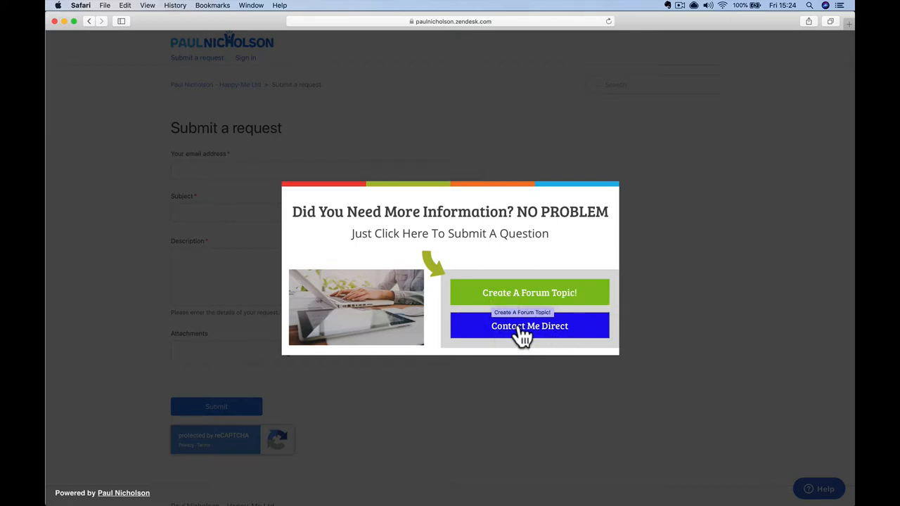
mouse_move(512, 311)
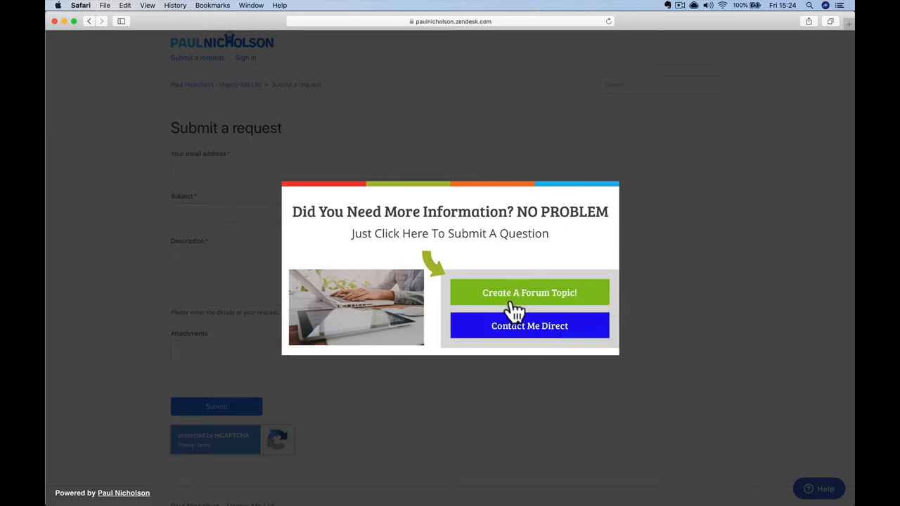
mouse_move(527, 301)
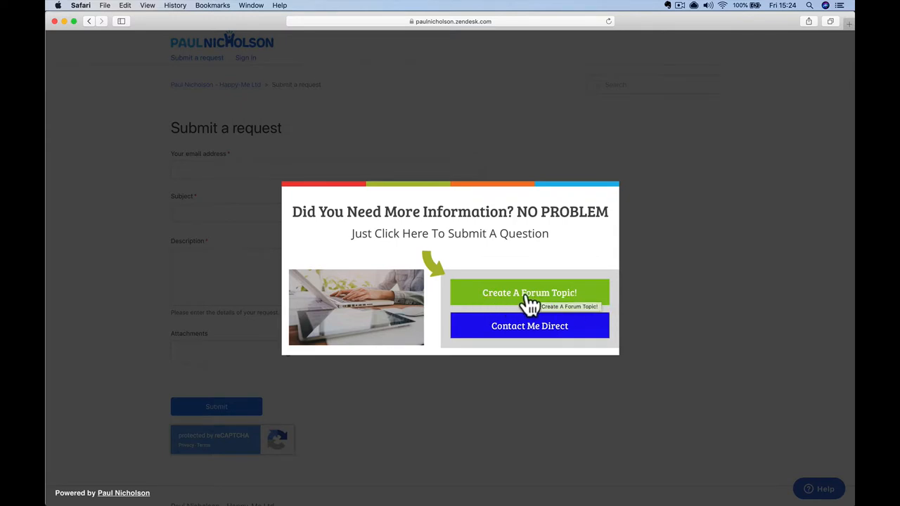
mouse_move(574, 349)
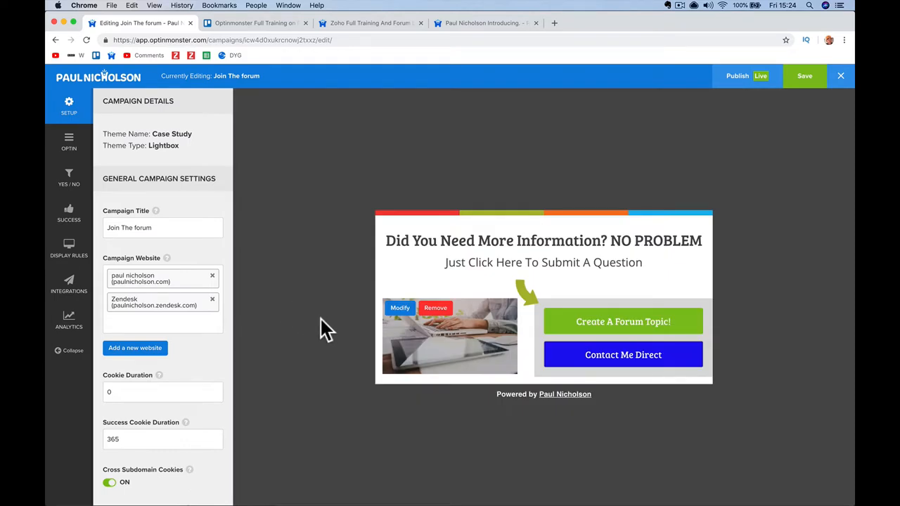
mouse_move(528, 246)
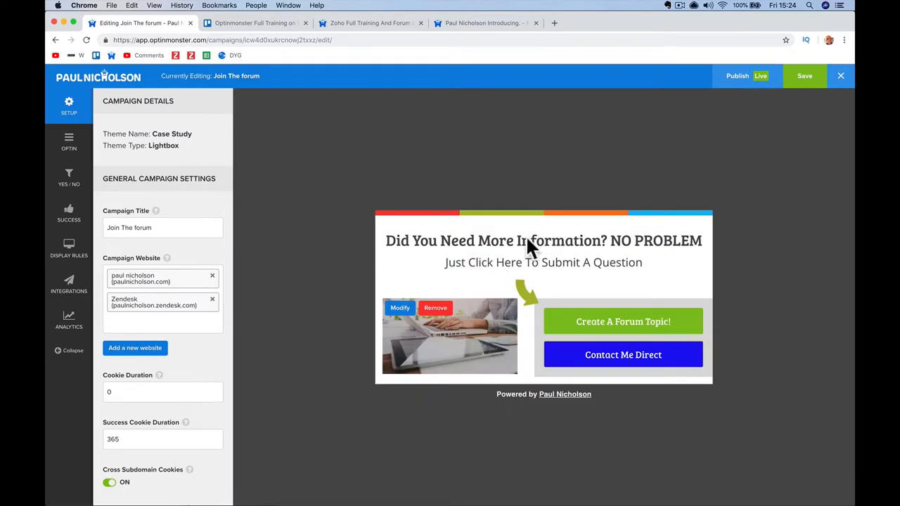
mouse_move(250, 92)
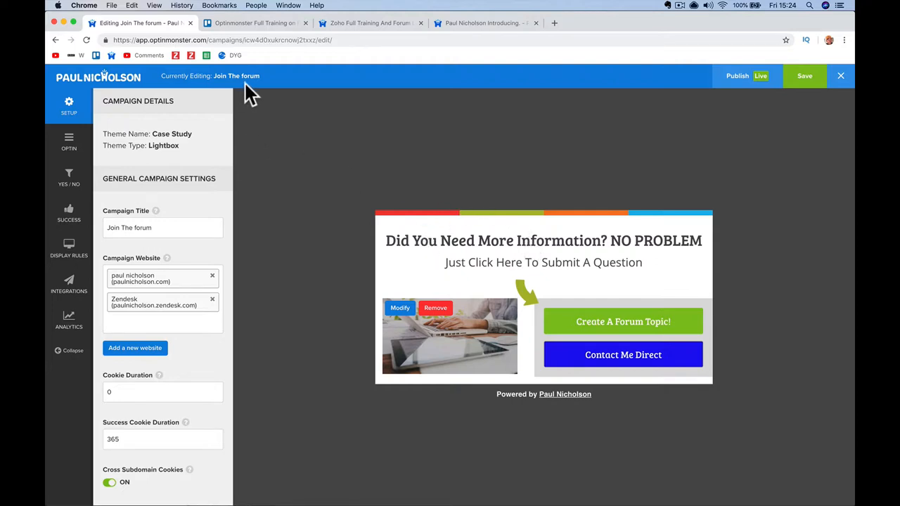
mouse_move(363, 330)
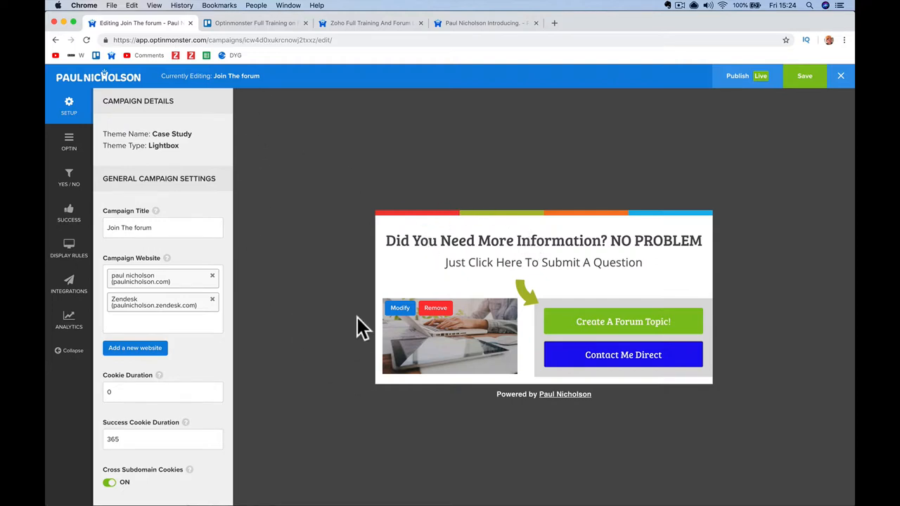
mouse_move(315, 222)
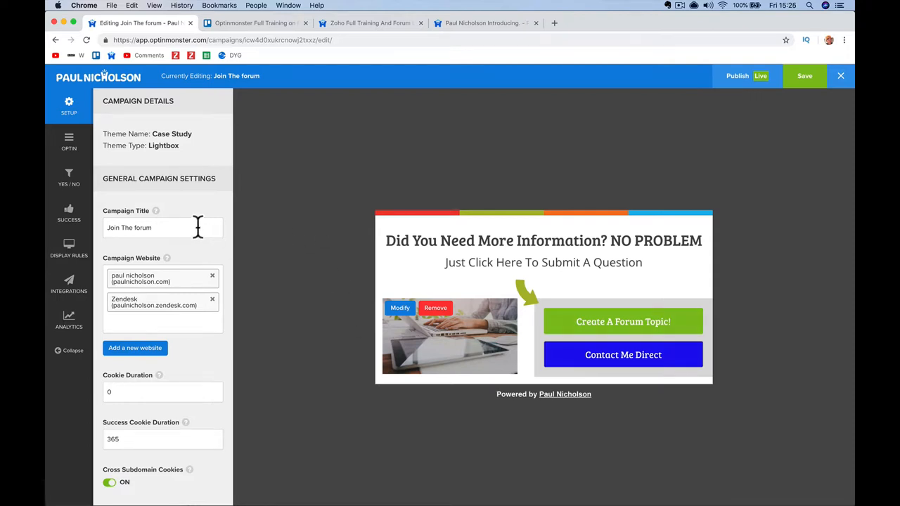
mouse_move(116, 246)
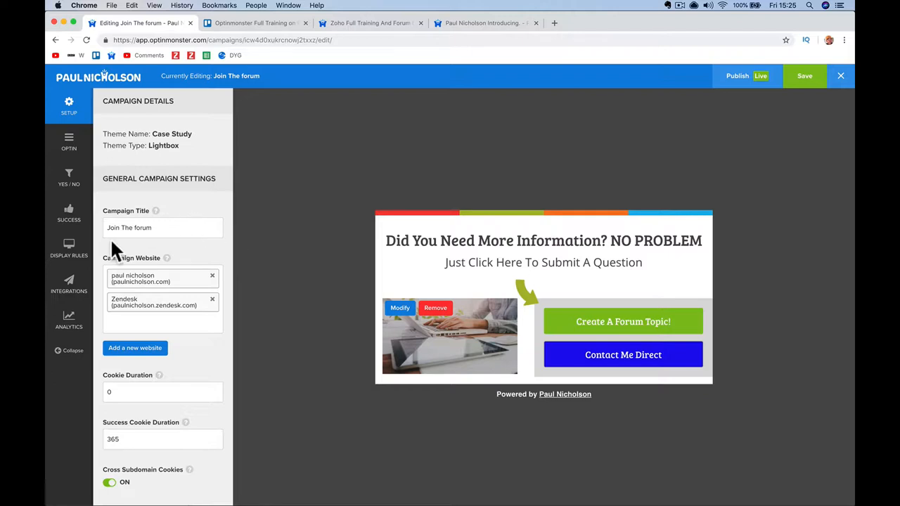
Retype the campaign title so it reads 'Exit Zendesk Popup'
left_click(163, 228)
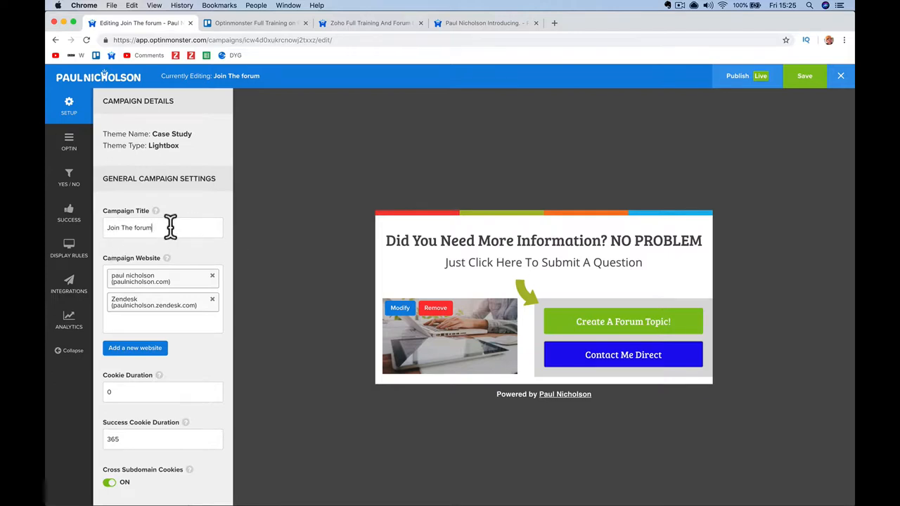
type("E")
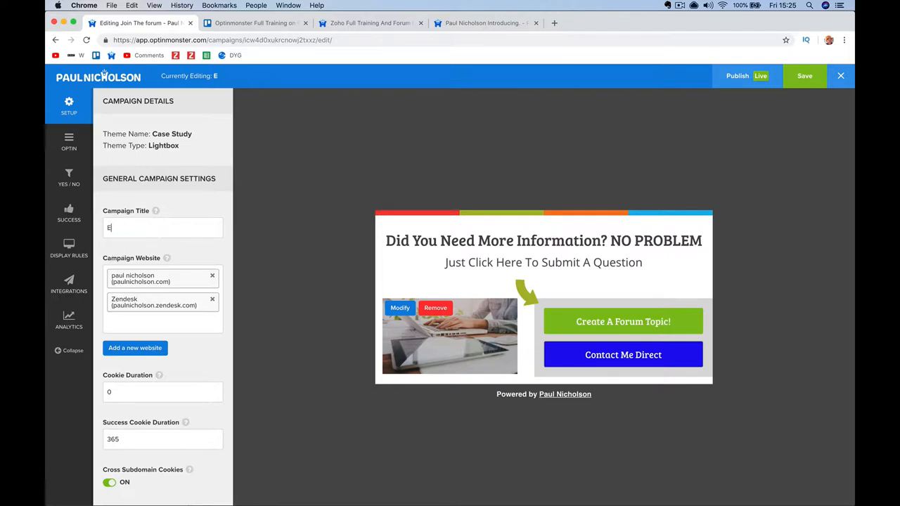
type("xit Zendesk")
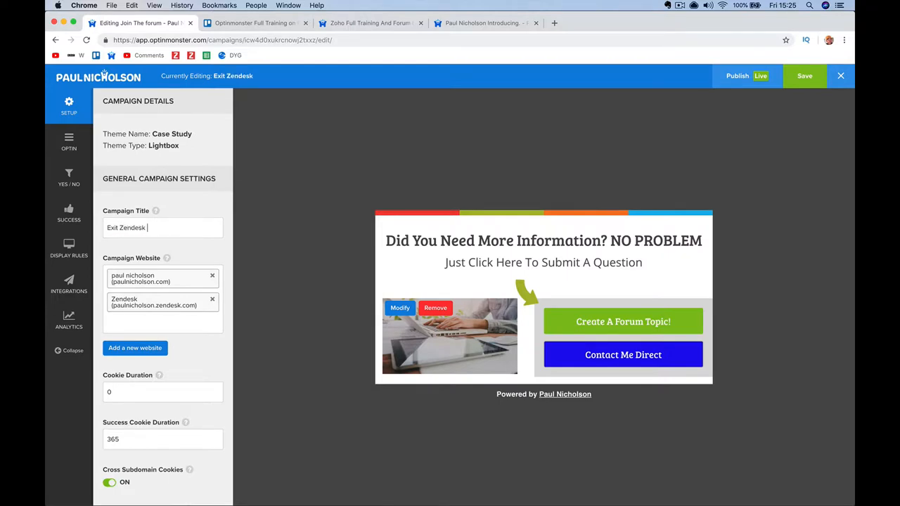
type("(Popup")
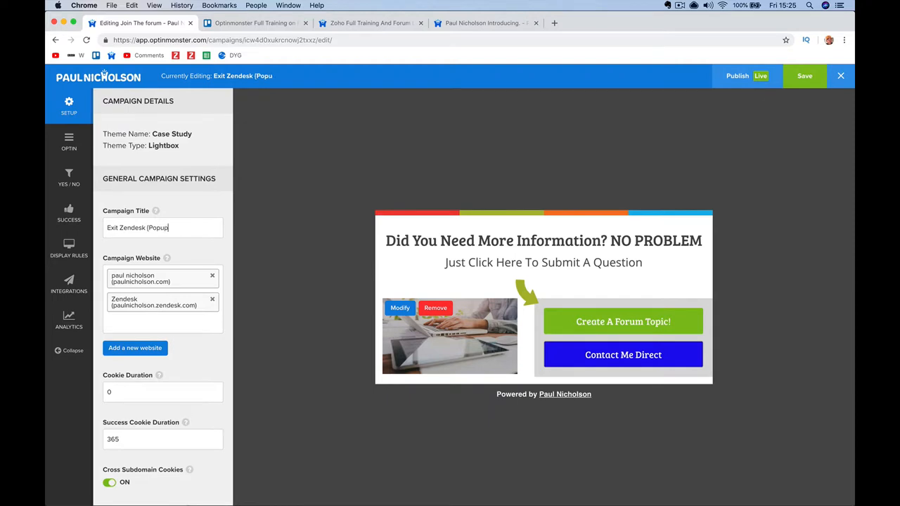
key("Backspace")
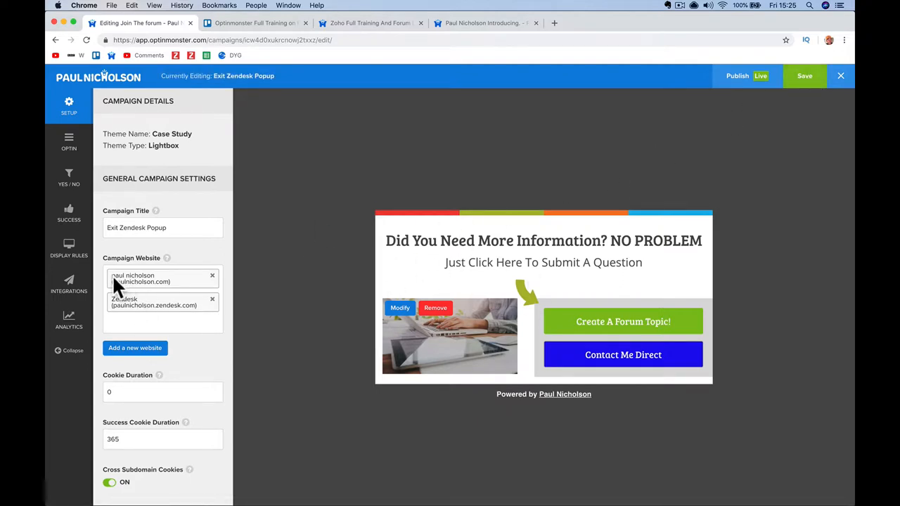
mouse_move(141, 318)
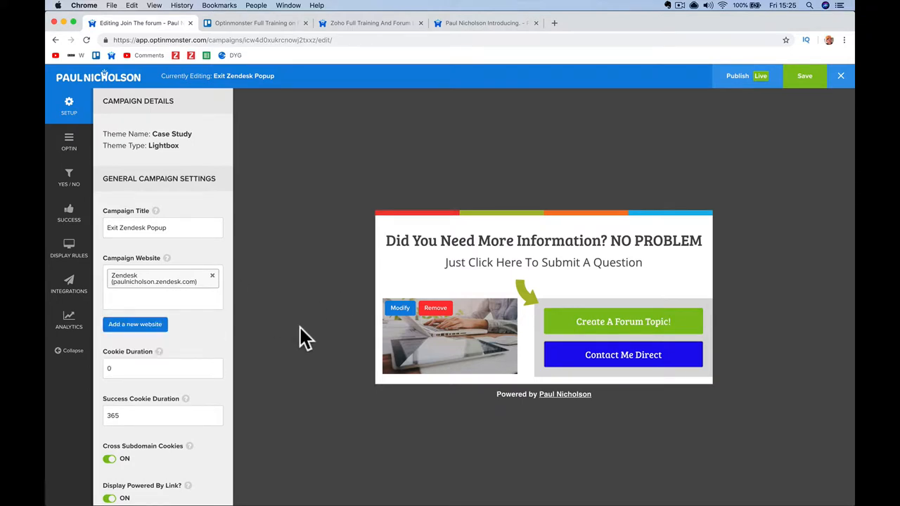
mouse_move(135, 325)
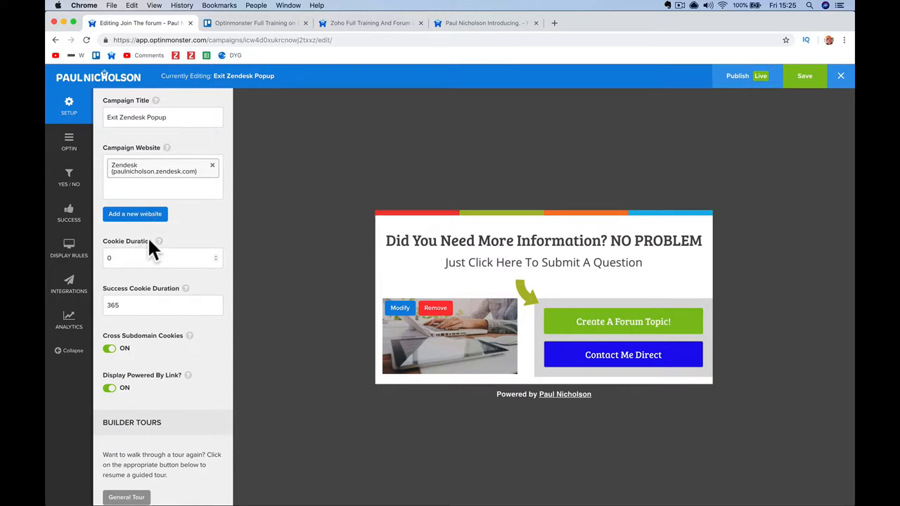
mouse_move(159, 242)
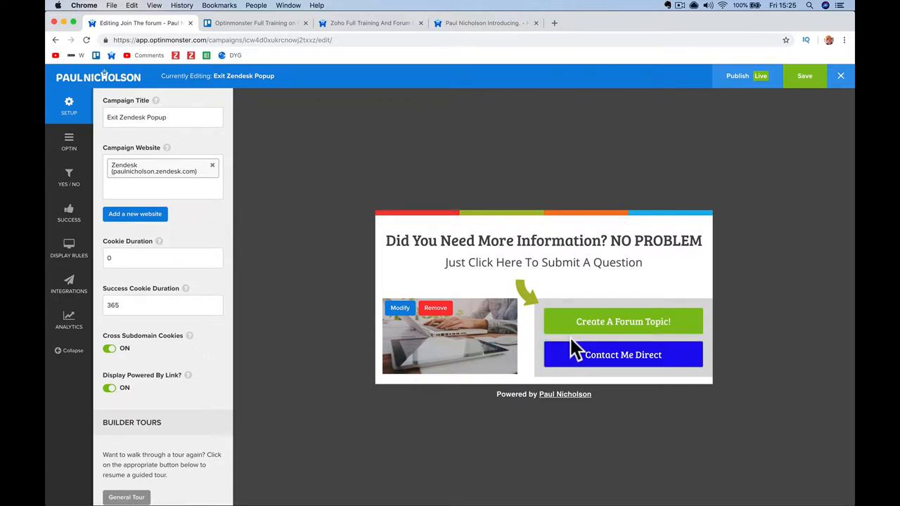
mouse_move(566, 339)
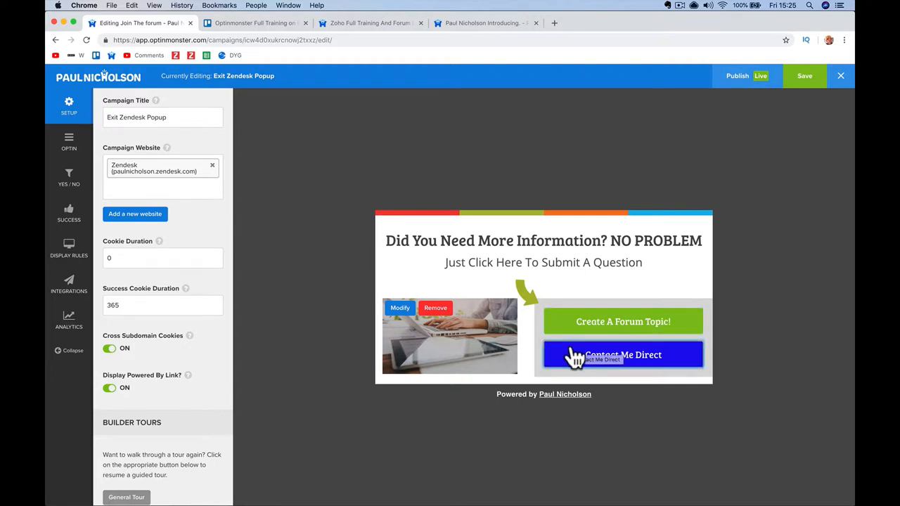
mouse_move(734, 211)
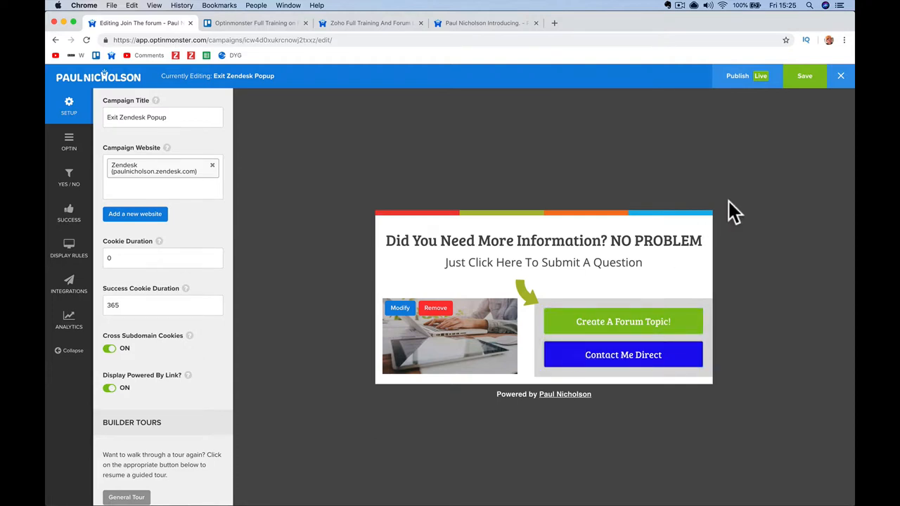
mouse_move(723, 211)
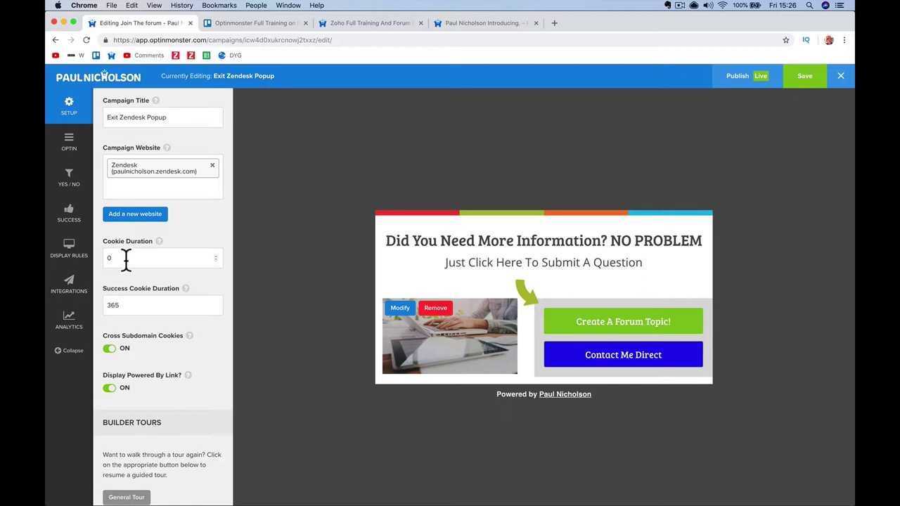
mouse_move(542, 344)
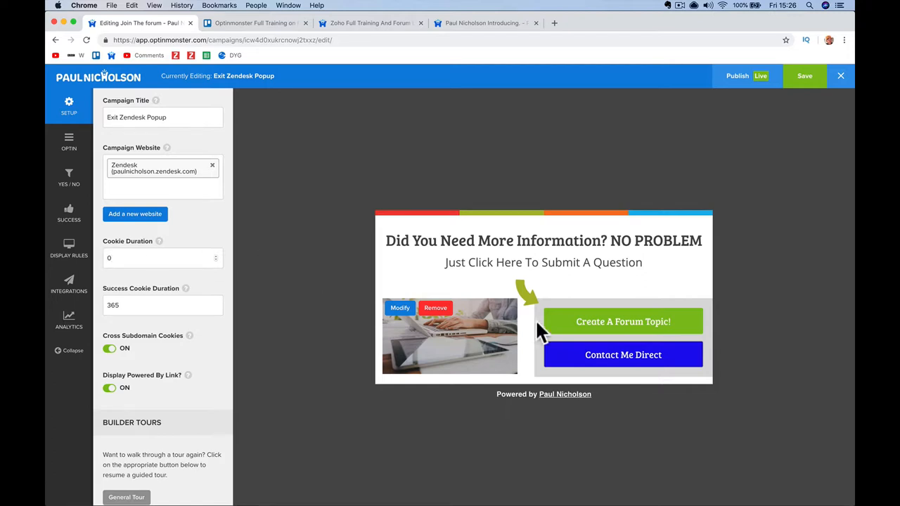
mouse_move(554, 290)
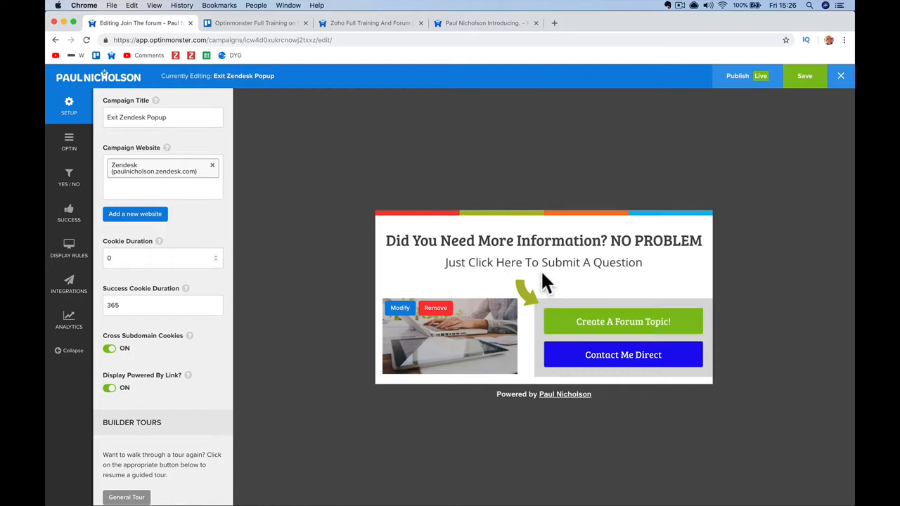
mouse_move(451, 191)
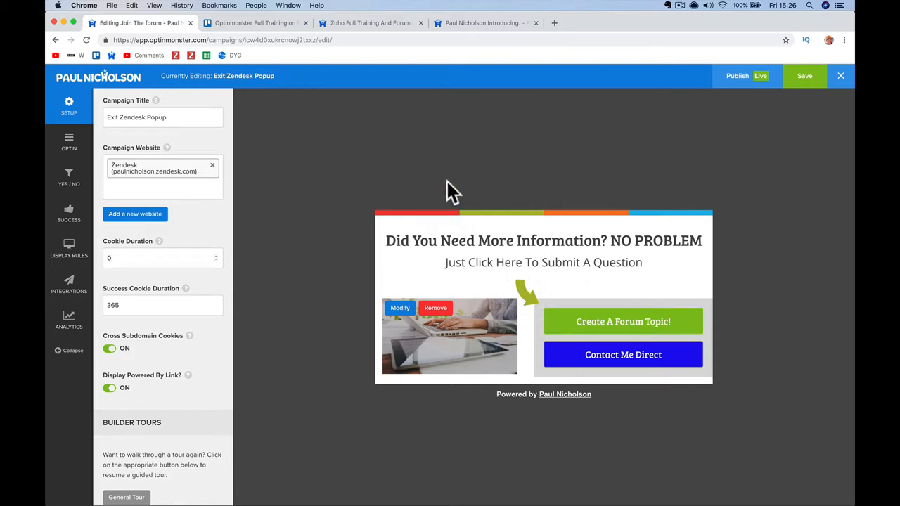
mouse_move(478, 282)
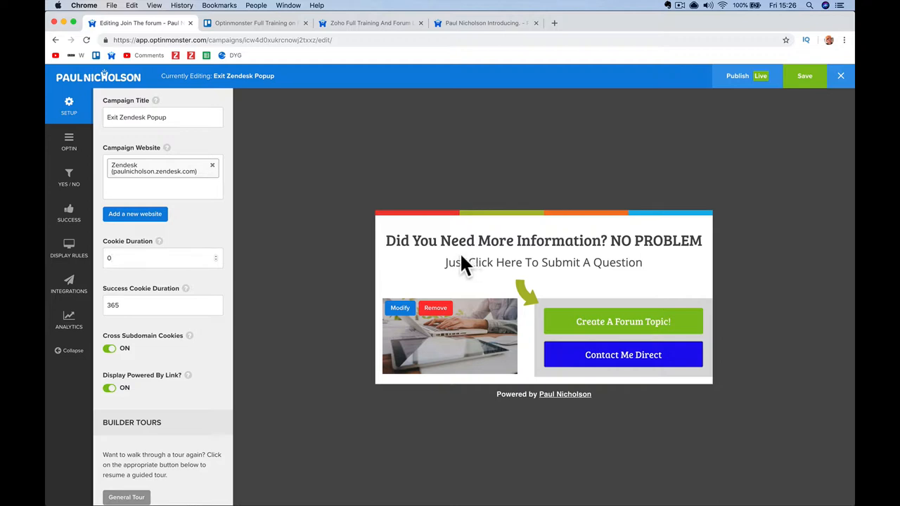
mouse_move(155, 302)
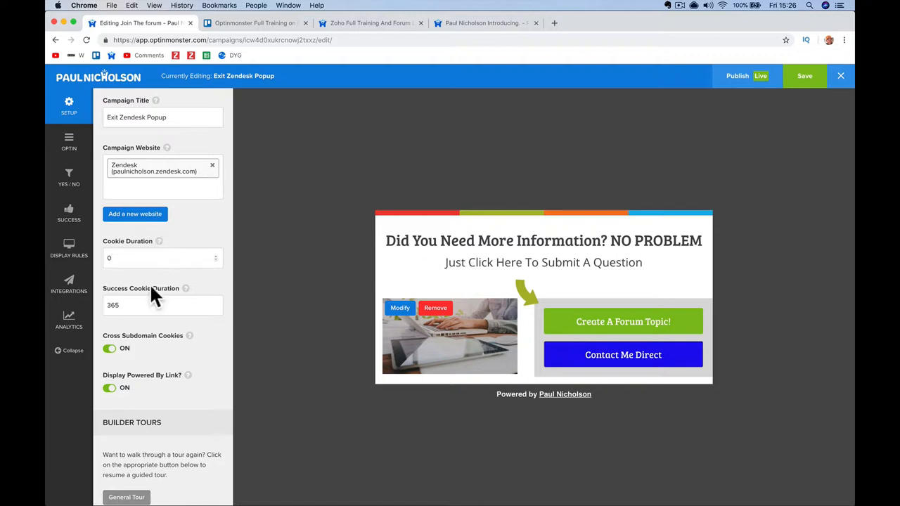
Review the Cookie Duration and Success Cookie Duration values in the Setup panel
scroll("down", 3)
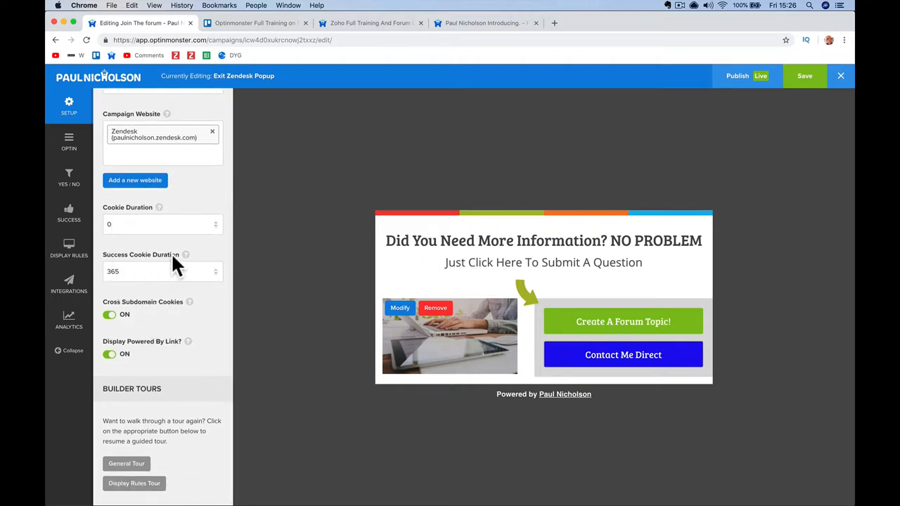
mouse_move(194, 260)
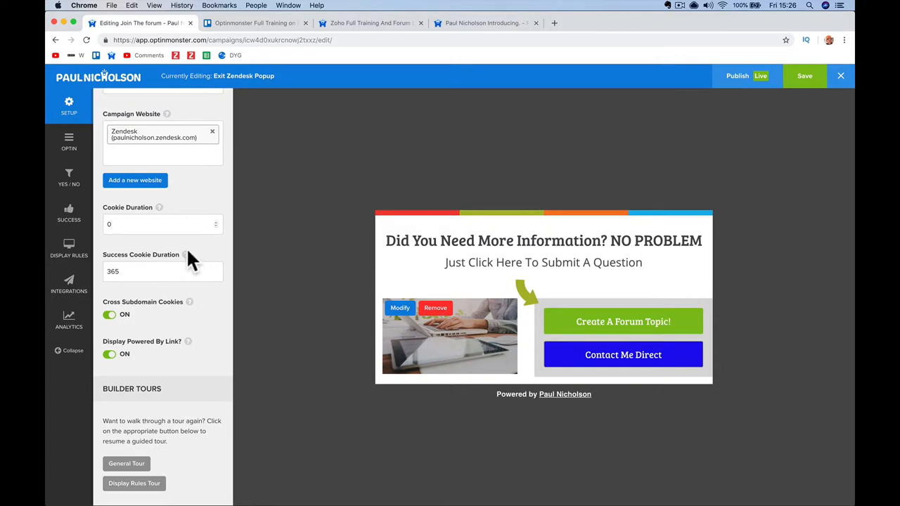
mouse_move(184, 255)
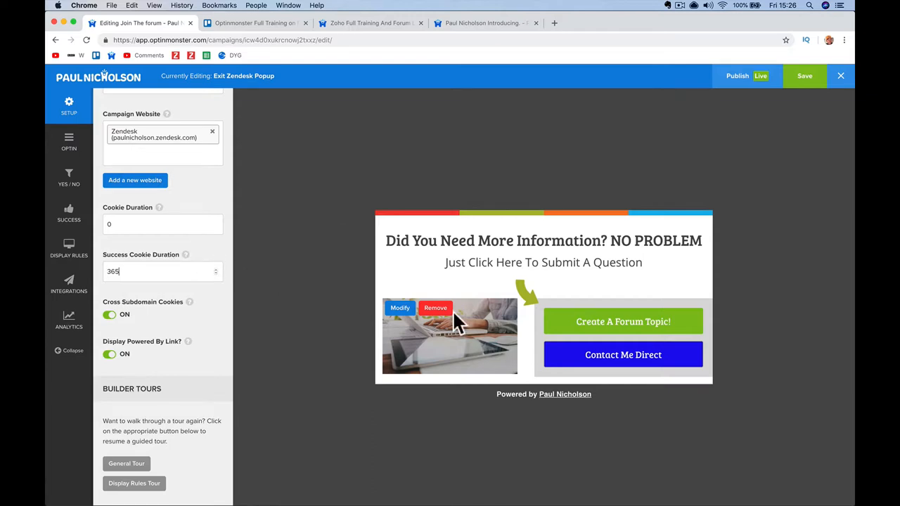
mouse_move(526, 305)
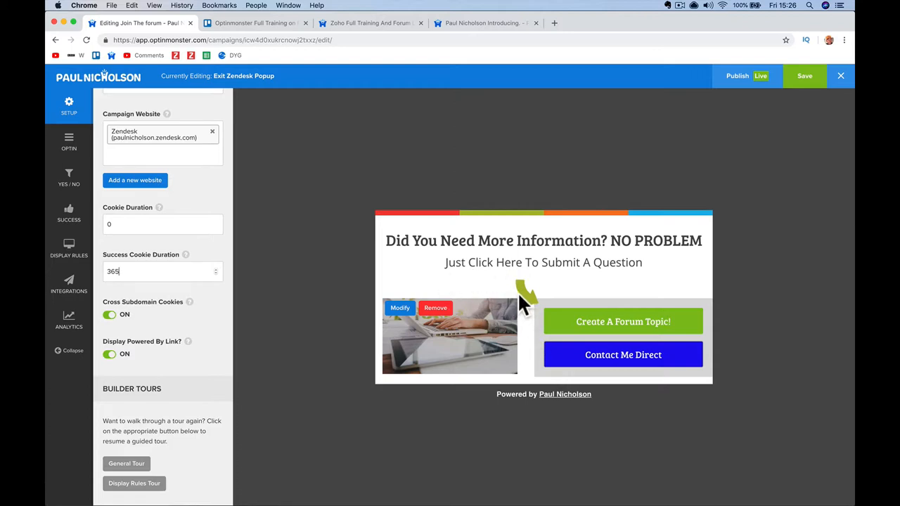
mouse_move(218, 330)
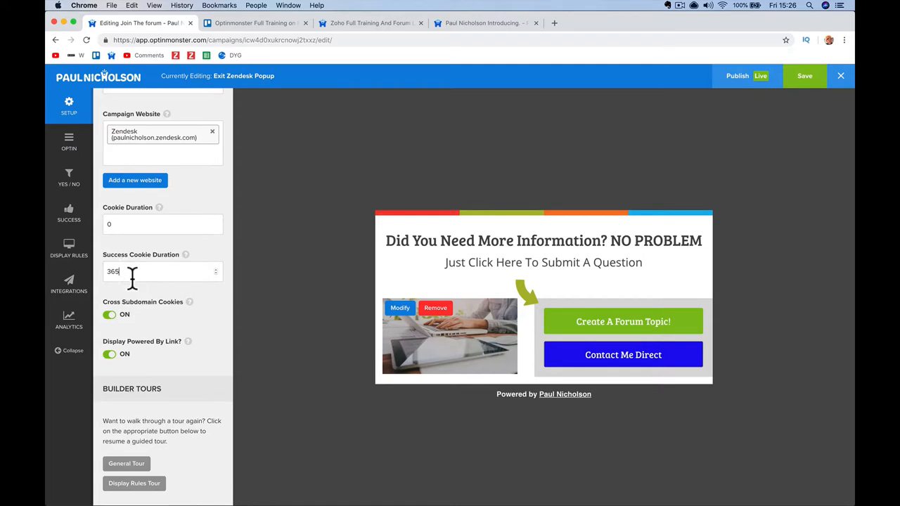
left_click(68, 141)
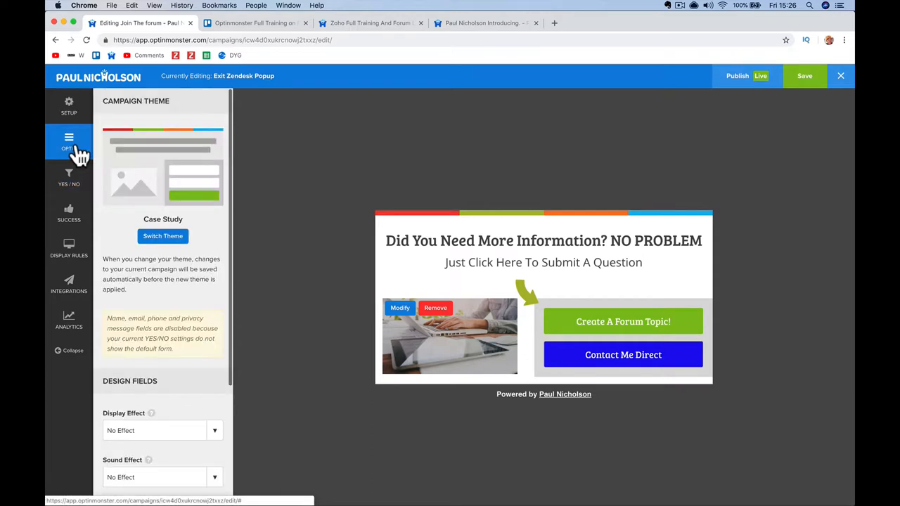
Bring up the theme gallery and set the popup's display effect to Bounce with a Ping sound
scroll("down", 3)
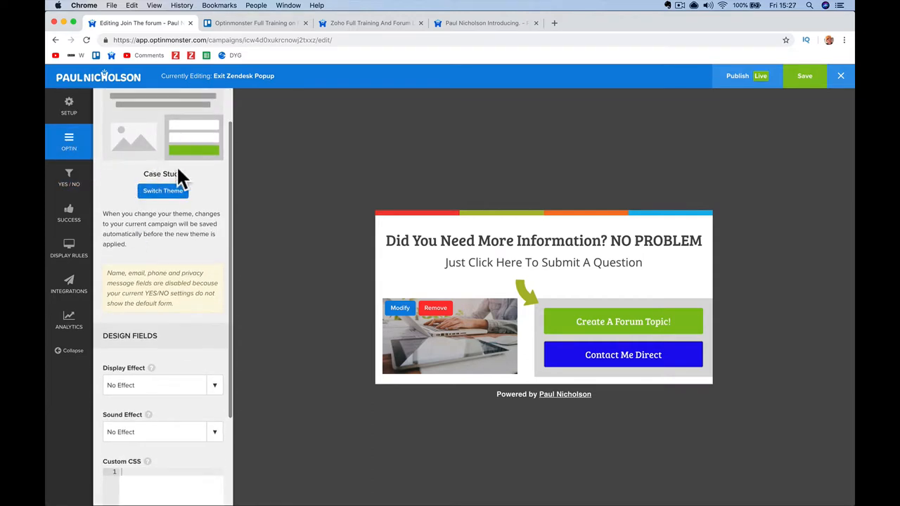
left_click(163, 191)
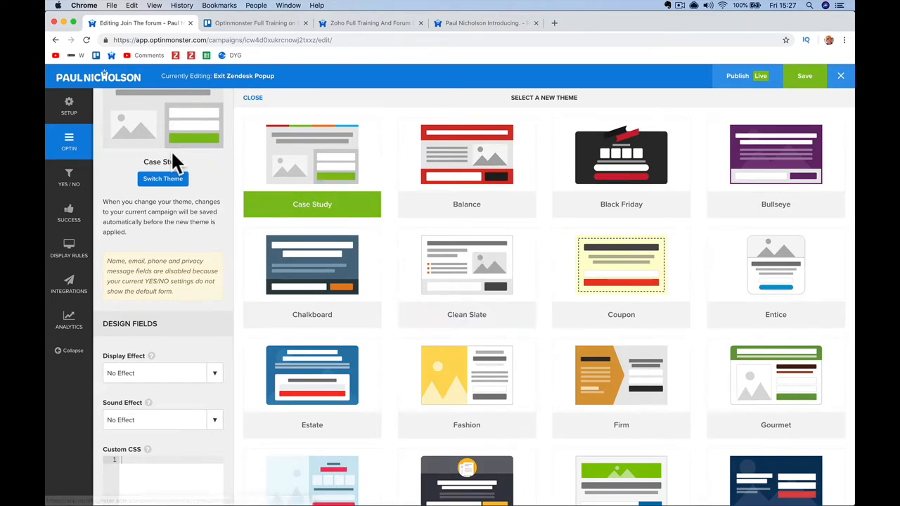
scroll("down", 3)
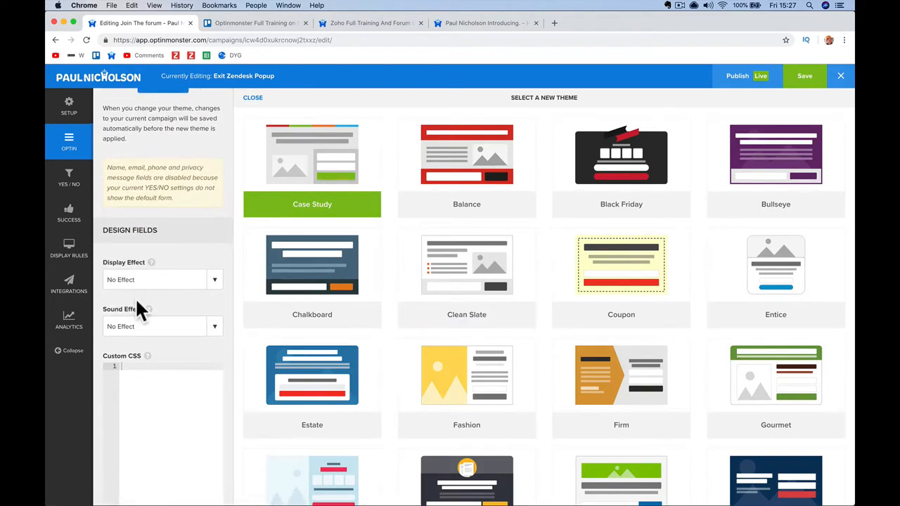
left_click(162, 280)
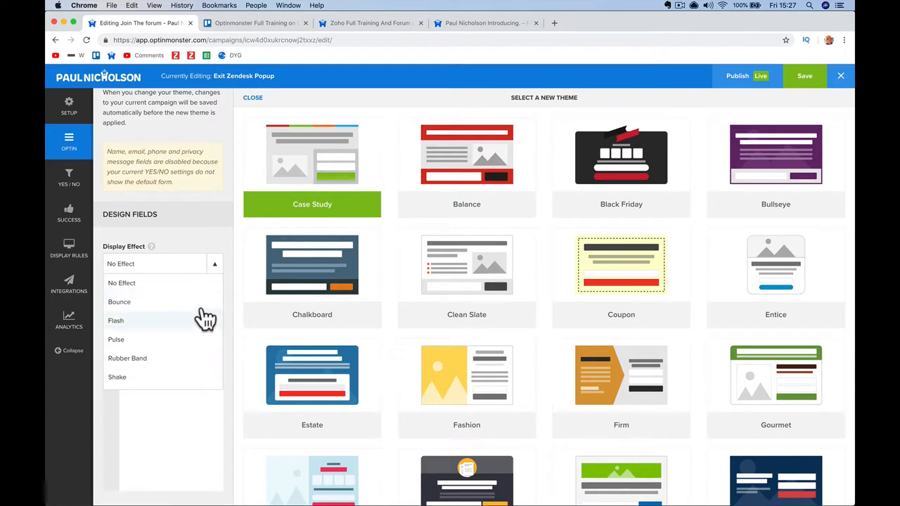
left_click(119, 302)
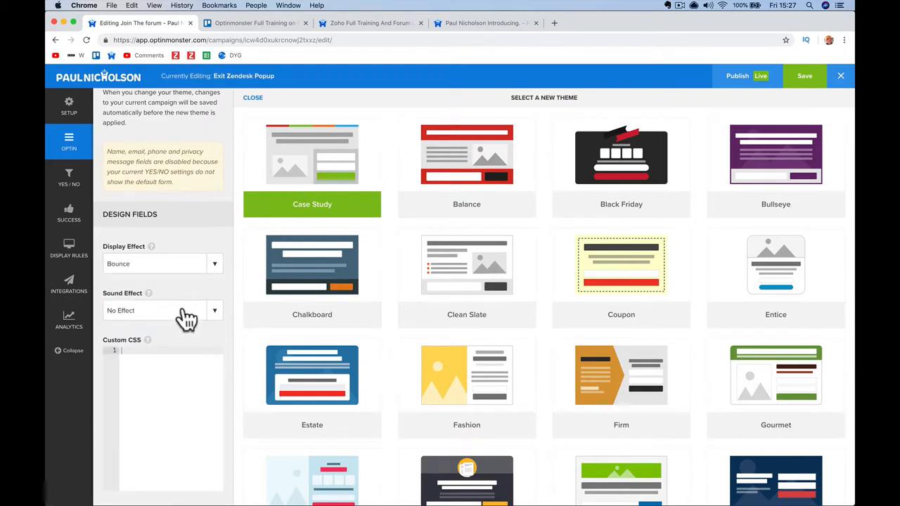
left_click(162, 311)
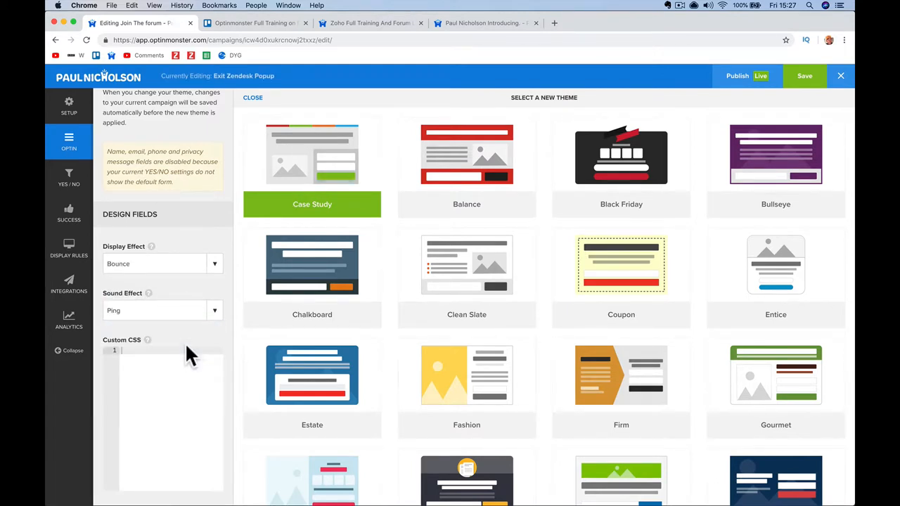
mouse_move(467, 315)
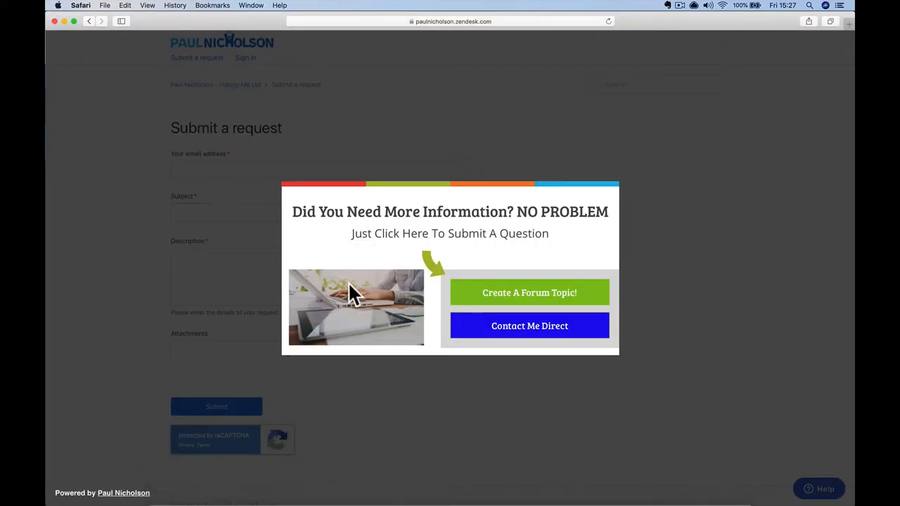
left_click(174, 5)
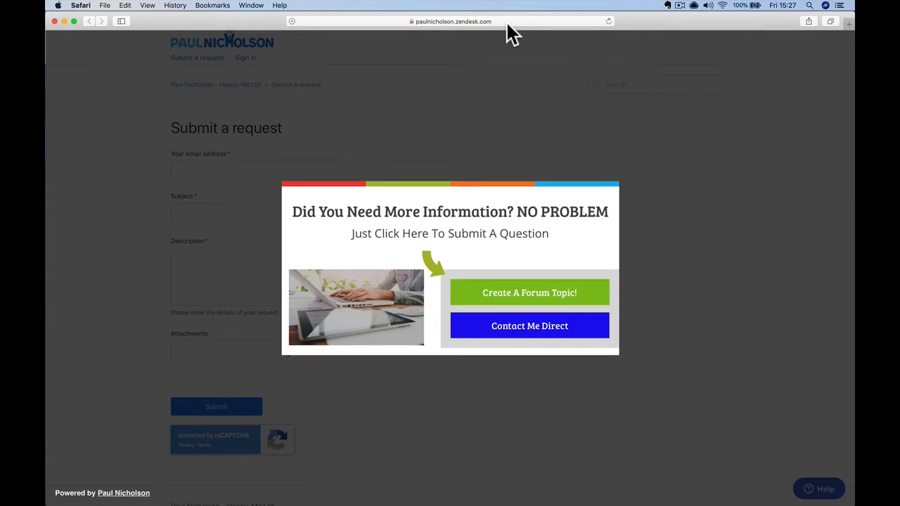
mouse_move(391, 238)
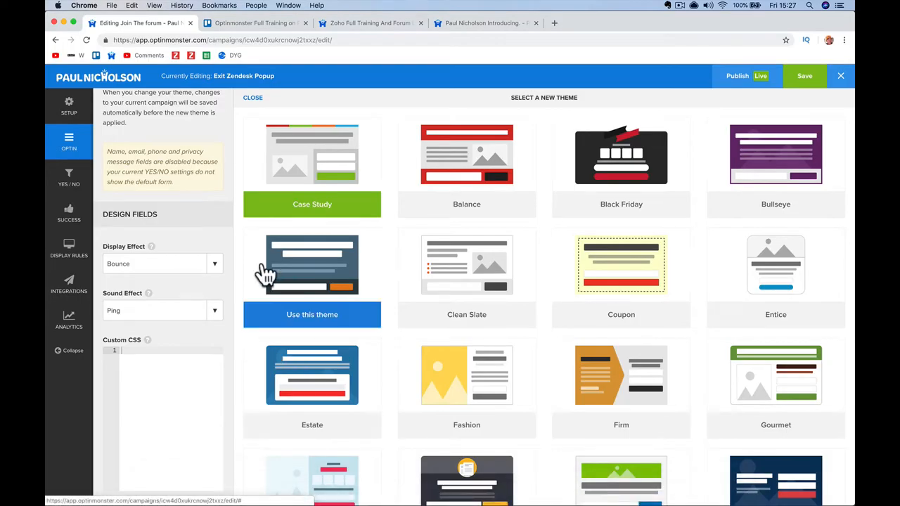
Toggle the Yes/No buttons off and back on, then check the Yes button's action choices
left_click(69, 178)
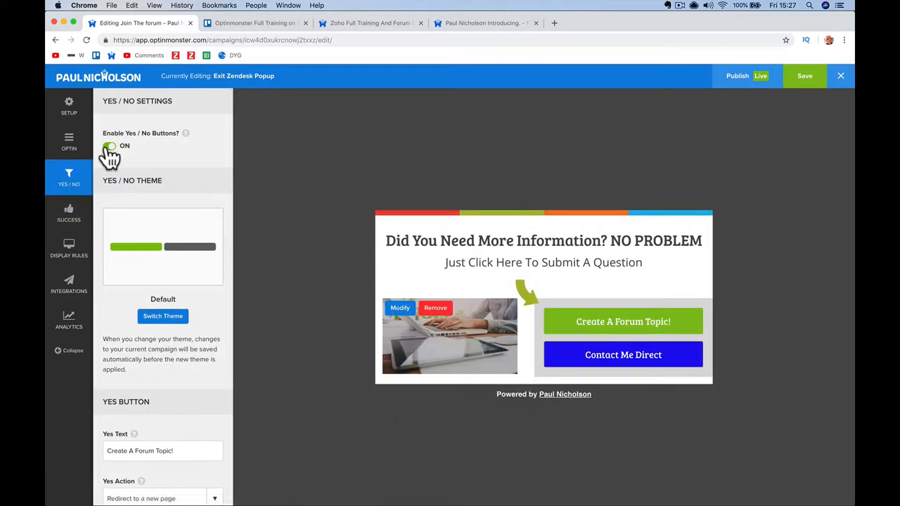
left_click(110, 147)
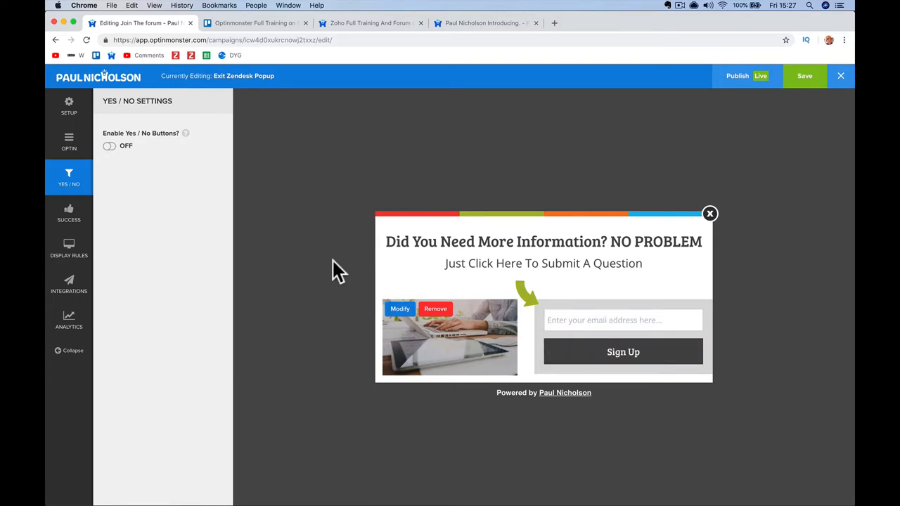
left_click(110, 145)
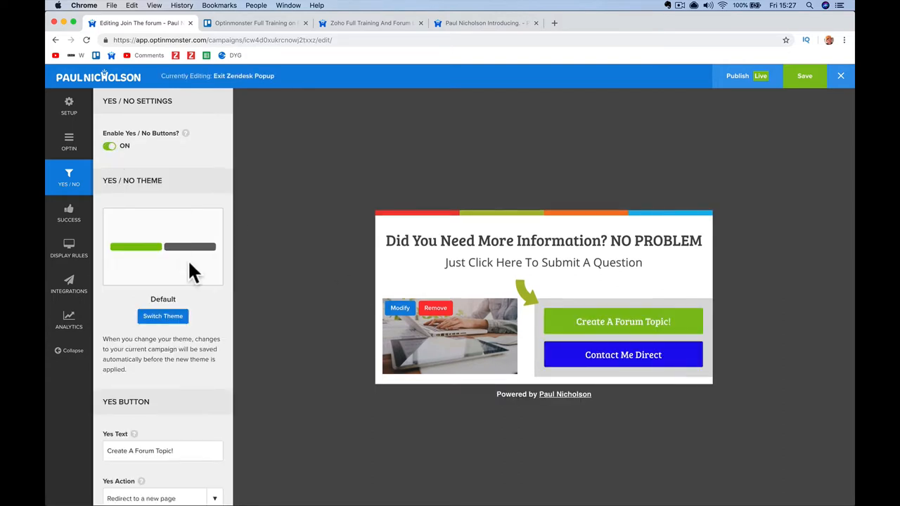
scroll("down", 3)
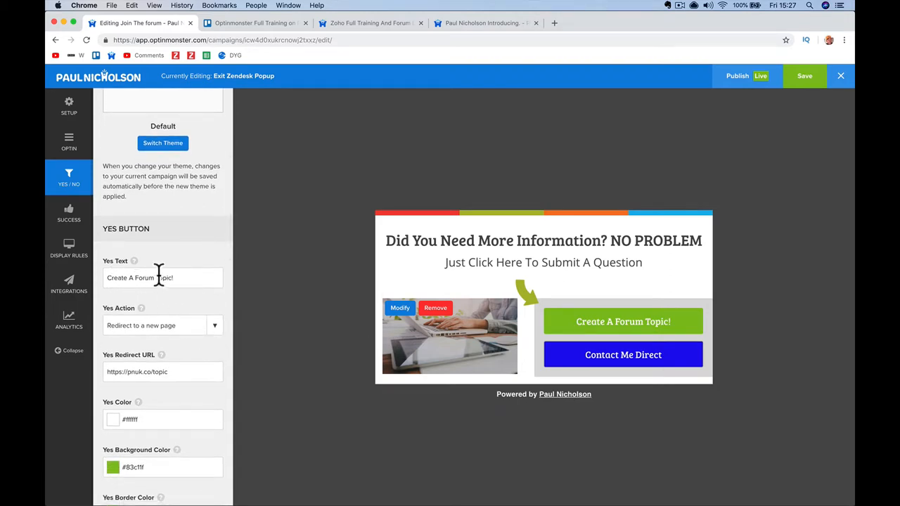
scroll("down", 3)
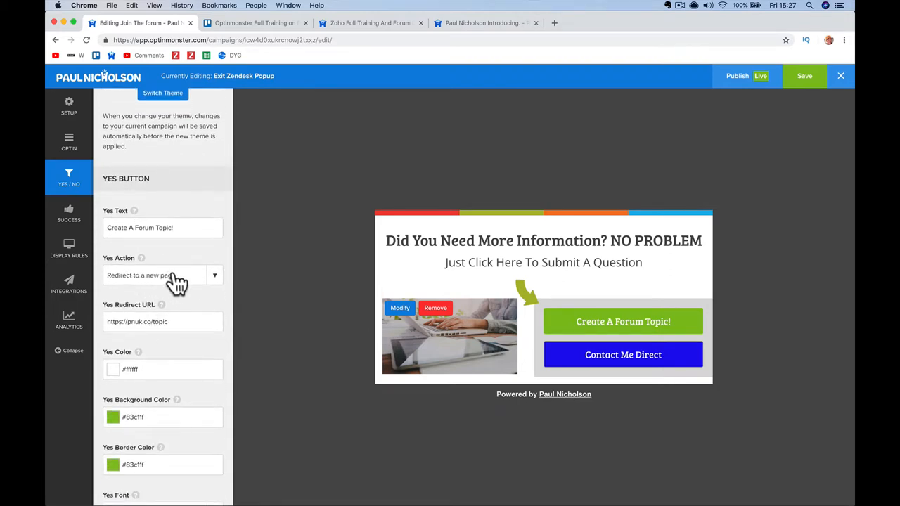
left_click(162, 275)
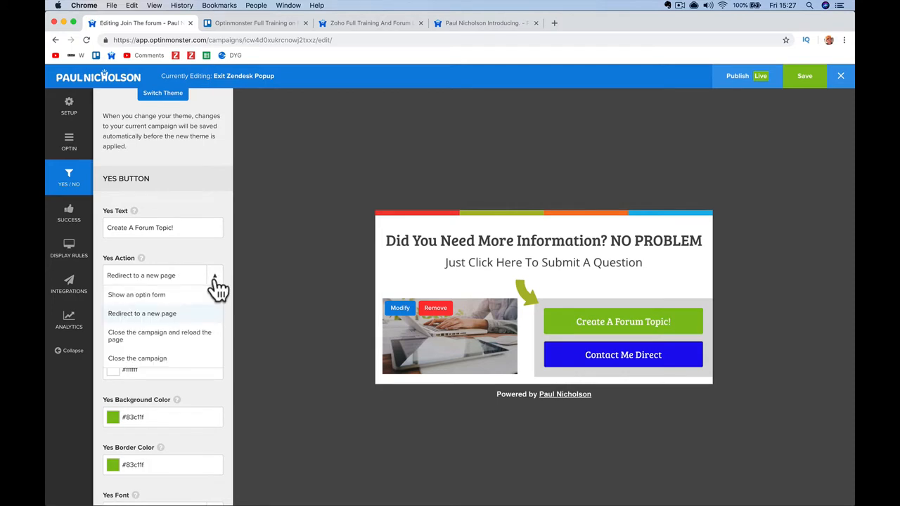
mouse_move(185, 366)
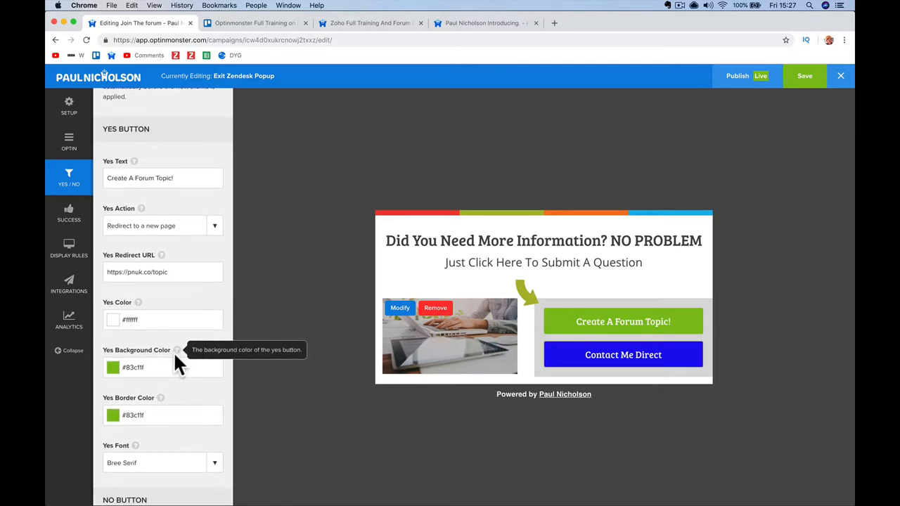
Keep the No button redirecting to a new page with the contact URL, then move to the Success settings
scroll("down", 3)
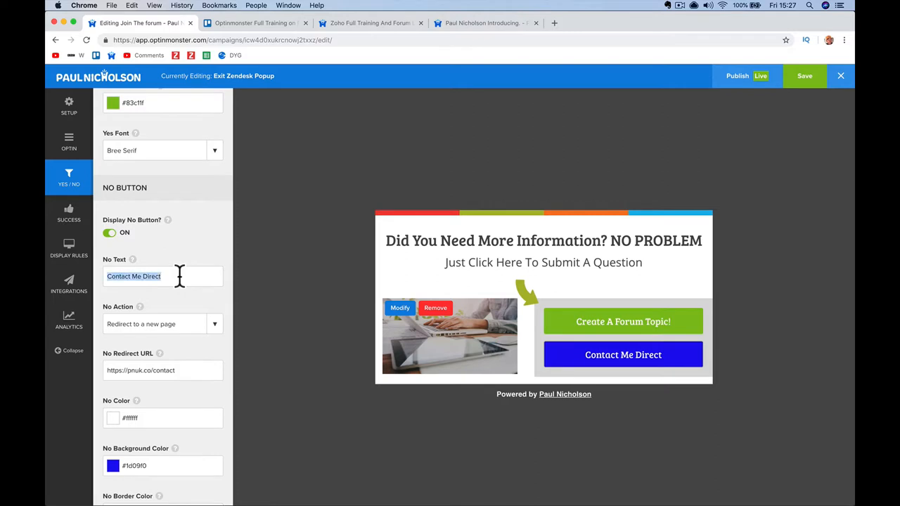
left_click(161, 323)
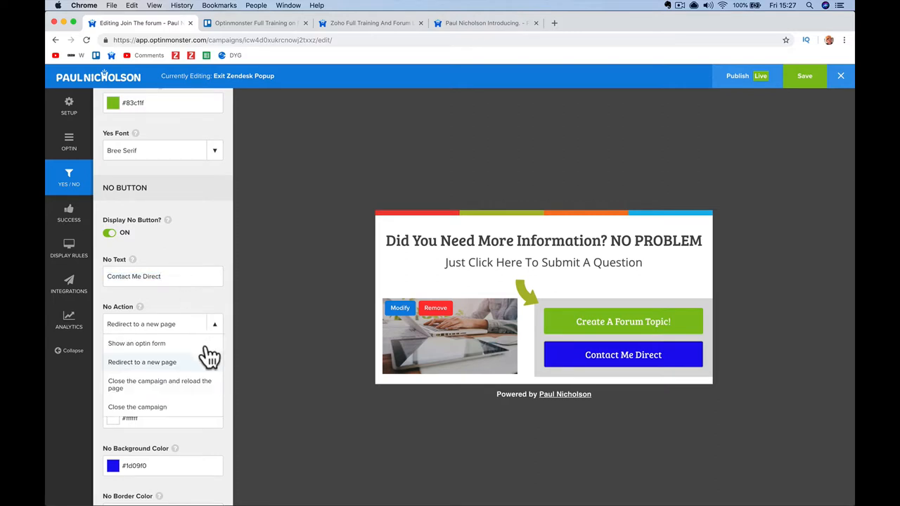
mouse_move(200, 405)
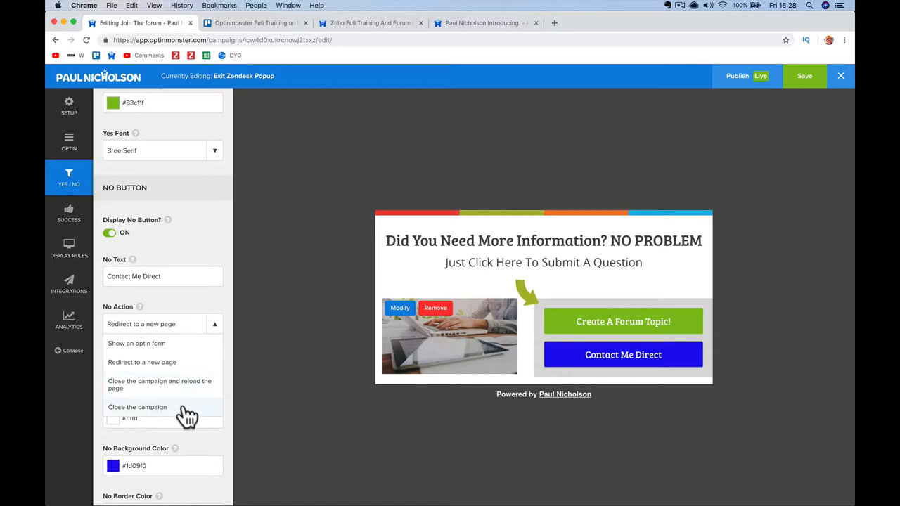
left_click(141, 363)
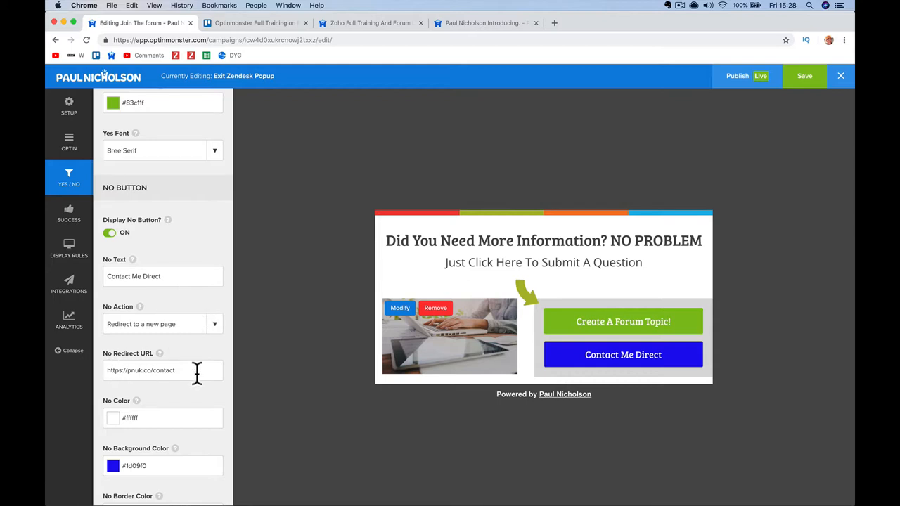
left_click(68, 214)
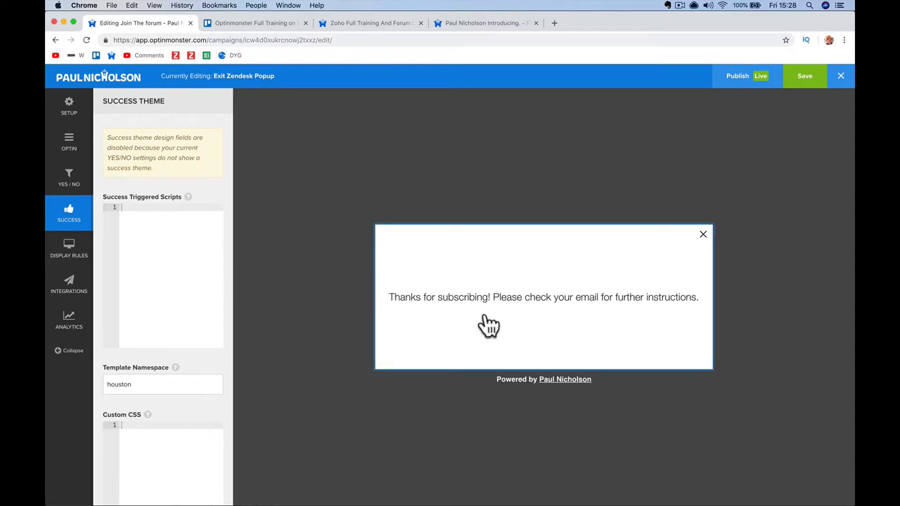
Show the On Exit-Intent display rule, active at medium sensitivity
left_click(69, 248)
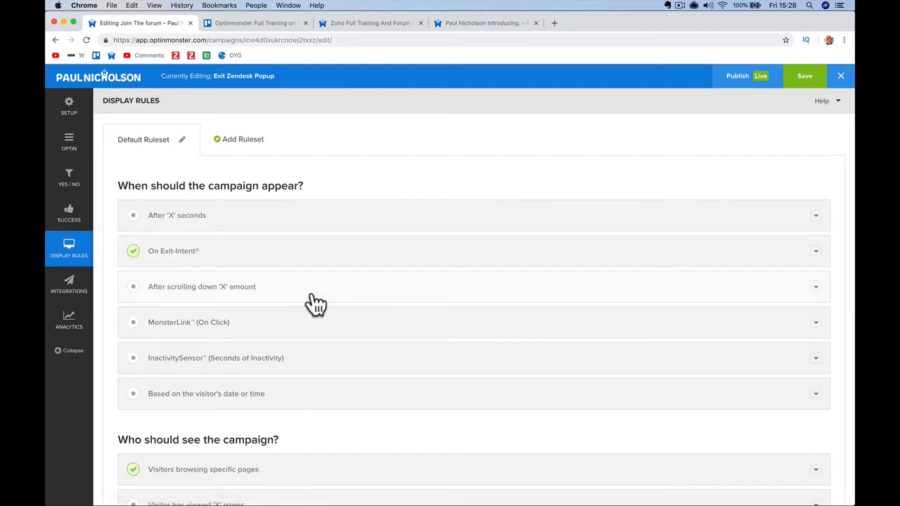
scroll("down", 3)
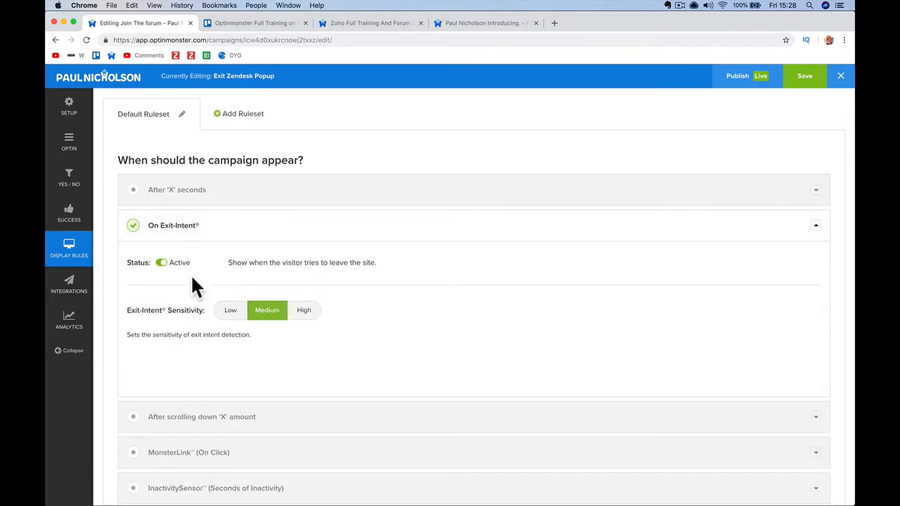
mouse_move(228, 233)
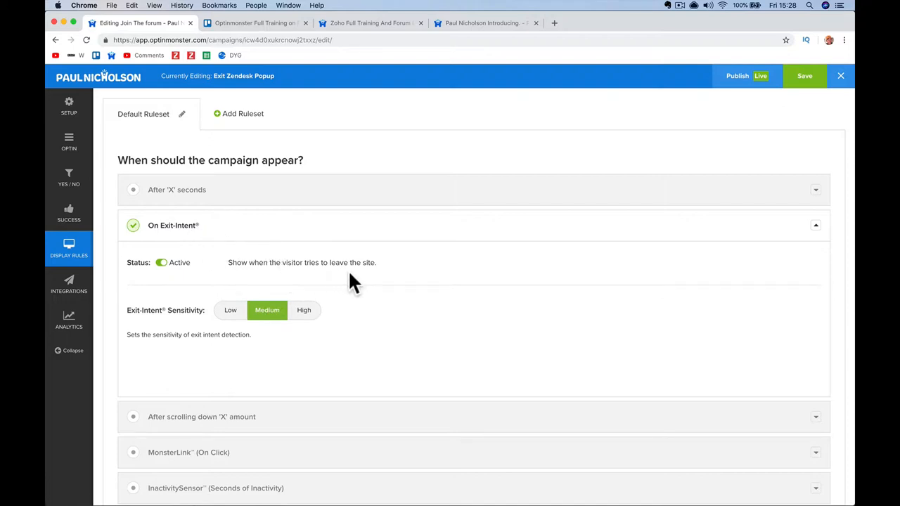
mouse_move(233, 343)
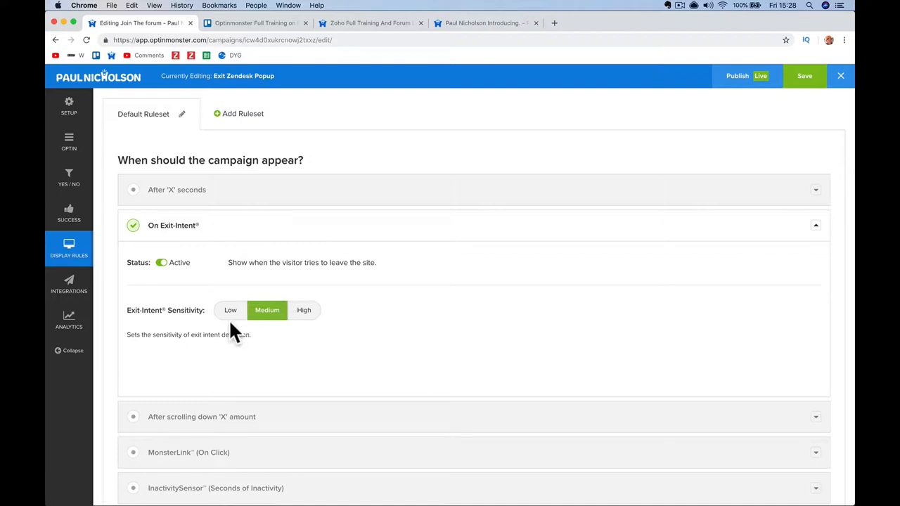
mouse_move(304, 315)
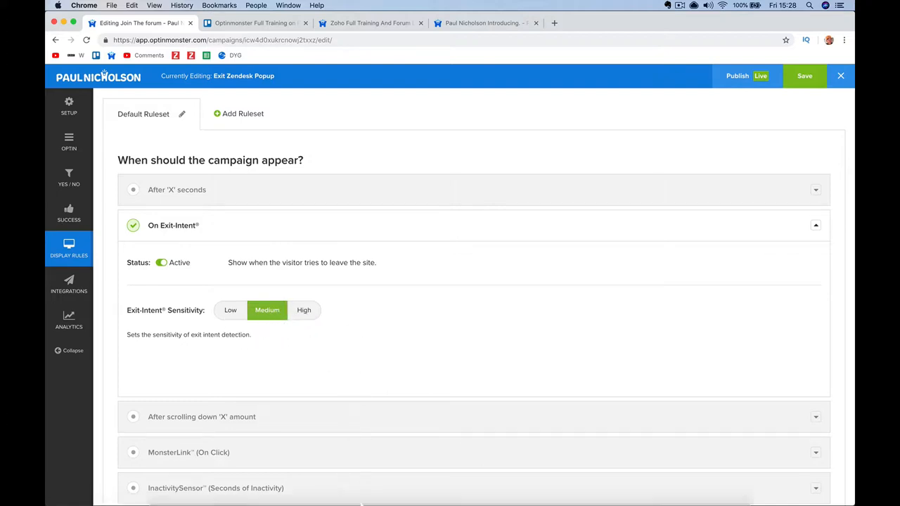
mouse_move(189, 498)
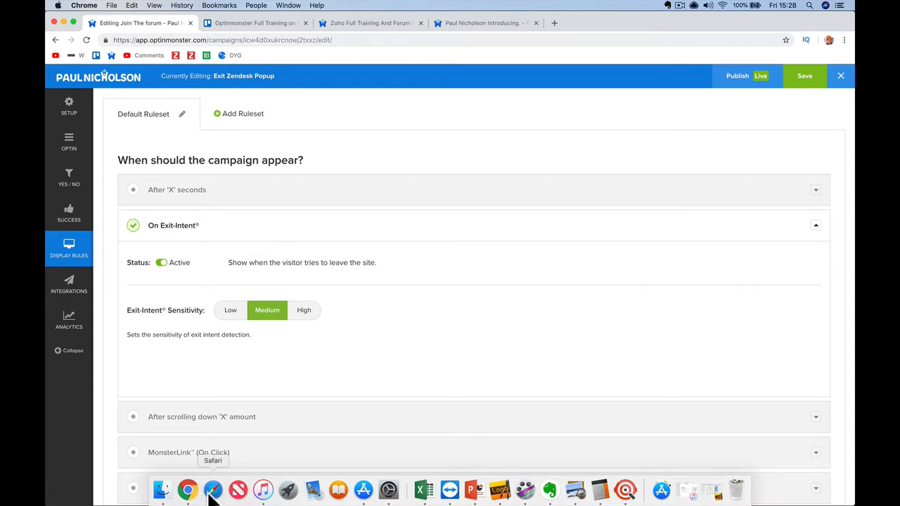
Trigger the exit-intent popup on Safari's Zendesk request page, then return to Chrome
left_click(187, 489)
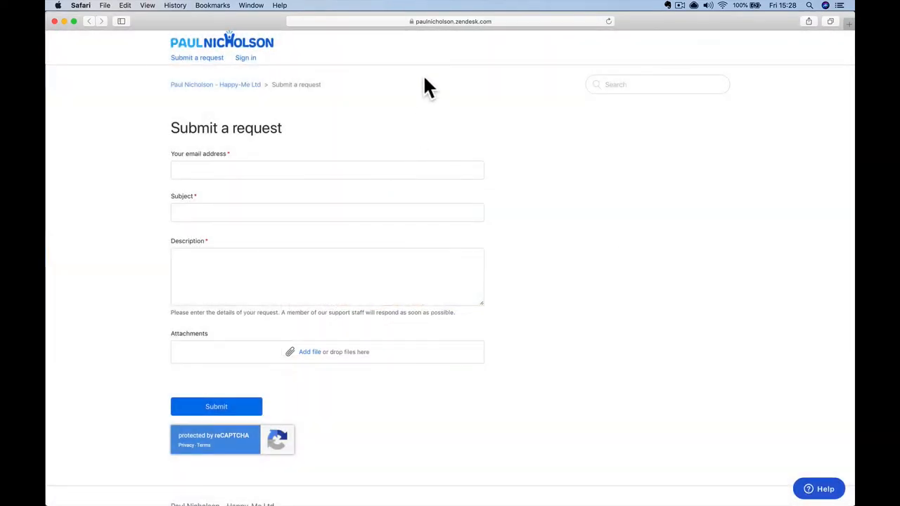
mouse_move(85, 39)
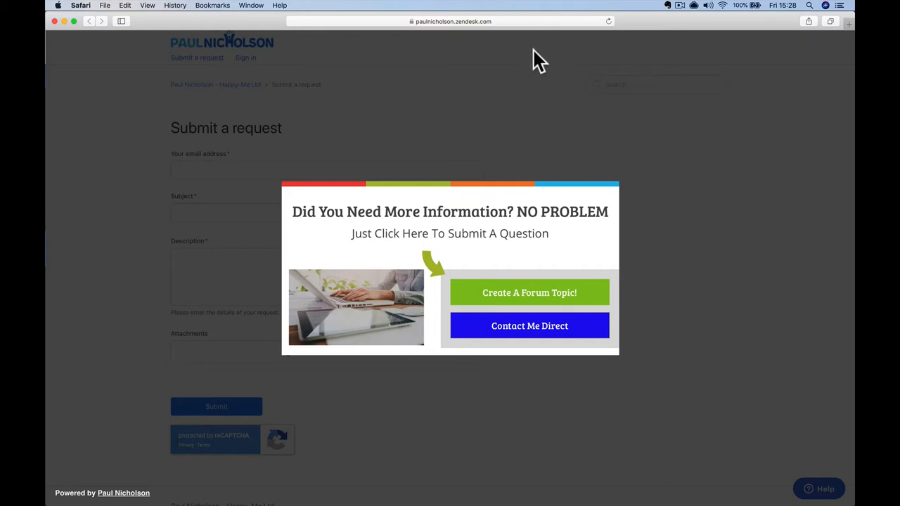
mouse_move(551, 107)
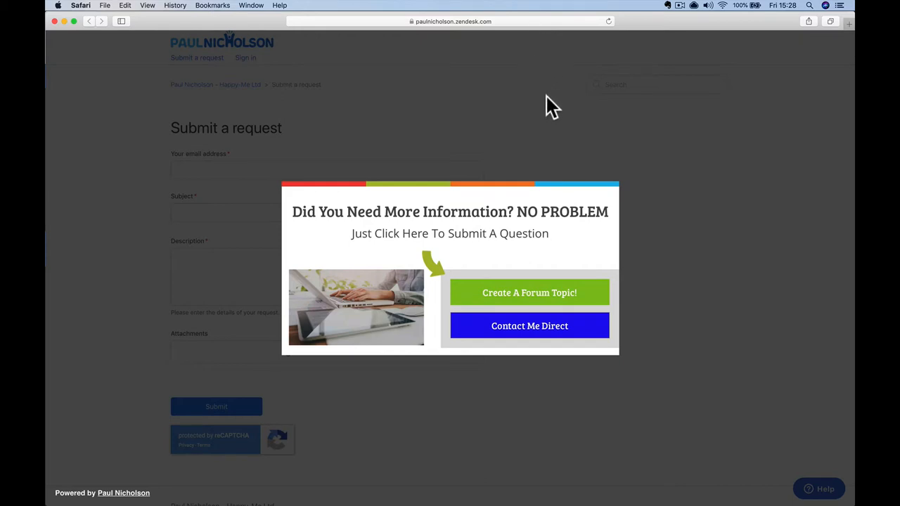
left_click(186, 485)
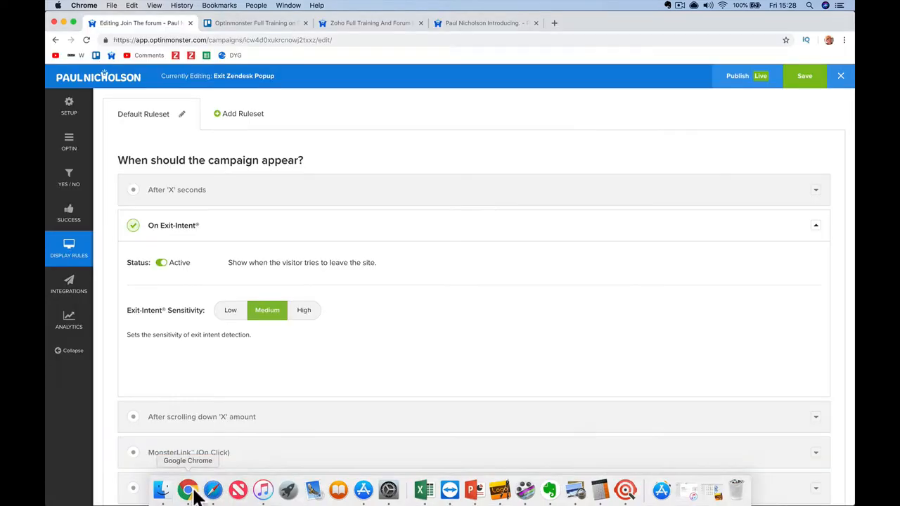
Browse the new integration's Email Provider list and leave it without choosing one
left_click(69, 284)
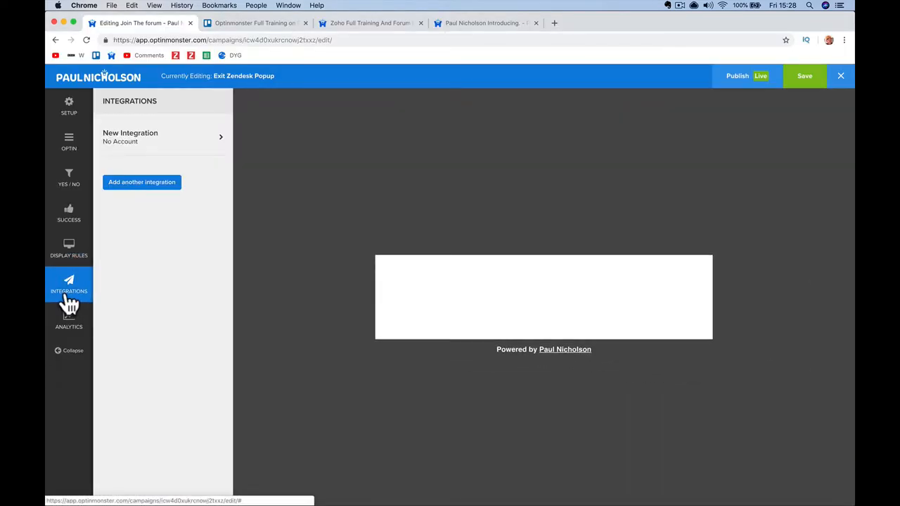
mouse_move(218, 155)
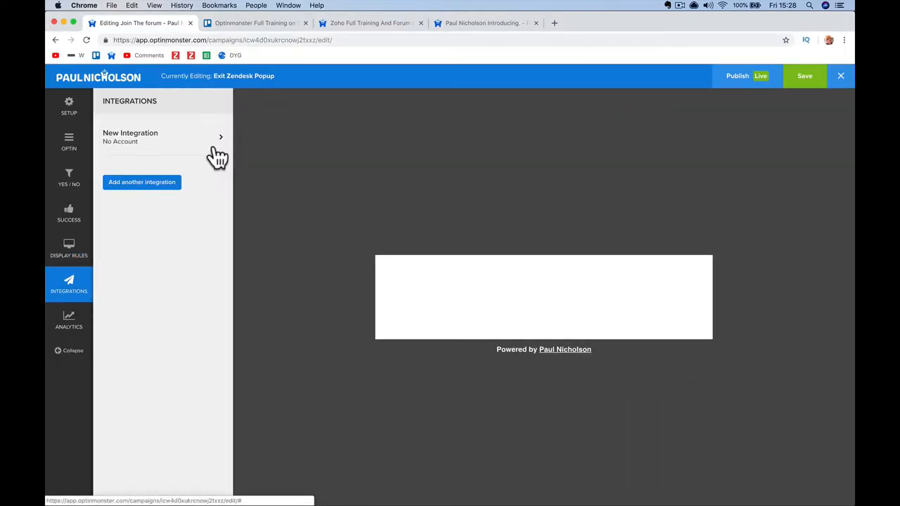
mouse_move(219, 144)
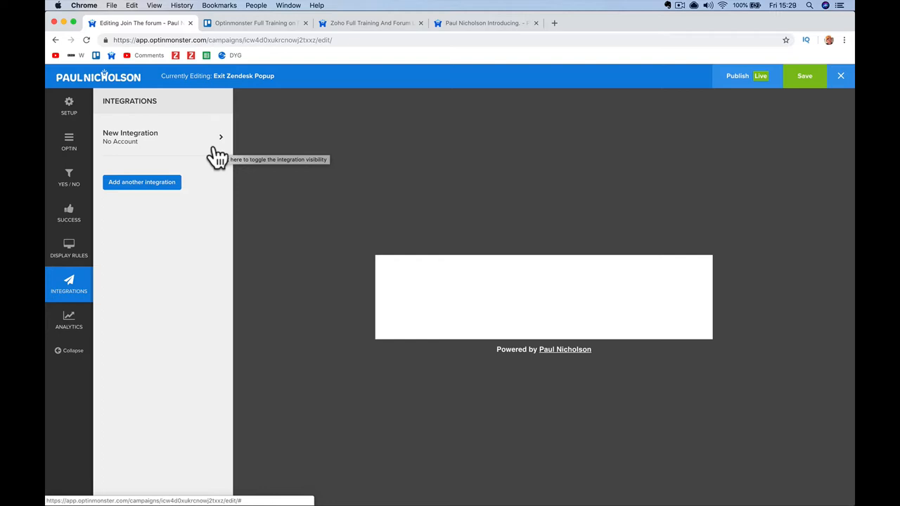
mouse_move(199, 160)
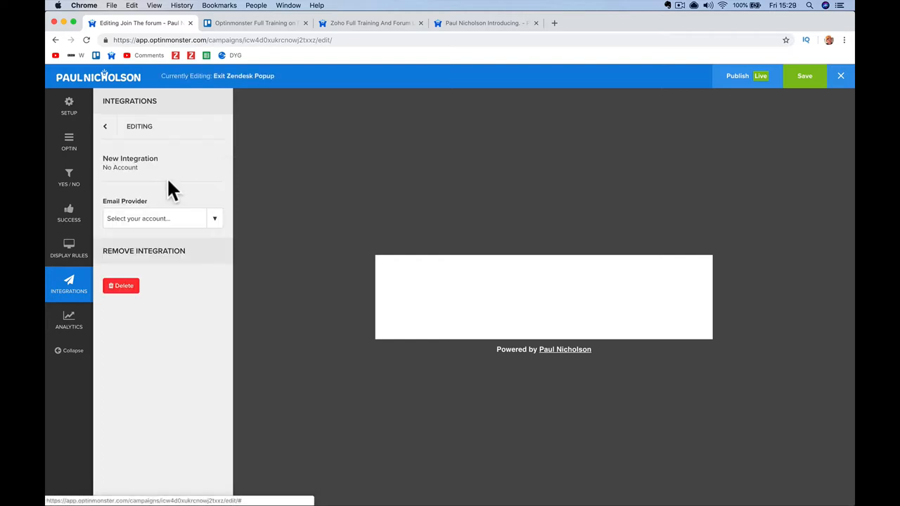
left_click(155, 218)
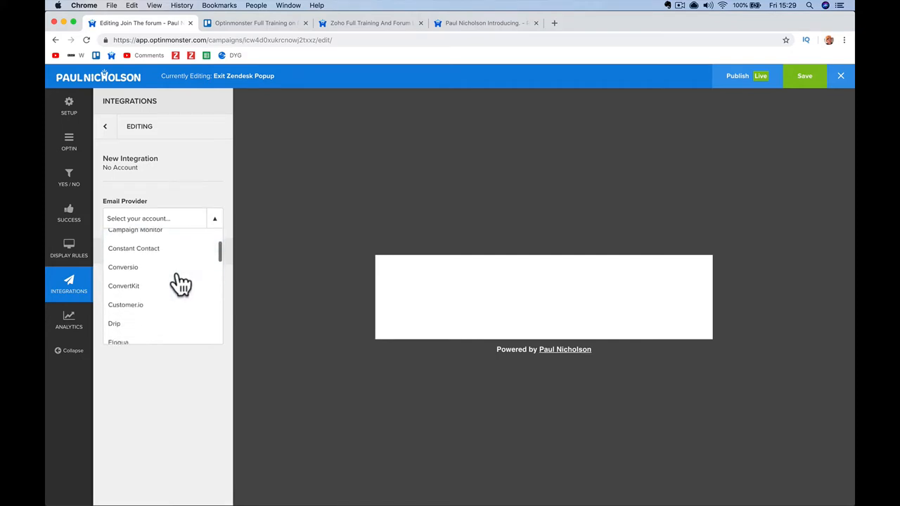
scroll("down", 3)
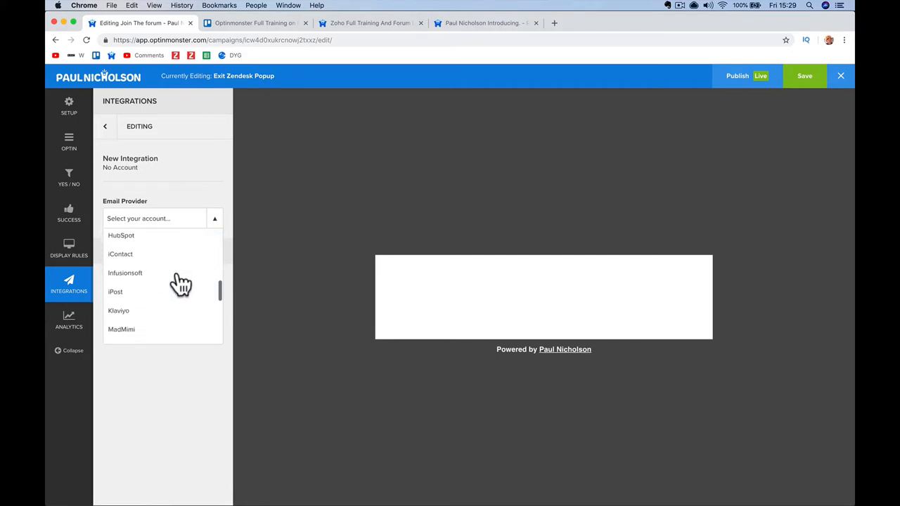
scroll("down", 3)
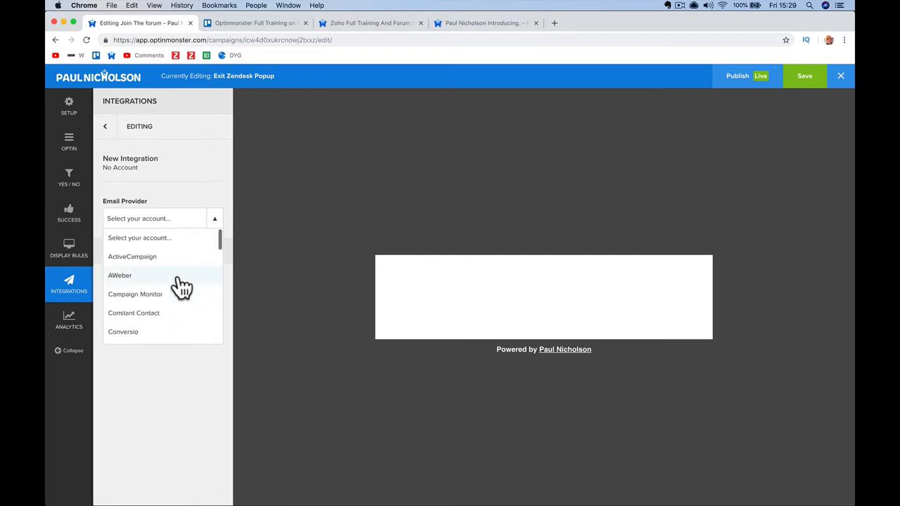
left_click(68, 320)
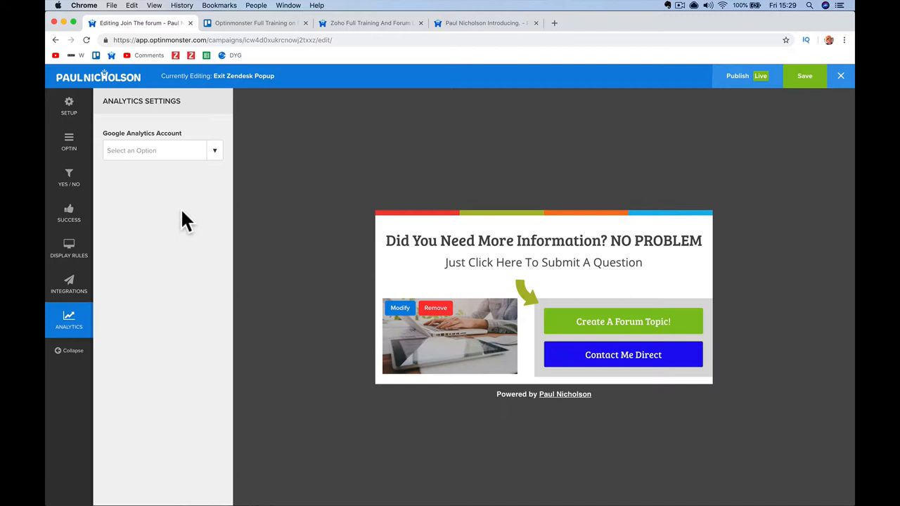
mouse_move(172, 228)
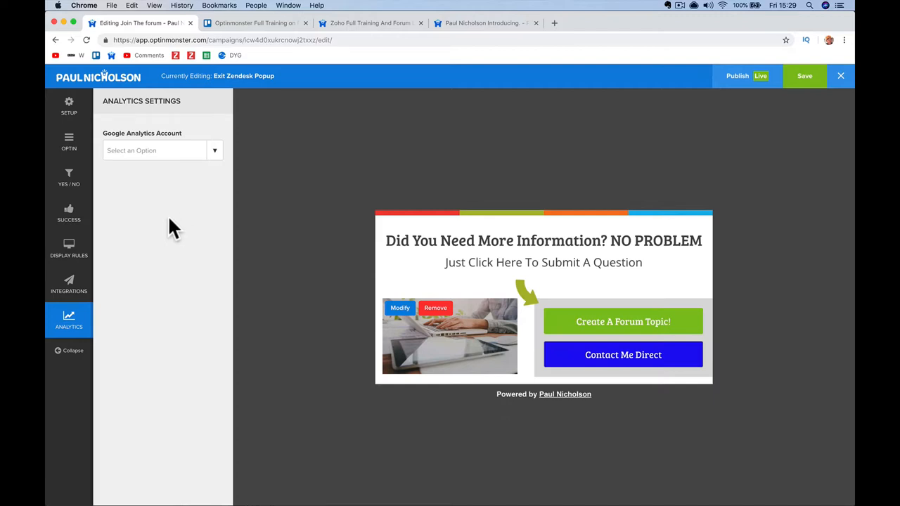
mouse_move(593, 166)
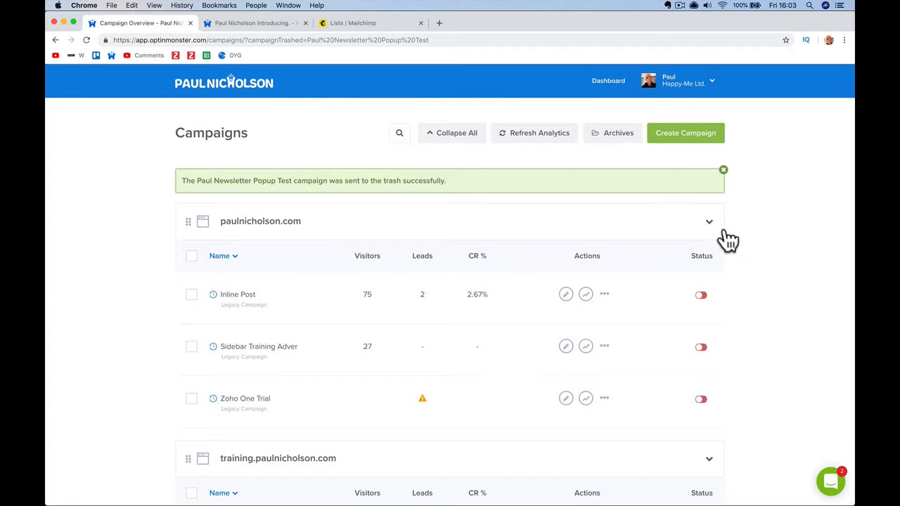
mouse_move(706, 156)
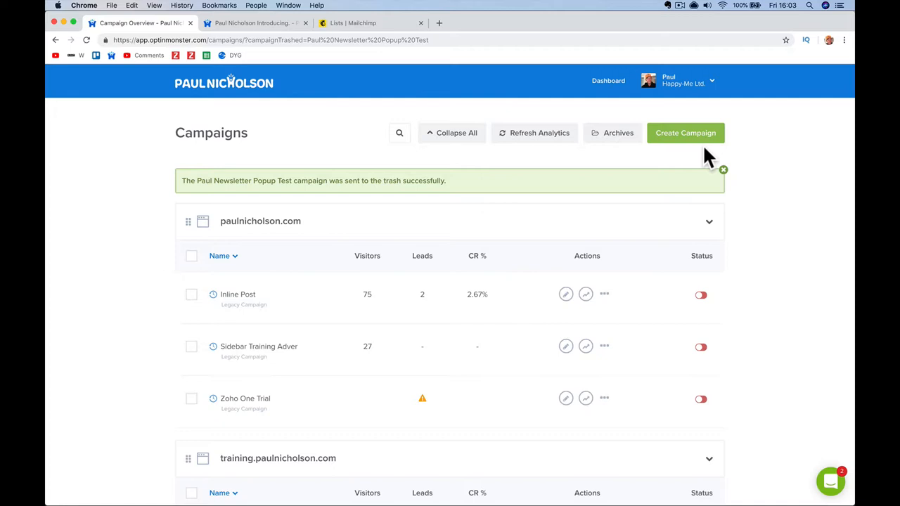
mouse_move(698, 141)
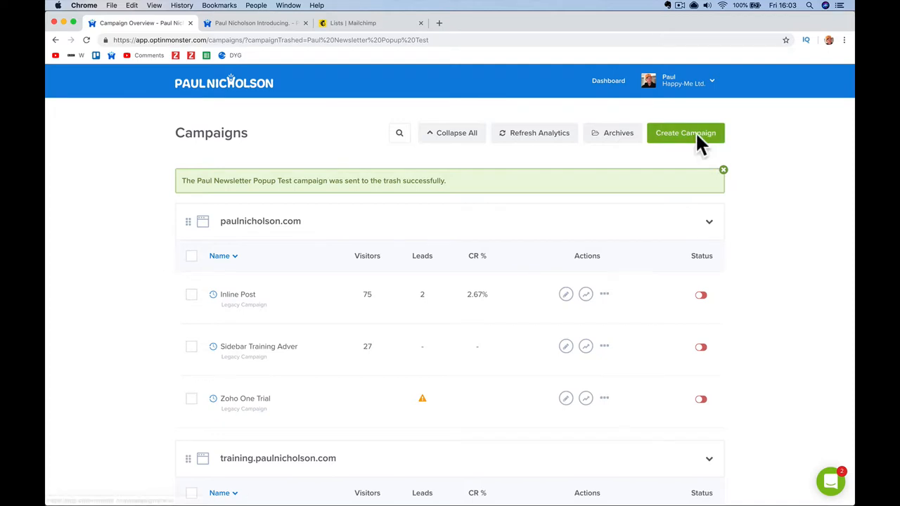
Create a new popup campaign from the Black Friday template
left_click(686, 132)
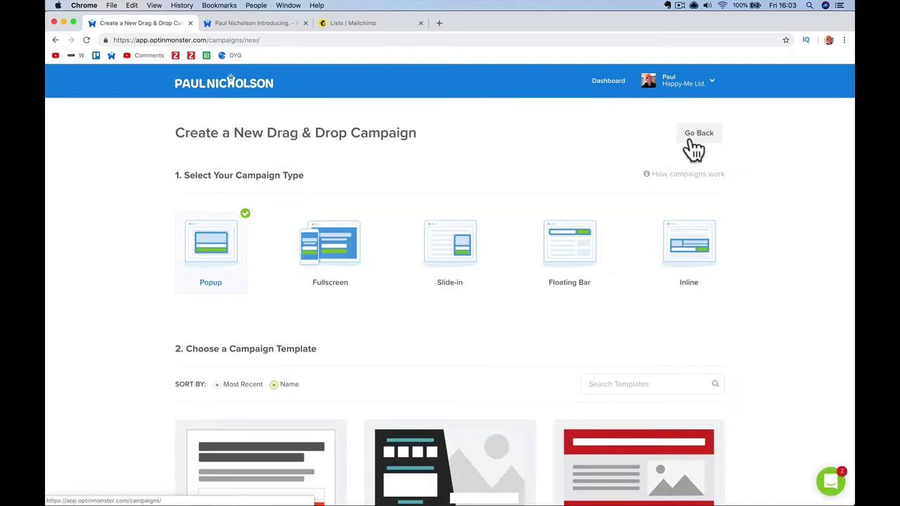
scroll("down", 3)
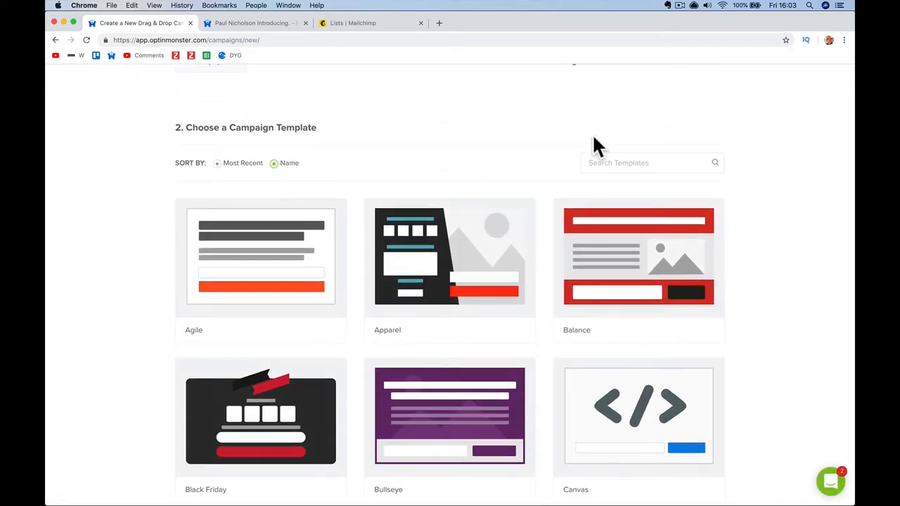
scroll("down", 3)
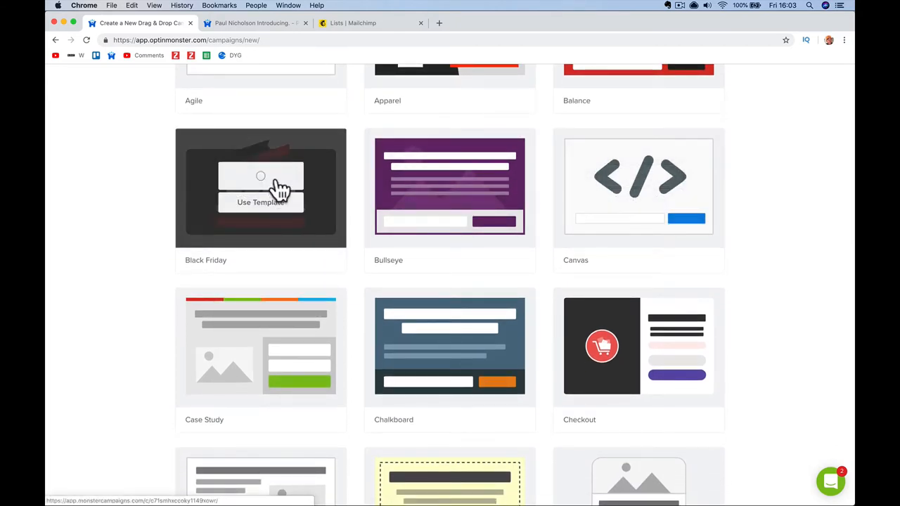
left_click(260, 203)
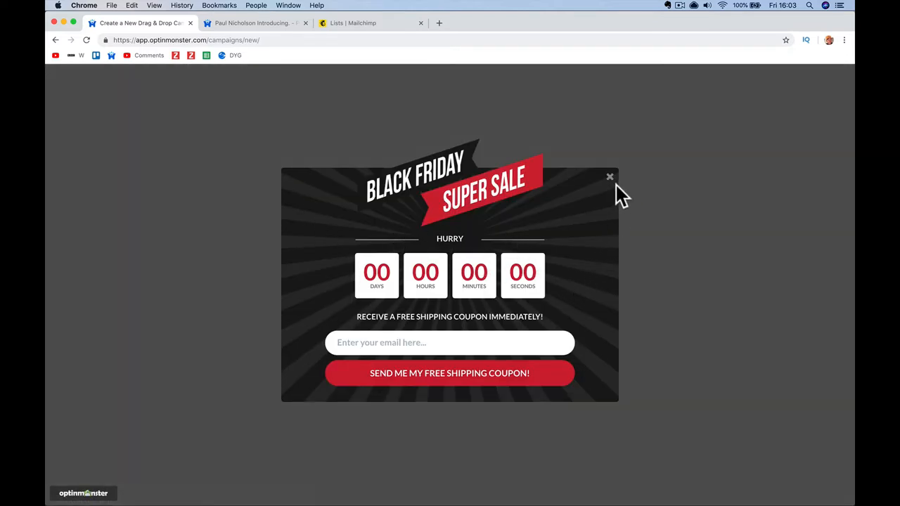
mouse_move(439, 259)
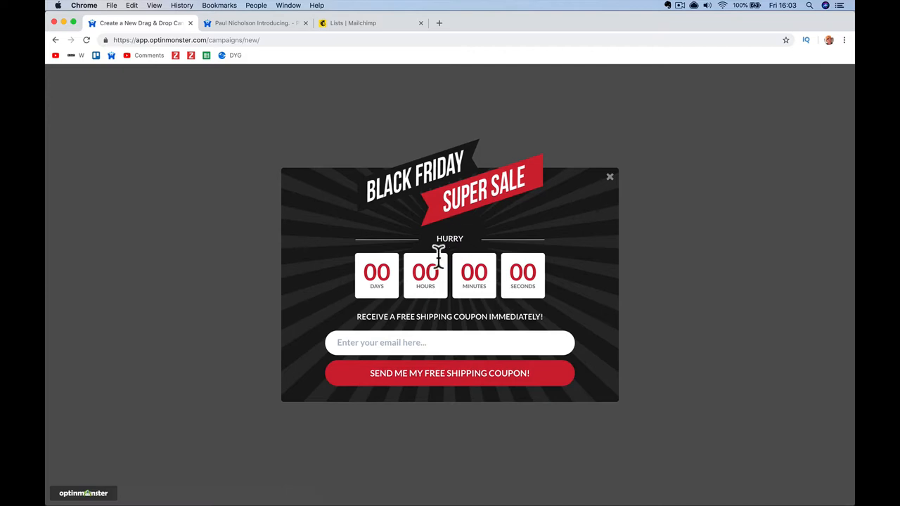
left_click(611, 177)
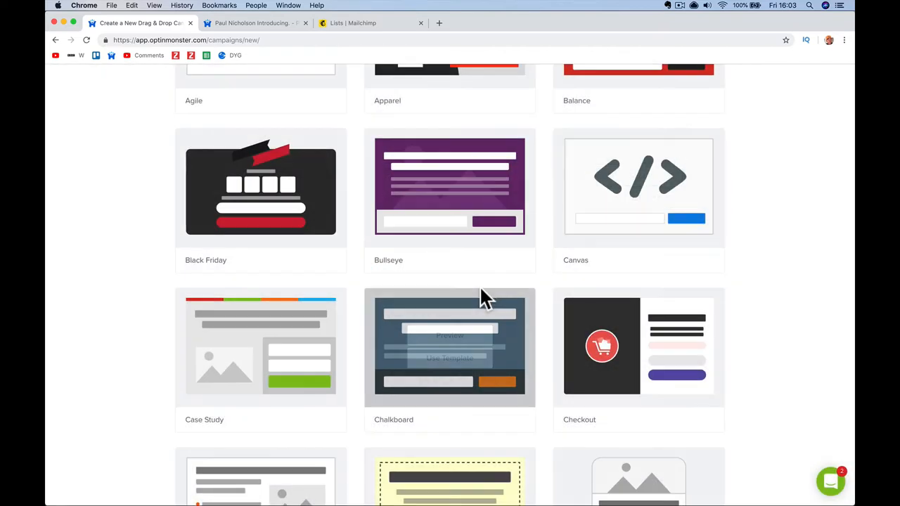
mouse_move(268, 197)
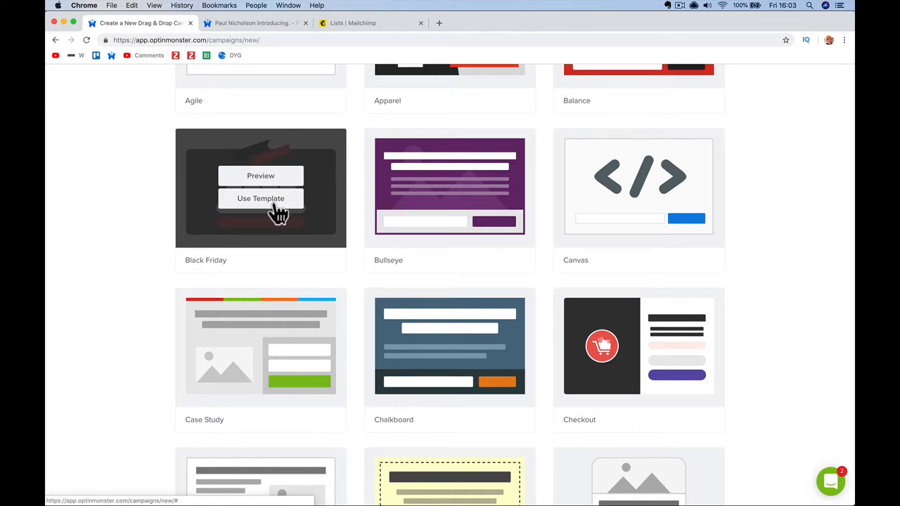
left_click(260, 198)
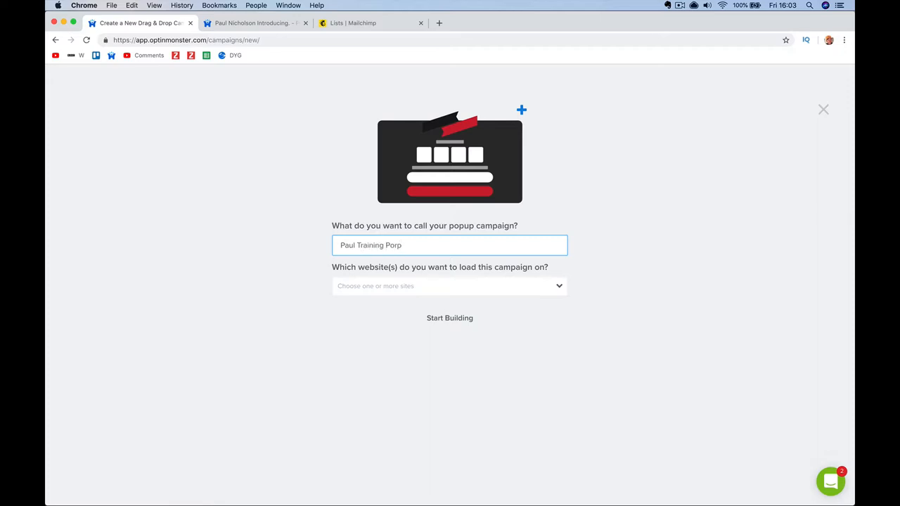
Name it Paul Training Popup, load on main, Training and Forum sites, and start building
type("Popu")
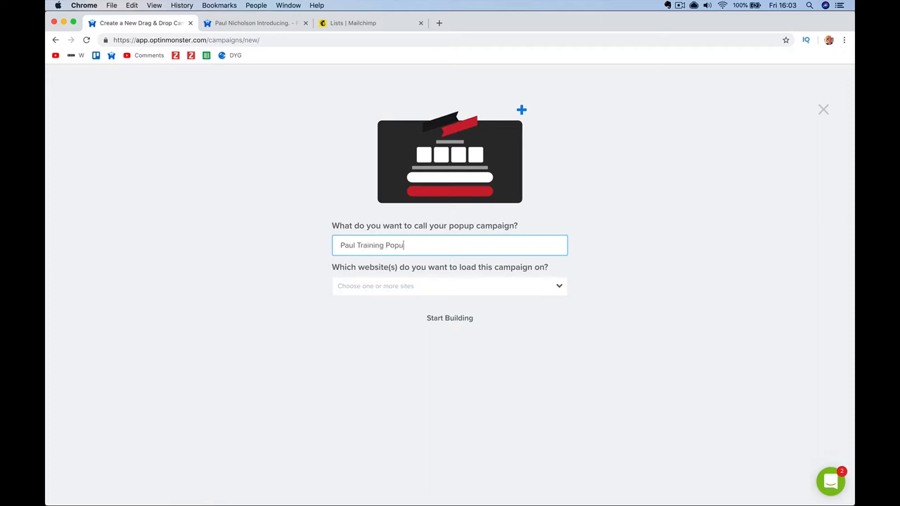
left_click(450, 287)
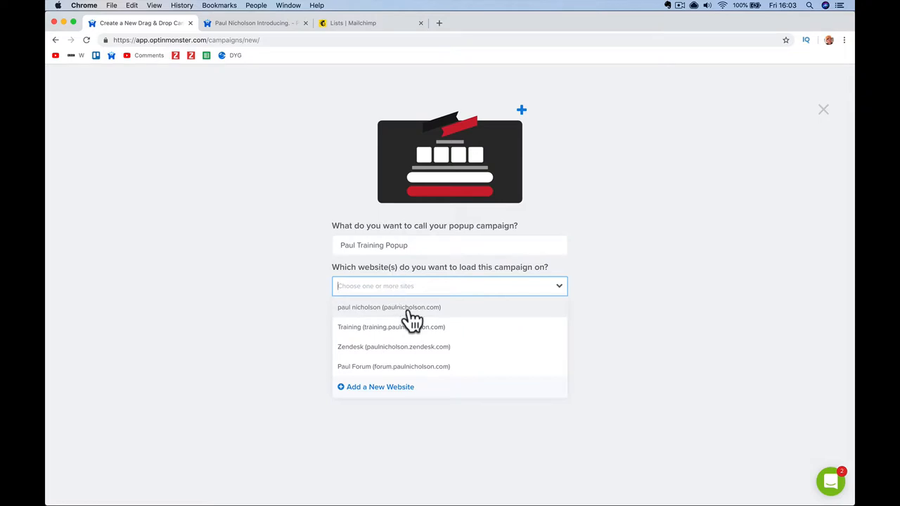
left_click(400, 327)
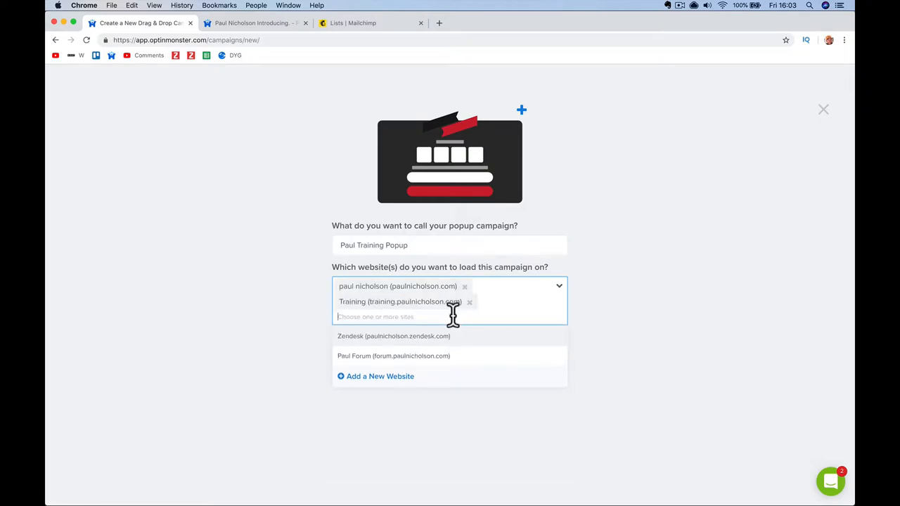
mouse_move(492, 312)
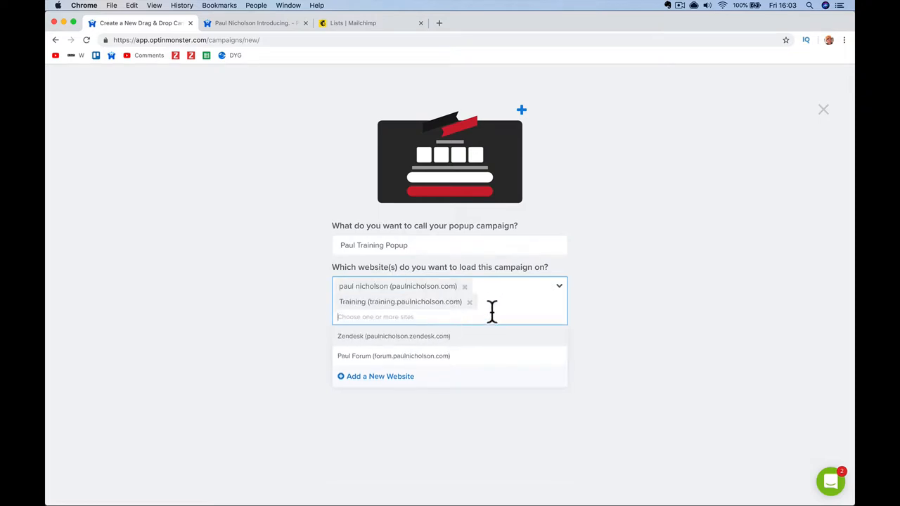
left_click(394, 356)
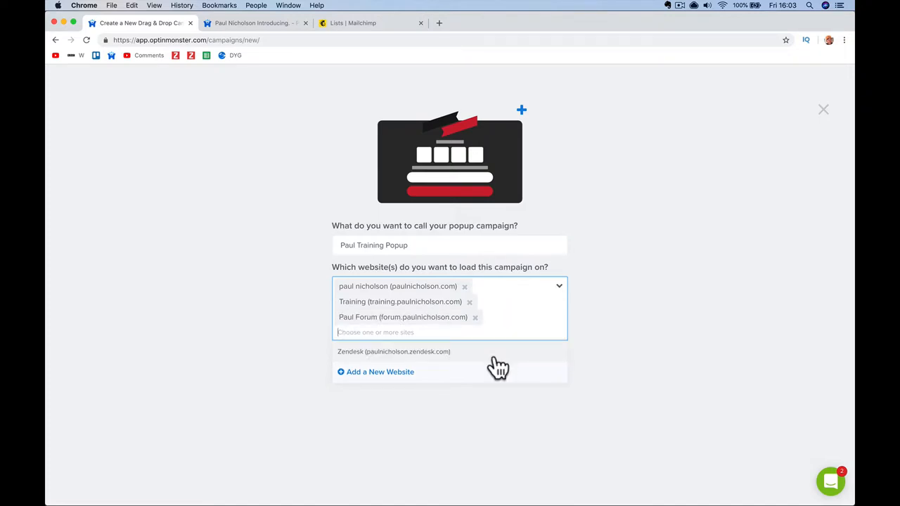
mouse_move(502, 411)
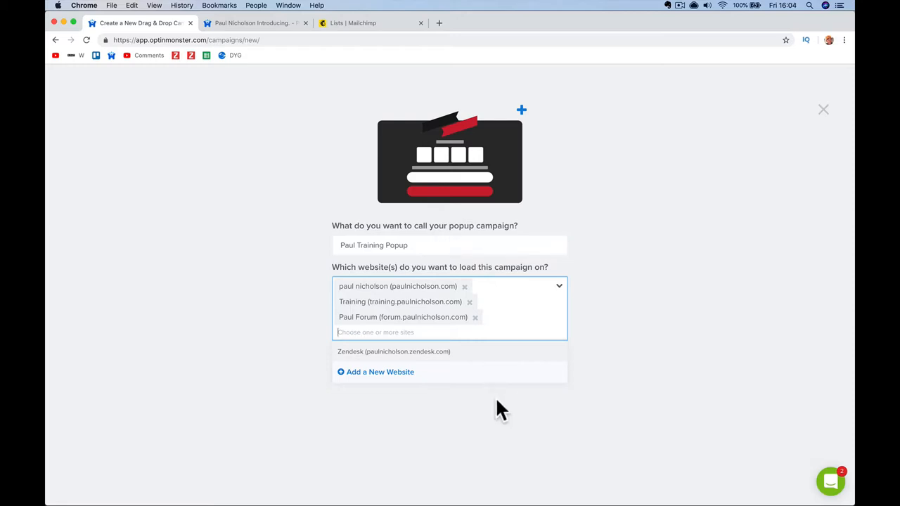
left_click(473, 374)
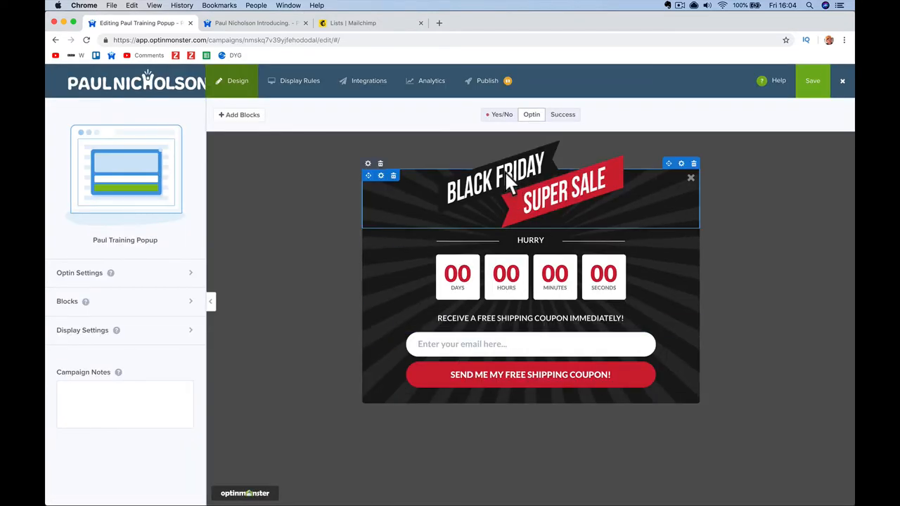
Delete the Black Friday Super Sale header image and choose to upload one from the computer
left_click(507, 183)
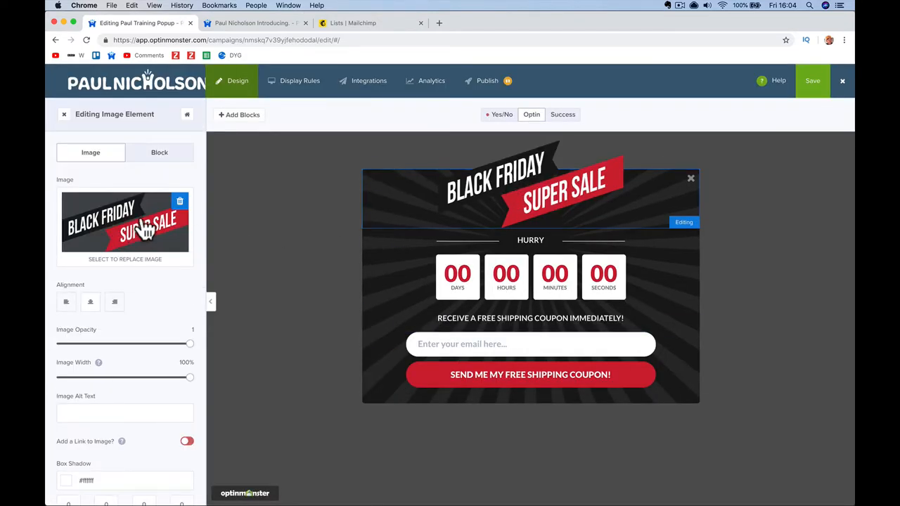
mouse_move(176, 321)
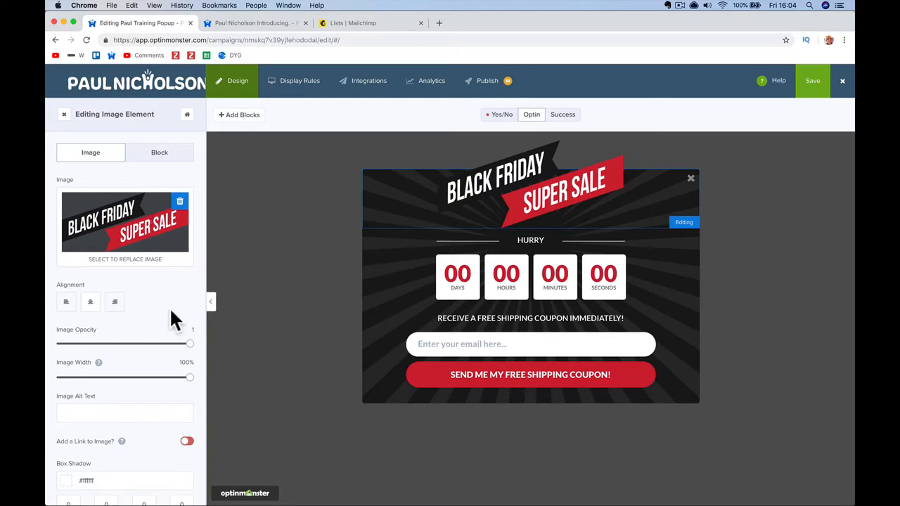
left_click(180, 201)
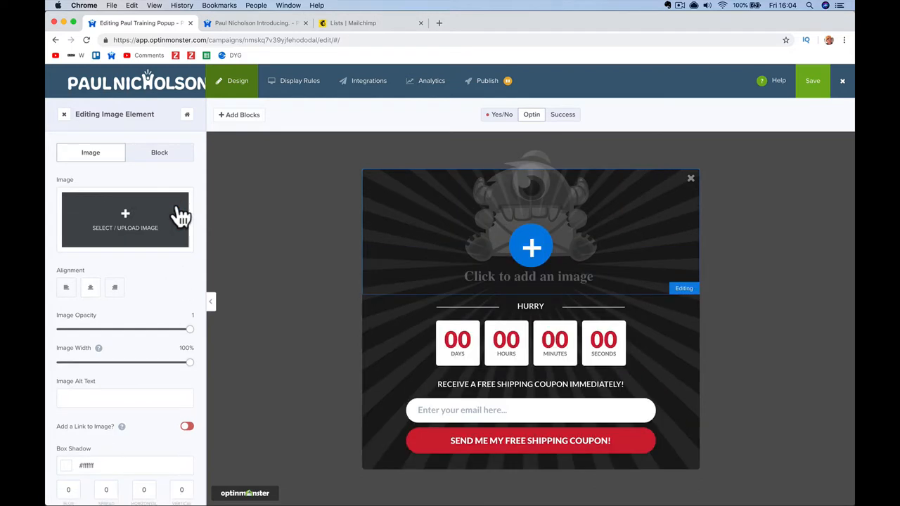
left_click(126, 219)
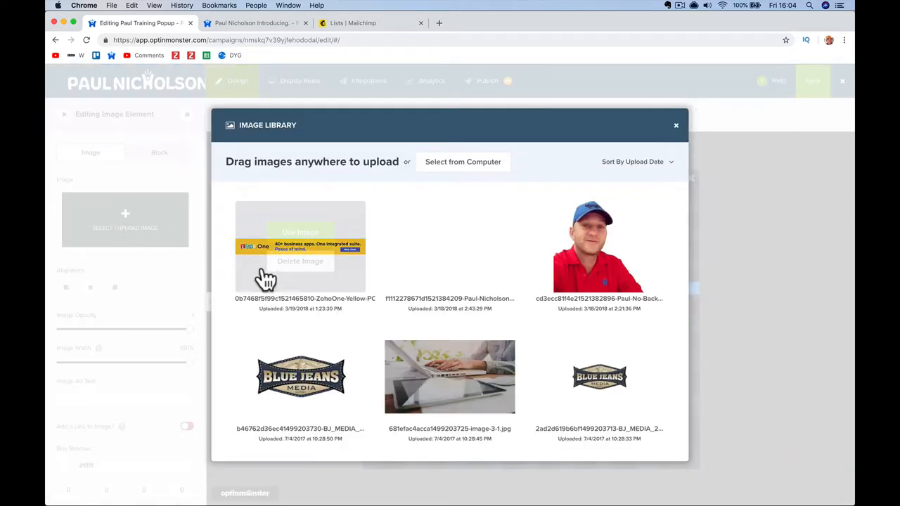
left_click(463, 162)
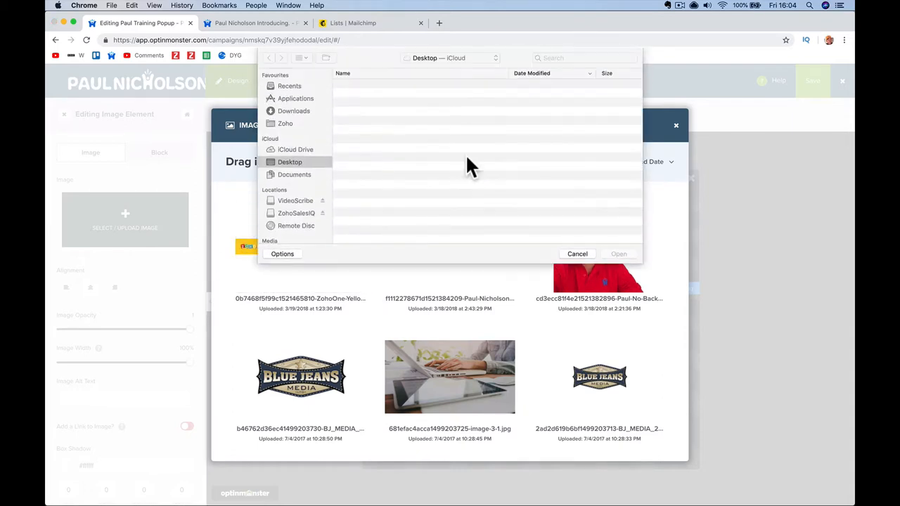
left_click(290, 161)
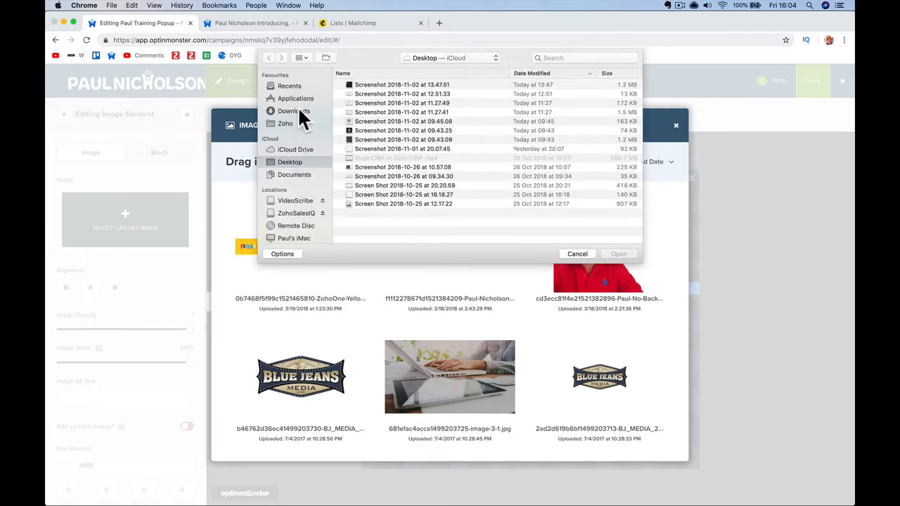
left_click(293, 111)
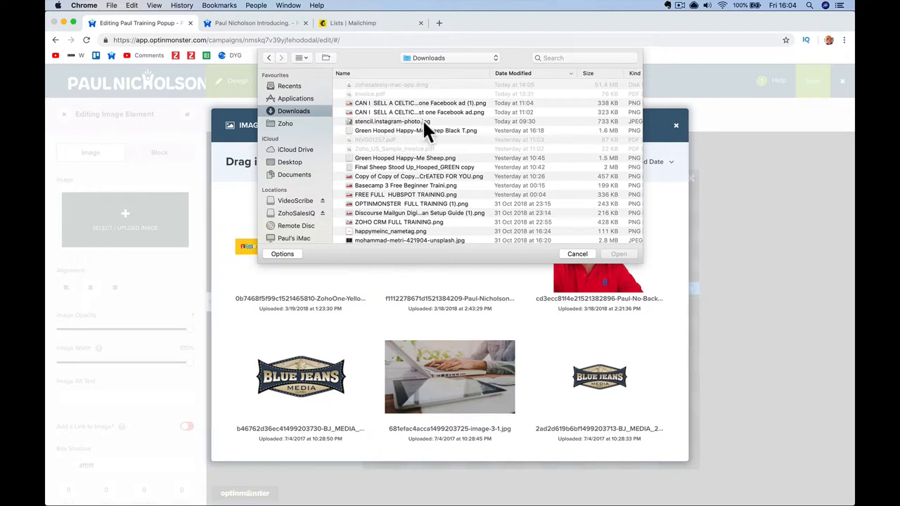
mouse_move(436, 138)
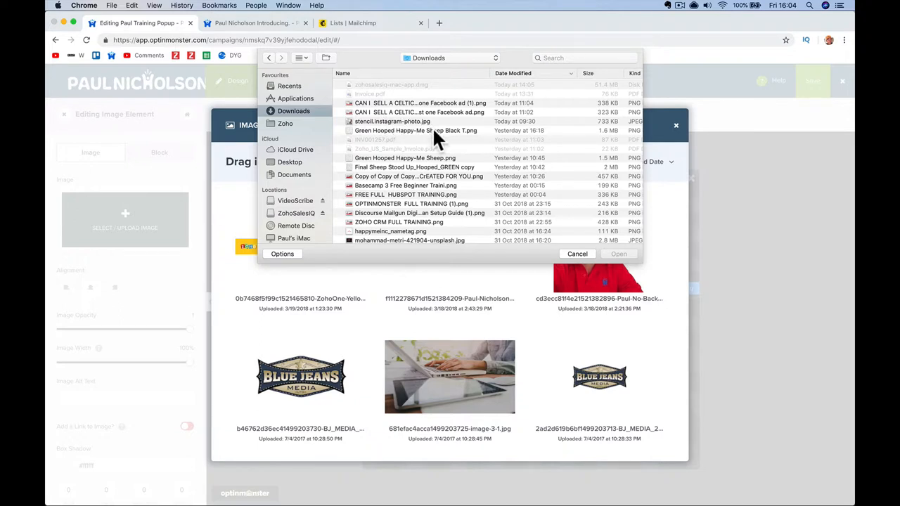
Pick the OptinMonster Full Training banner file from Downloads as the header
scroll("down", 3)
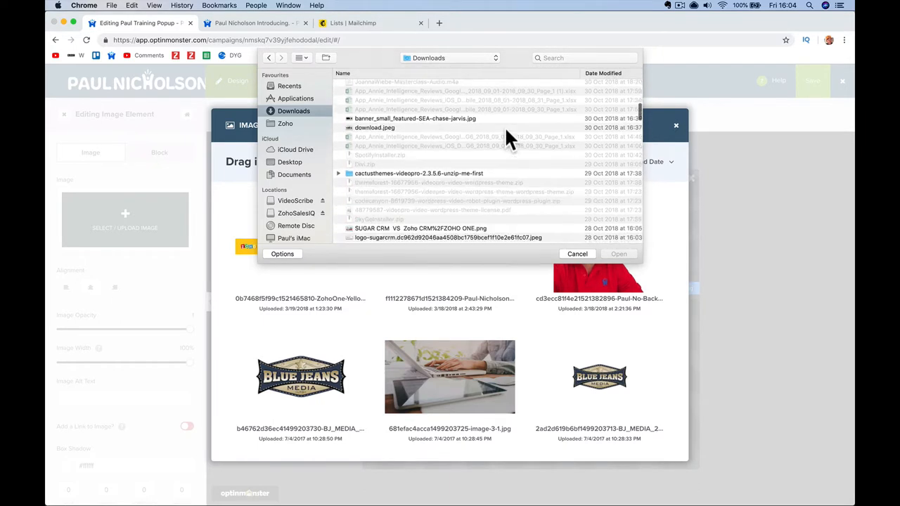
scroll("down", 3)
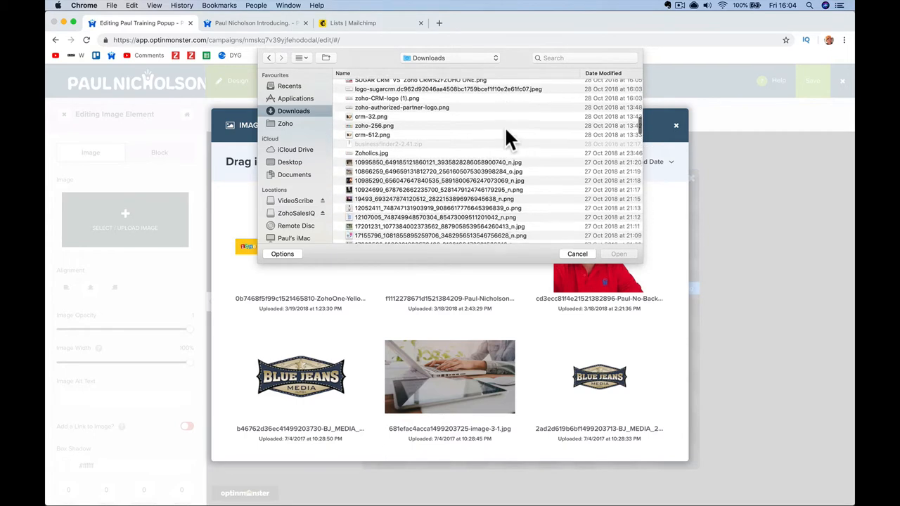
type("optin")
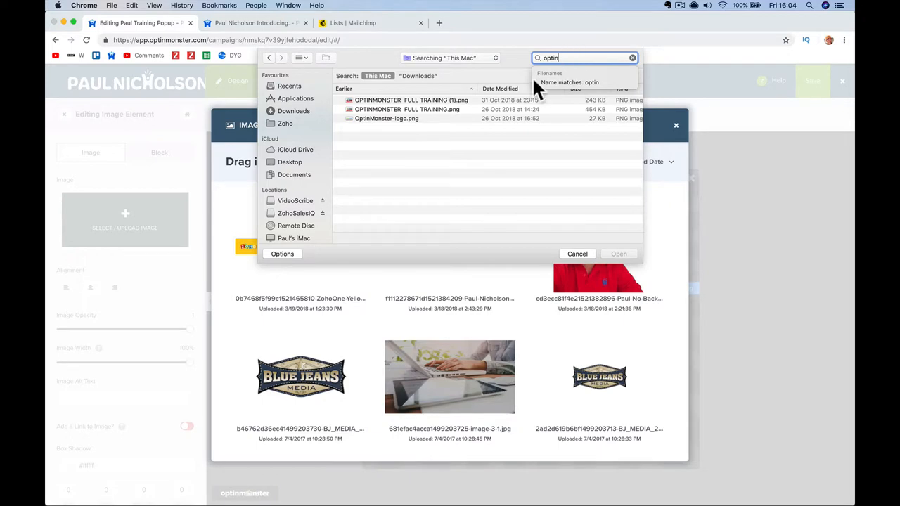
left_click(577, 254)
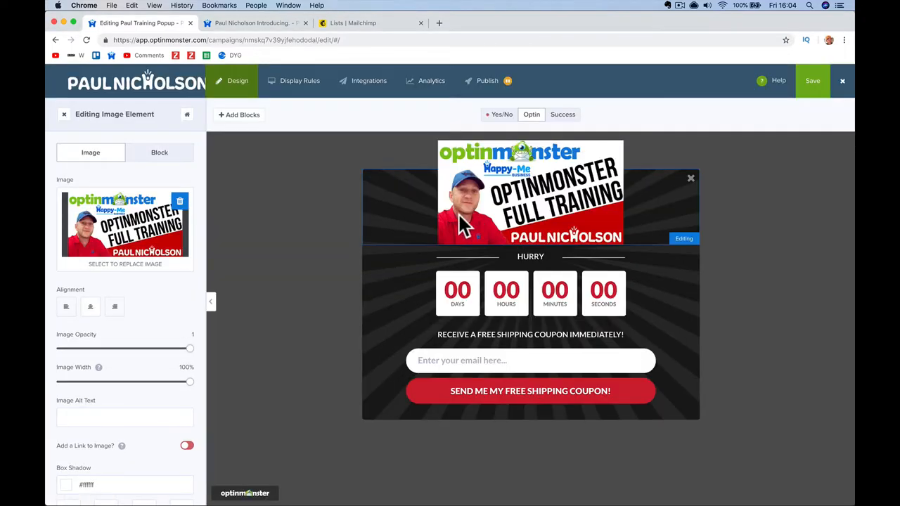
mouse_move(563, 190)
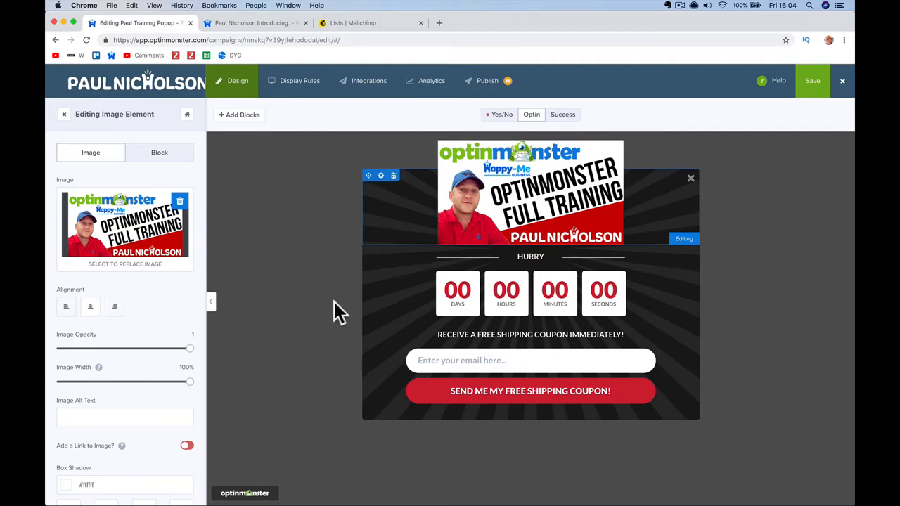
Set the countdown Type to Dynamic with a one-hour timer per visitor
left_click(531, 294)
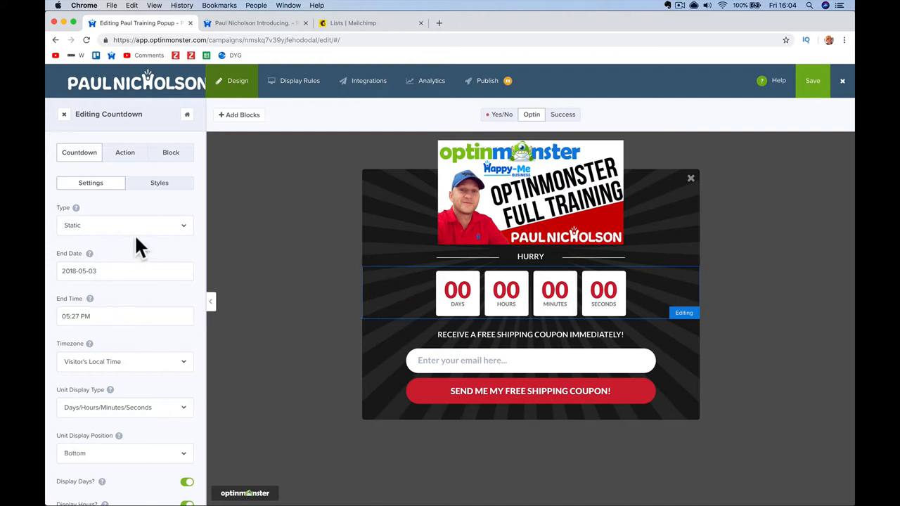
left_click(124, 225)
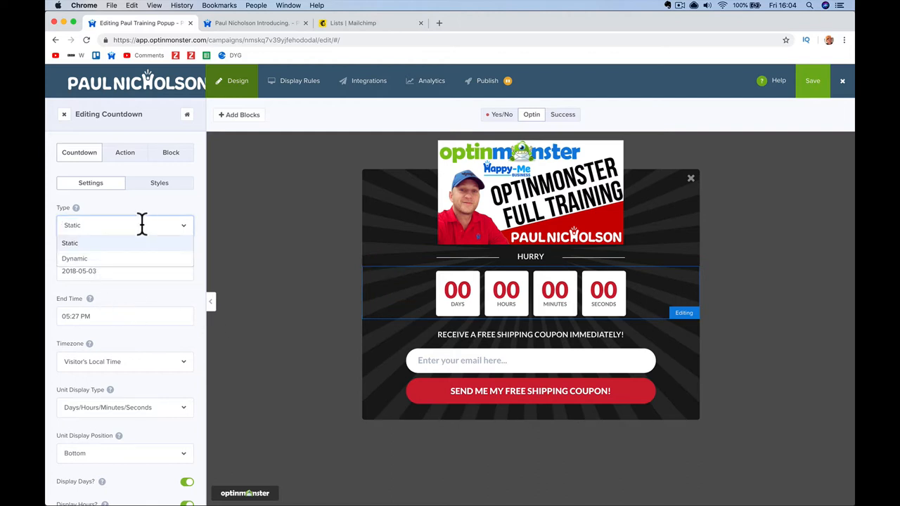
left_click(71, 242)
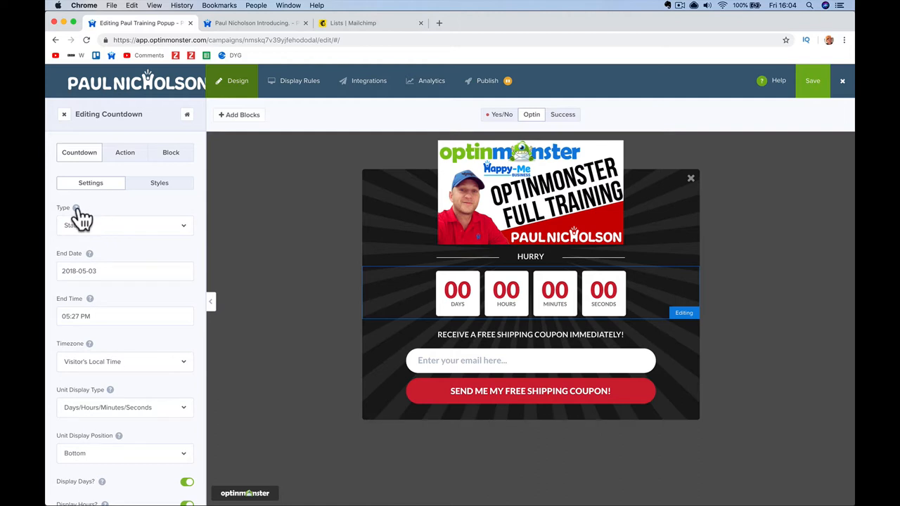
mouse_move(76, 208)
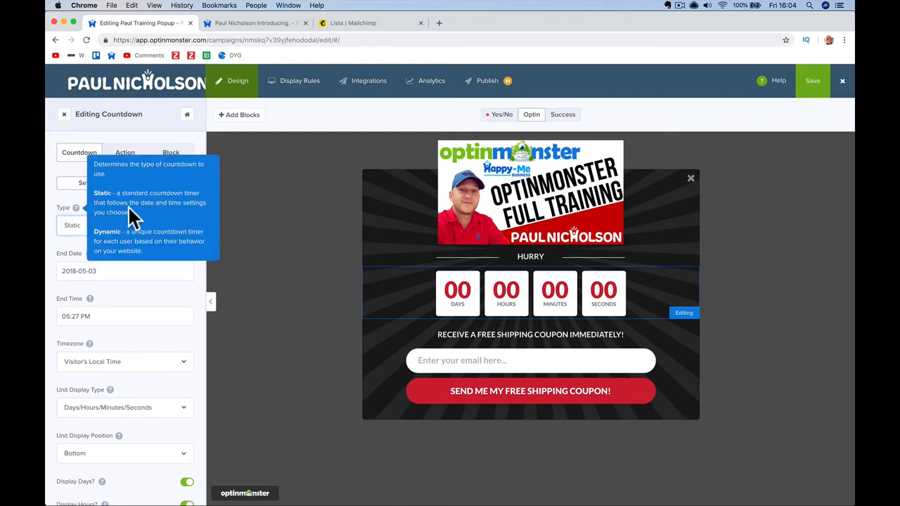
mouse_move(181, 212)
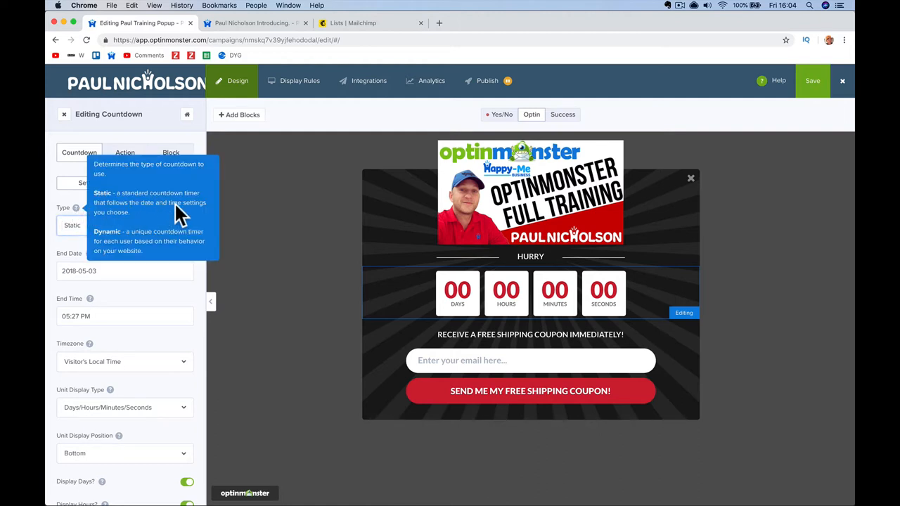
mouse_move(184, 223)
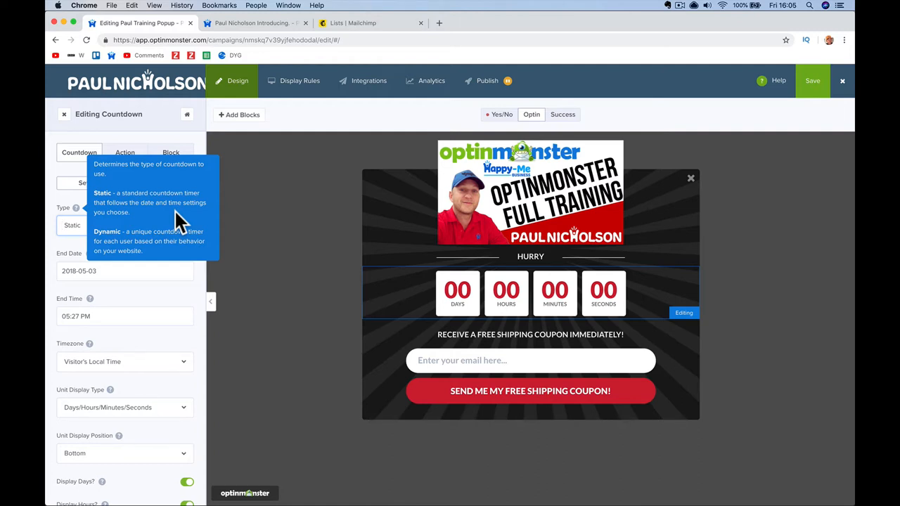
mouse_move(152, 241)
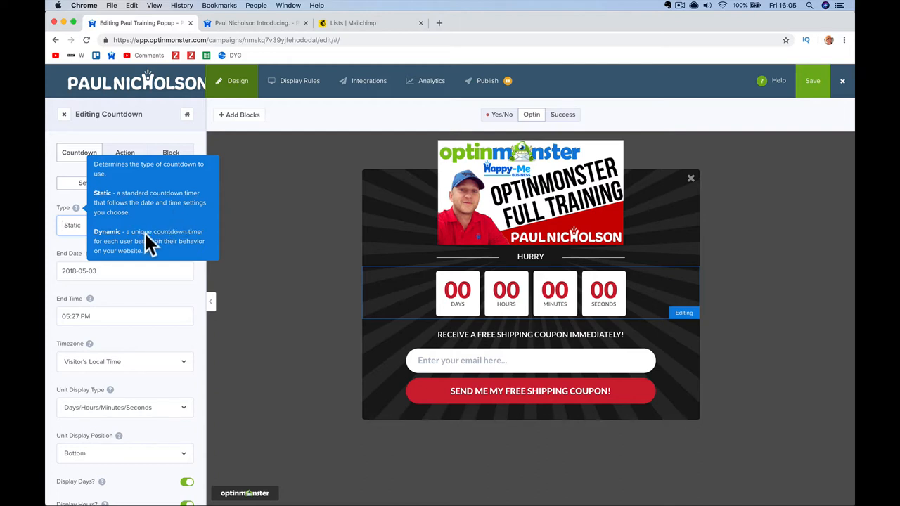
mouse_move(172, 256)
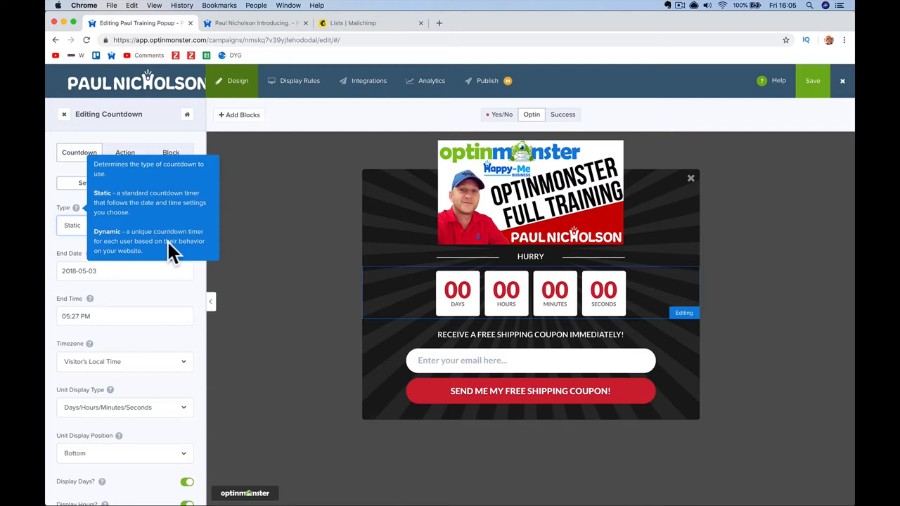
left_click(123, 226)
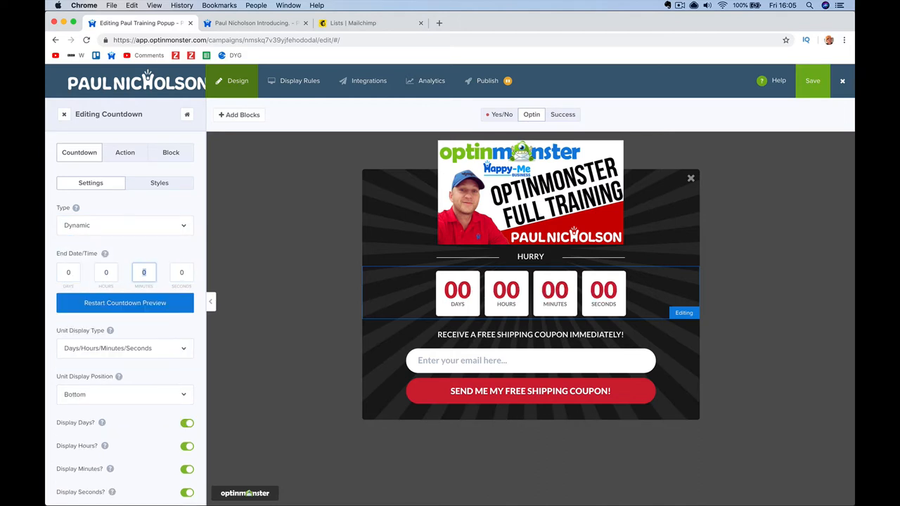
type("59")
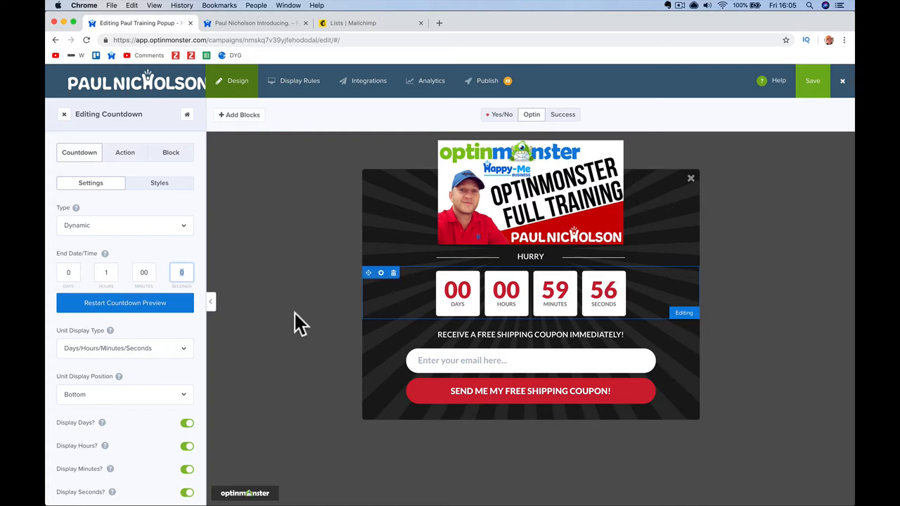
mouse_move(194, 329)
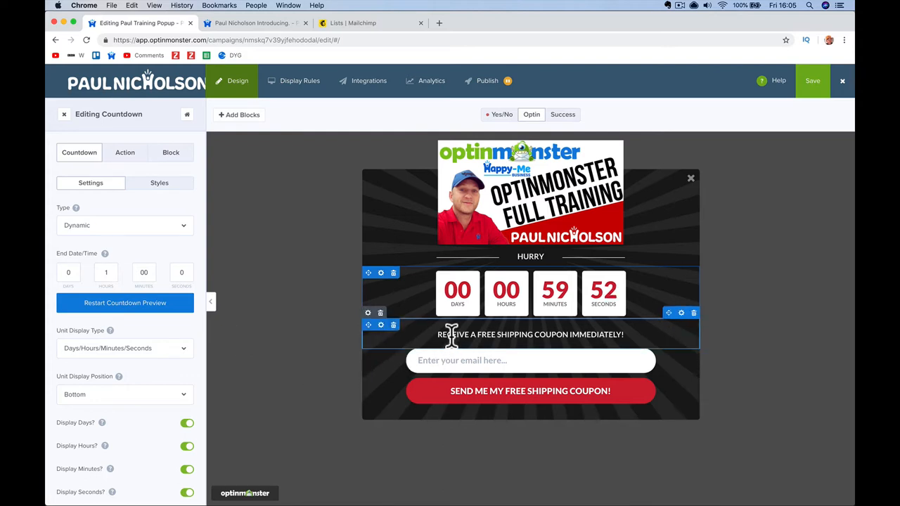
Rewrite the countdown line as 'Get The Training For FREE Now!' and select the email fields
left_click(530, 335)
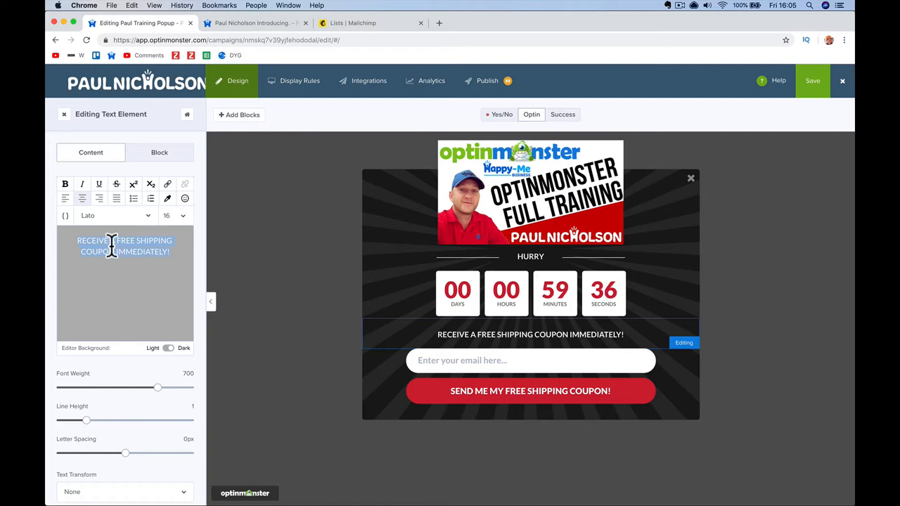
type("Get")
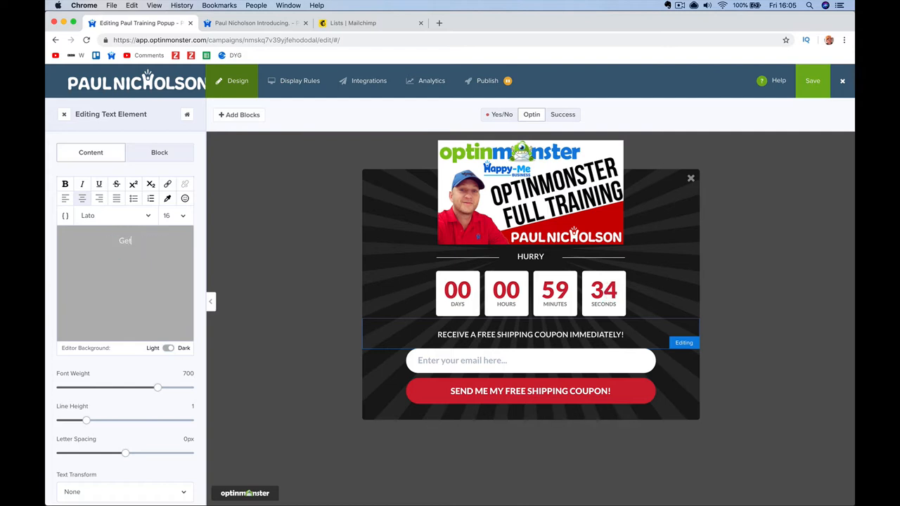
type("The")
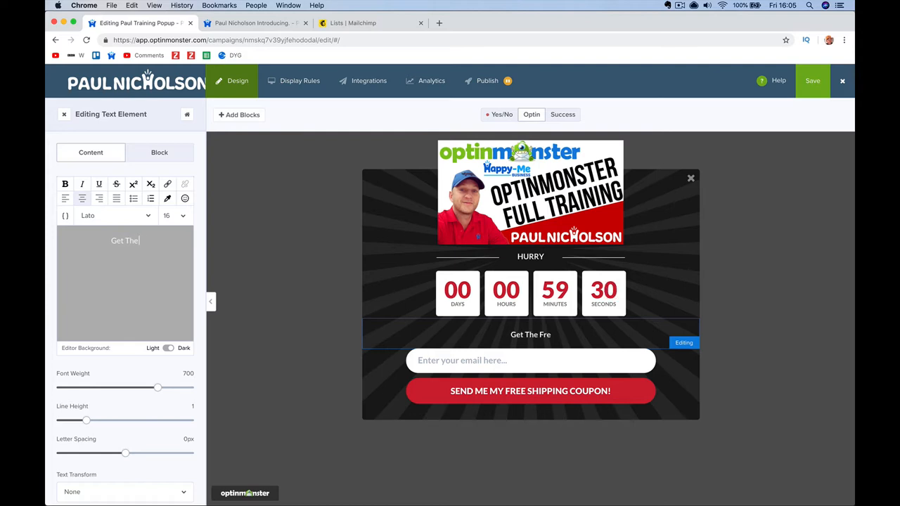
type("Training For FREE Now!")
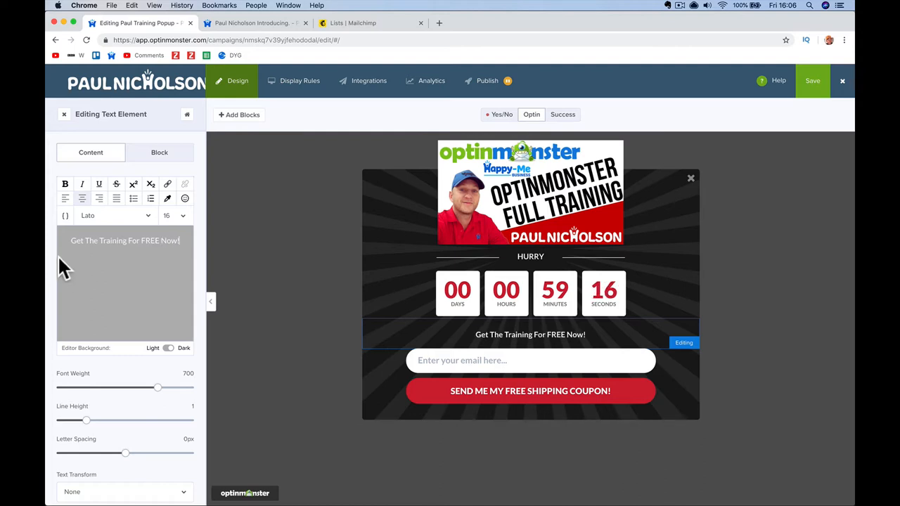
left_click(530, 360)
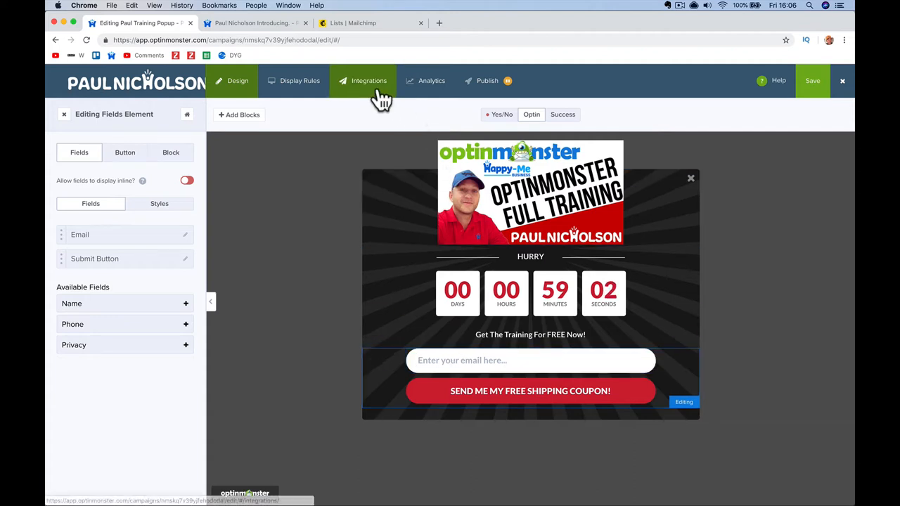
Add a MailChimp integration using Mailchimp Tester and the C In The CRM Info list
left_click(369, 80)
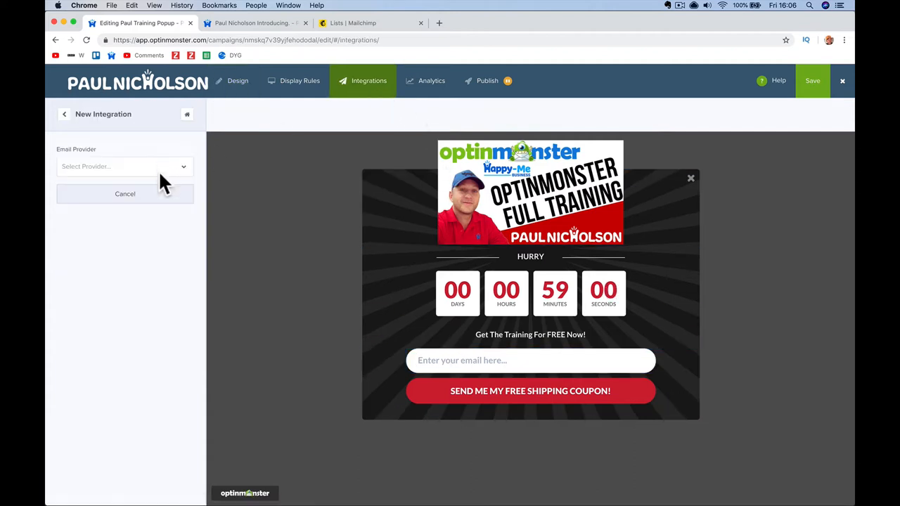
left_click(124, 166)
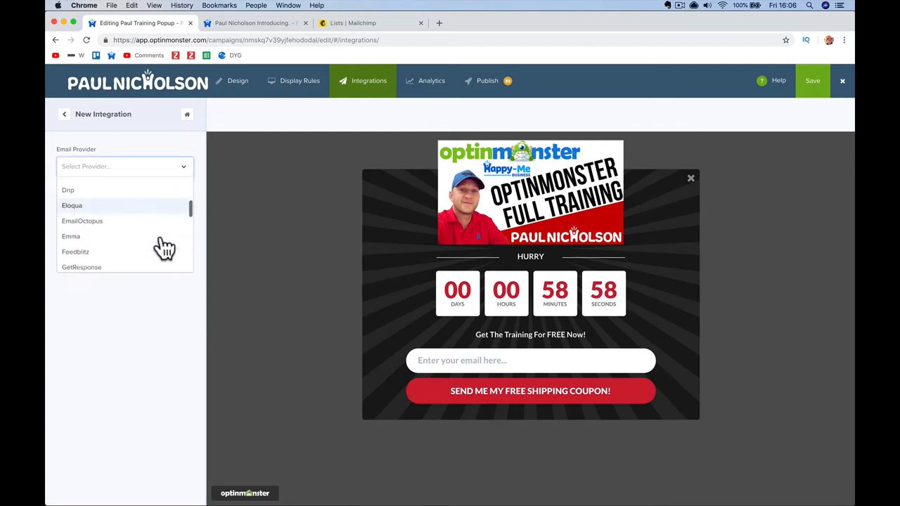
scroll("down", 3)
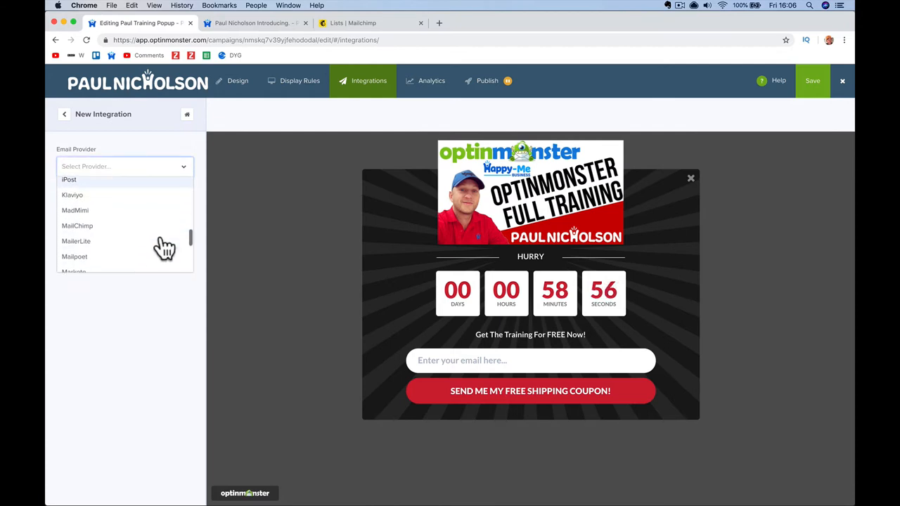
left_click(76, 225)
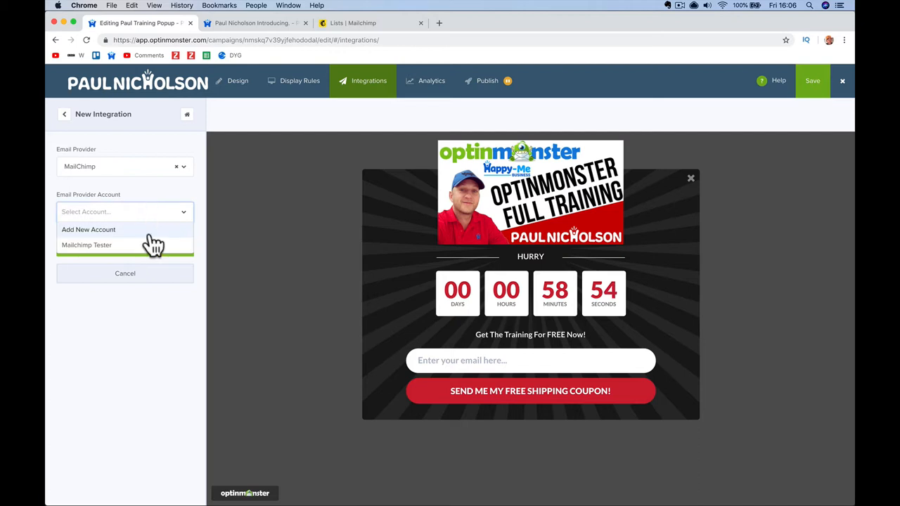
left_click(87, 244)
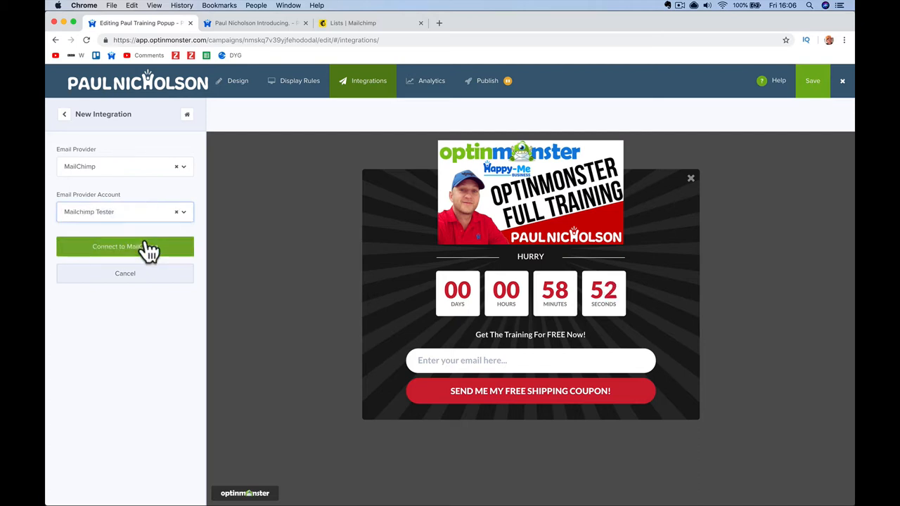
left_click(124, 246)
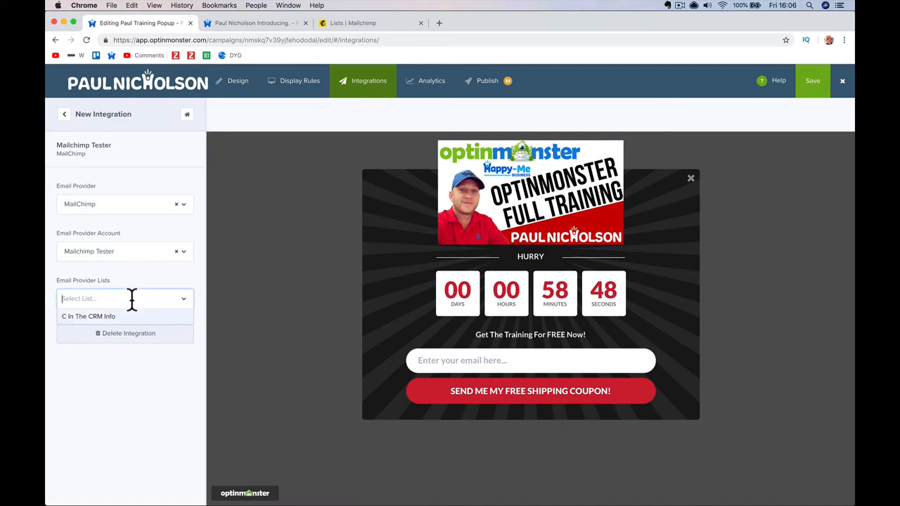
left_click(90, 317)
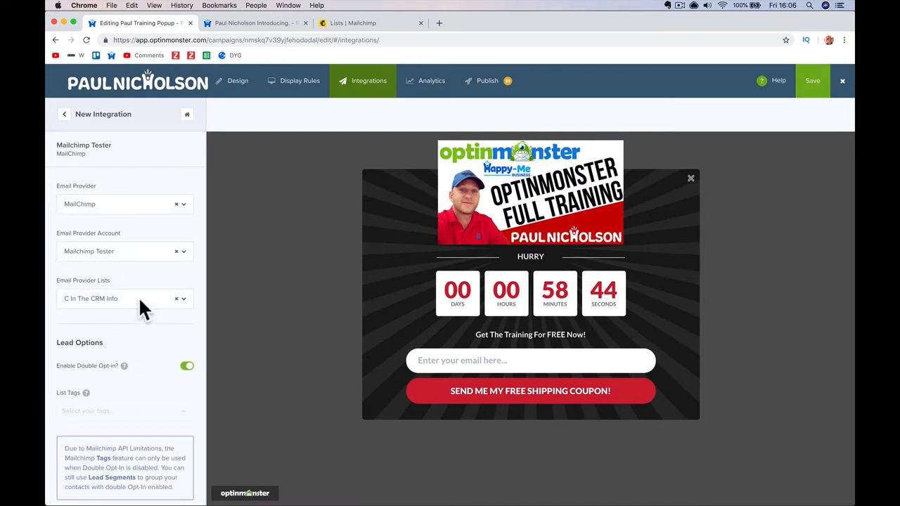
mouse_move(160, 388)
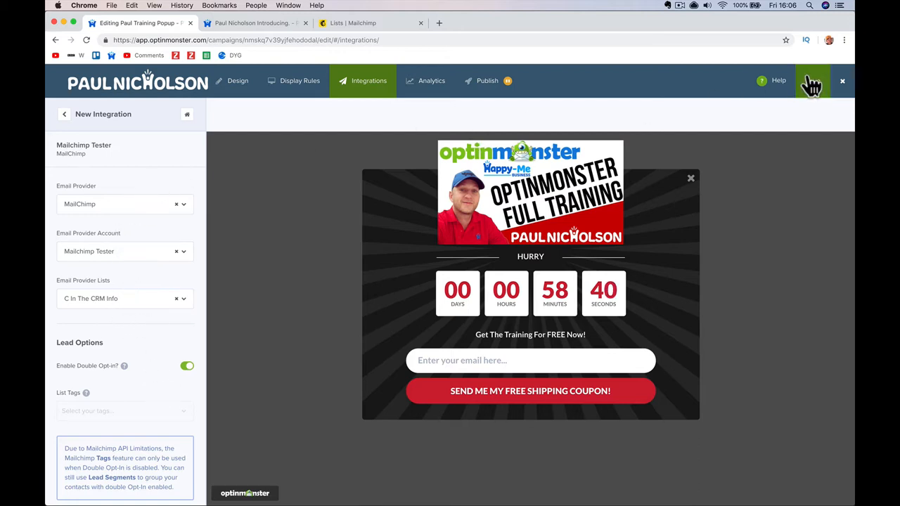
mouse_move(321, 313)
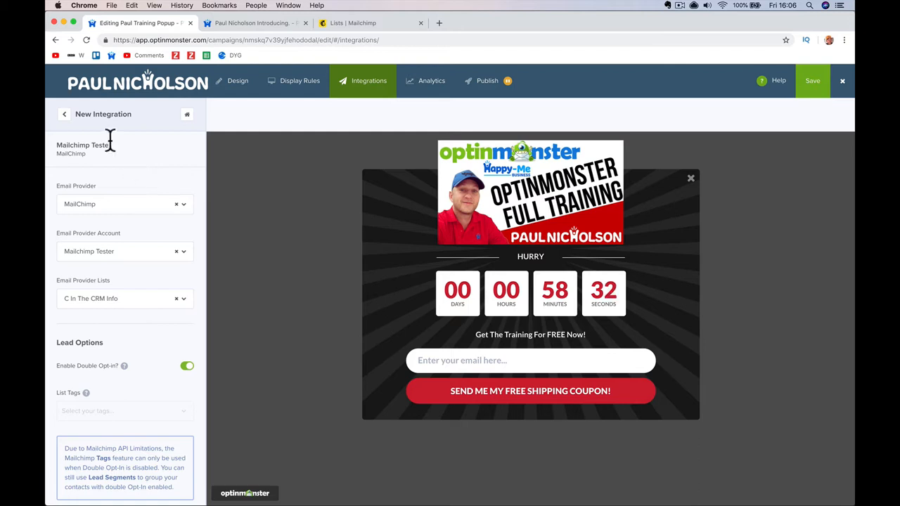
mouse_move(63, 120)
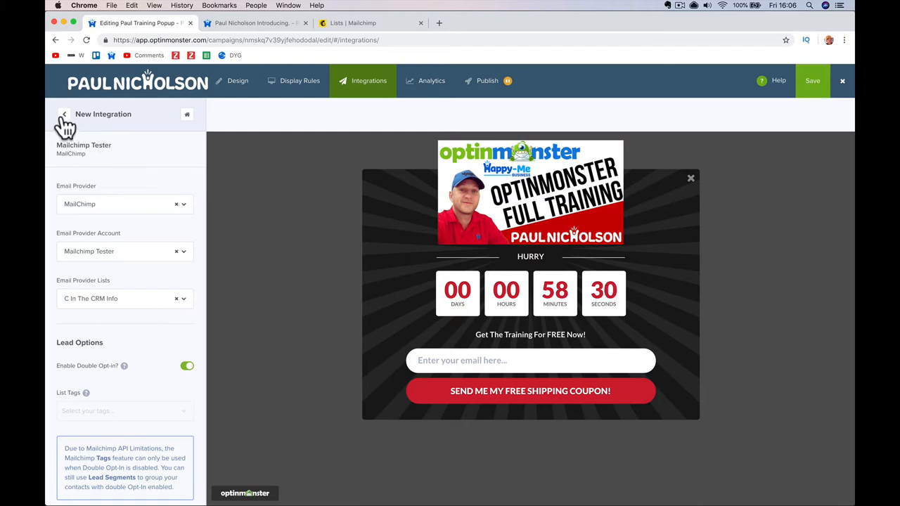
left_click(64, 114)
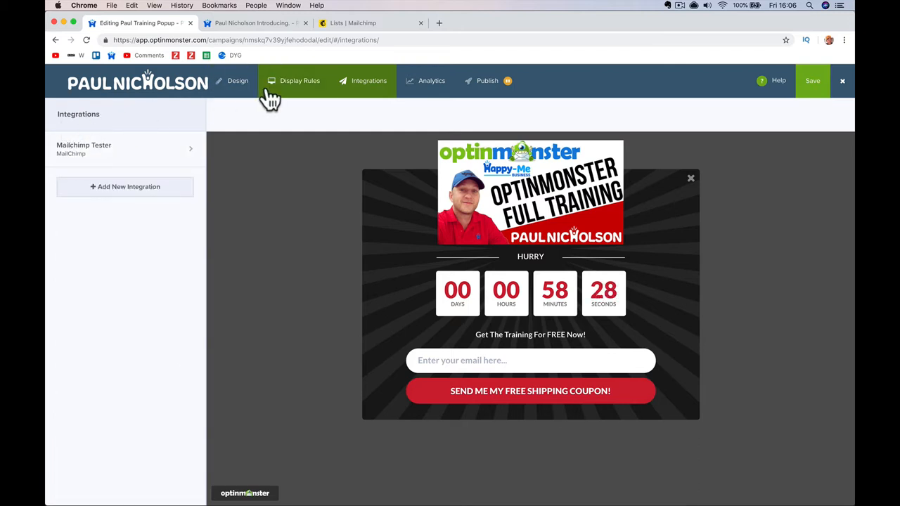
Switch the Design canvas to the popup's Success view
left_click(238, 80)
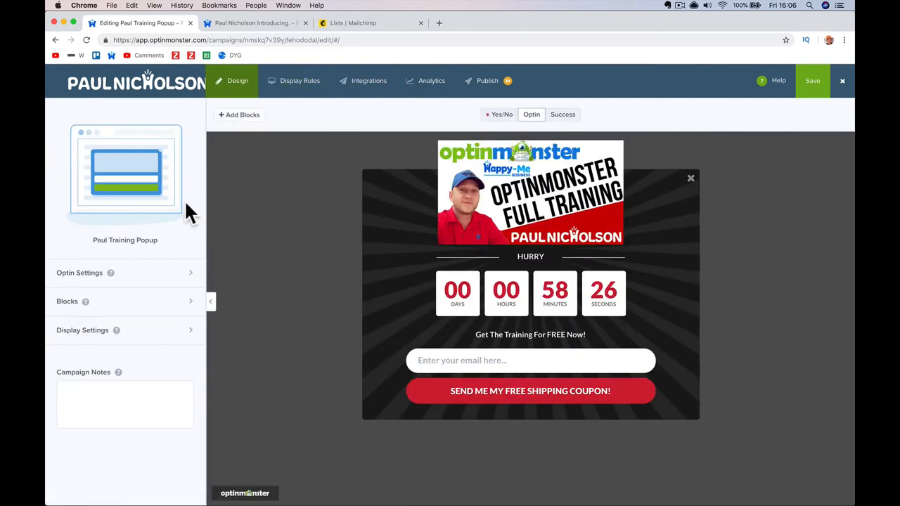
mouse_move(571, 120)
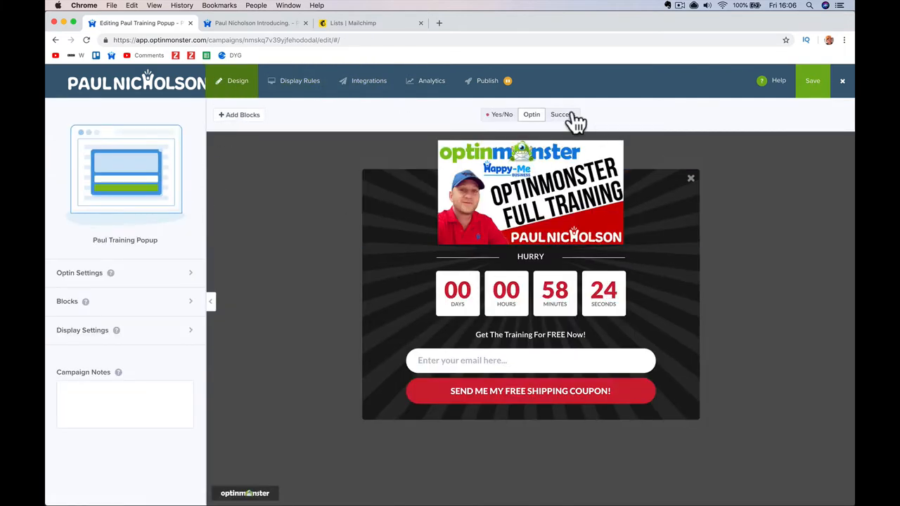
left_click(562, 114)
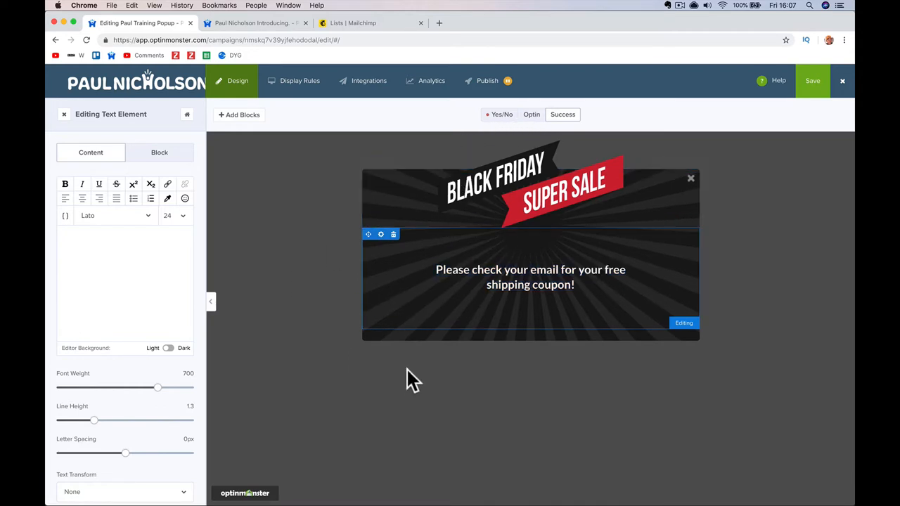
Add medium-sensitivity exit intent as an alternative display trigger and save the campaign
left_click(292, 80)
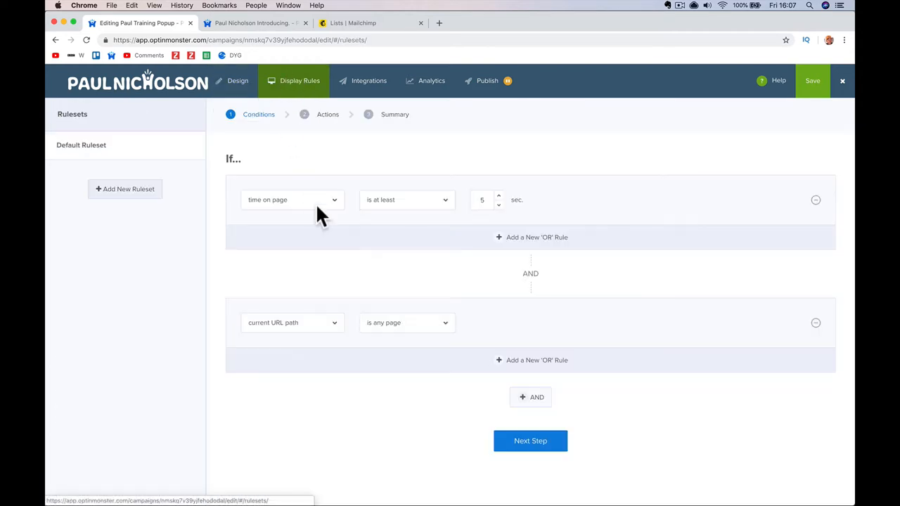
mouse_move(471, 232)
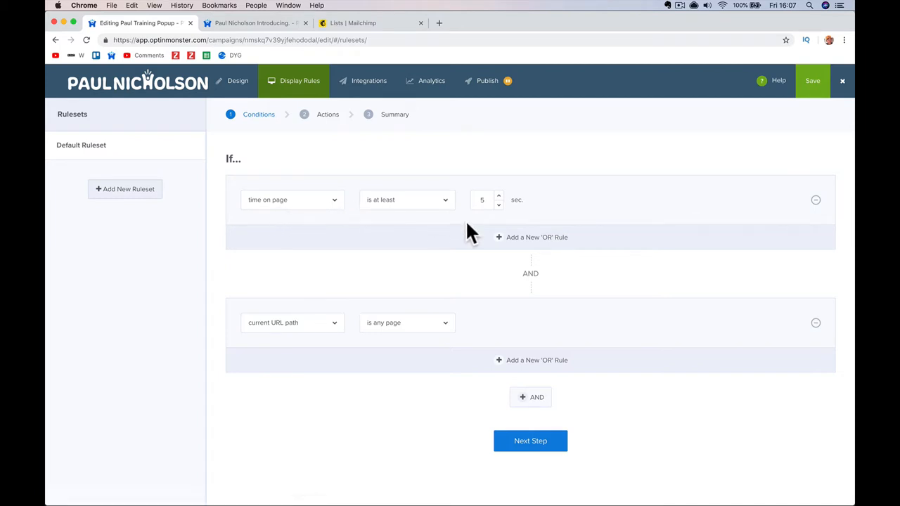
mouse_move(456, 260)
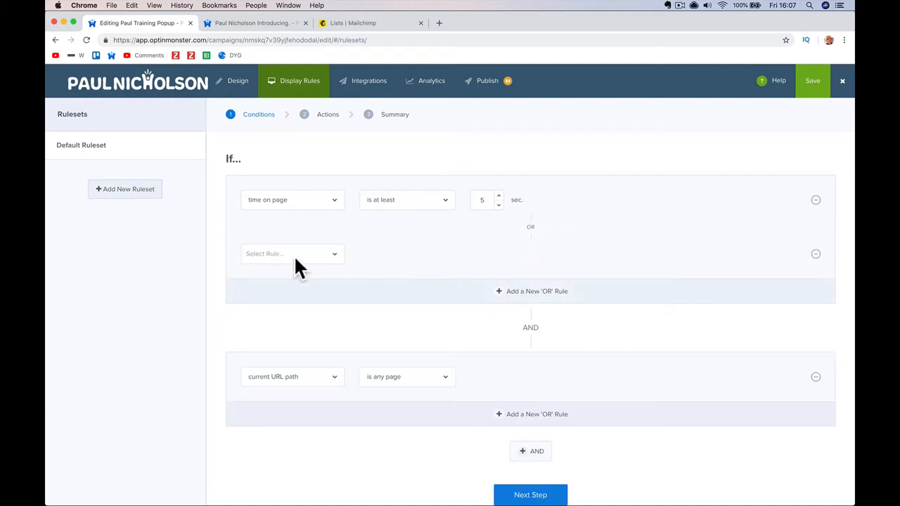
left_click(293, 253)
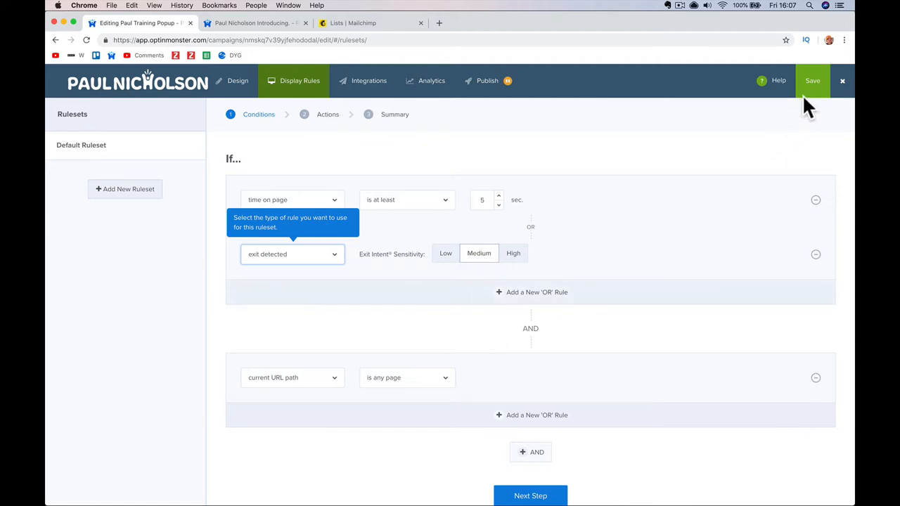
left_click(816, 80)
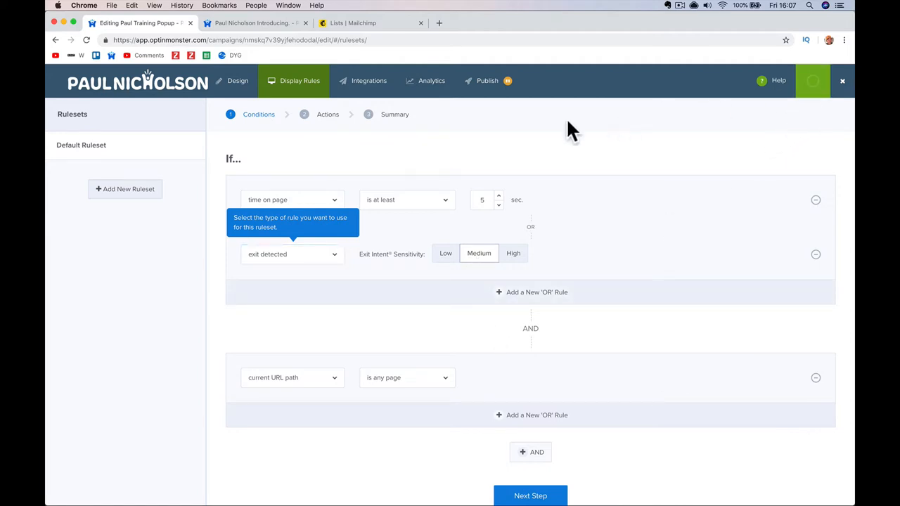
Preview the success message, then switch back to the optin view with countdown and signup form
left_click(238, 80)
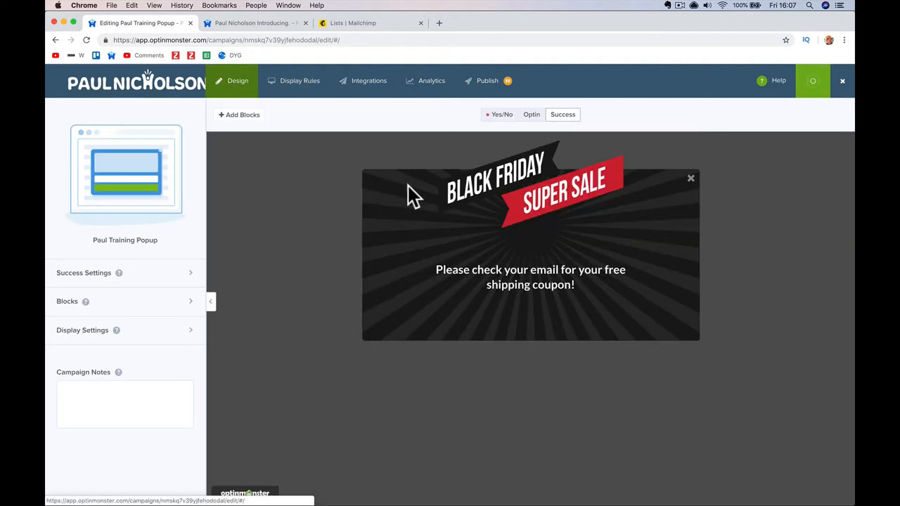
left_click(531, 116)
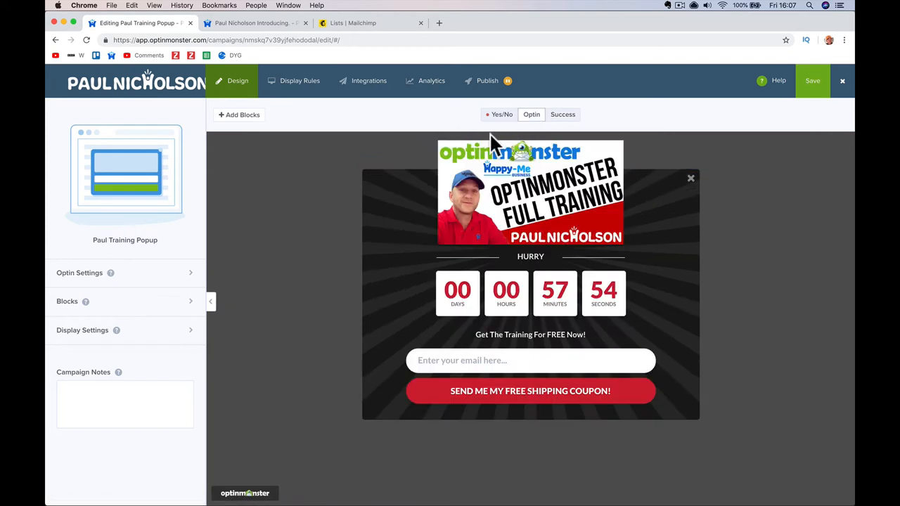
left_click(530, 194)
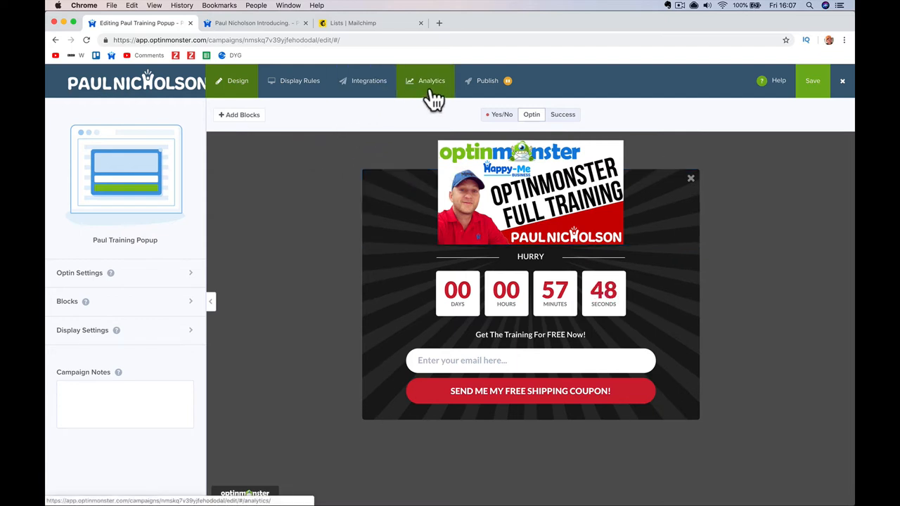
View the campaign's analytics settings, then move on to its publishing settings
left_click(430, 80)
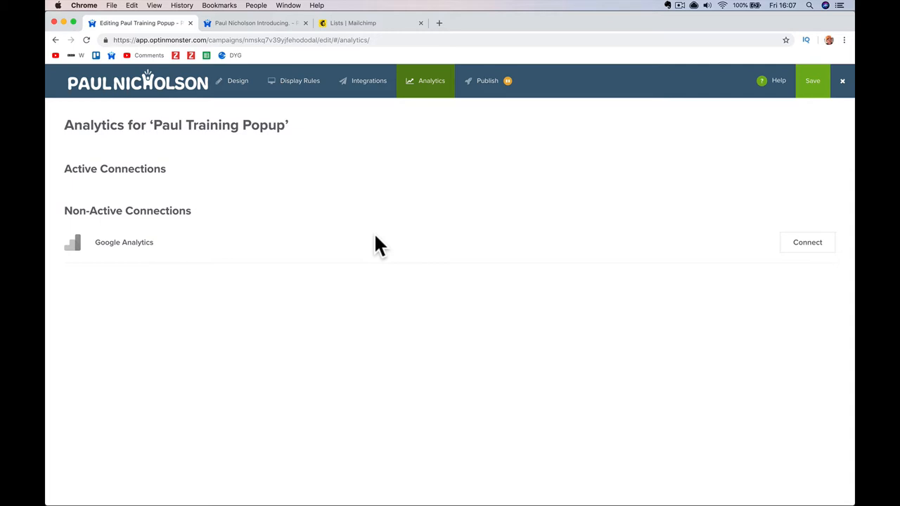
mouse_move(478, 334)
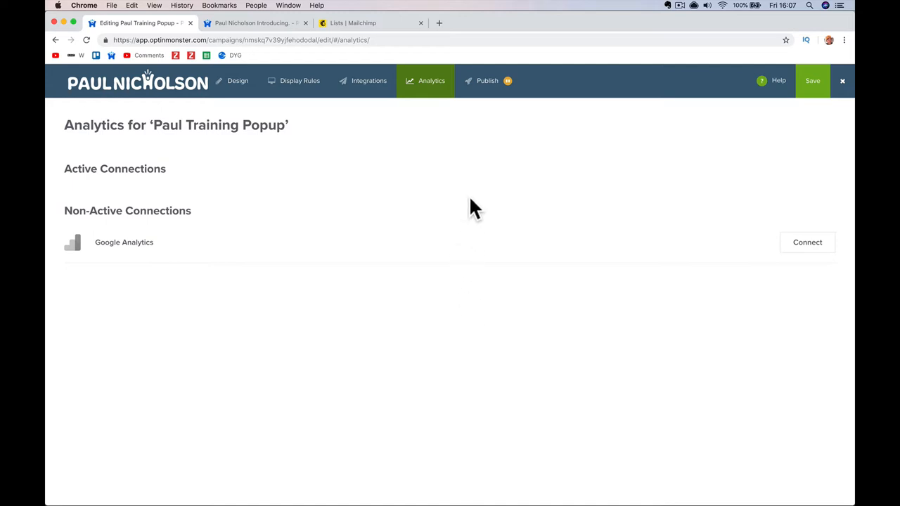
mouse_move(481, 135)
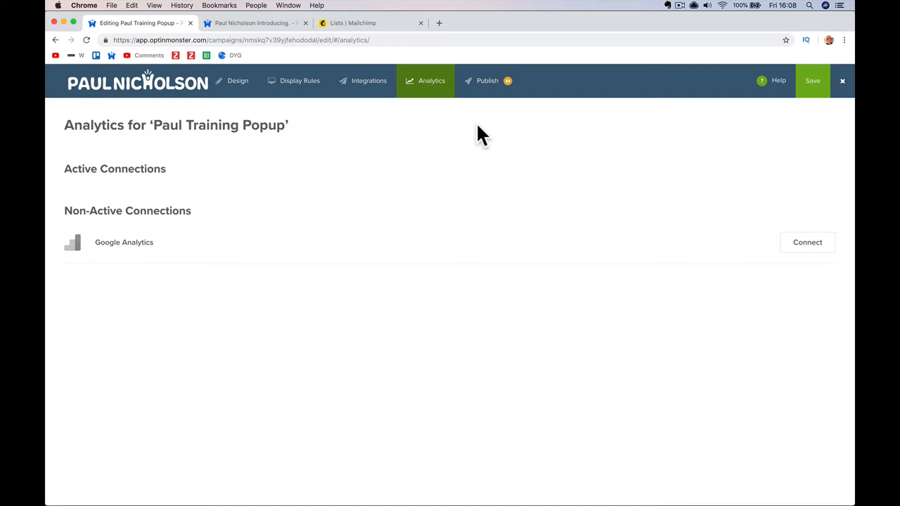
left_click(489, 80)
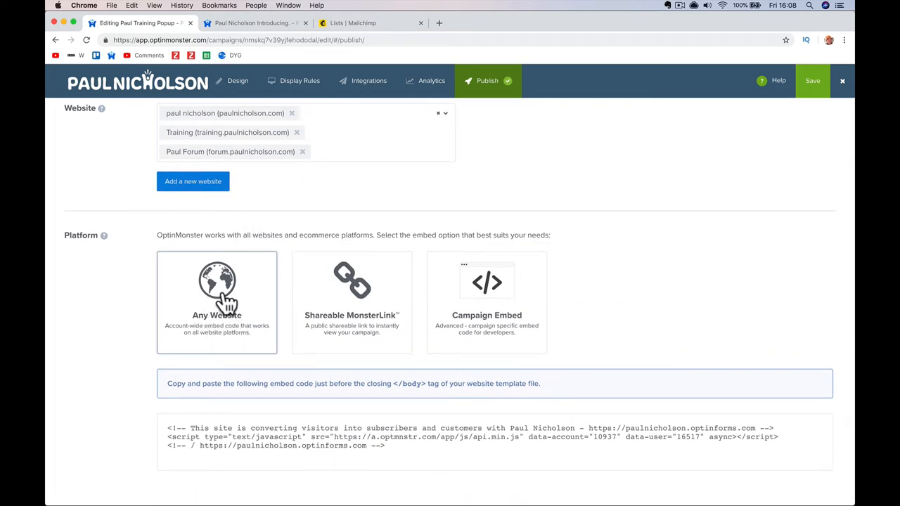
mouse_move(312, 304)
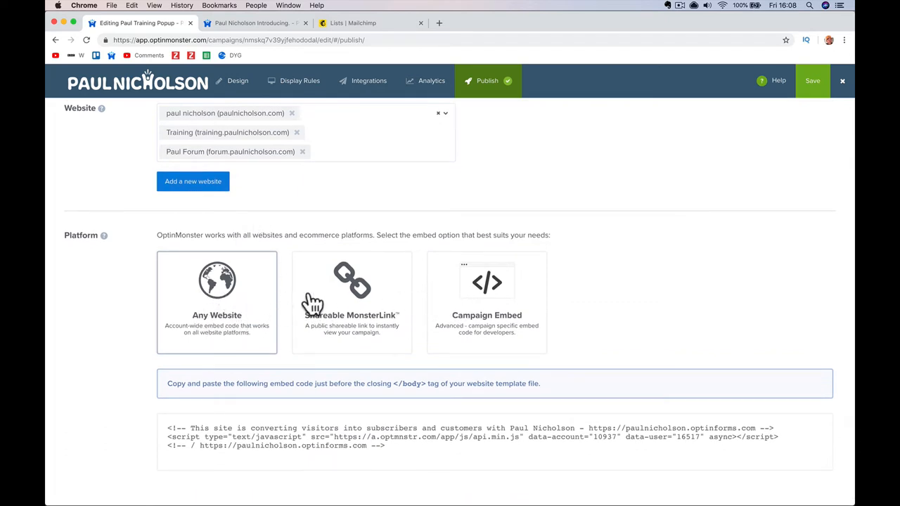
mouse_move(492, 294)
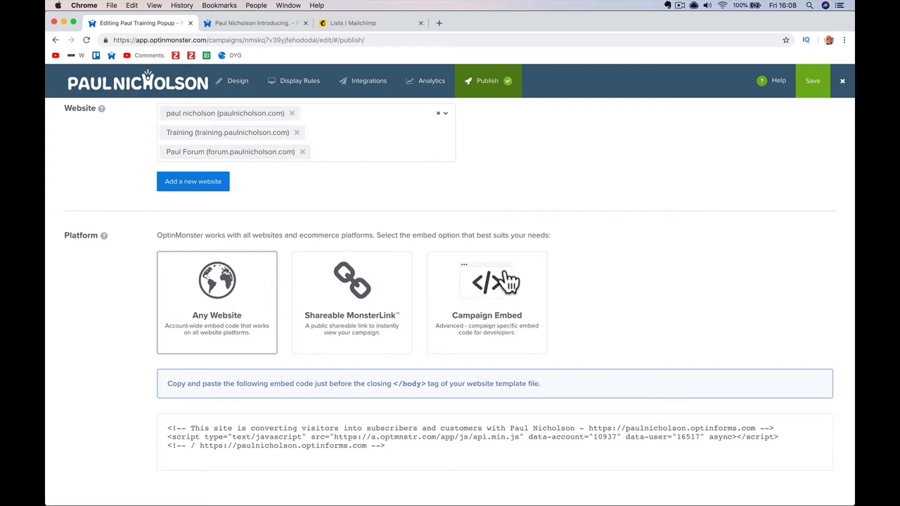
mouse_move(332, 212)
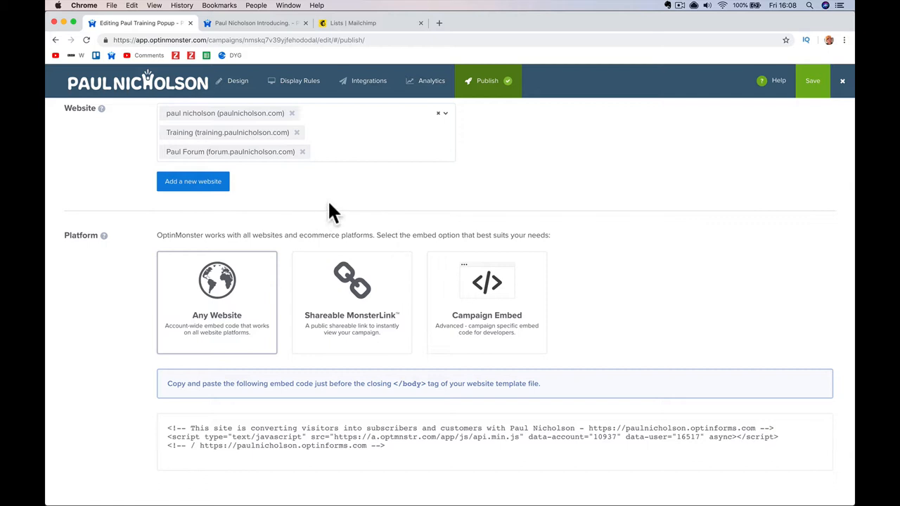
mouse_move(267, 298)
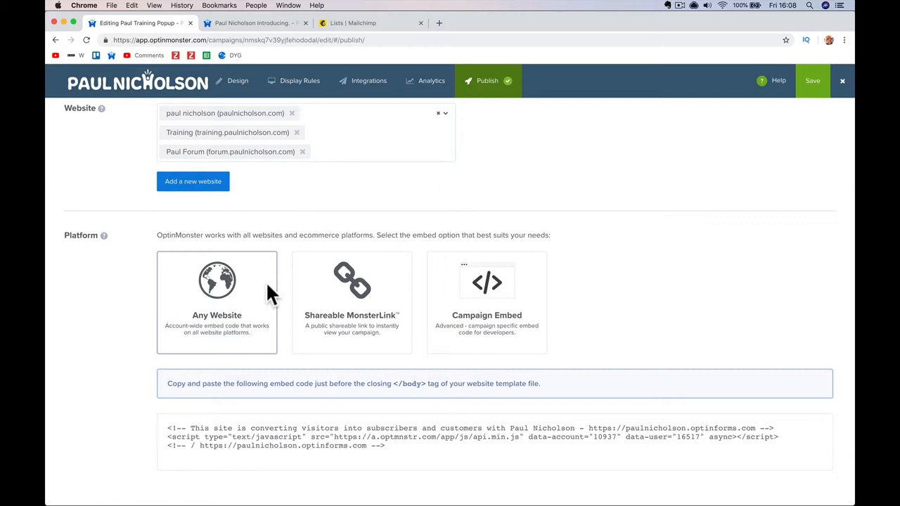
mouse_move(786, 105)
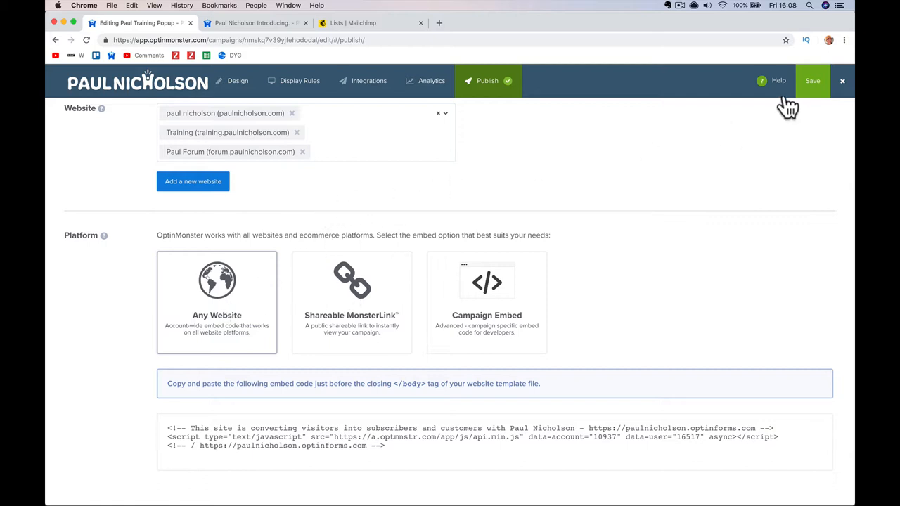
Save the popup campaign and switch to the WordPress Add Plugins tab
left_click(814, 80)
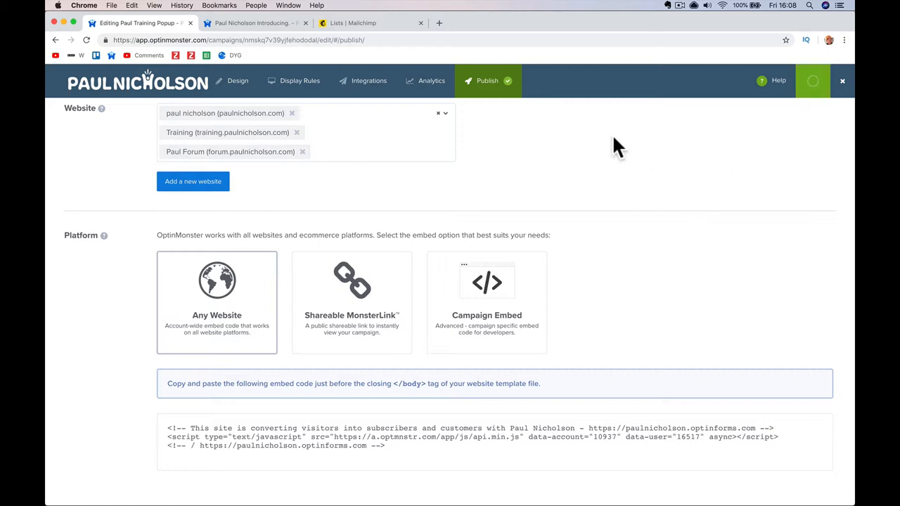
left_click(253, 23)
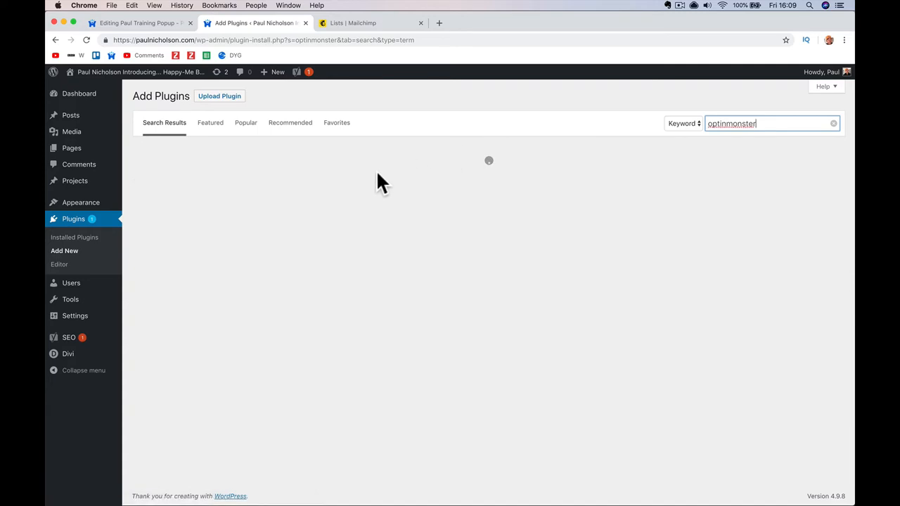
Install and activate the OptinMonster plugin, focus its API key field, and return to the campaign
left_click(328, 171)
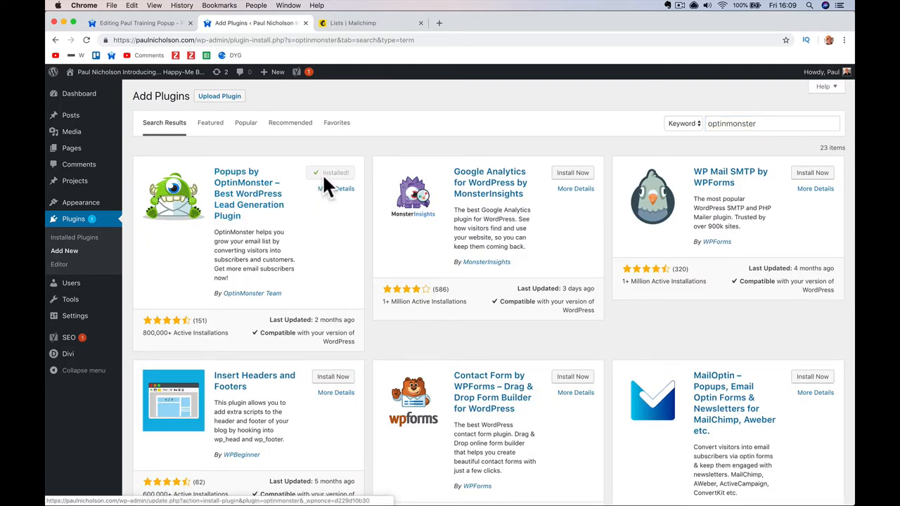
left_click(330, 172)
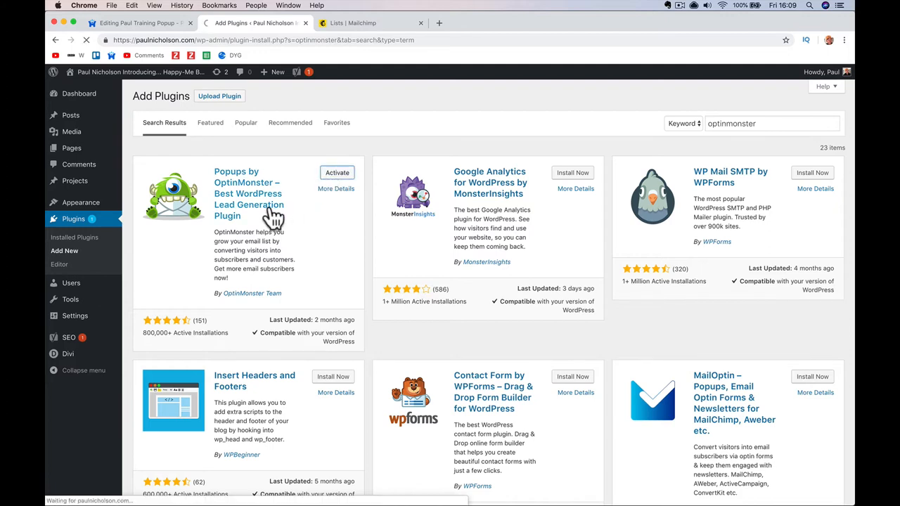
left_click(336, 171)
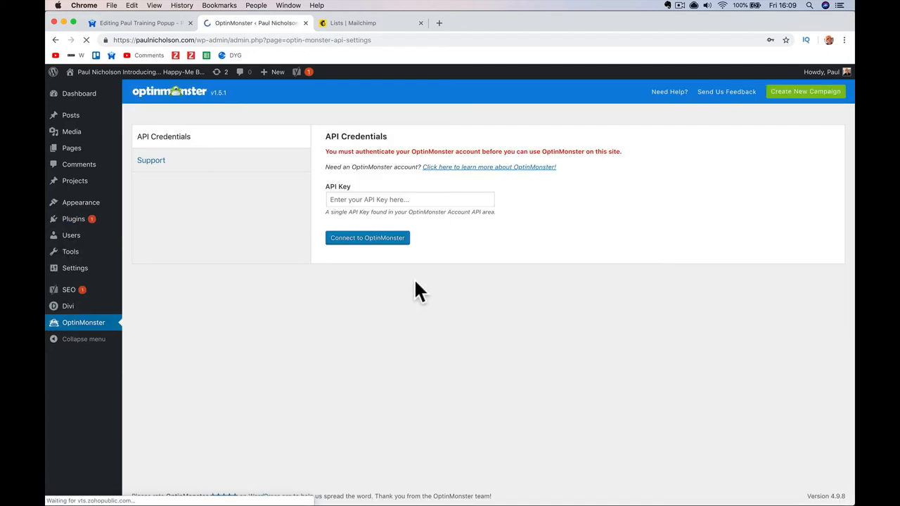
left_click(408, 200)
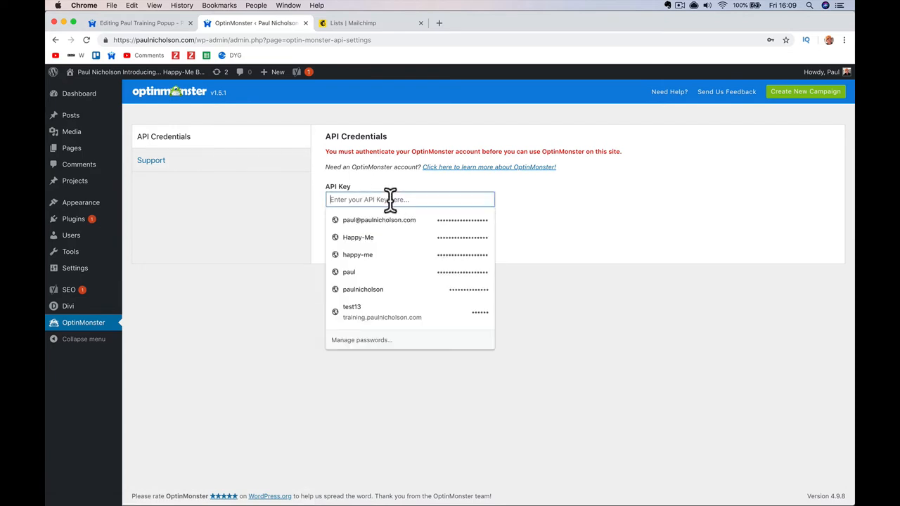
left_click(141, 23)
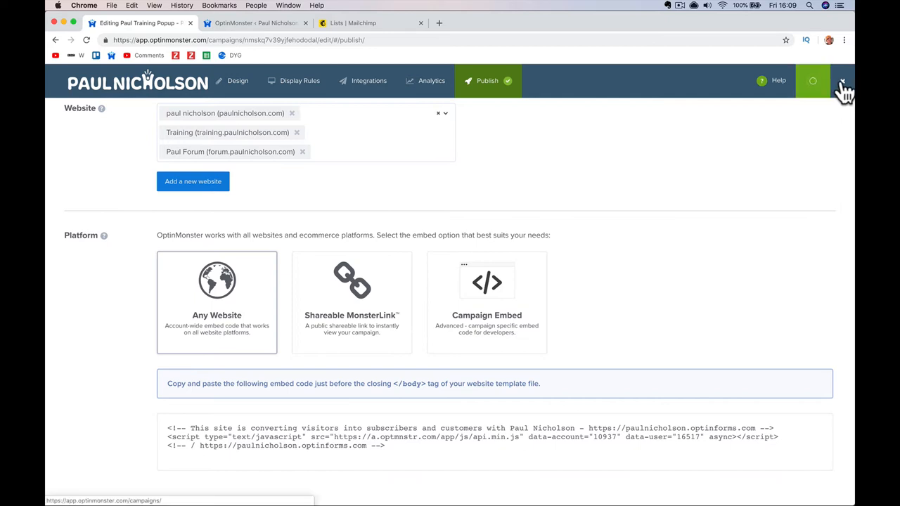
mouse_move(843, 84)
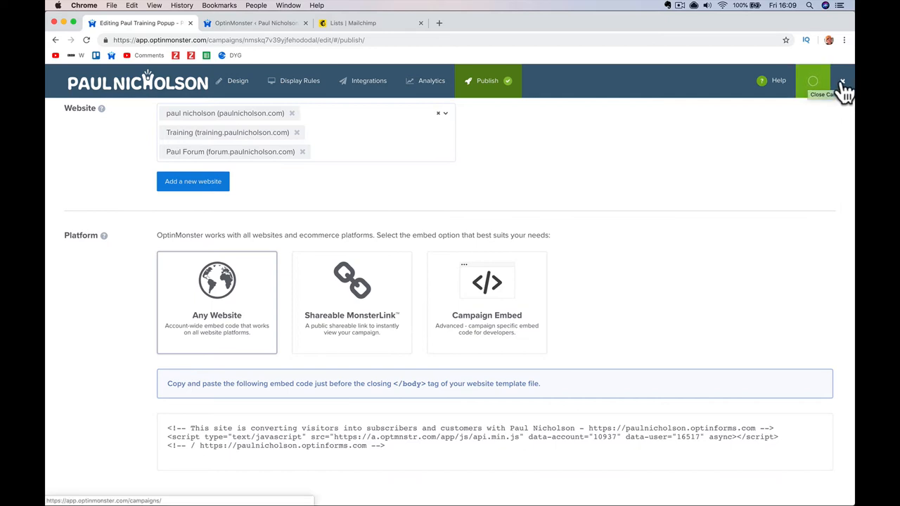
Close the campaign editor and reach My Account's API Management page with the active key
left_click(841, 83)
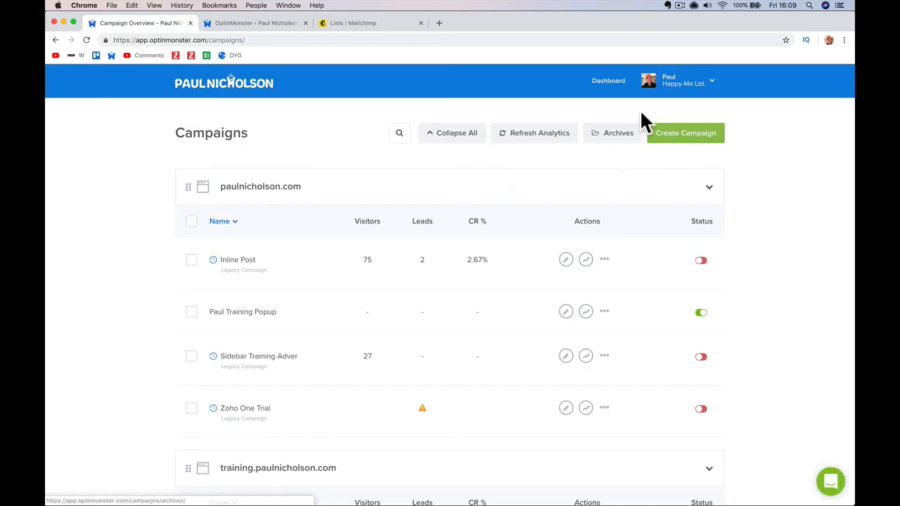
left_click(686, 80)
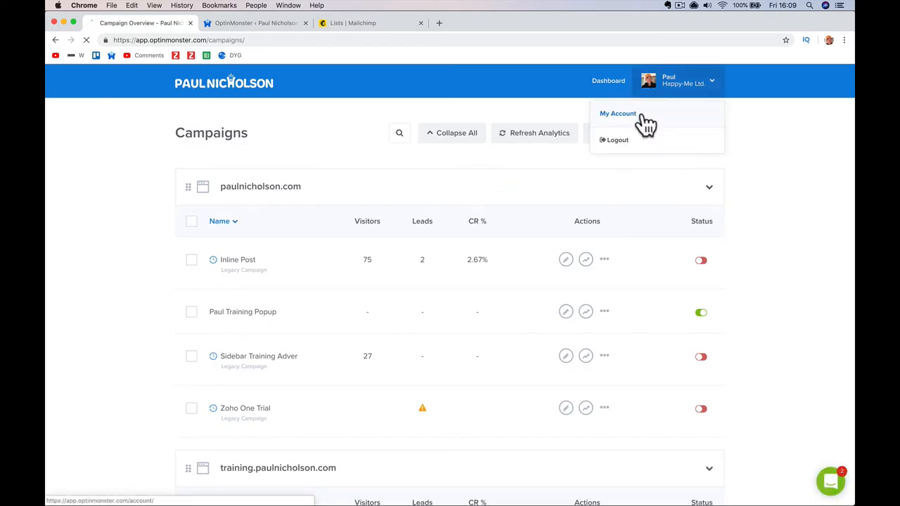
left_click(616, 112)
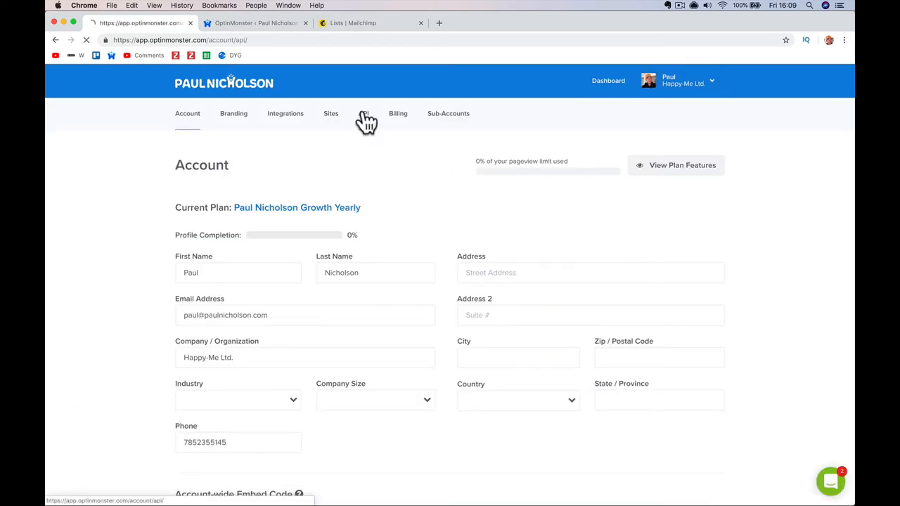
left_click(363, 113)
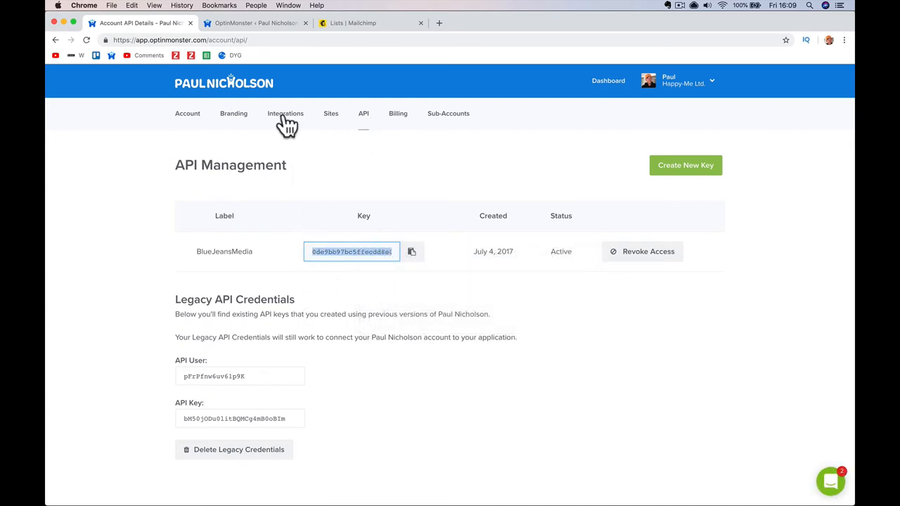
Paste the API key into the WordPress plugin and view the site's connected campaigns
left_click(262, 23)
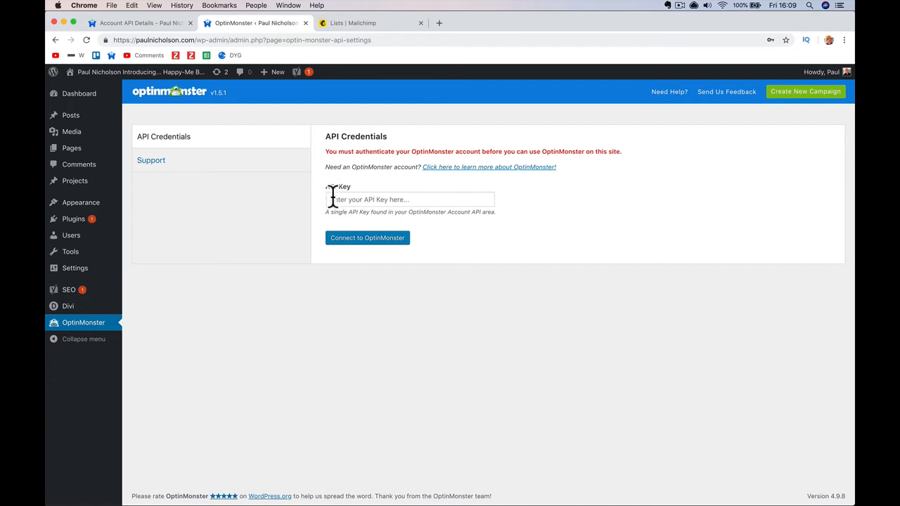
left_click(411, 200)
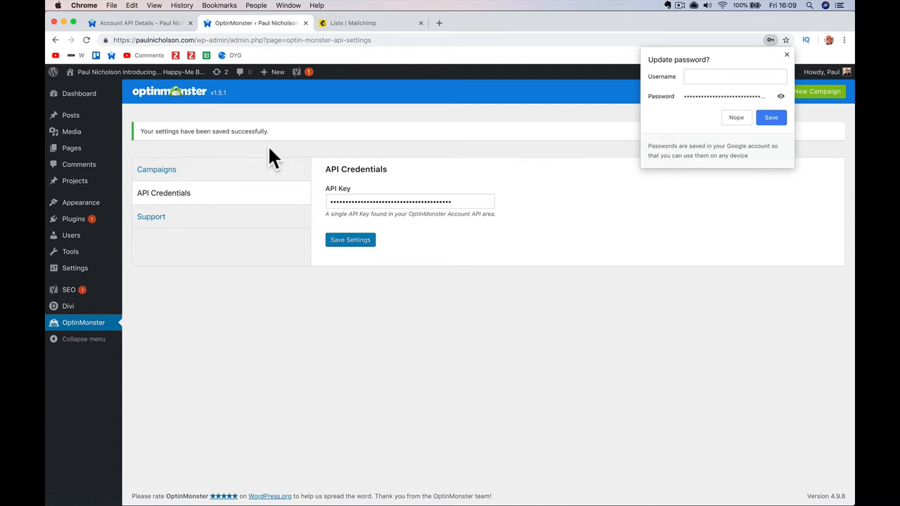
left_click(156, 169)
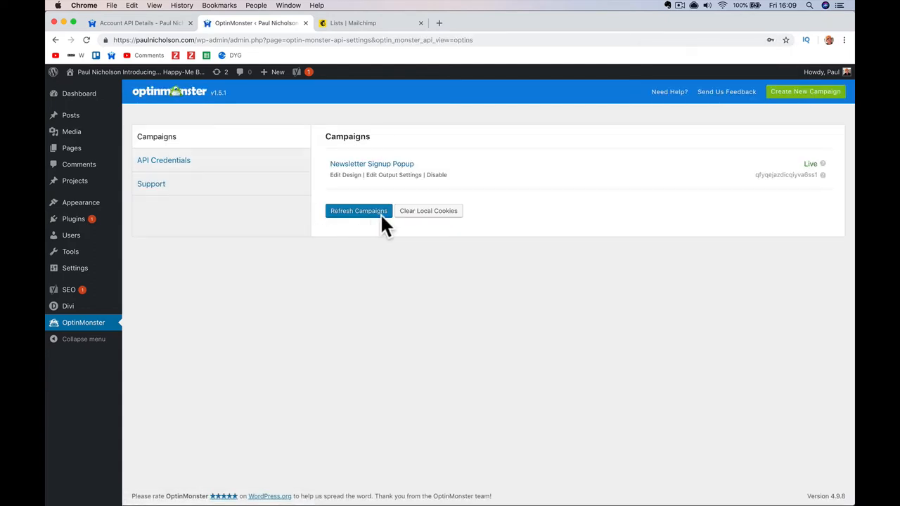
mouse_move(415, 200)
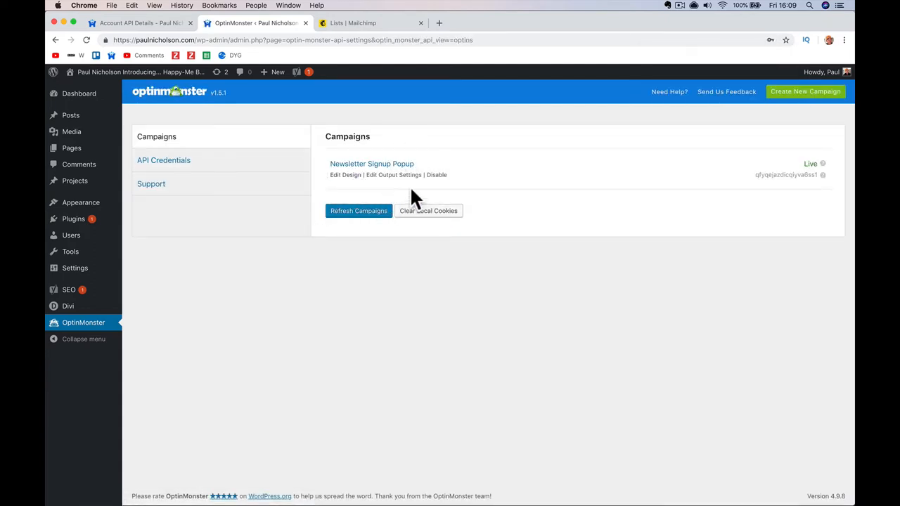
left_click(359, 211)
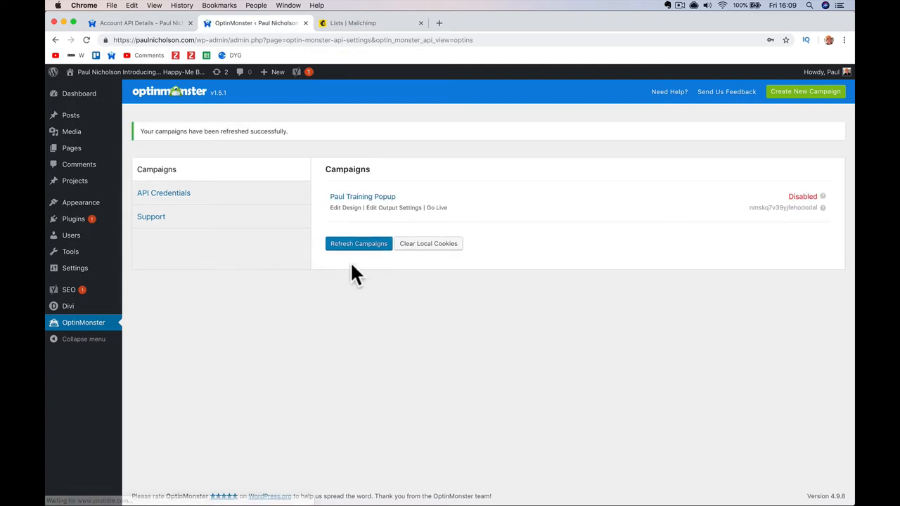
mouse_move(436, 232)
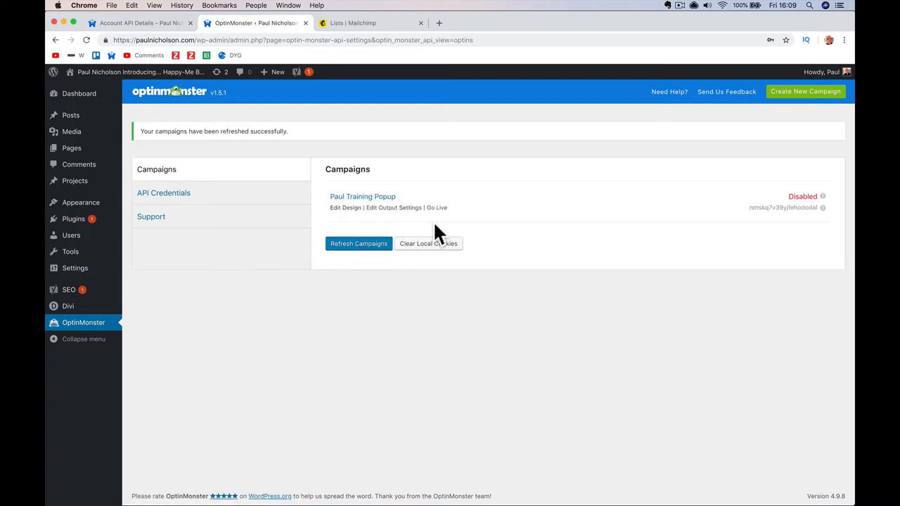
Set Paul Training Popup live and visit paulnicholson.com to see it
left_click(436, 208)
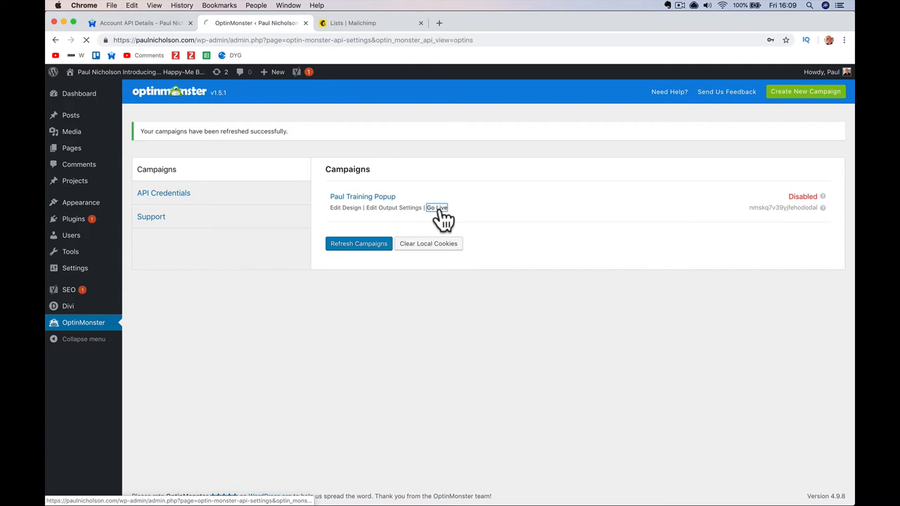
left_click(437, 208)
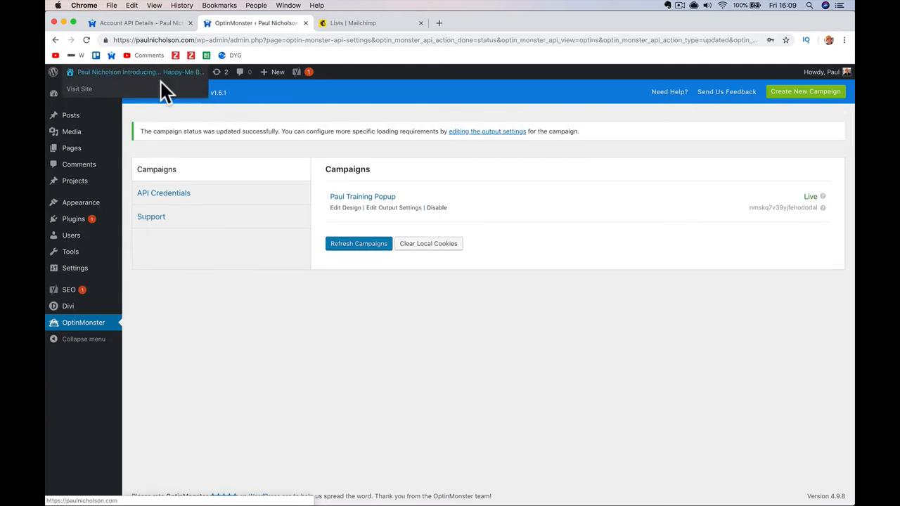
left_click(79, 89)
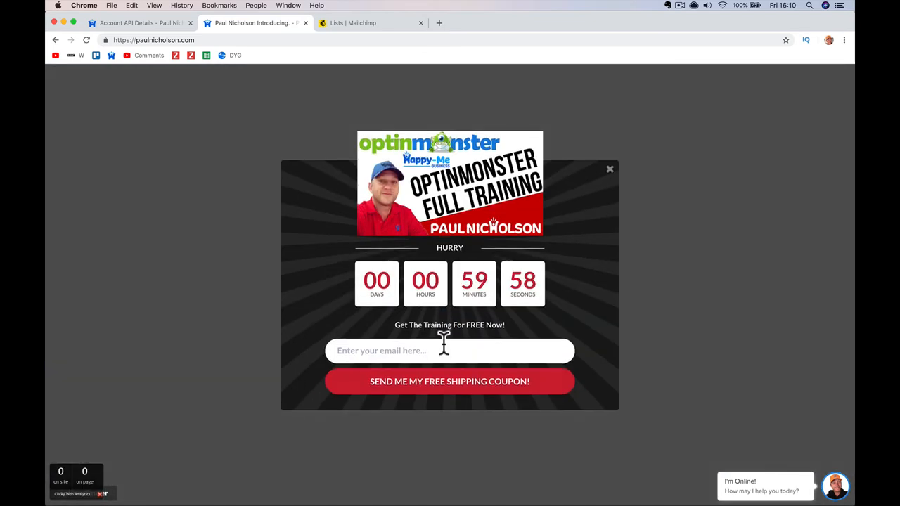
Submit a 'paul1' test email through the live popup and dismiss its success message
left_click(449, 381)
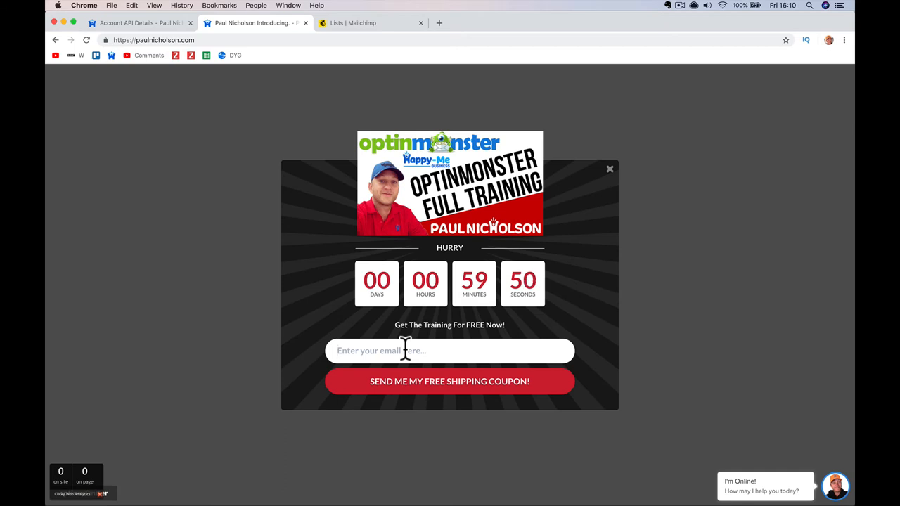
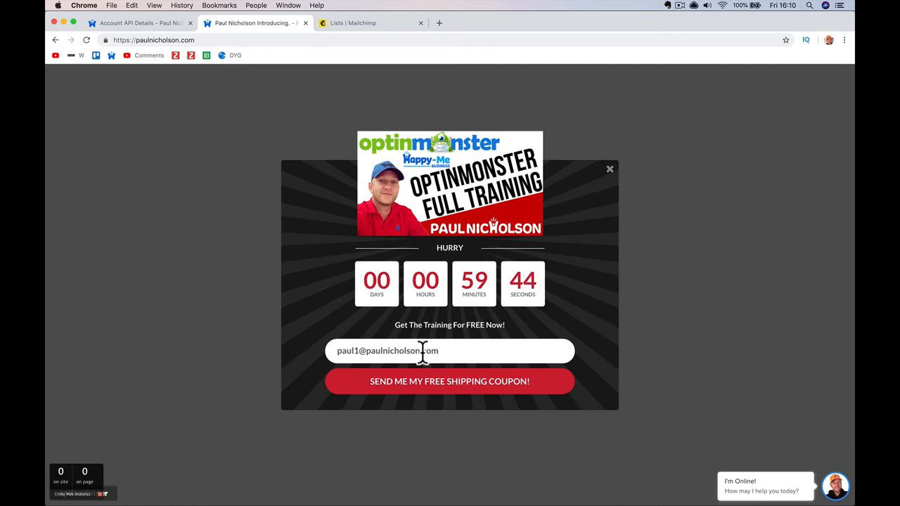
left_click(451, 381)
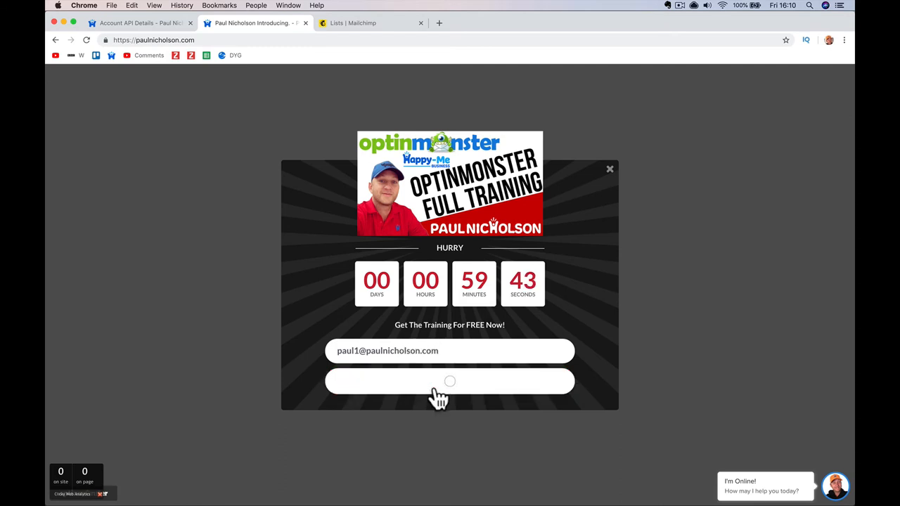
left_click(450, 381)
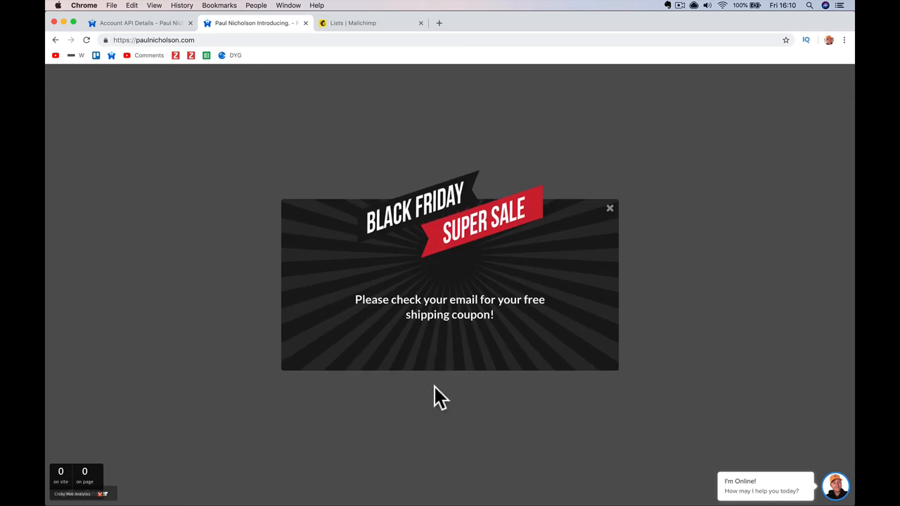
mouse_move(559, 270)
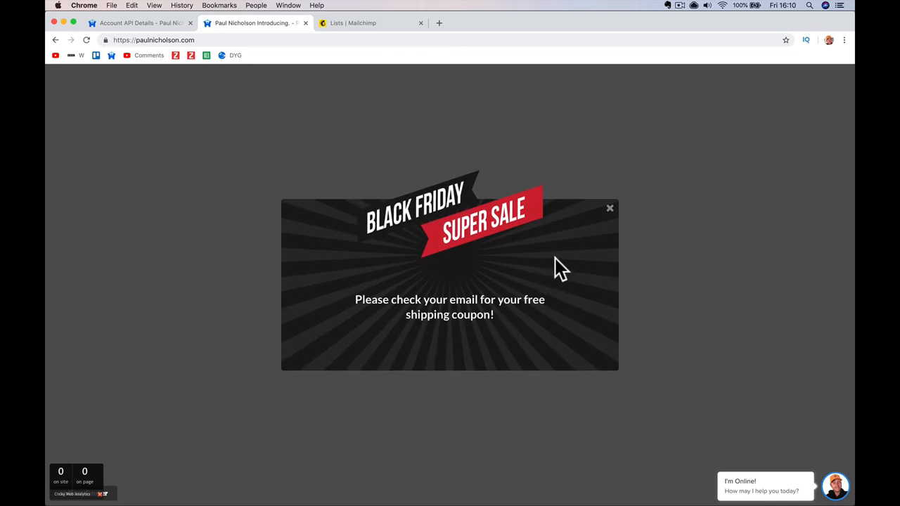
mouse_move(583, 225)
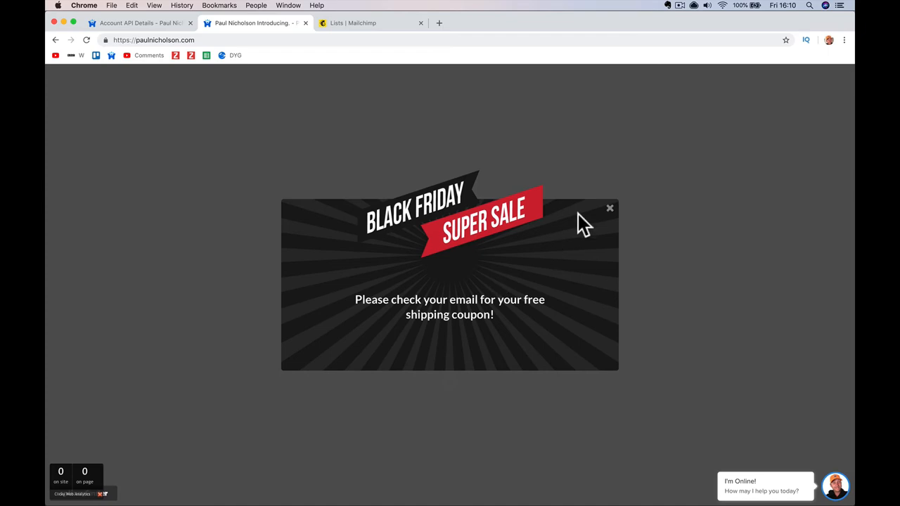
left_click(610, 208)
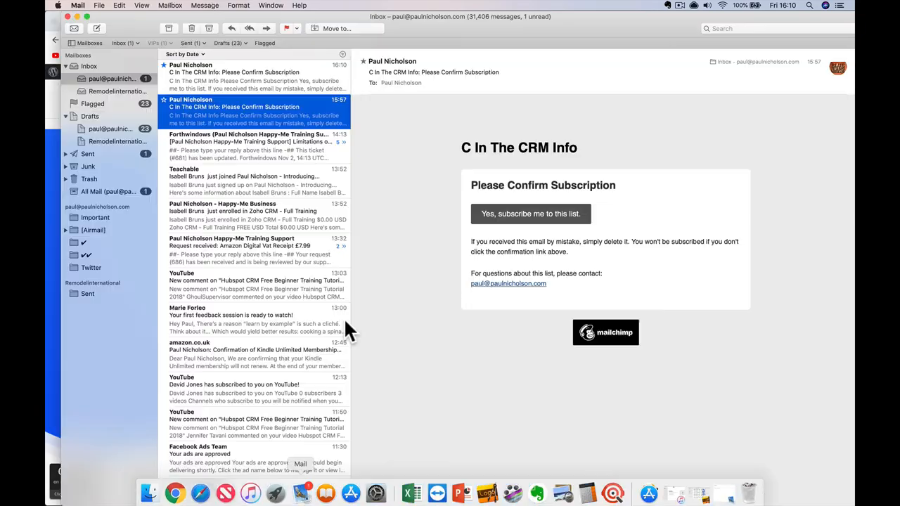
Confirm the subscription from the newest email, check the Mailchimp list, and return to the site
left_click(253, 76)
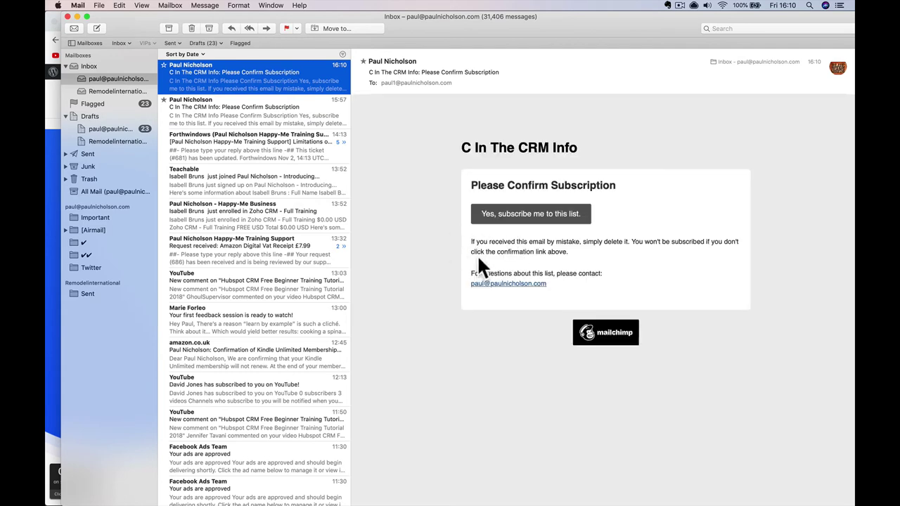
left_click(530, 214)
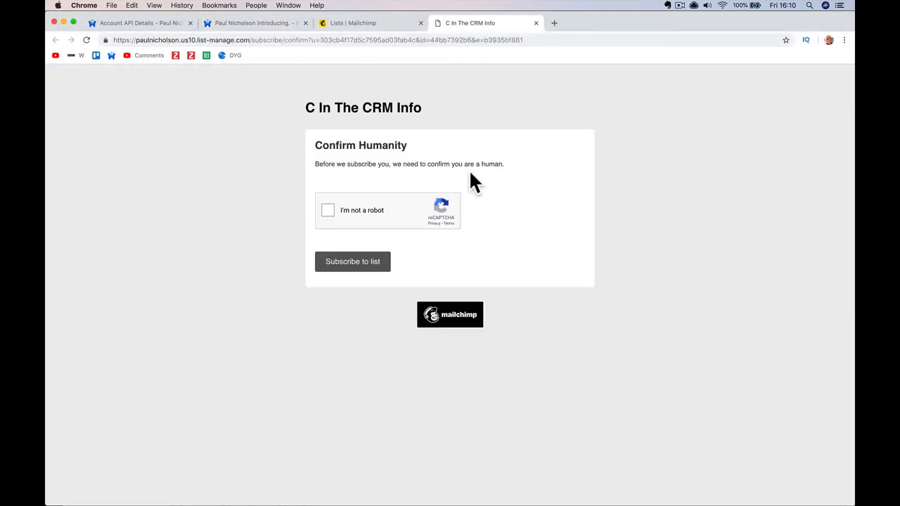
mouse_move(309, 63)
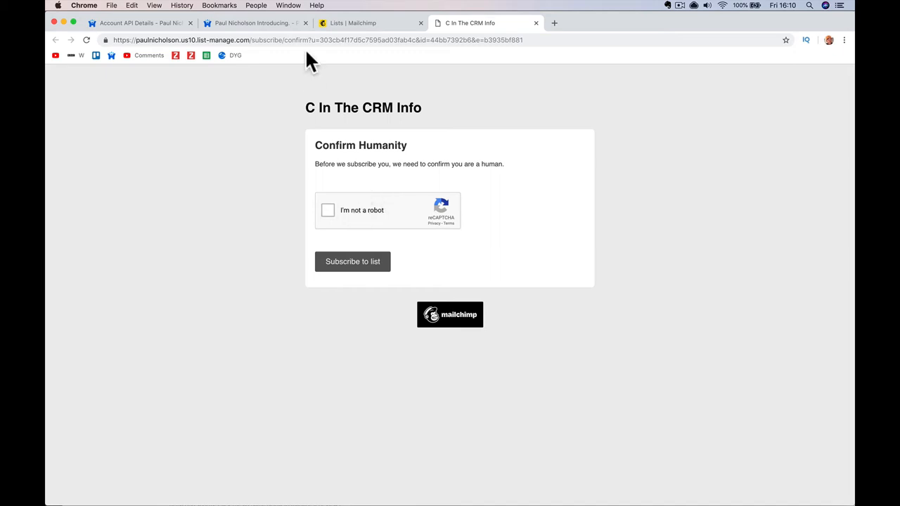
left_click(366, 22)
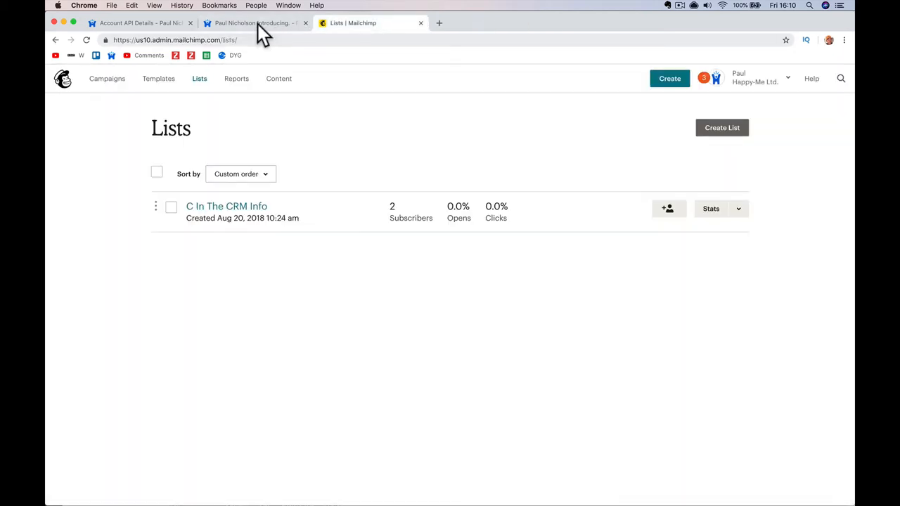
left_click(251, 23)
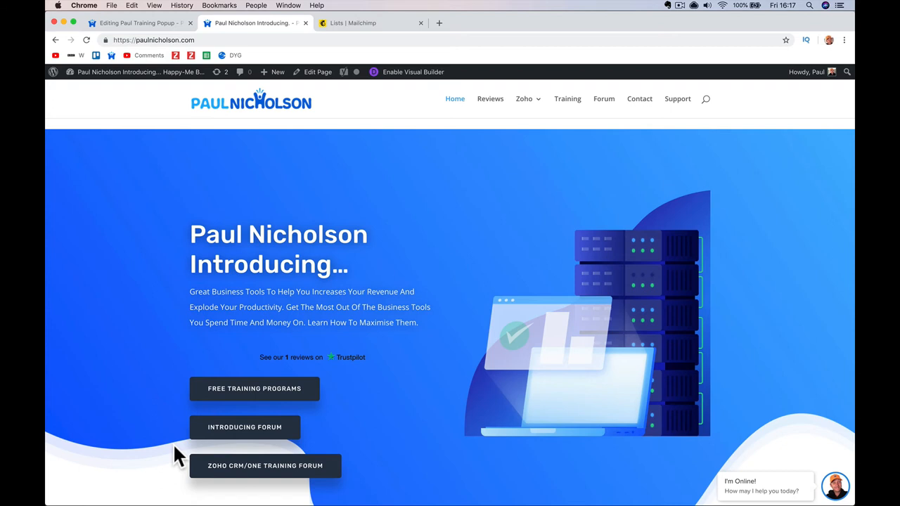
mouse_move(222, 436)
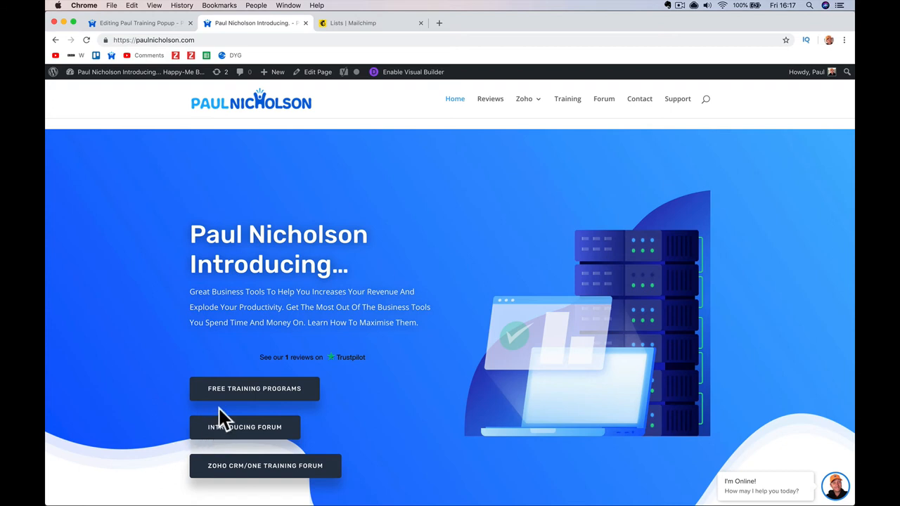
mouse_move(315, 317)
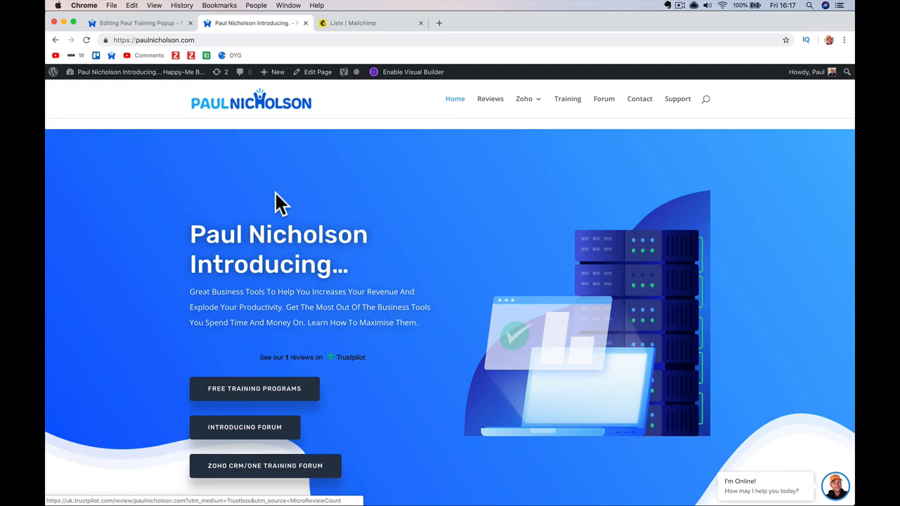
mouse_move(523, 99)
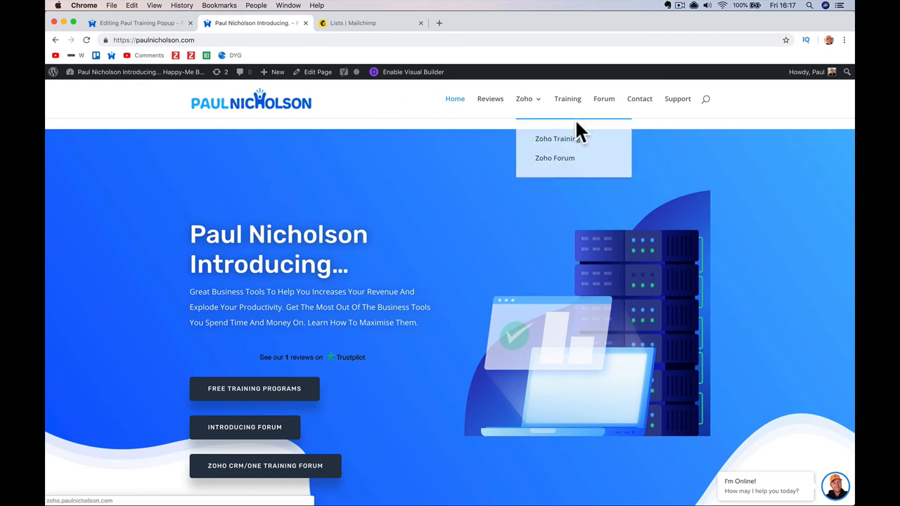
Browse to the OptinMonster Full Training course page on the training site
left_click(554, 138)
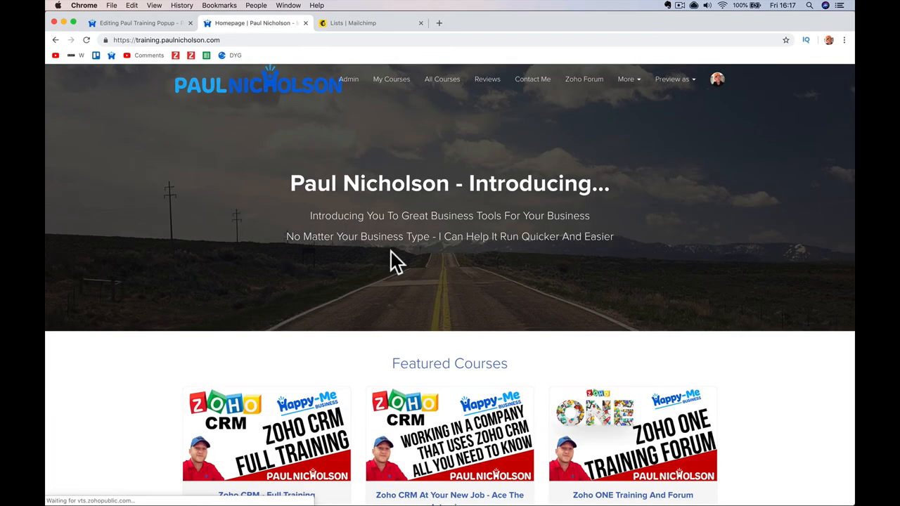
scroll("down", 3)
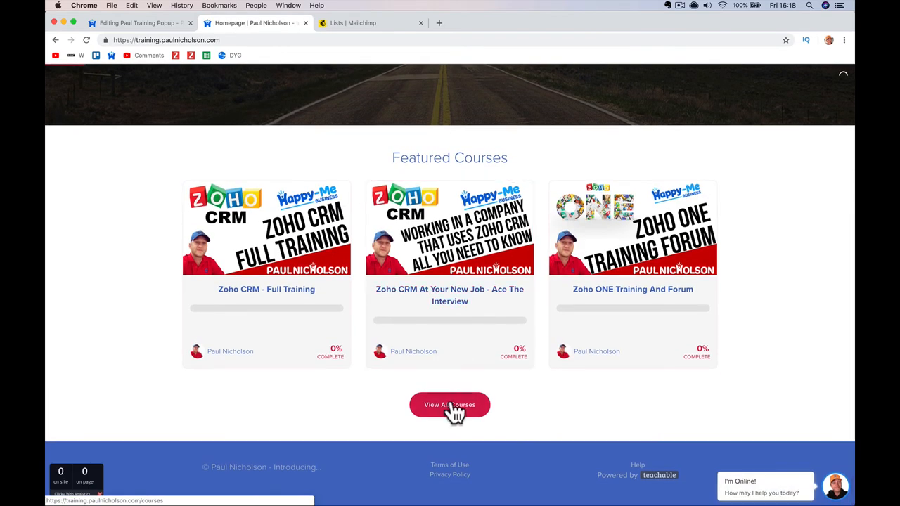
left_click(450, 405)
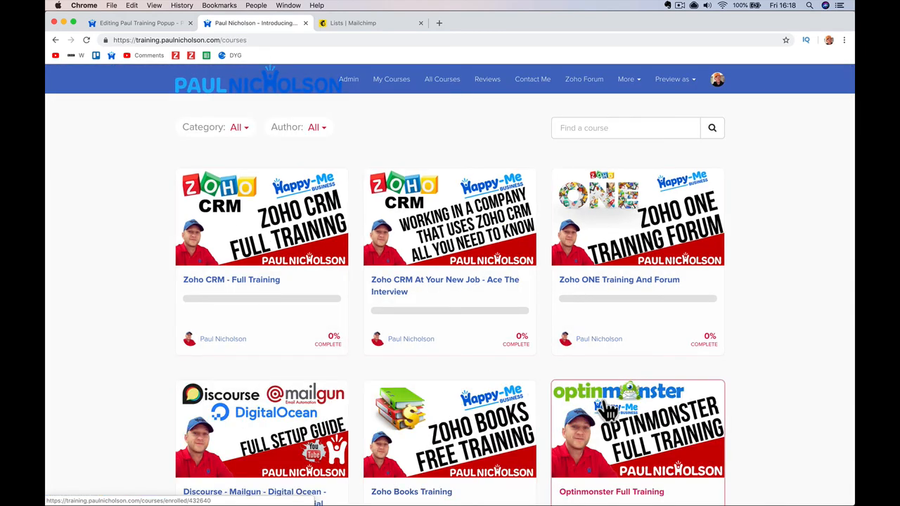
left_click(631, 432)
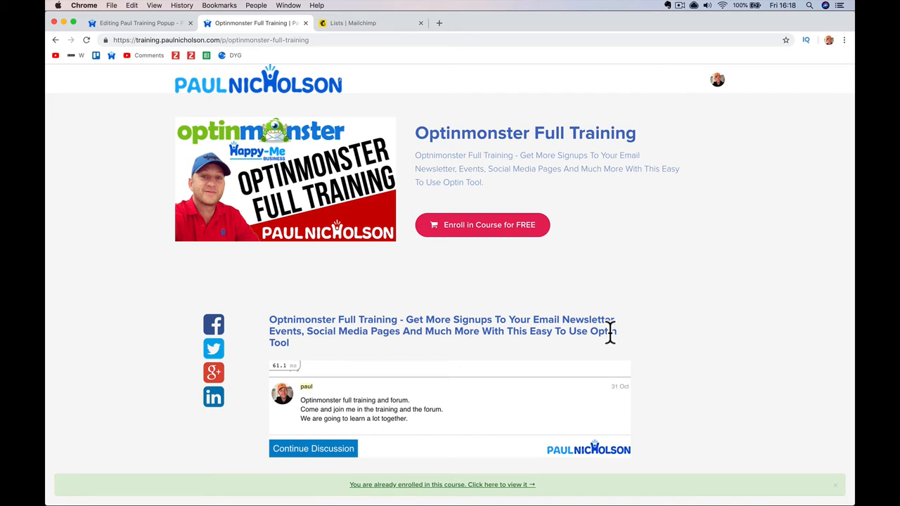
mouse_move(607, 245)
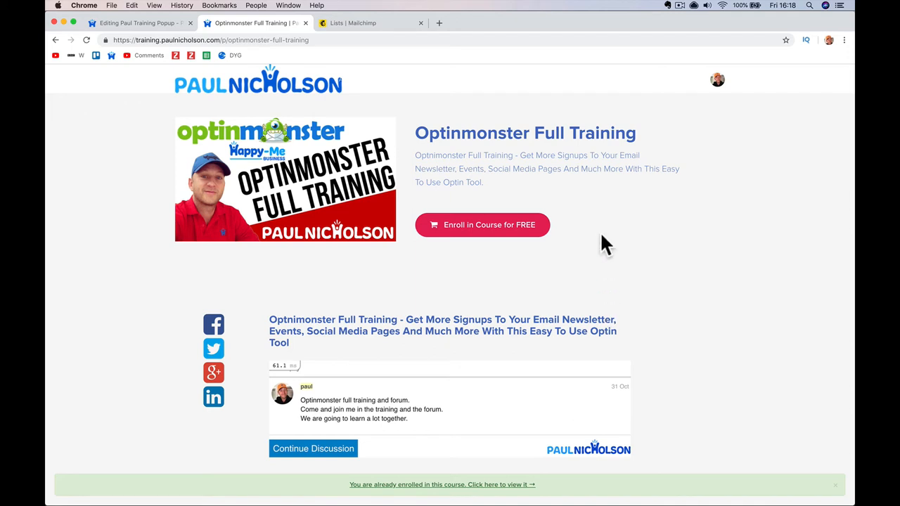
mouse_move(630, 288)
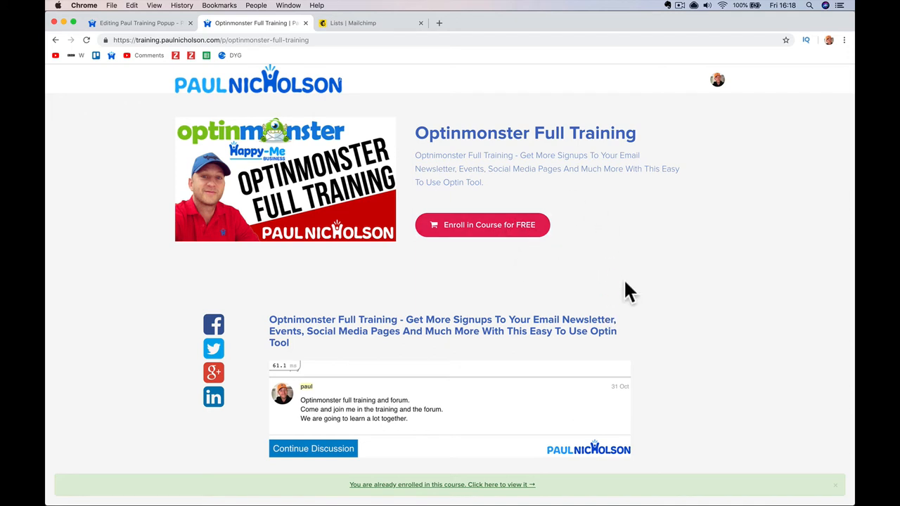
scroll("down", 3)
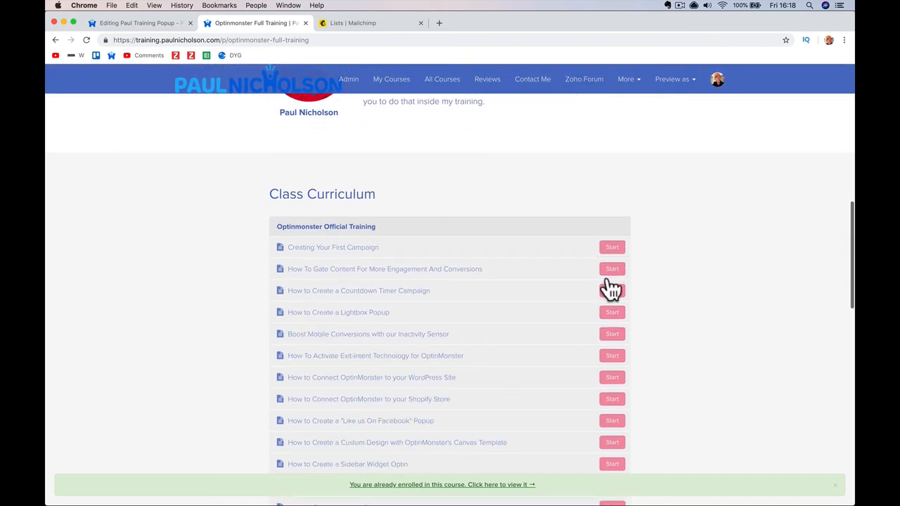
scroll("down", 3)
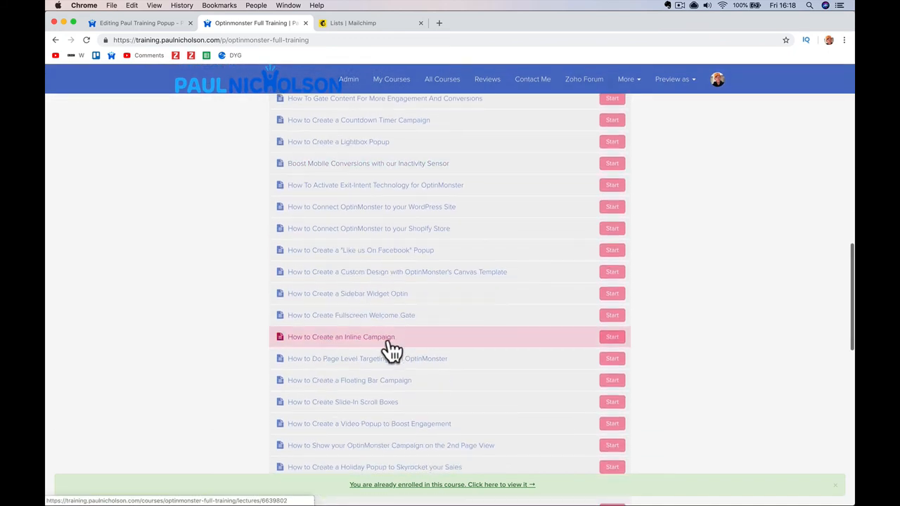
scroll("down", 3)
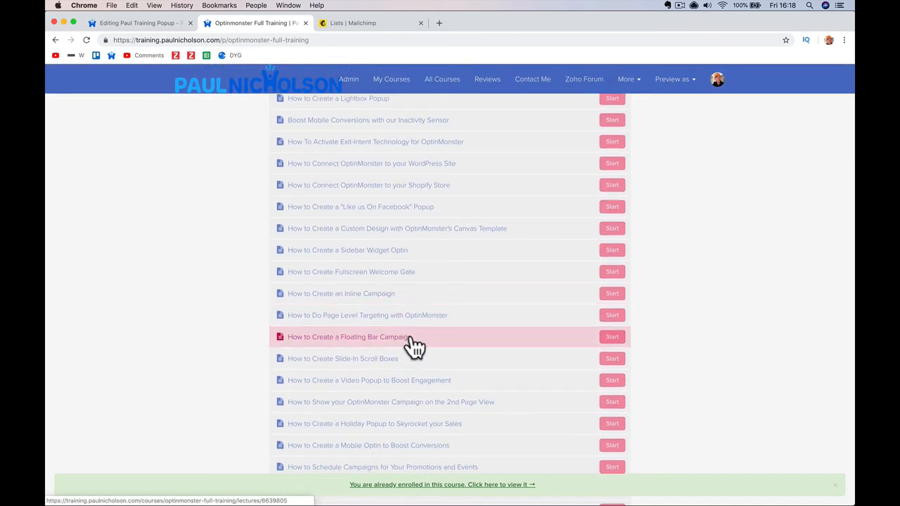
scroll("up", 3)
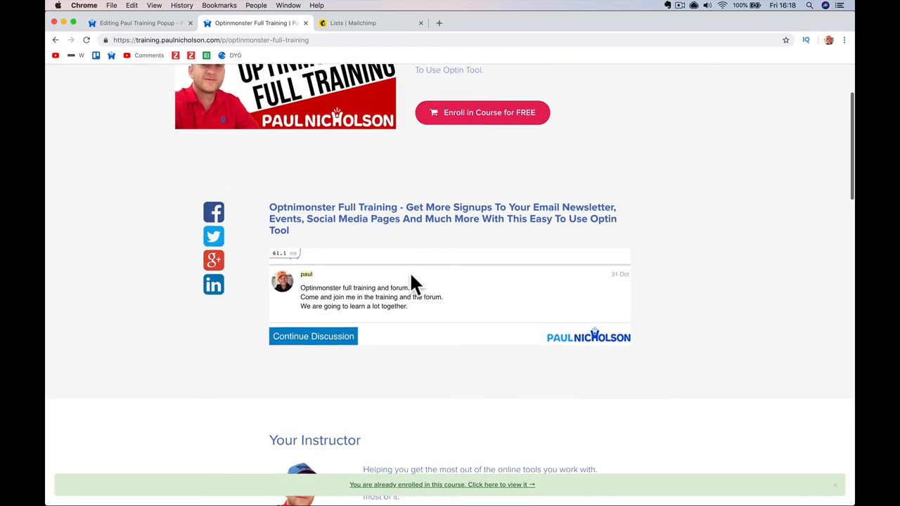
Go to the course's forum discussion and start a new topic
left_click(314, 336)
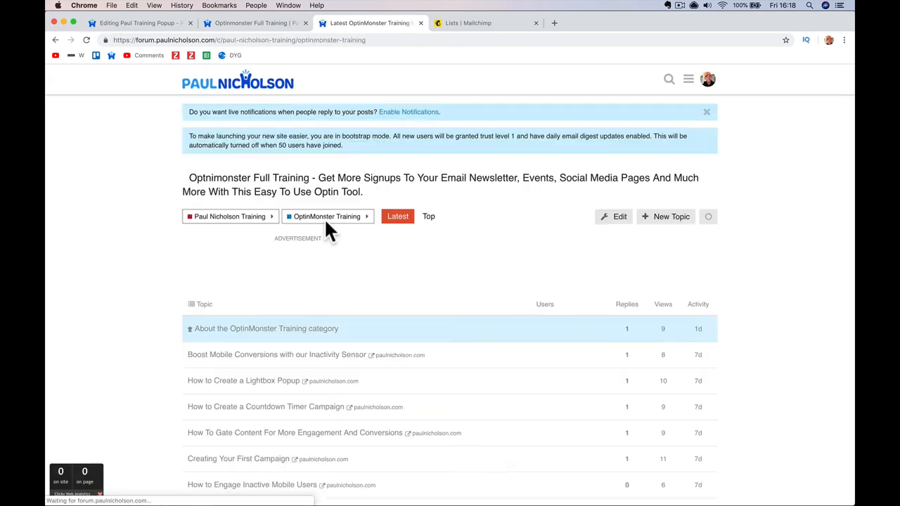
left_click(667, 217)
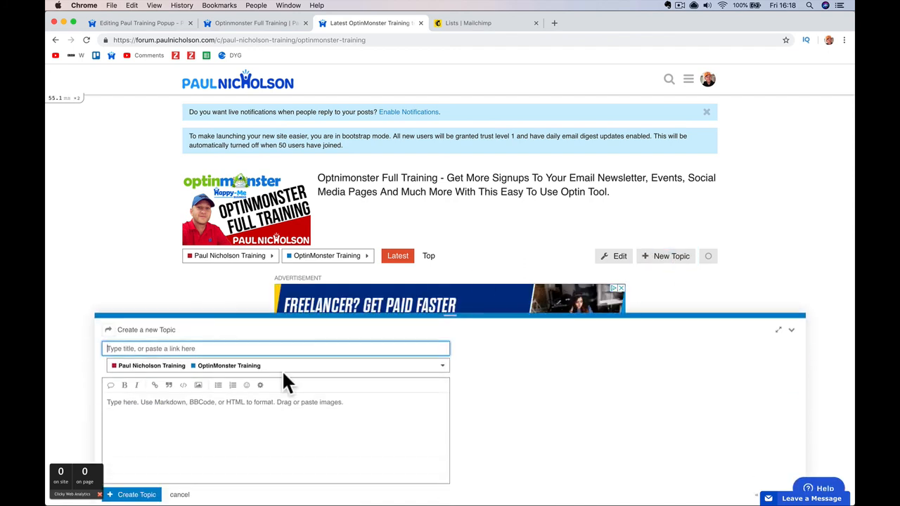